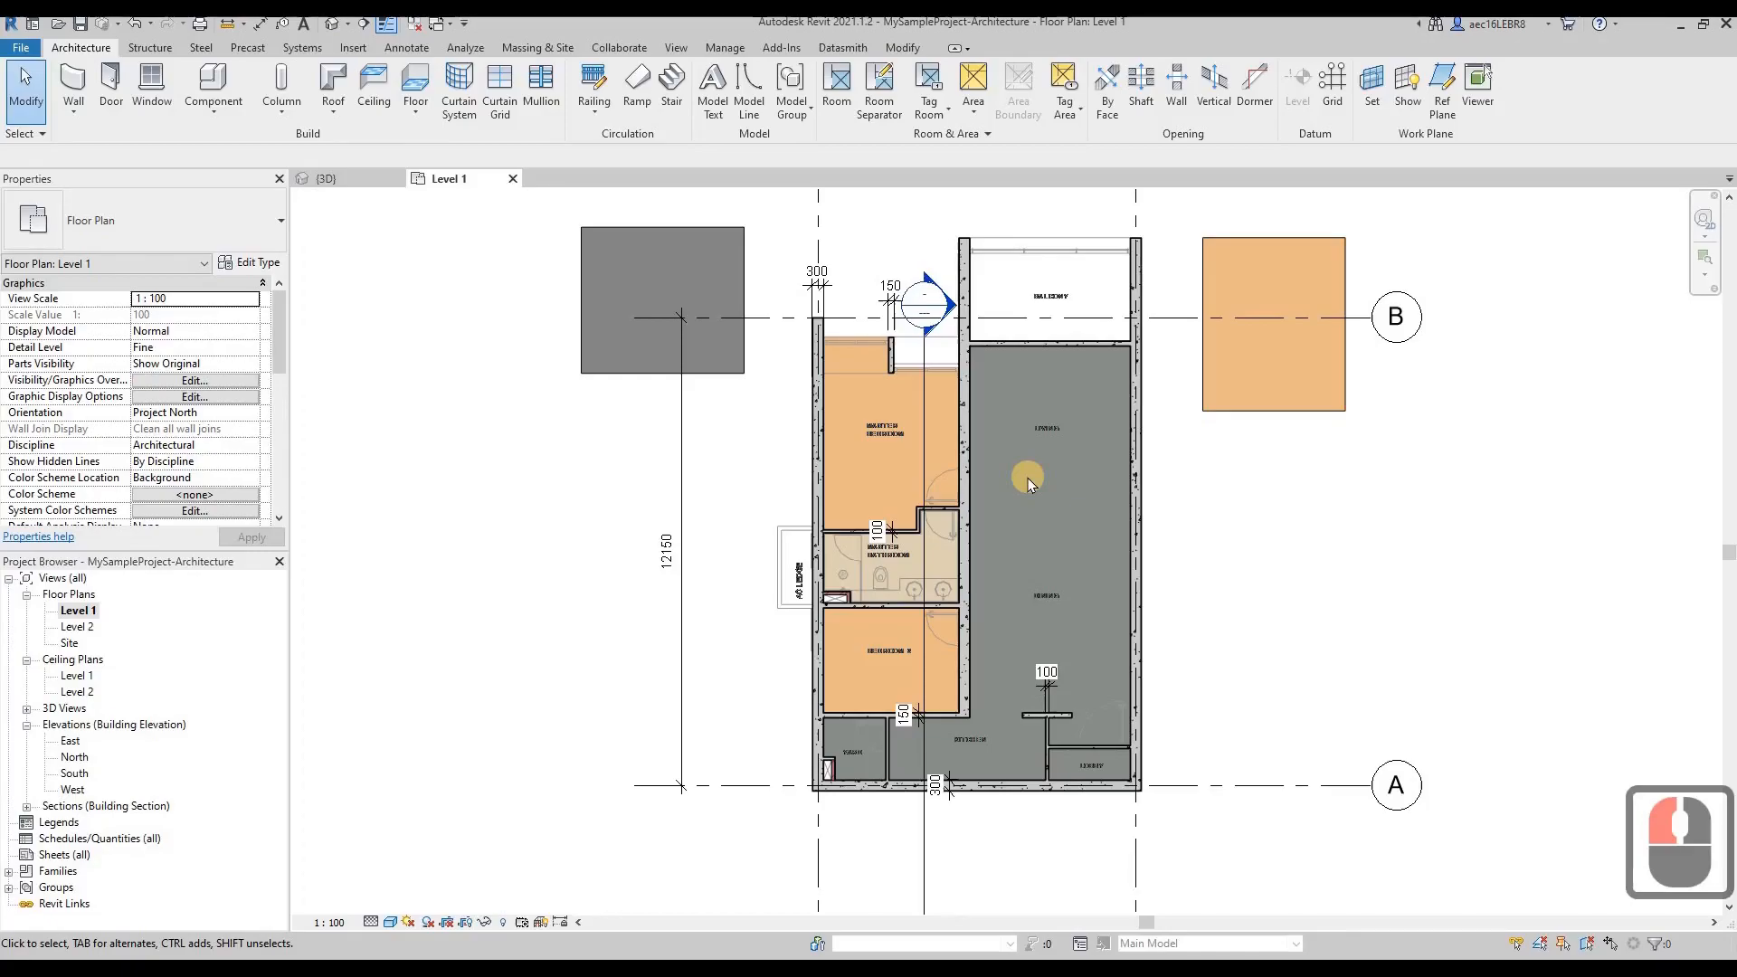
pyautogui.moveTo(1022, 761)
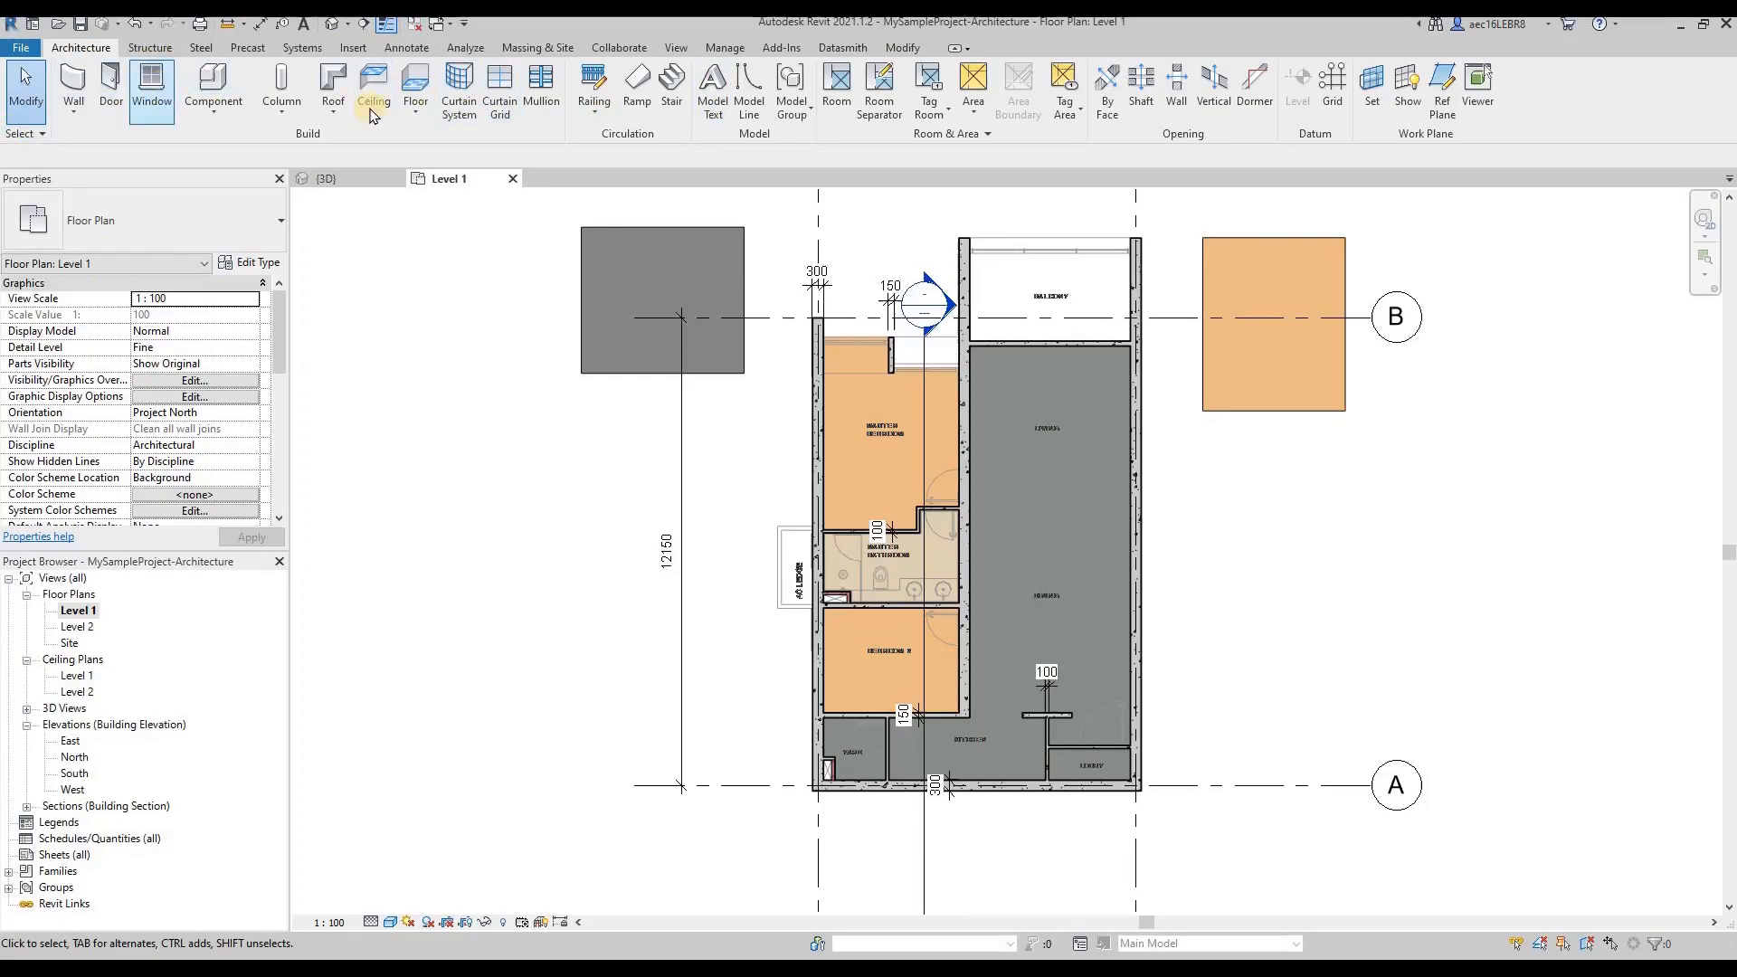
pyautogui.moveTo(210, 86)
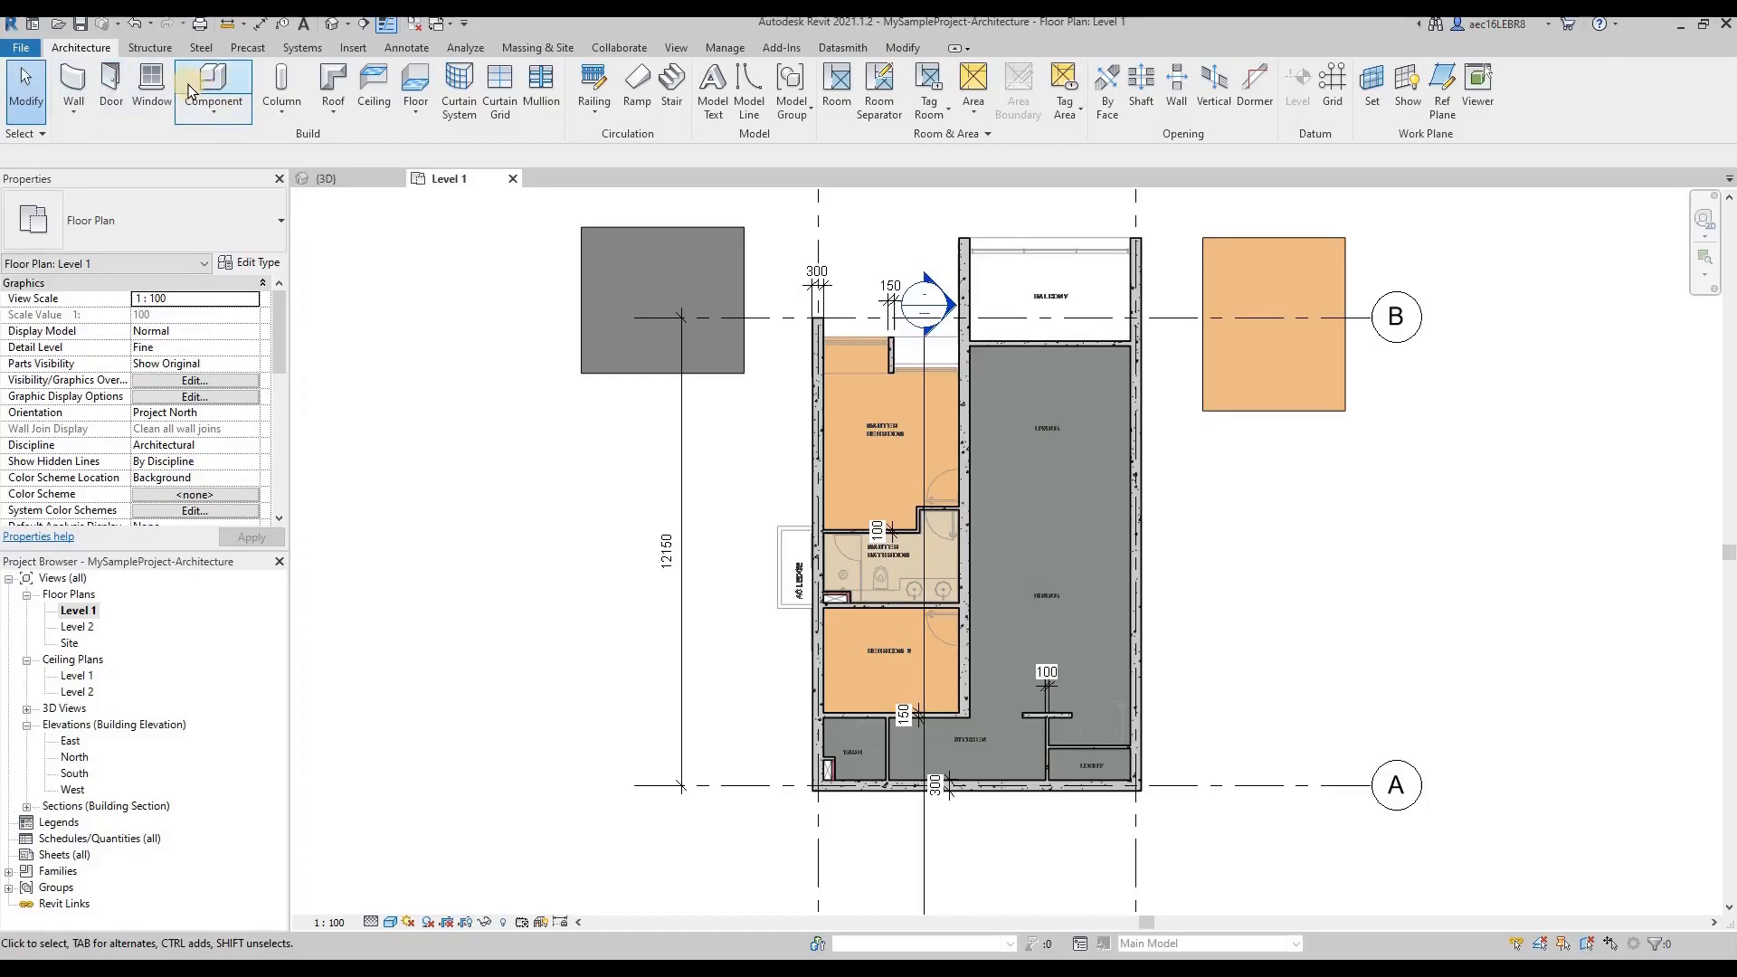
pyautogui.moveTo(110, 82)
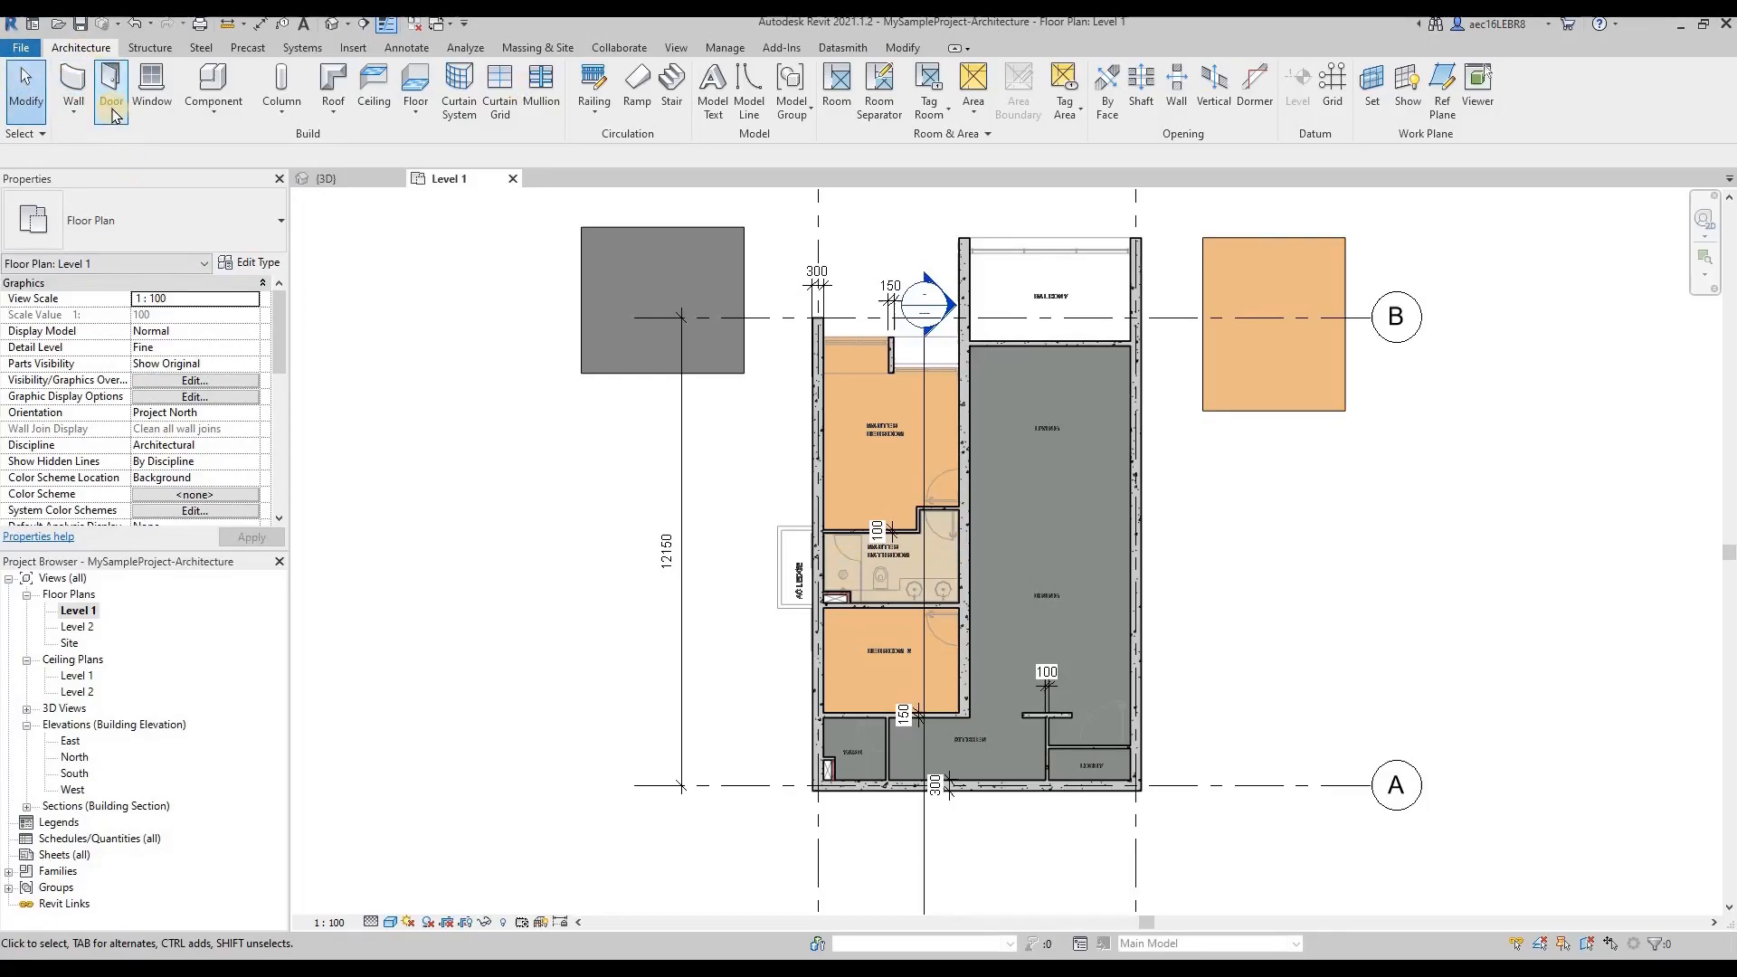
# Start the Door tool and show the list of M_Single-Flush door sizes.
pyautogui.click(111, 83)
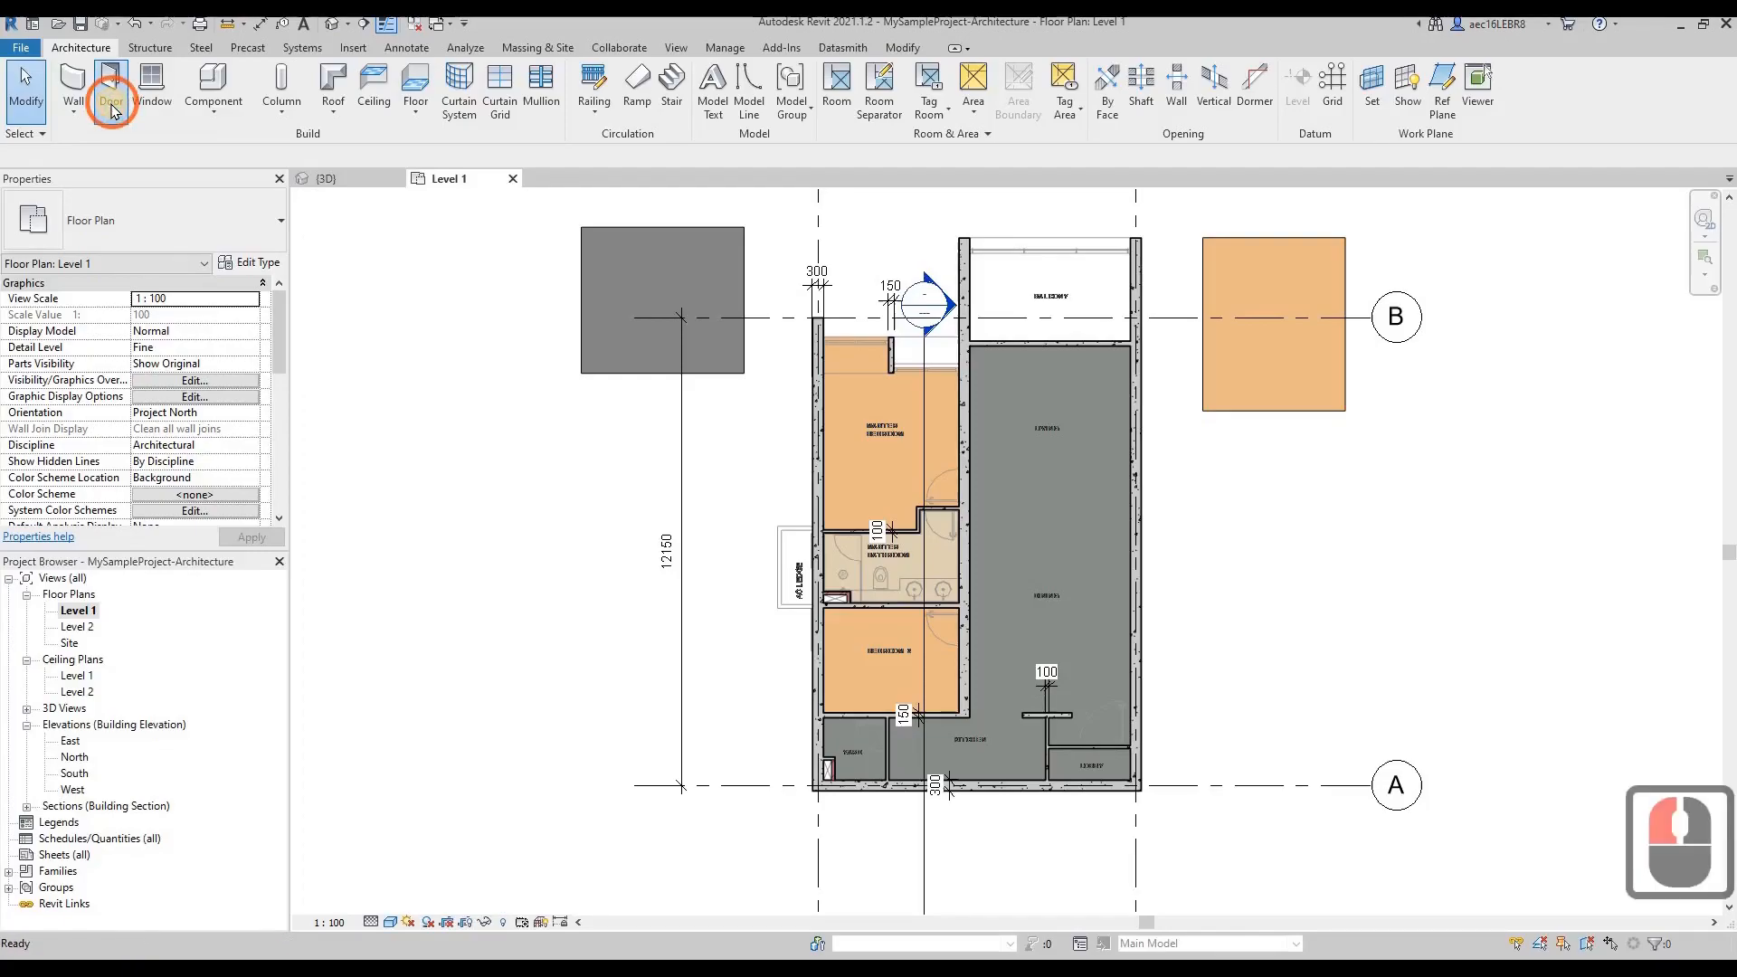
pyautogui.click(110, 82)
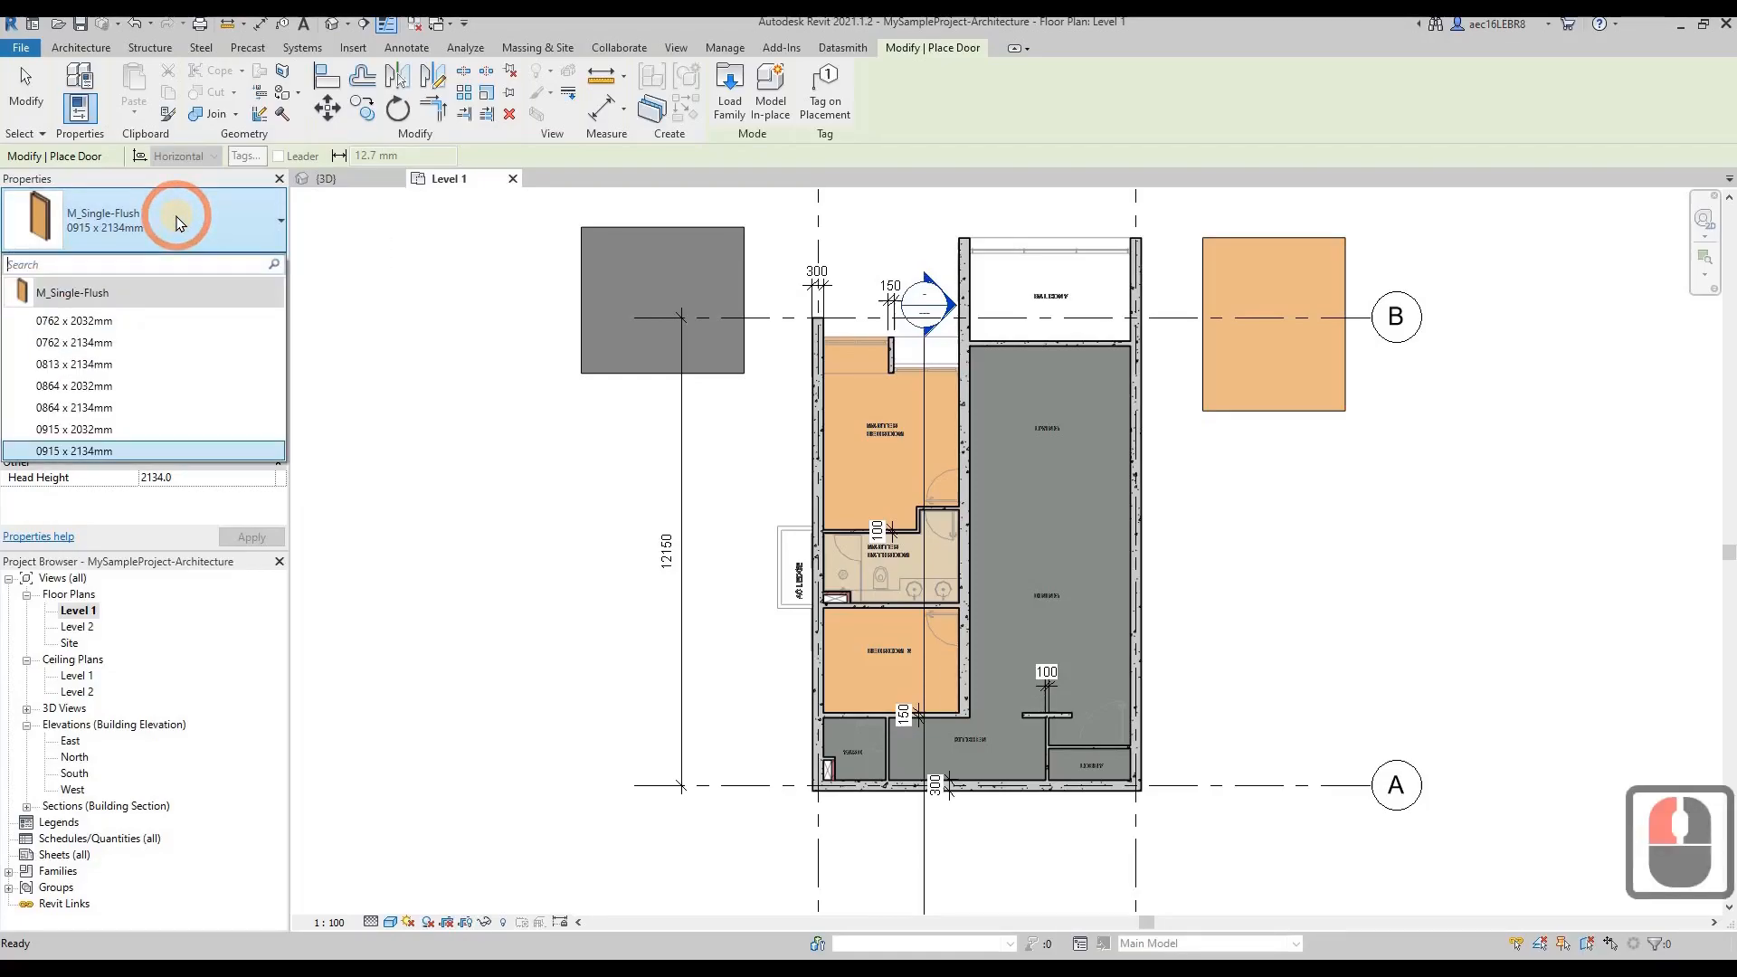
pyautogui.moveTo(74, 320)
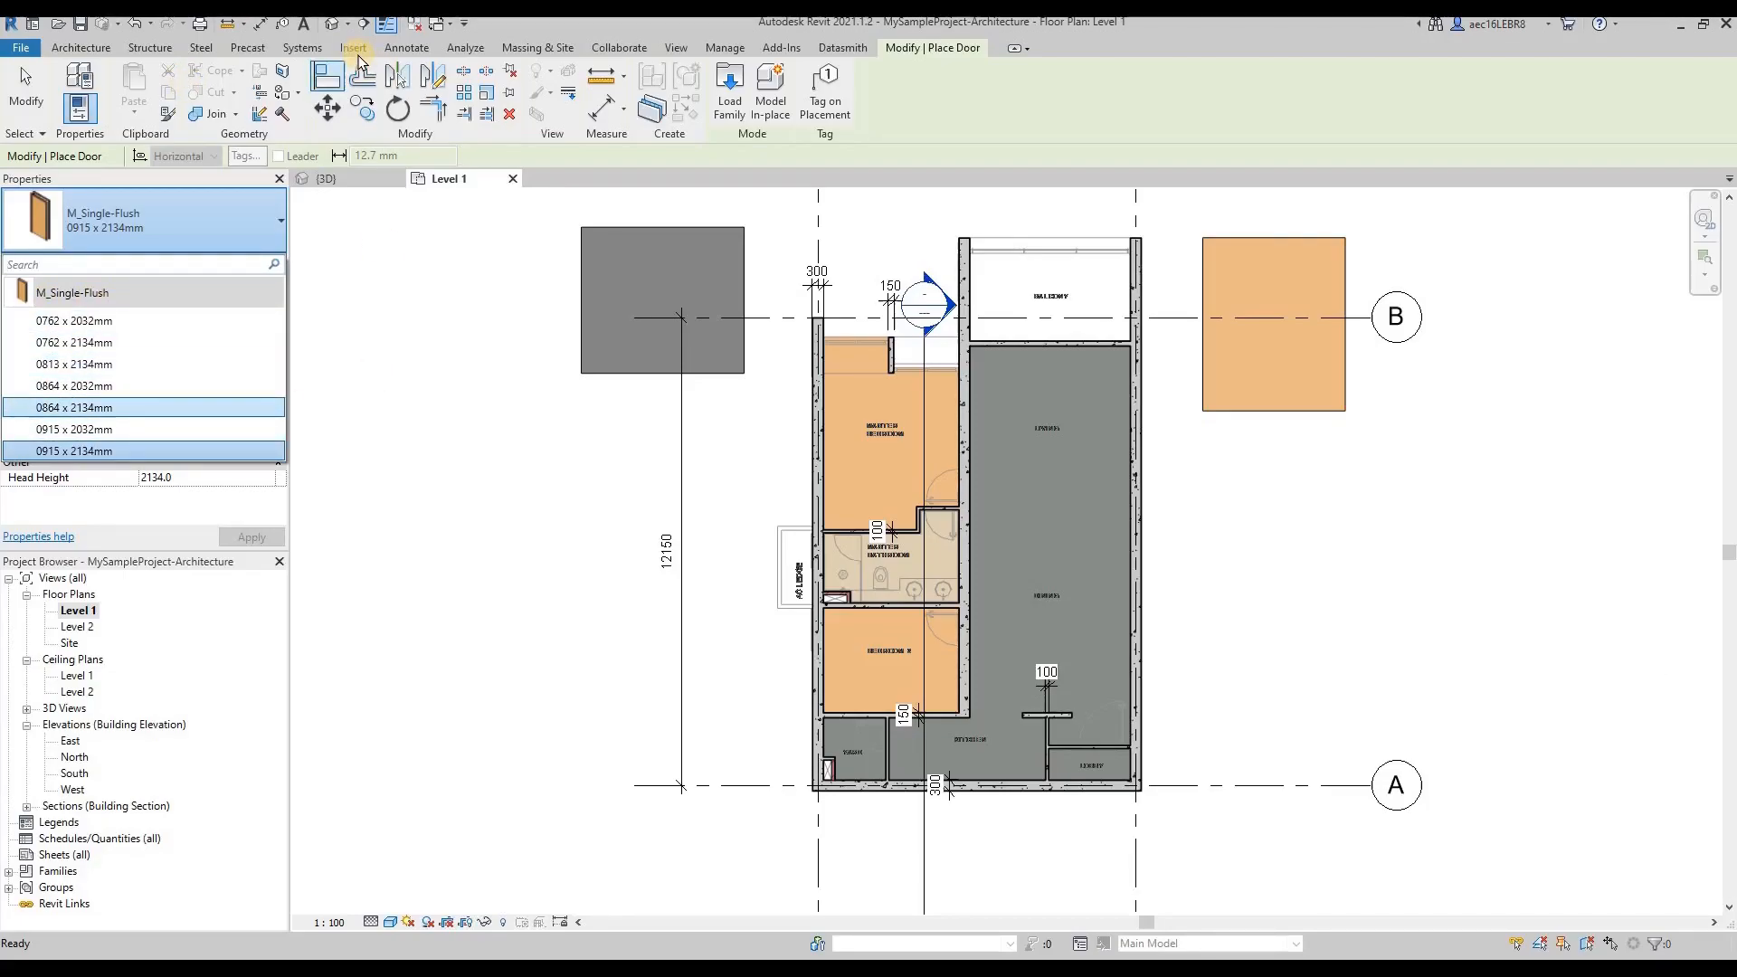
# Open the Load Family dialog and browse into the Libraries language folders.
pyautogui.click(353, 48)
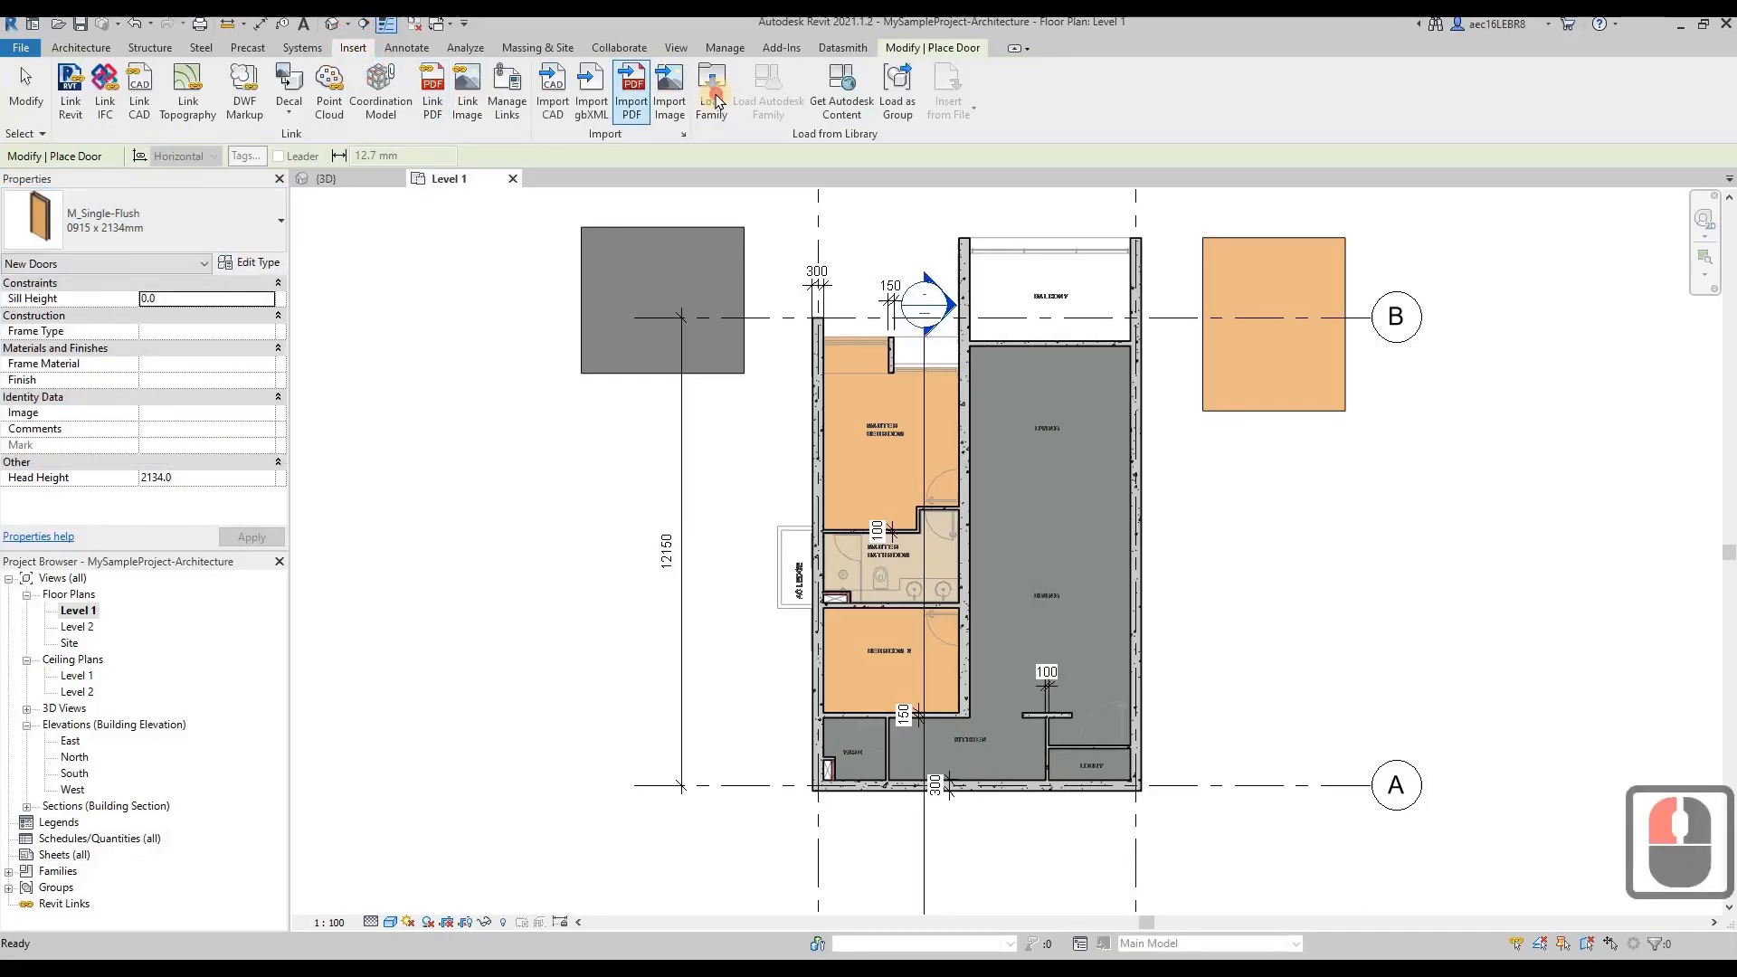
pyautogui.click(711, 86)
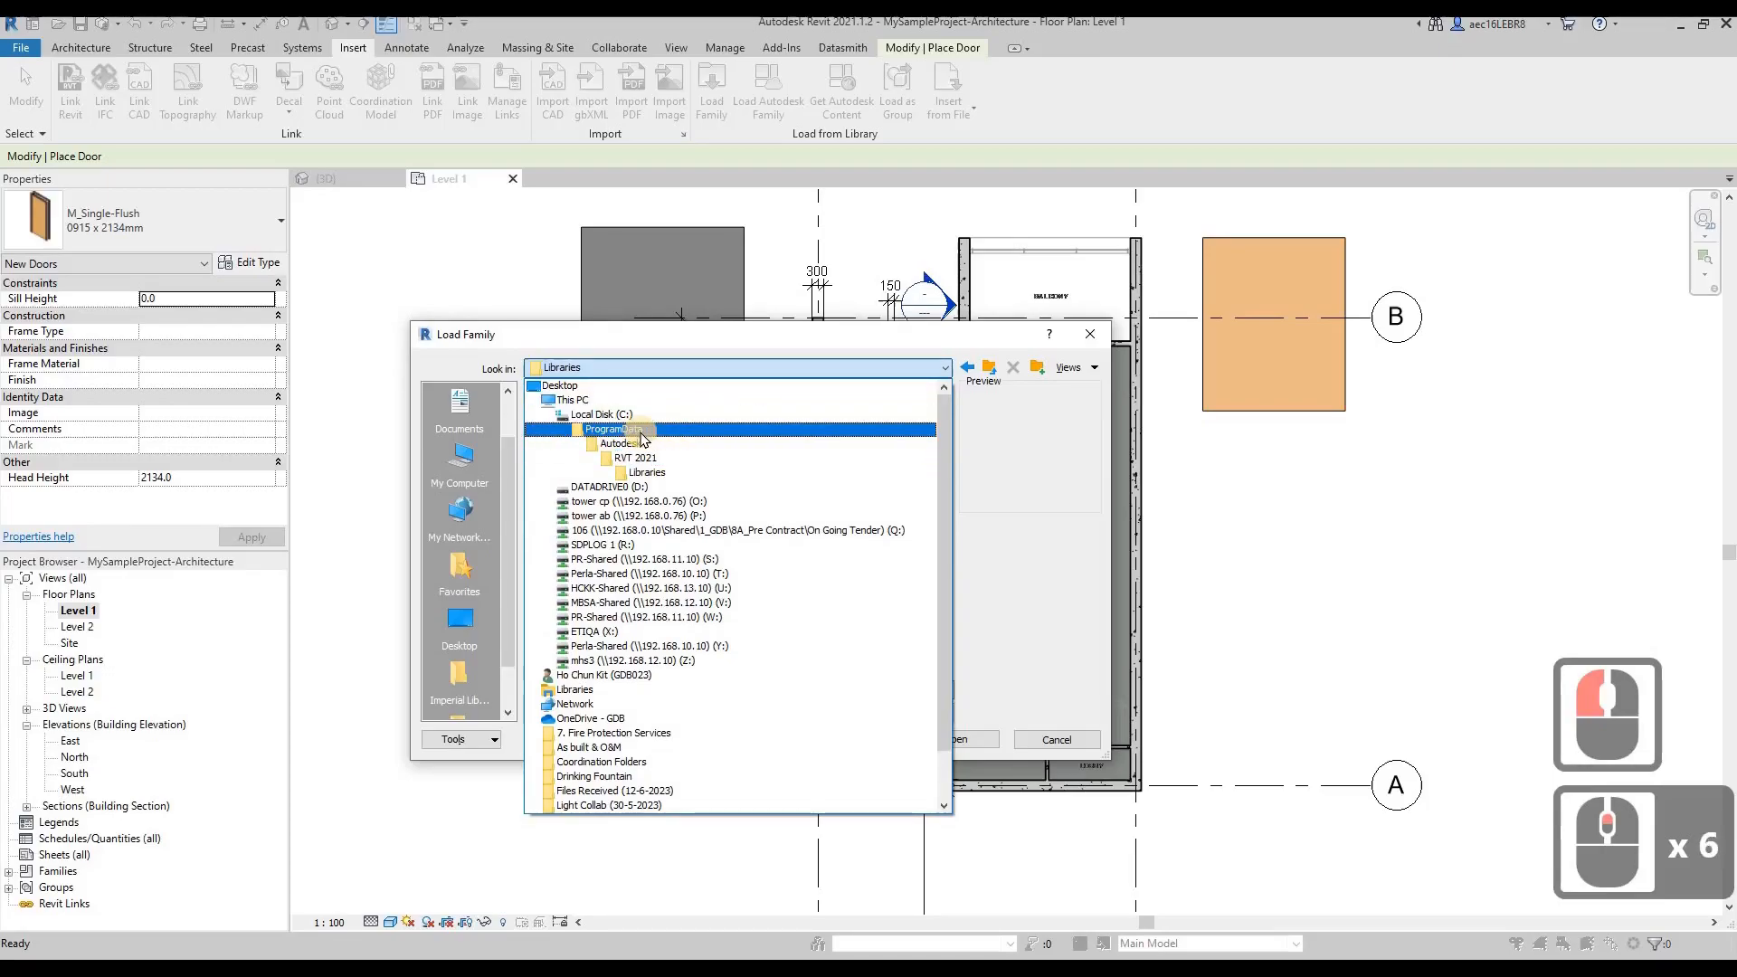
pyautogui.click(635, 458)
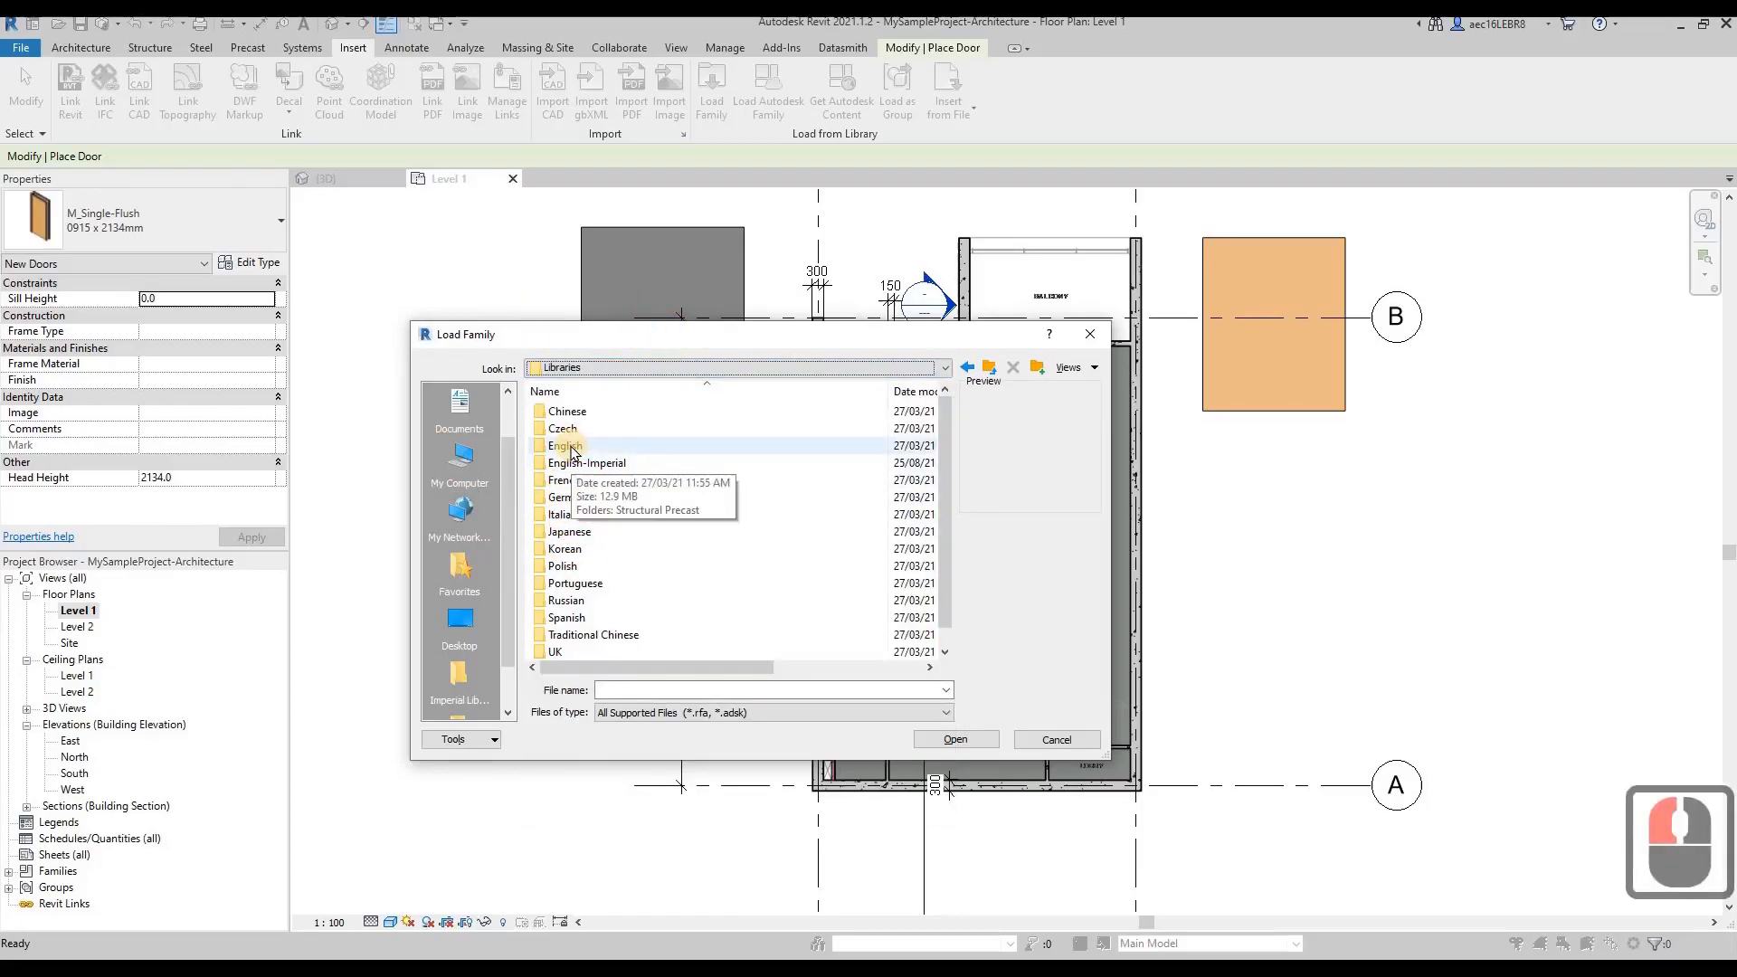
pyautogui.doubleClick(563, 445)
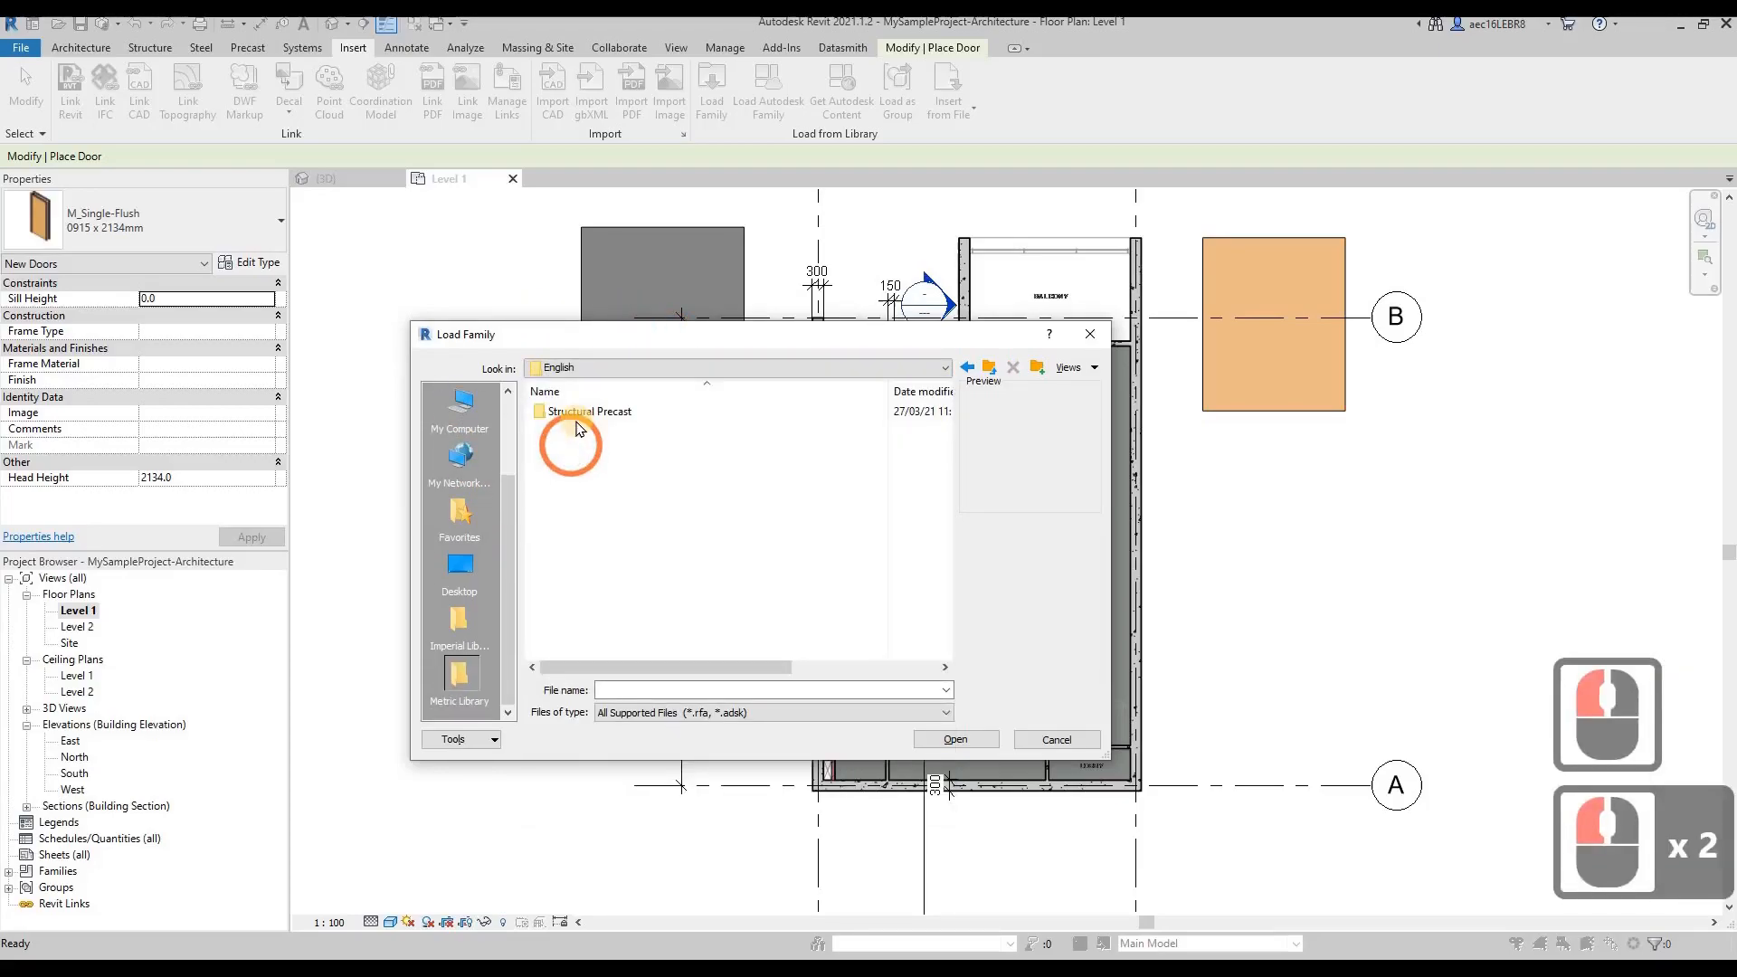
pyautogui.click(967, 367)
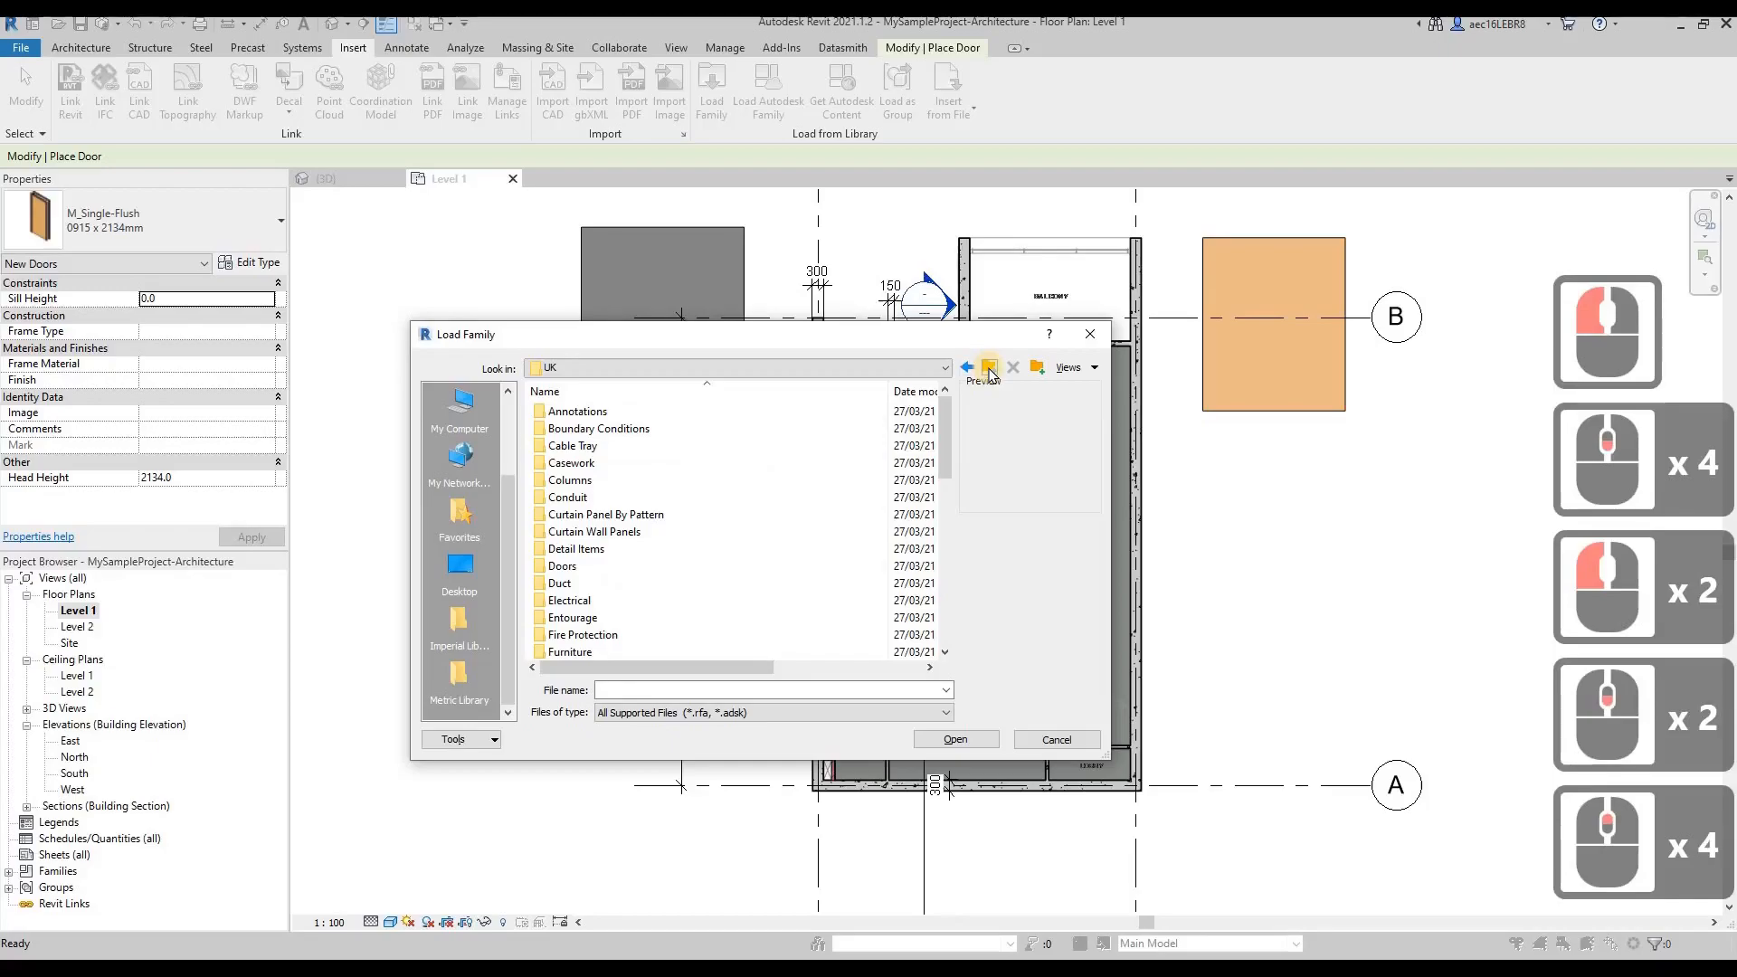
pyautogui.click(990, 367)
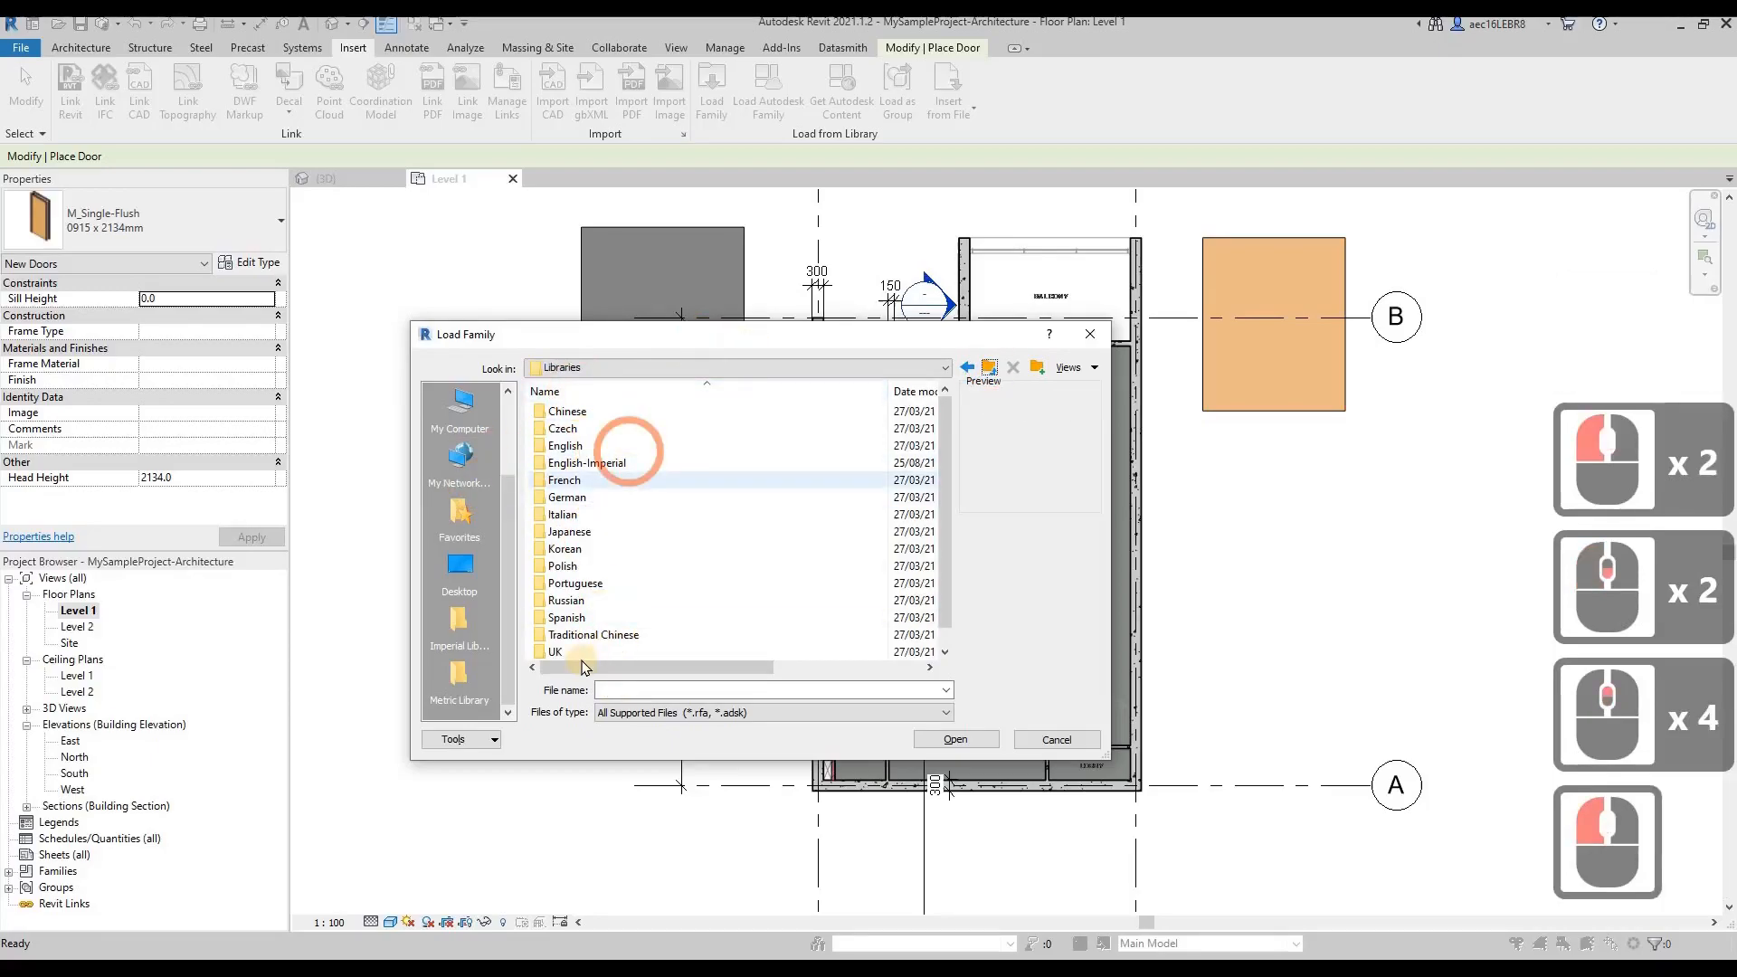
# Navigate into UK > Doors and highlight the Internal Doors folder.
pyautogui.doubleClick(554, 651)
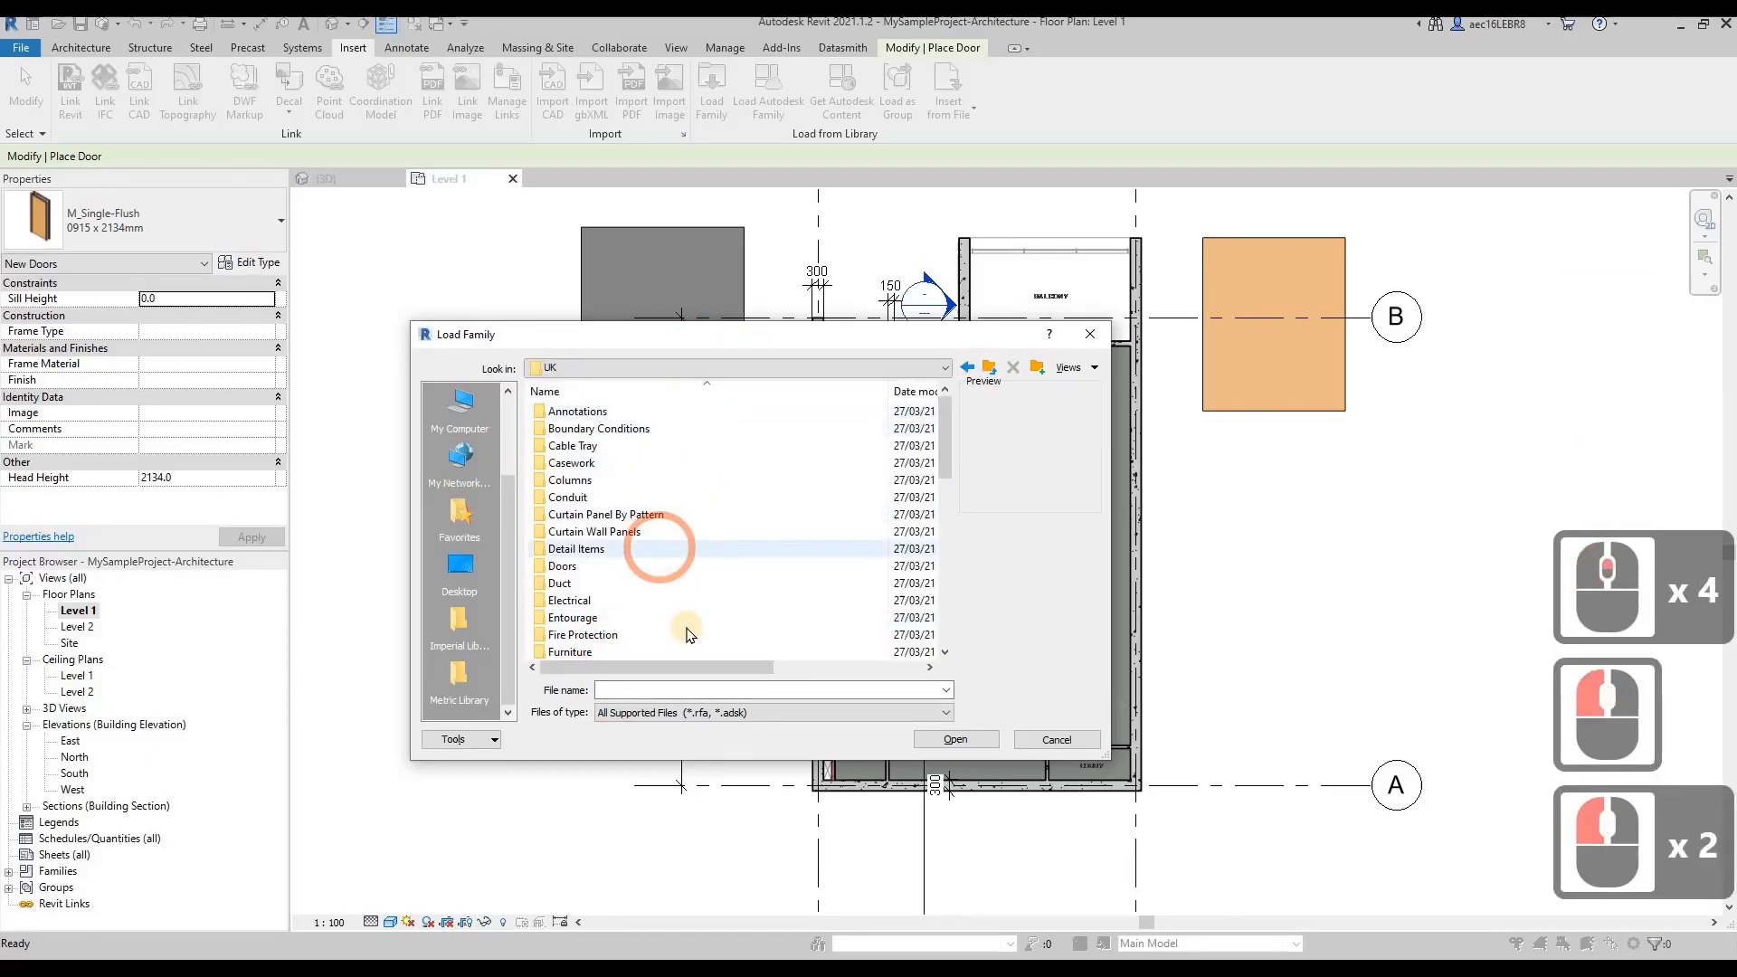
pyautogui.click(563, 566)
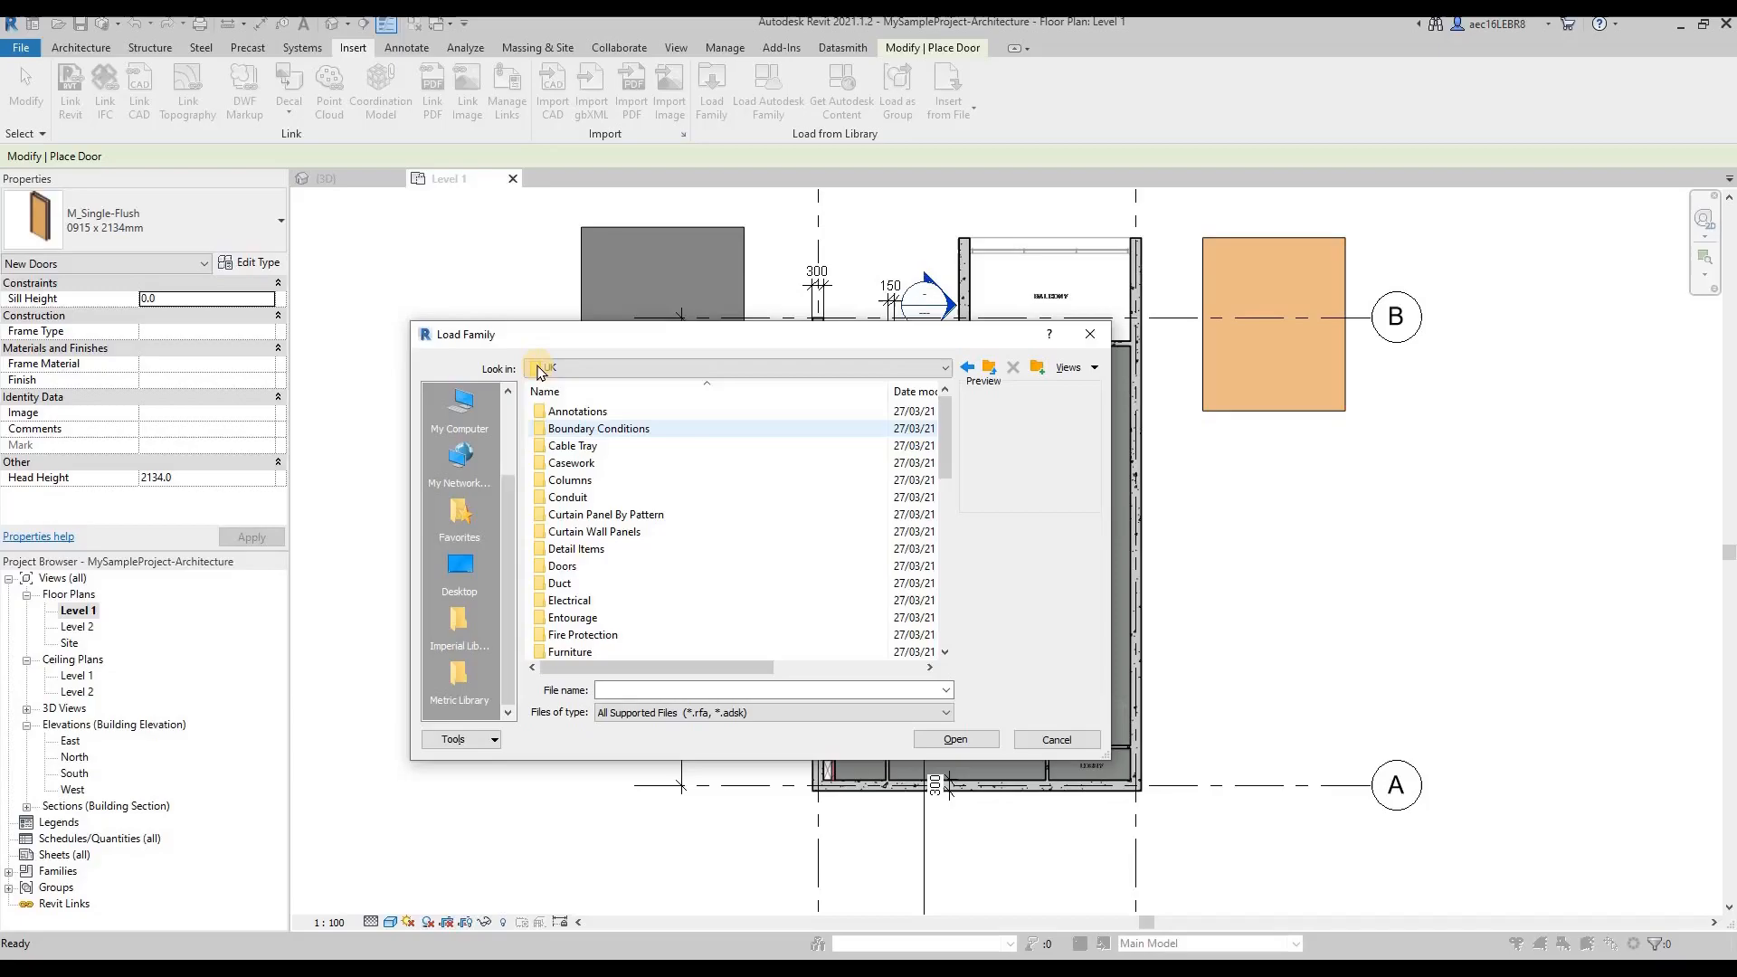
pyautogui.click(539, 368)
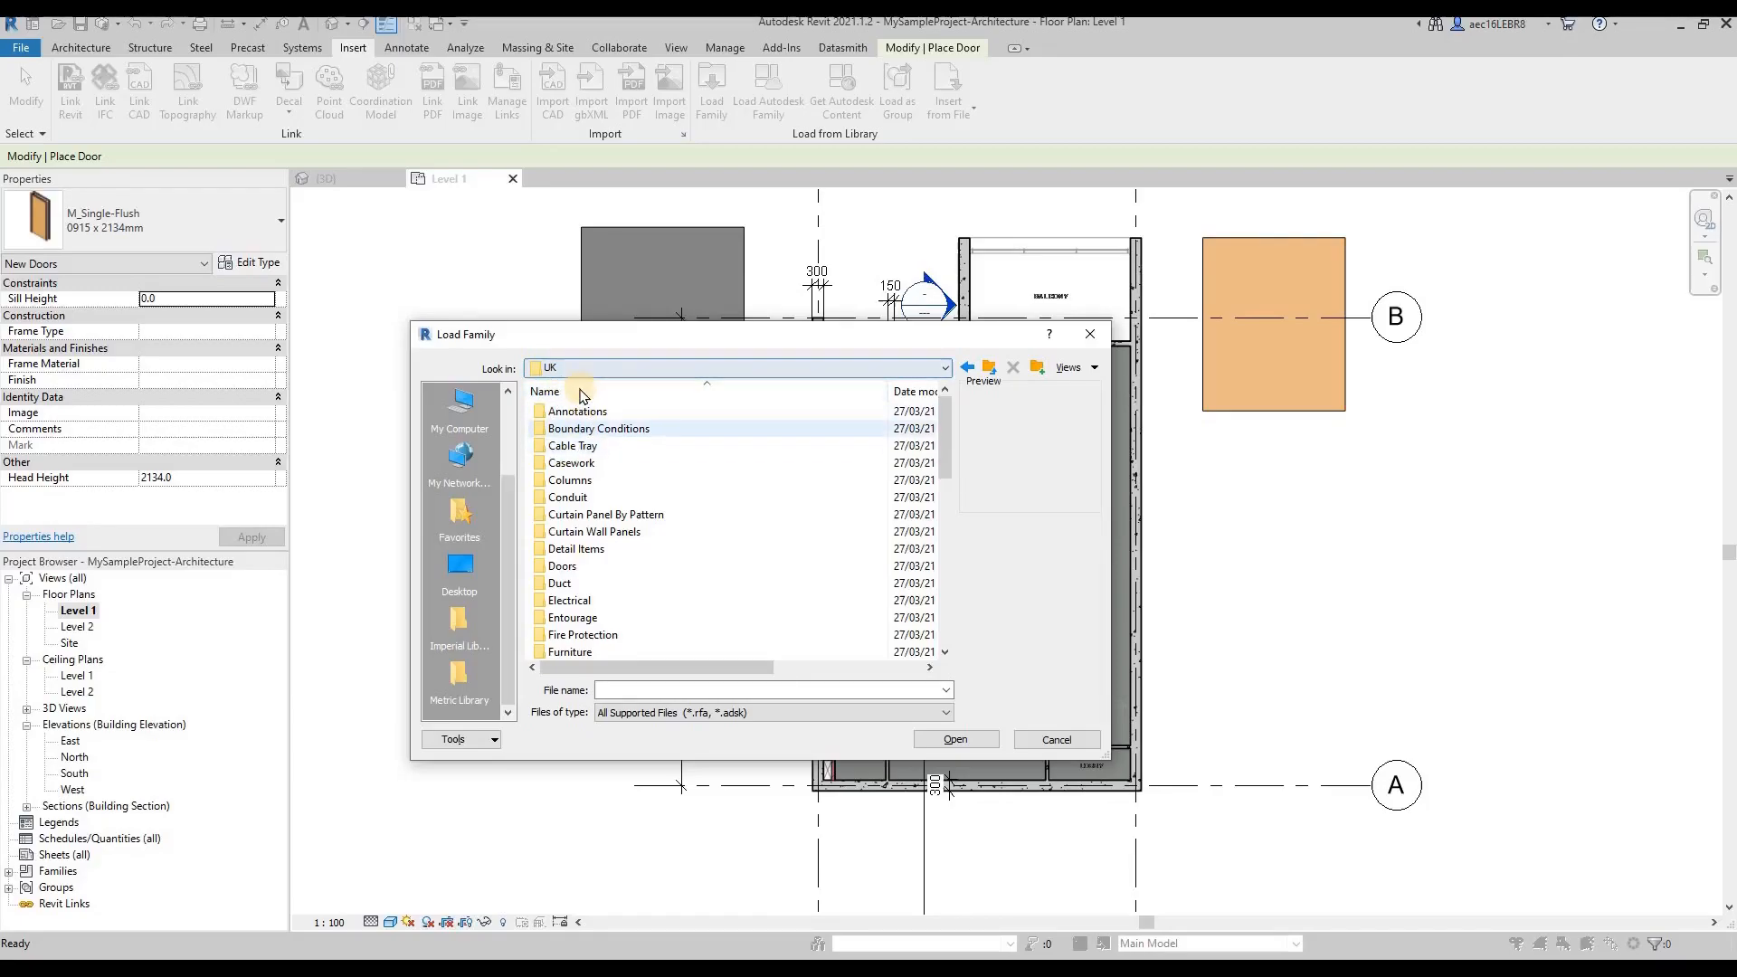
pyautogui.click(601, 571)
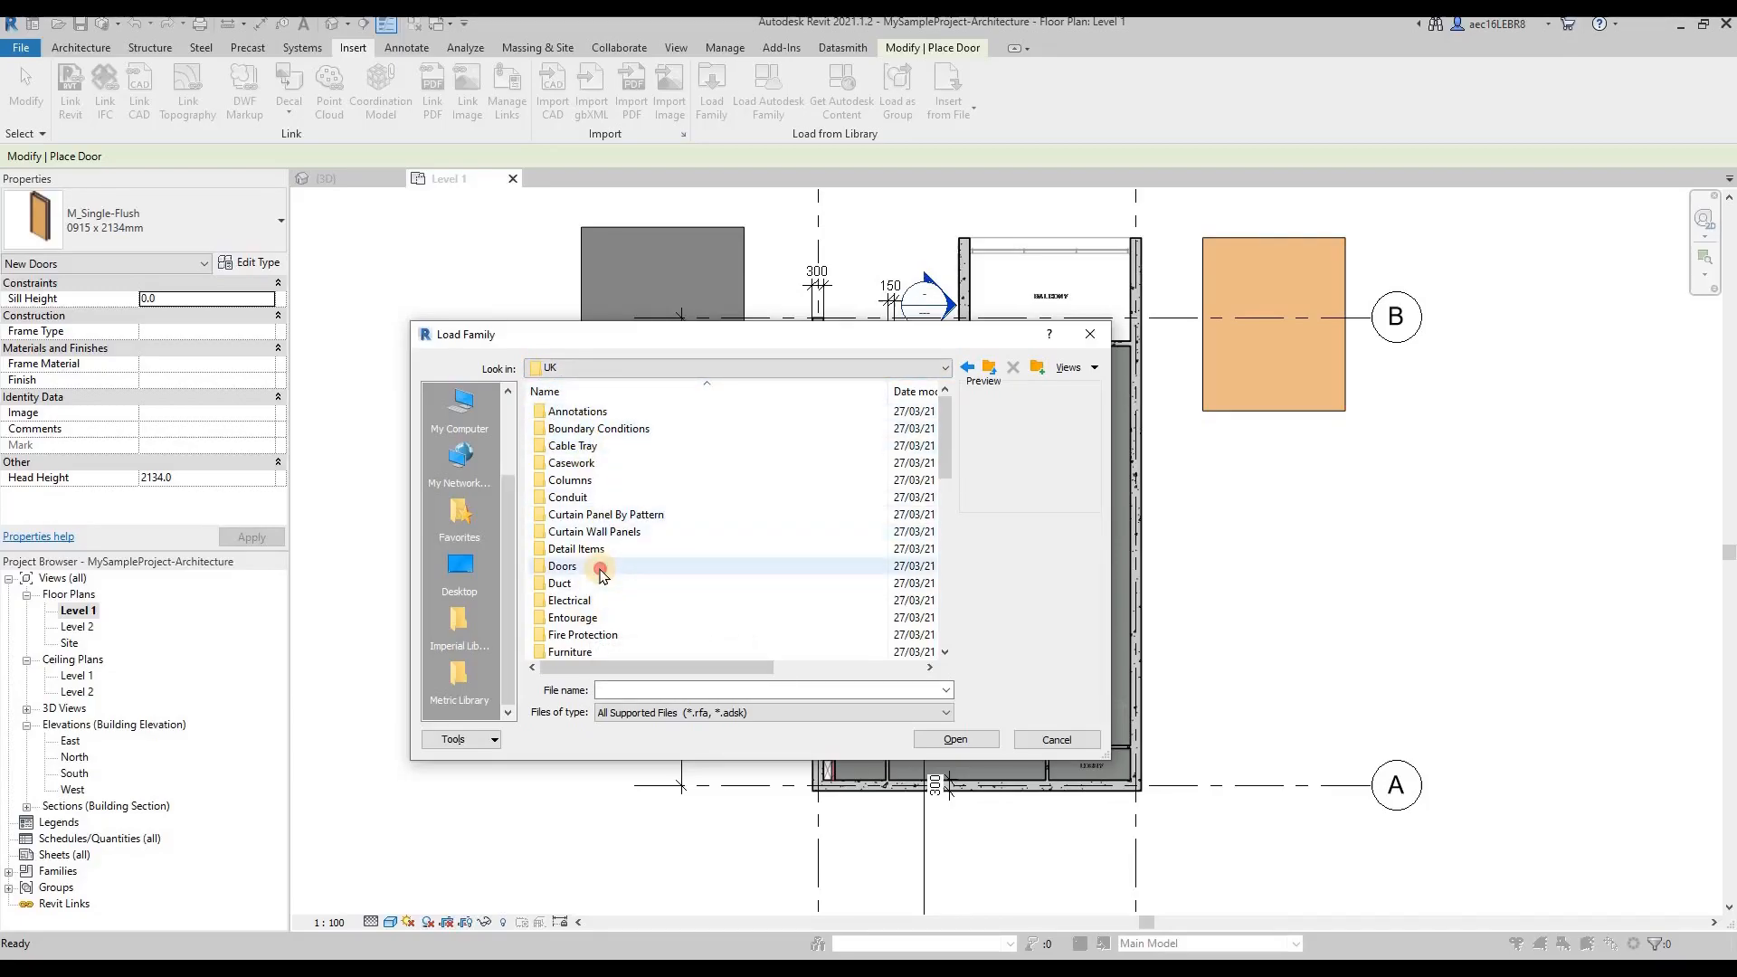
pyautogui.doubleClick(562, 566)
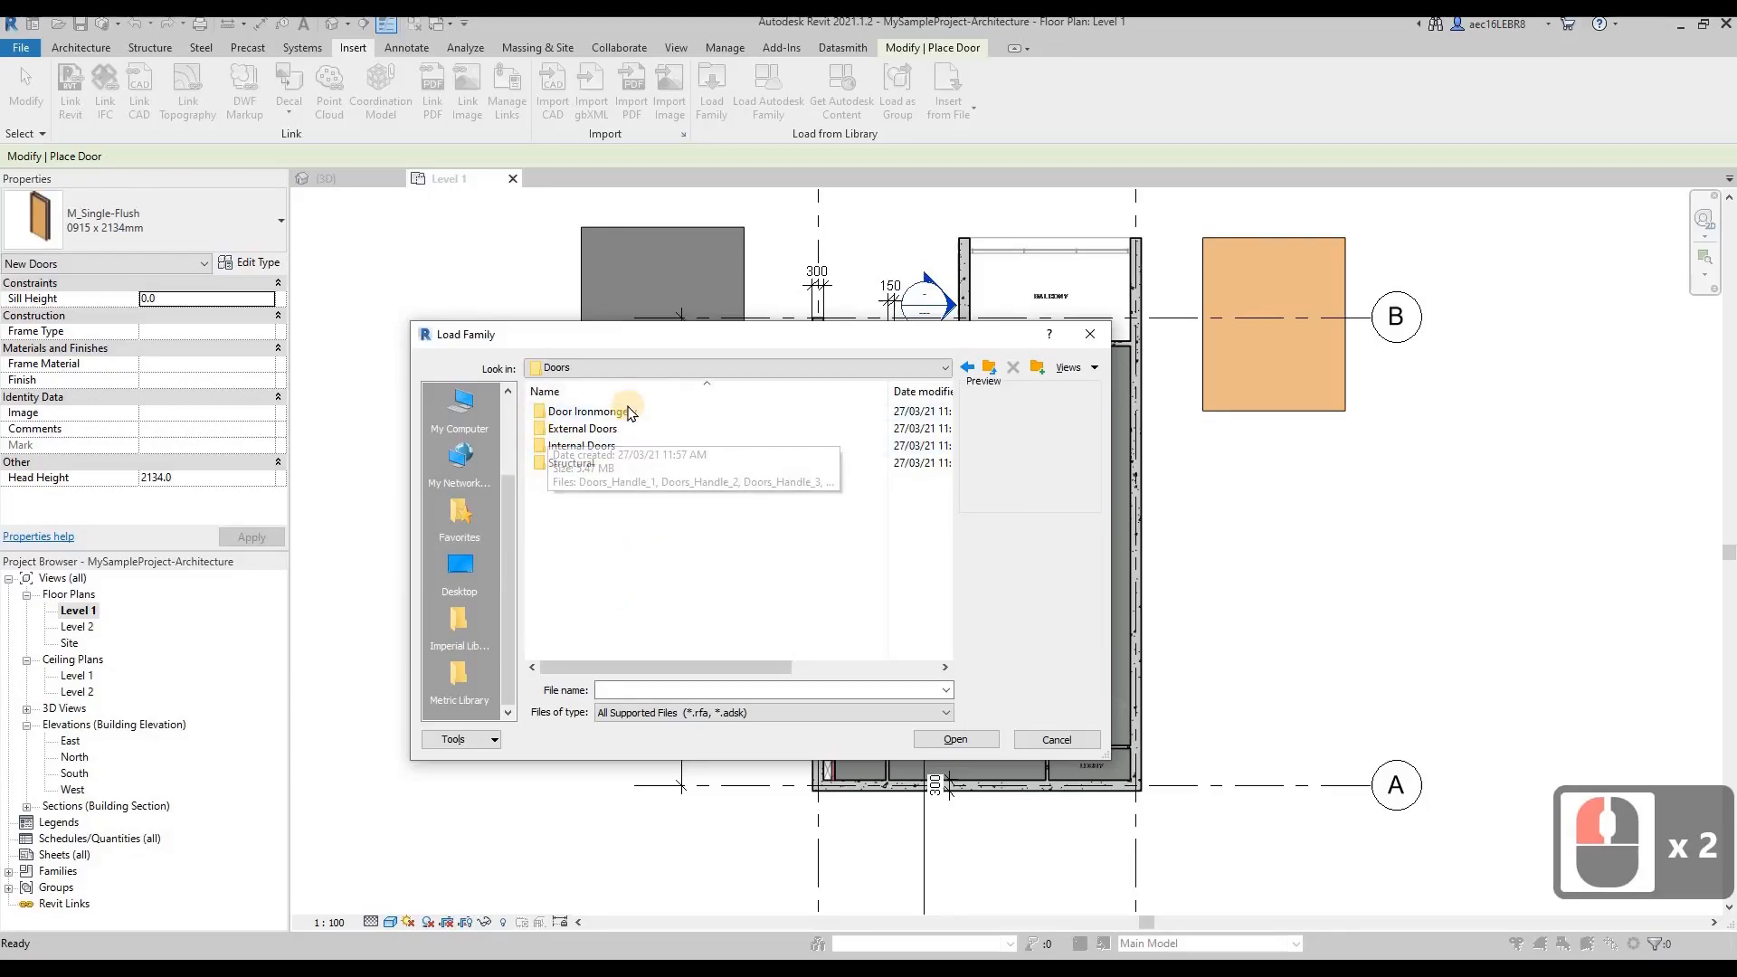
pyautogui.click(580, 445)
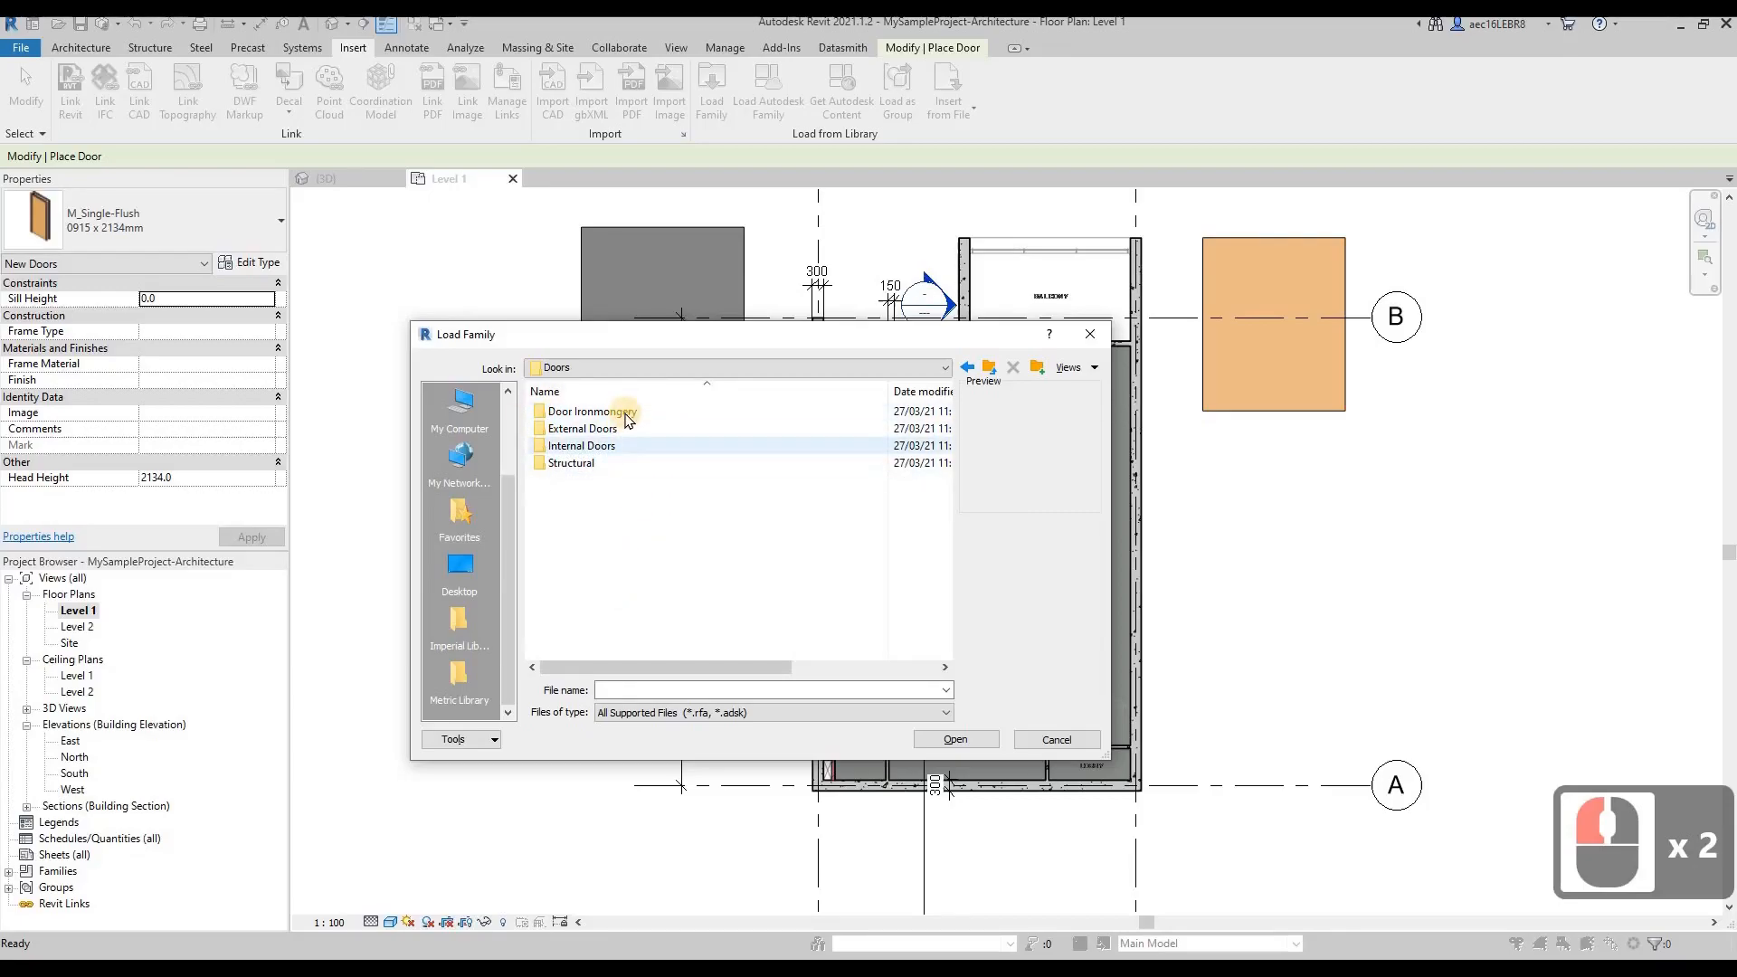
pyautogui.click(582, 428)
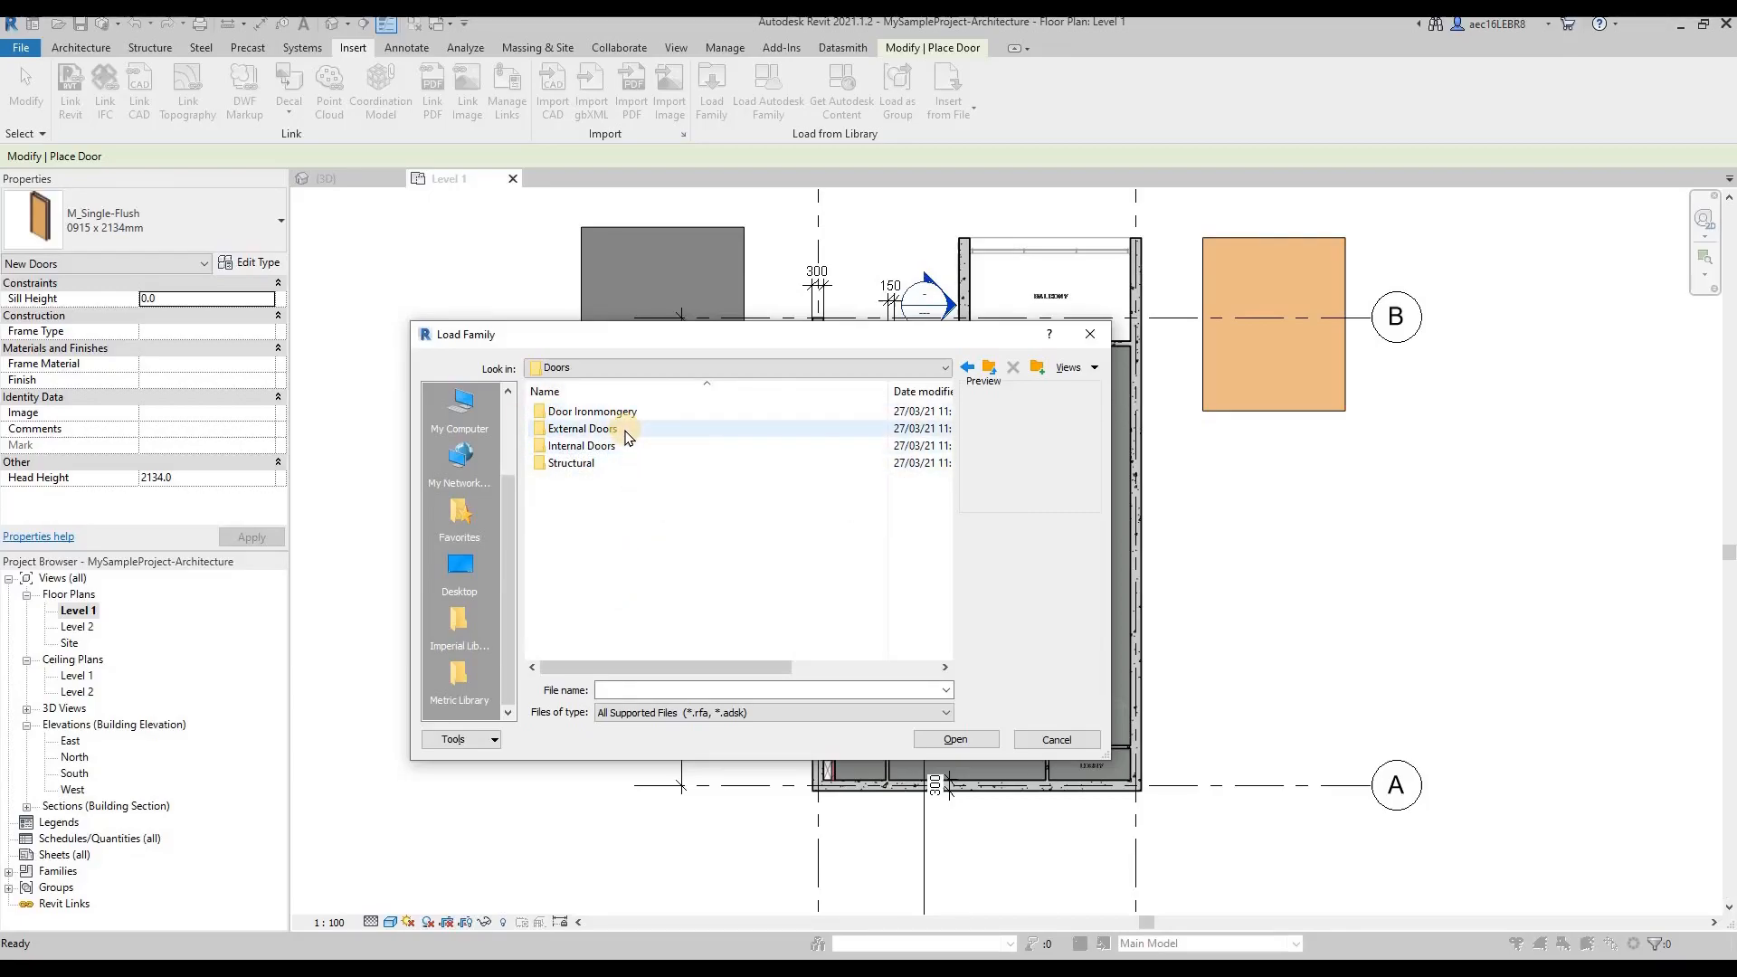
pyautogui.moveTo(610, 454)
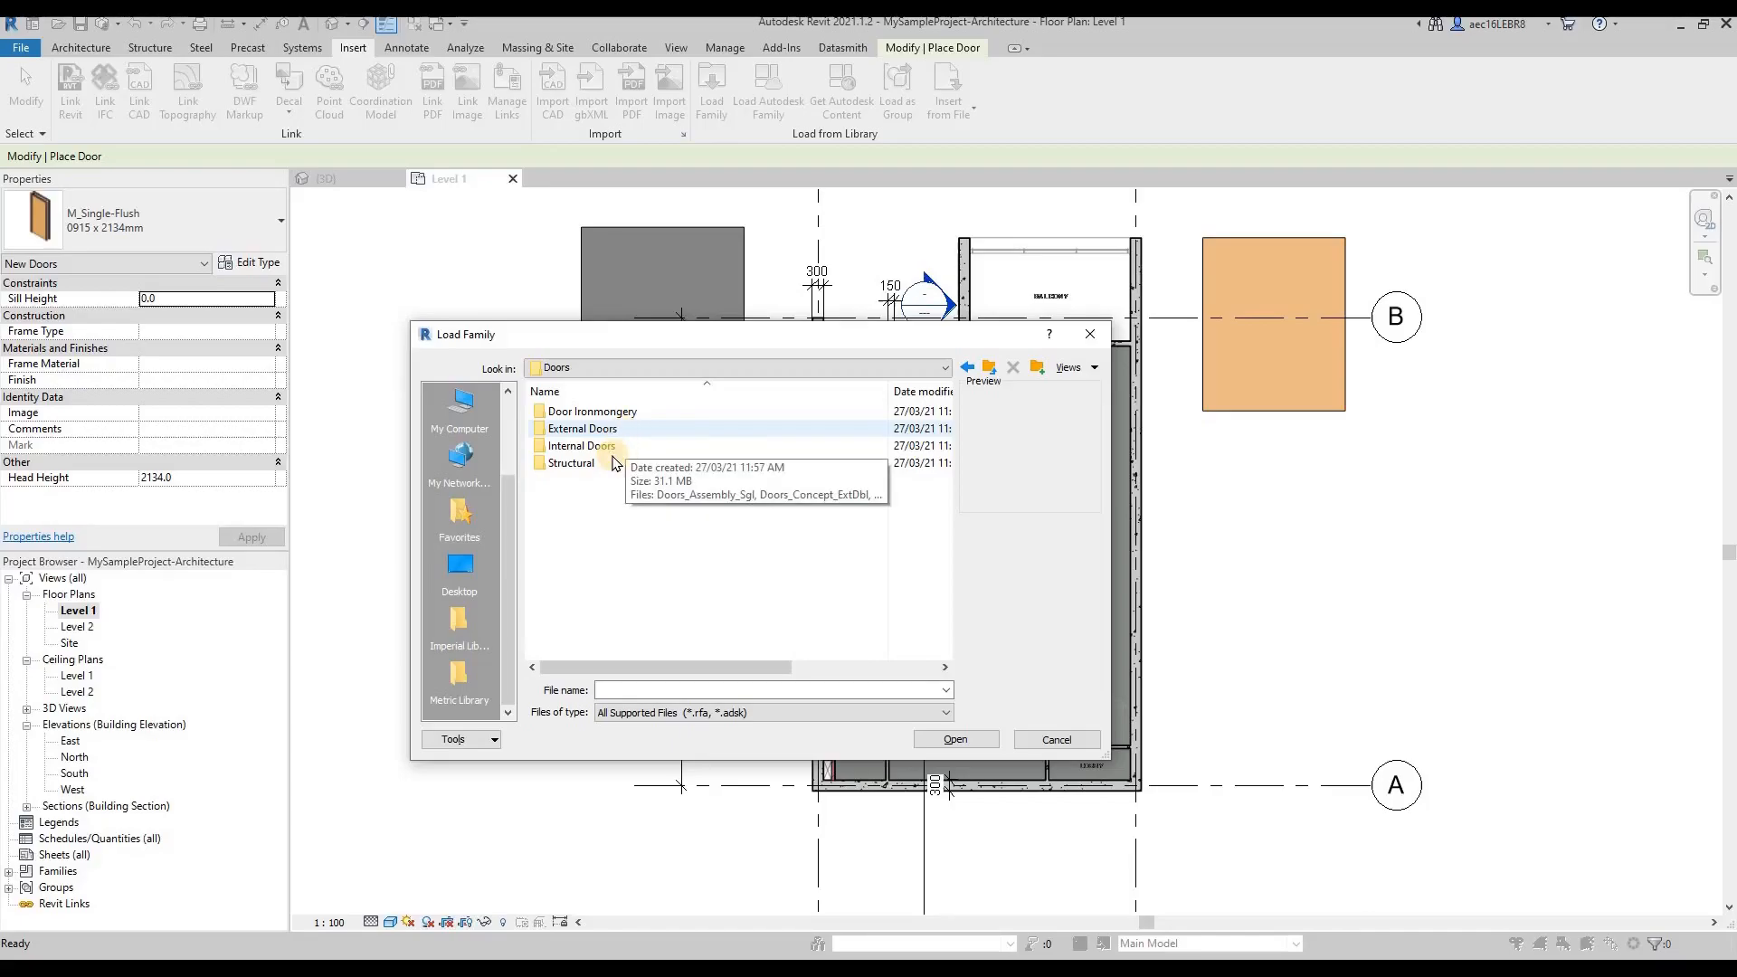
pyautogui.doubleClick(572, 464)
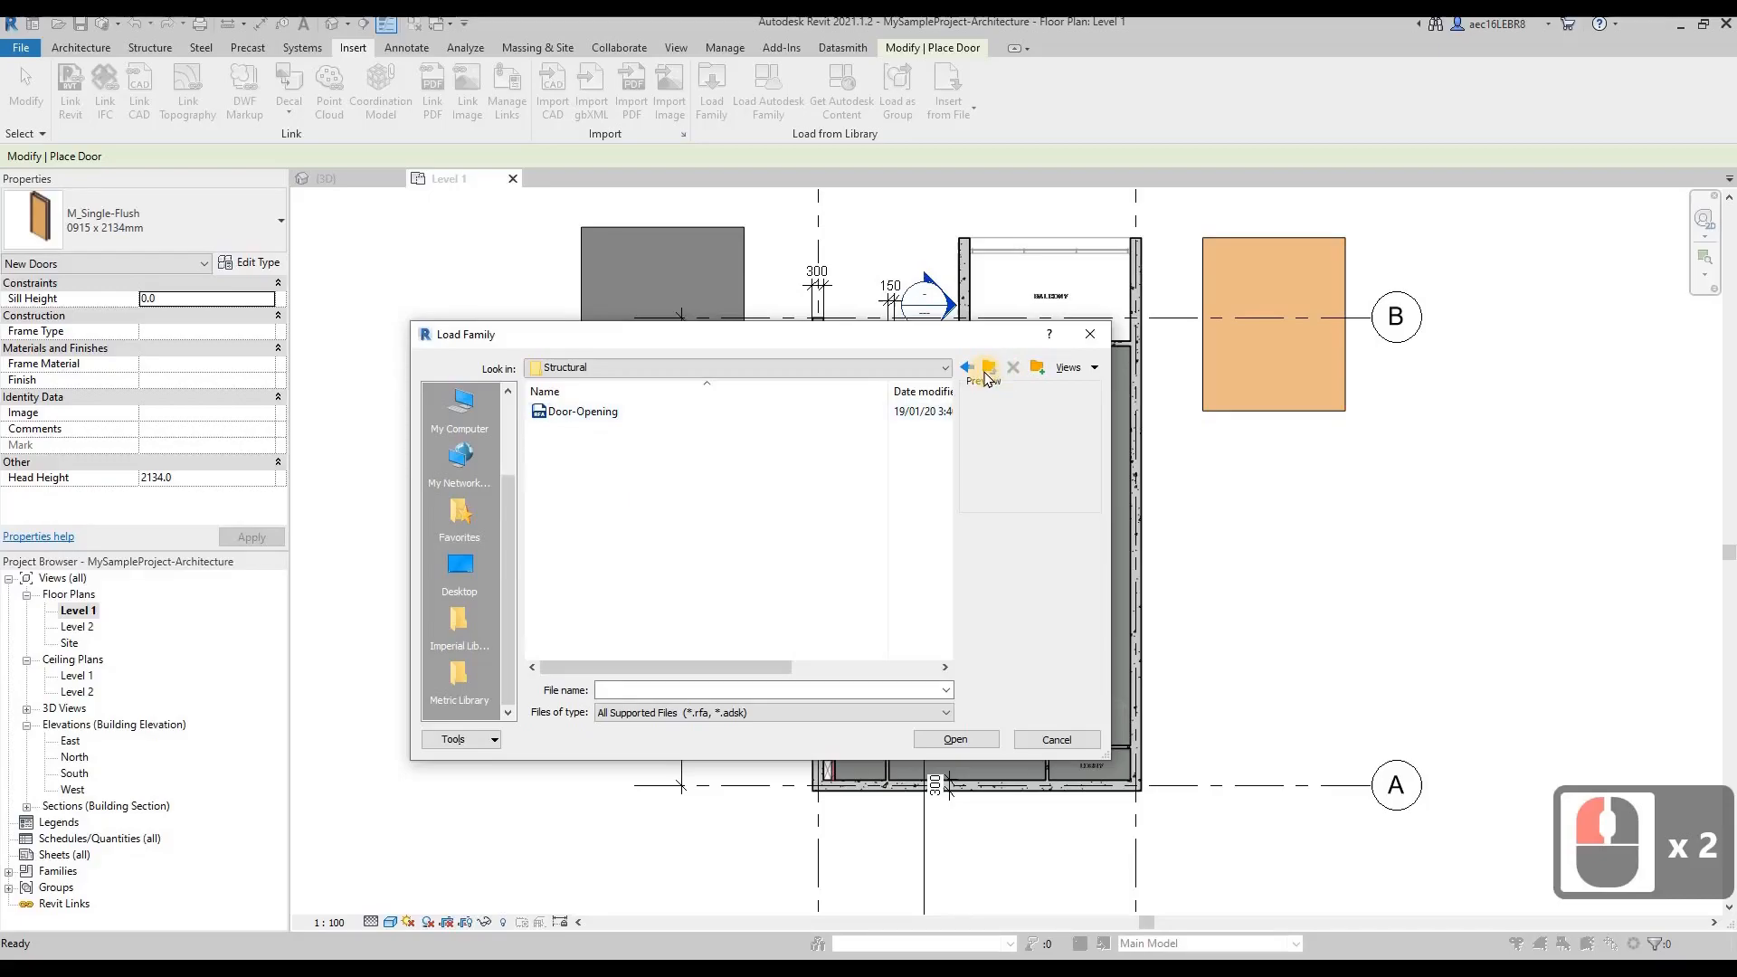
pyautogui.click(966, 367)
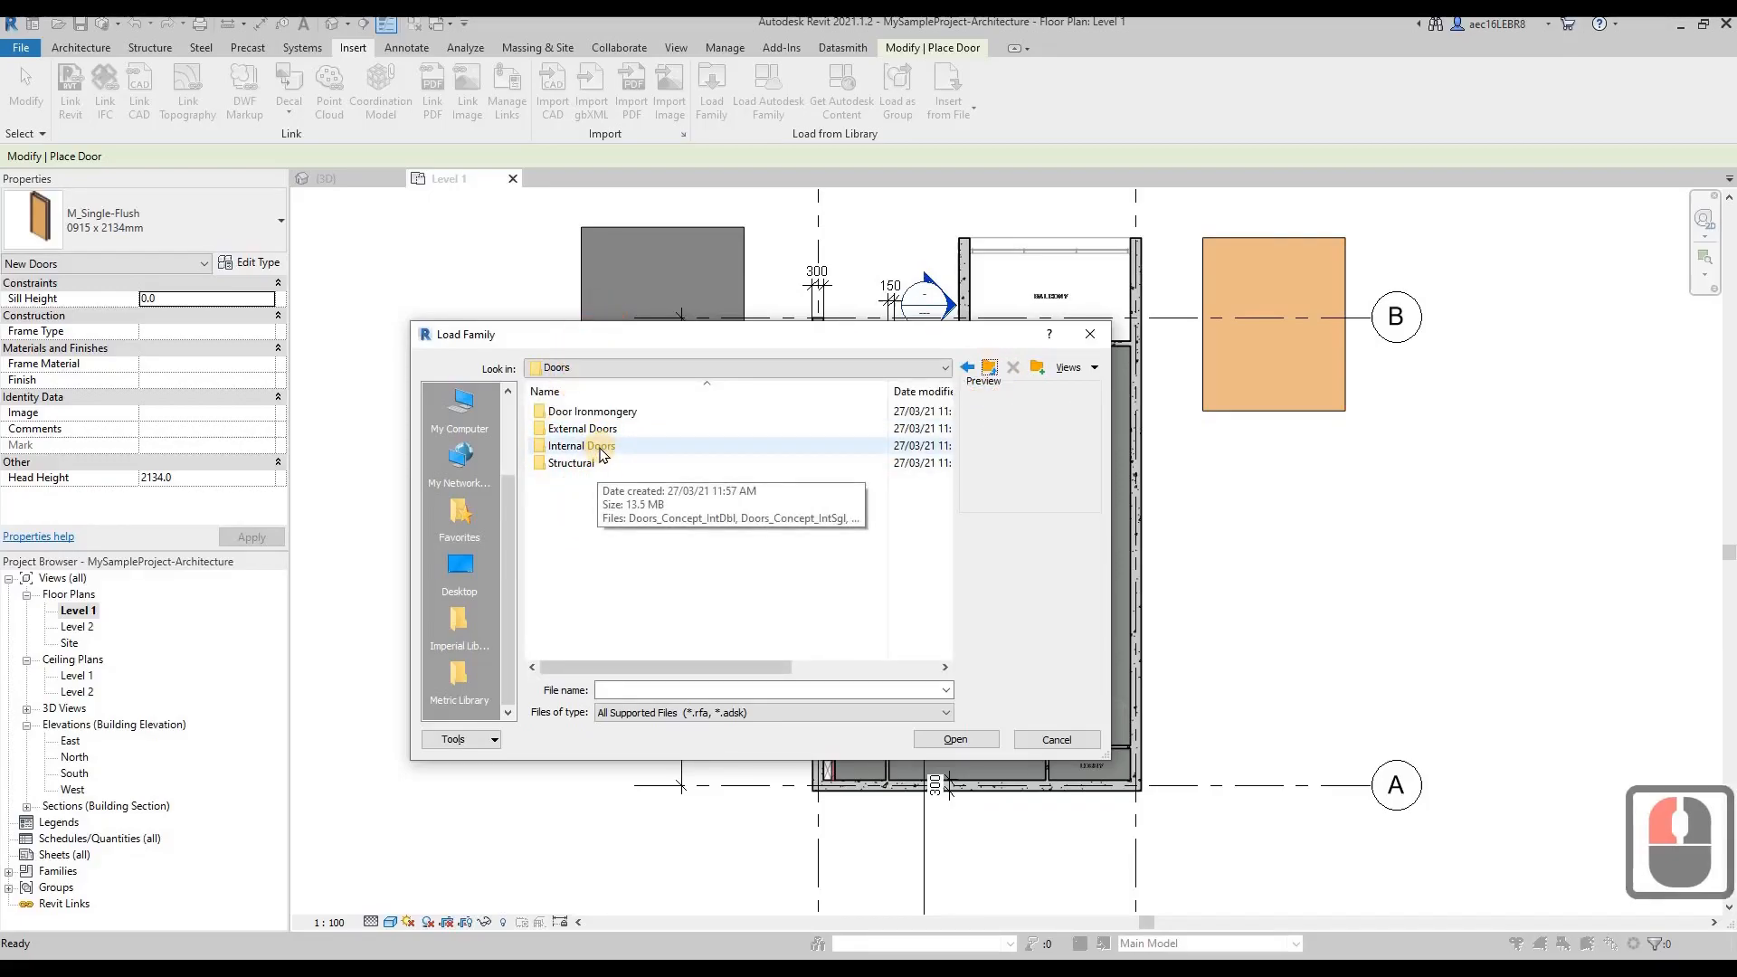
pyautogui.click(580, 445)
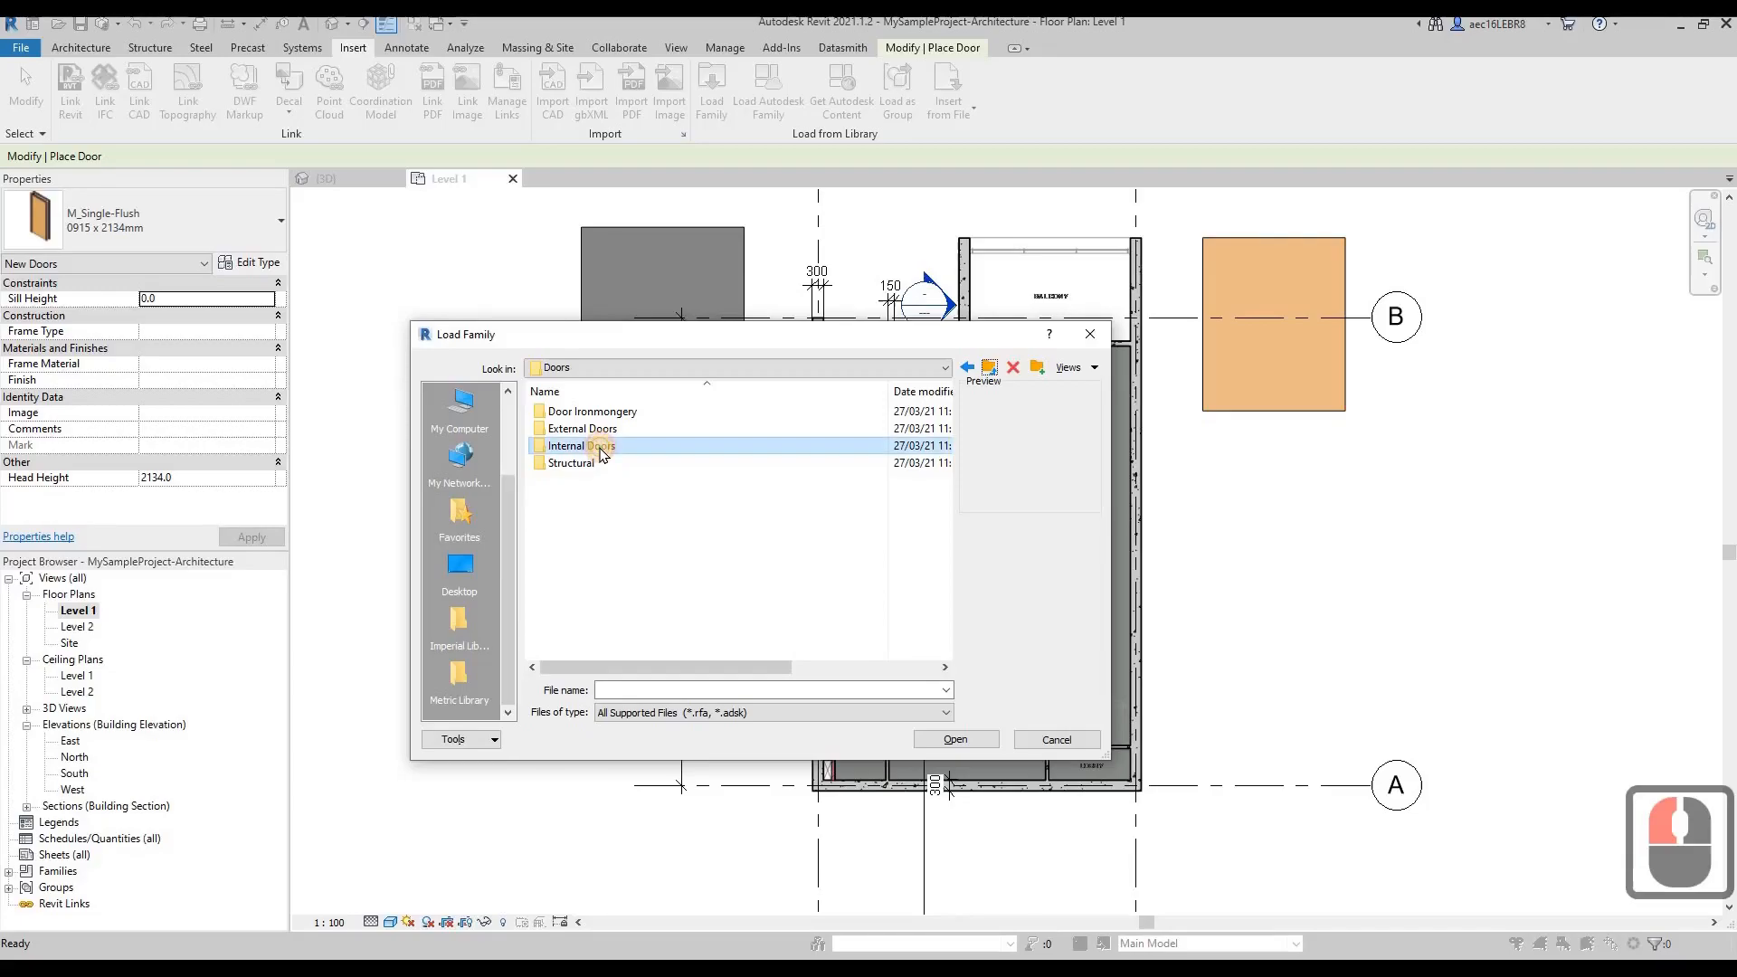
# Open Internal Doors, preview the Doors_IntSgl families, and select Doors_IntSgl_6.rfa.
pyautogui.doubleClick(580, 446)
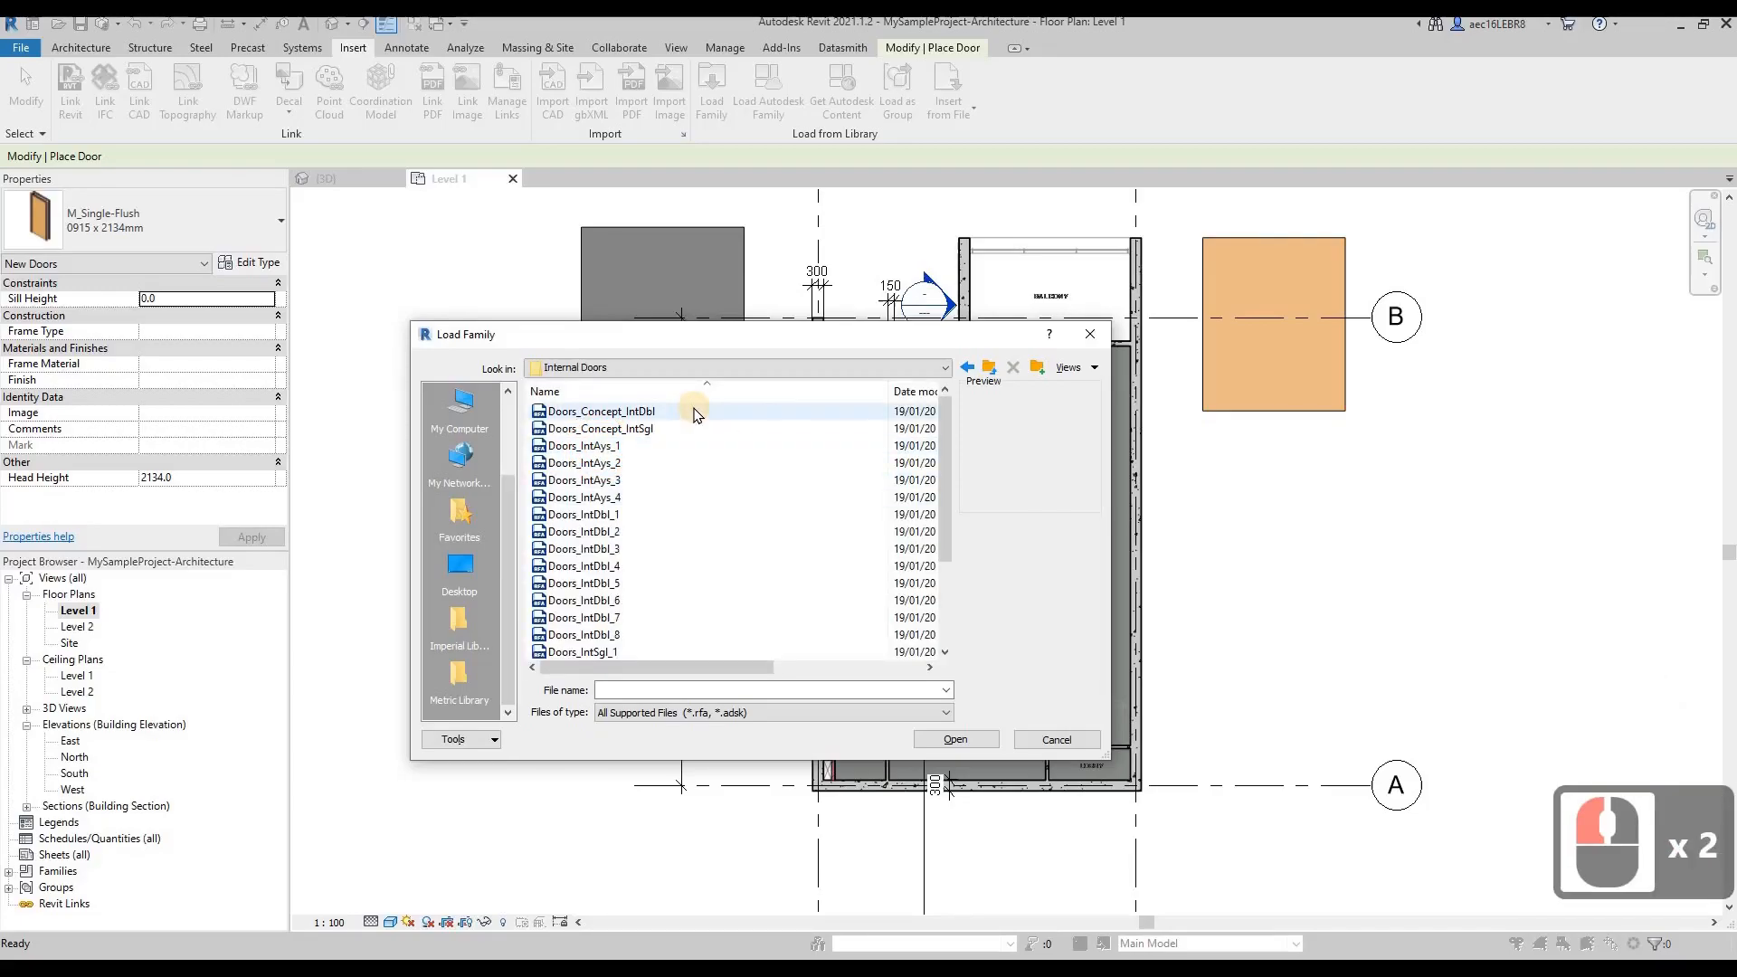
pyautogui.click(584, 514)
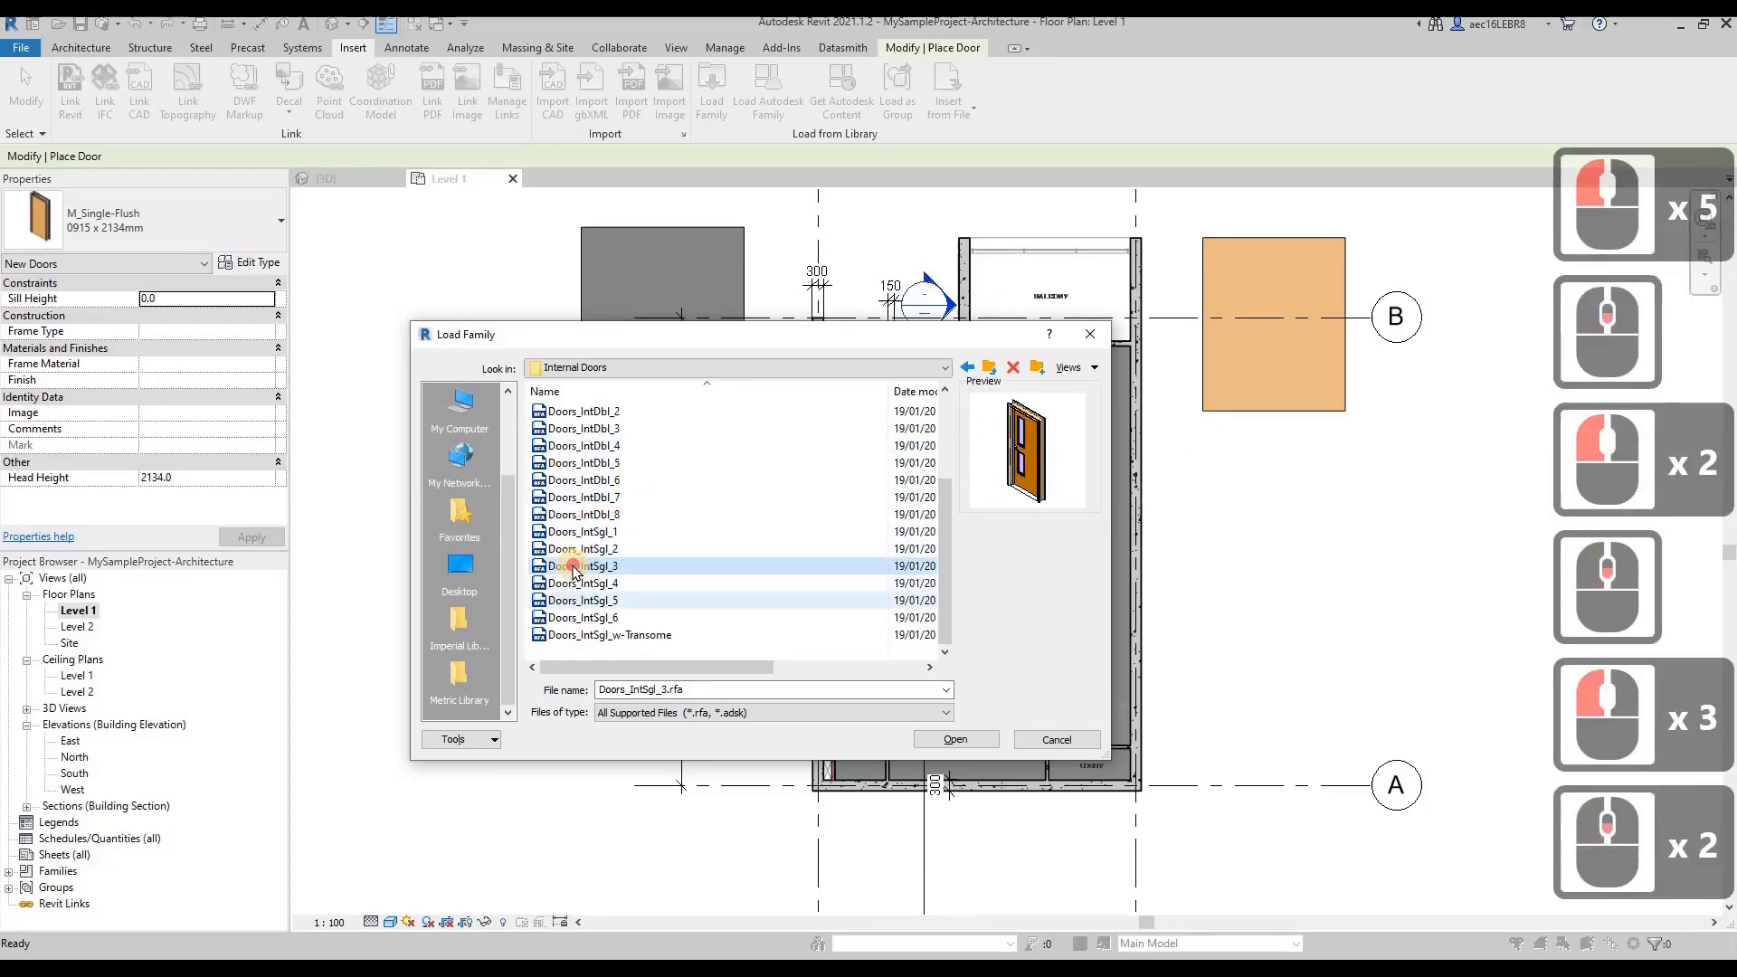
pyautogui.click(583, 600)
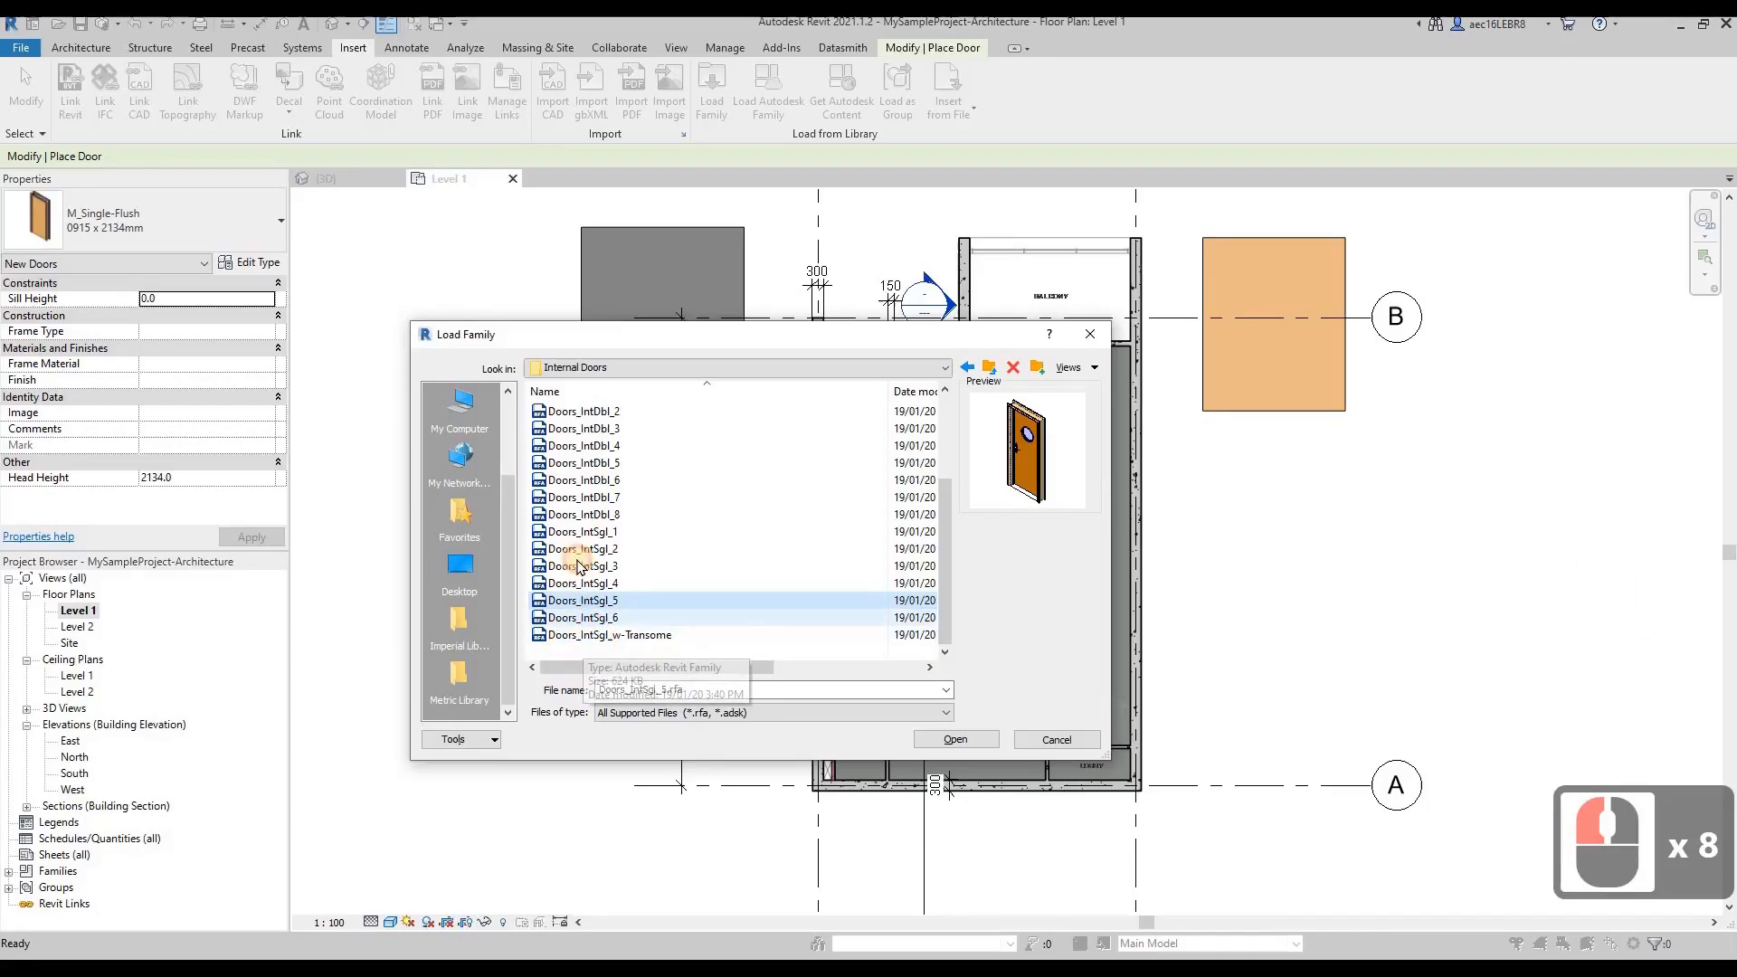
pyautogui.click(580, 617)
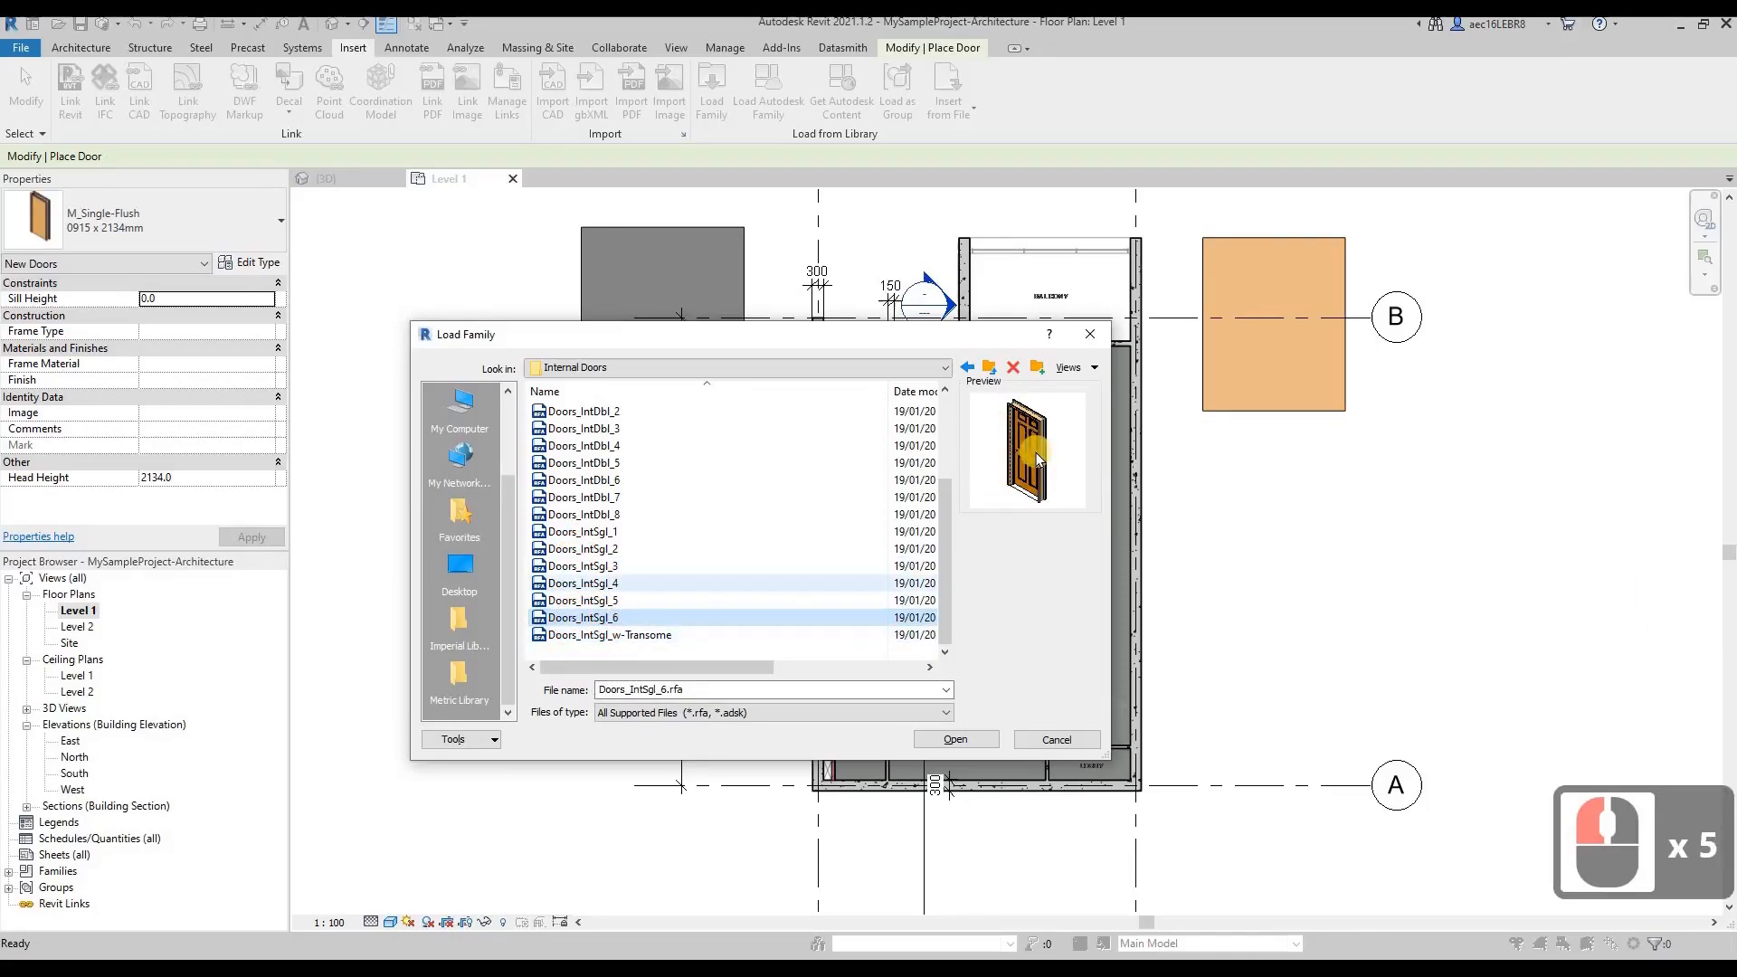
pyautogui.click(581, 617)
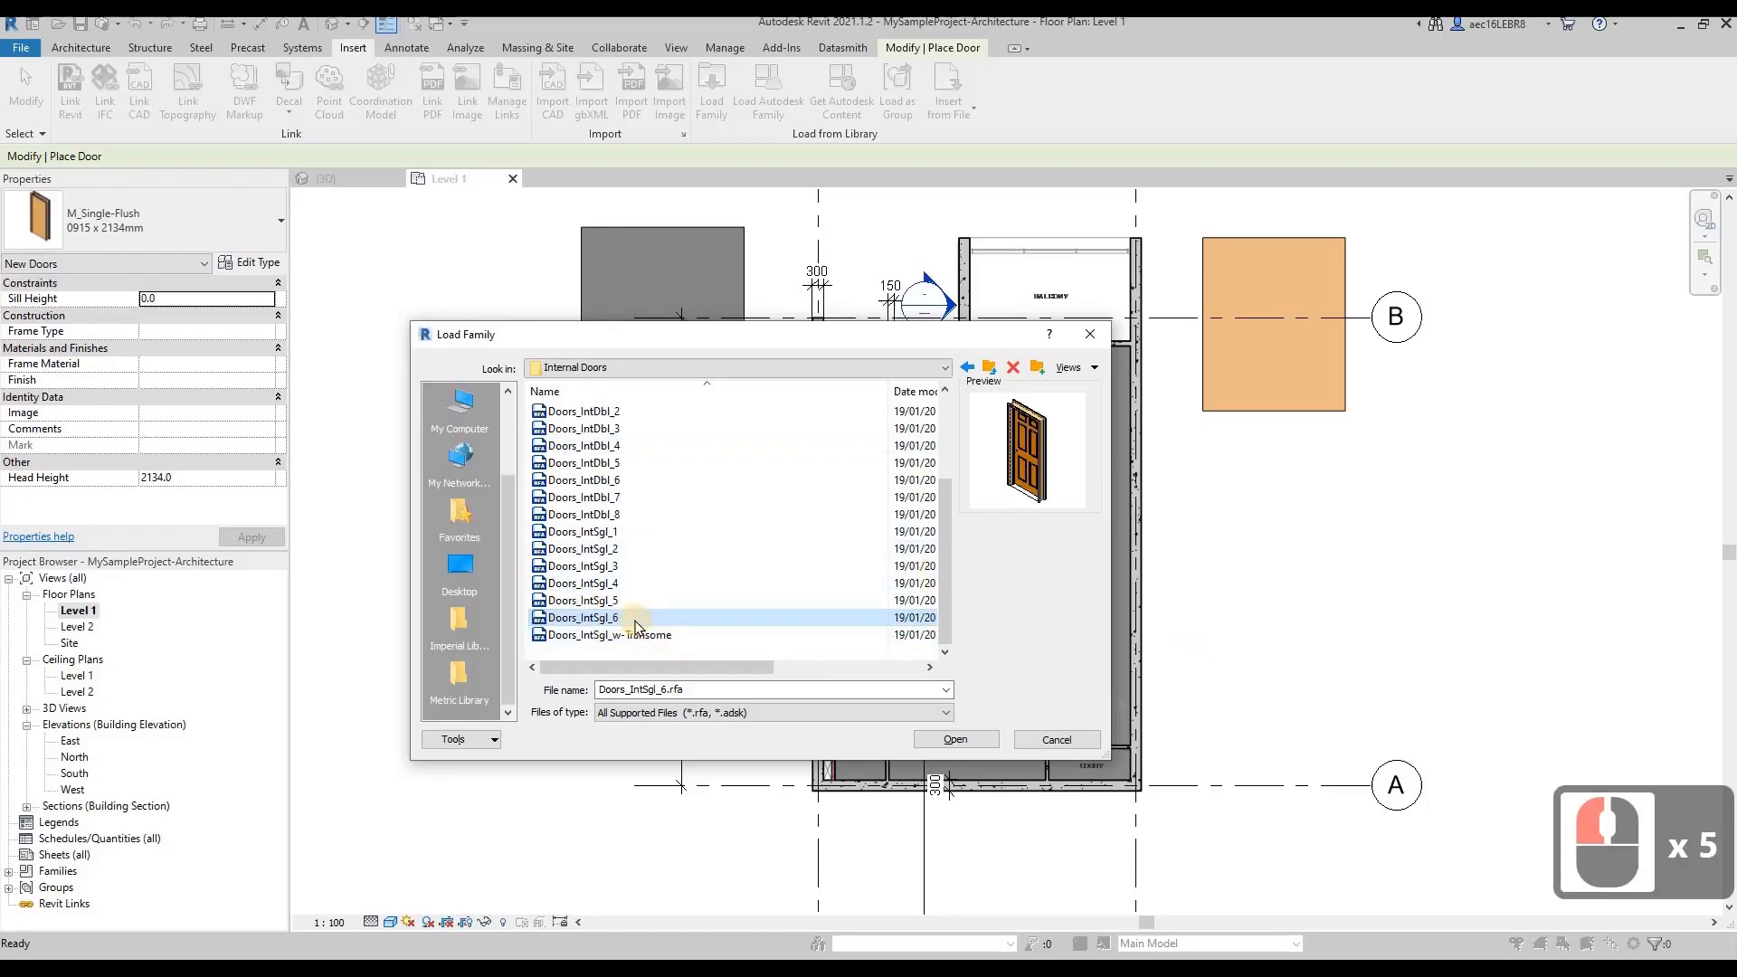
pyautogui.moveTo(588, 623)
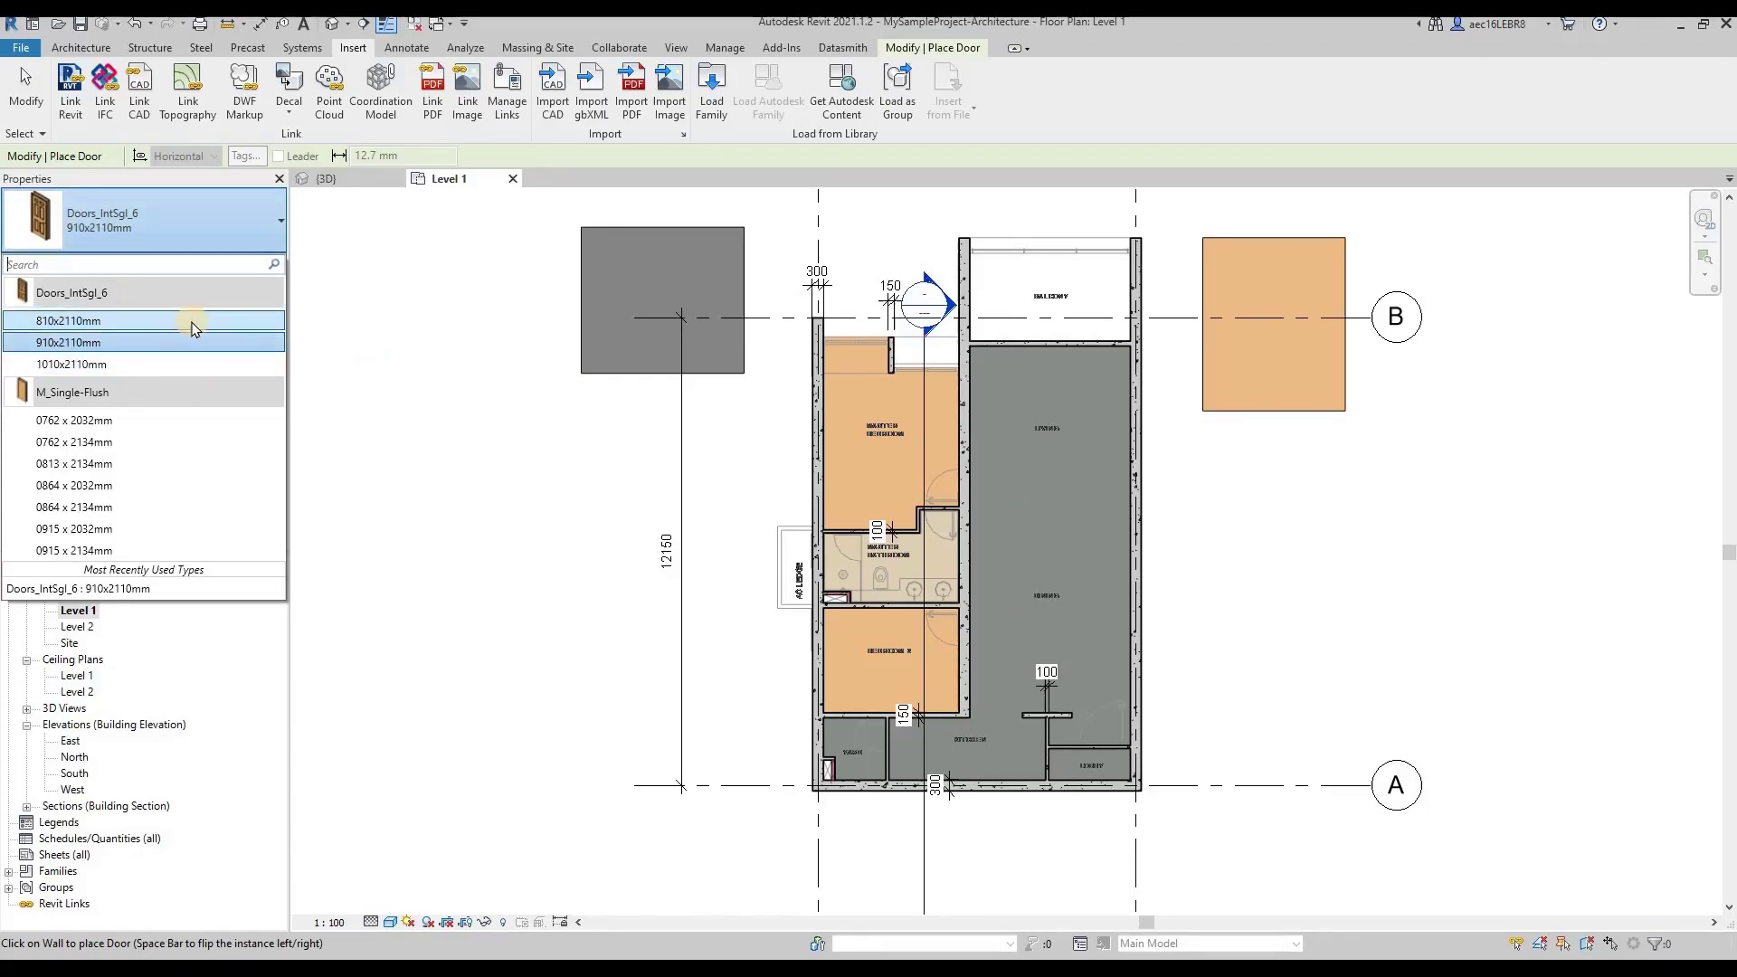
pyautogui.moveTo(152, 271)
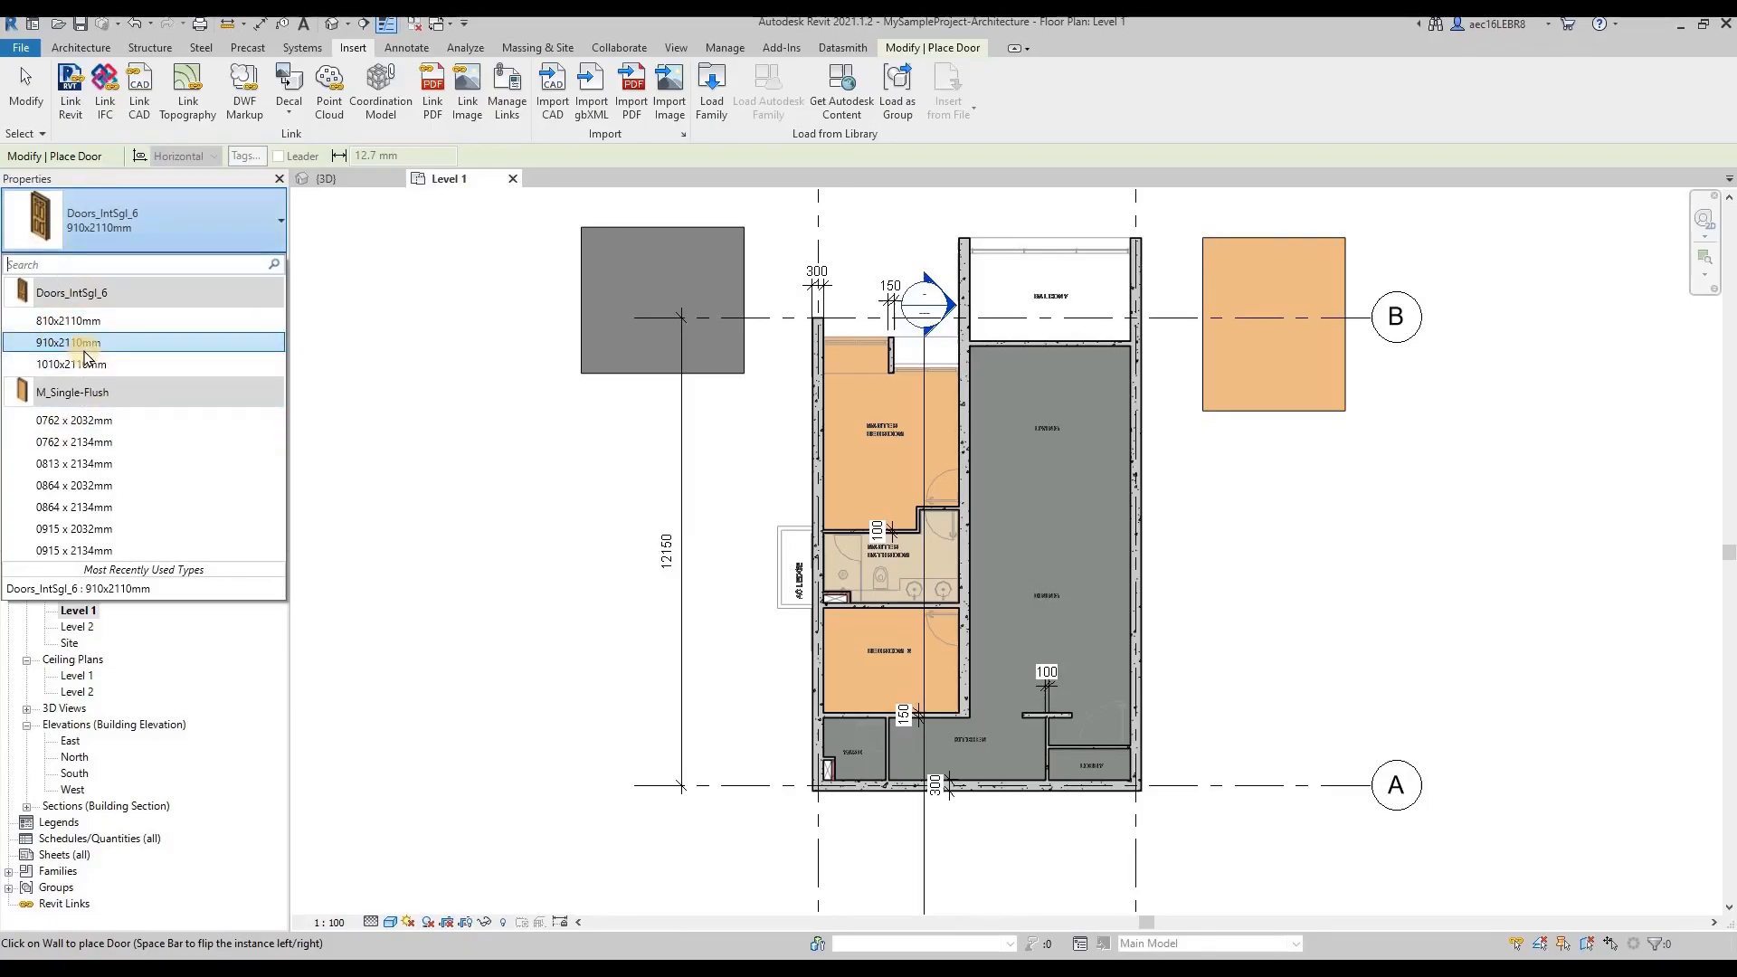
# Choose the 1010x2110mm Doors_IntSgl_6 size for the kitchen–lobby door.
pyautogui.click(68, 363)
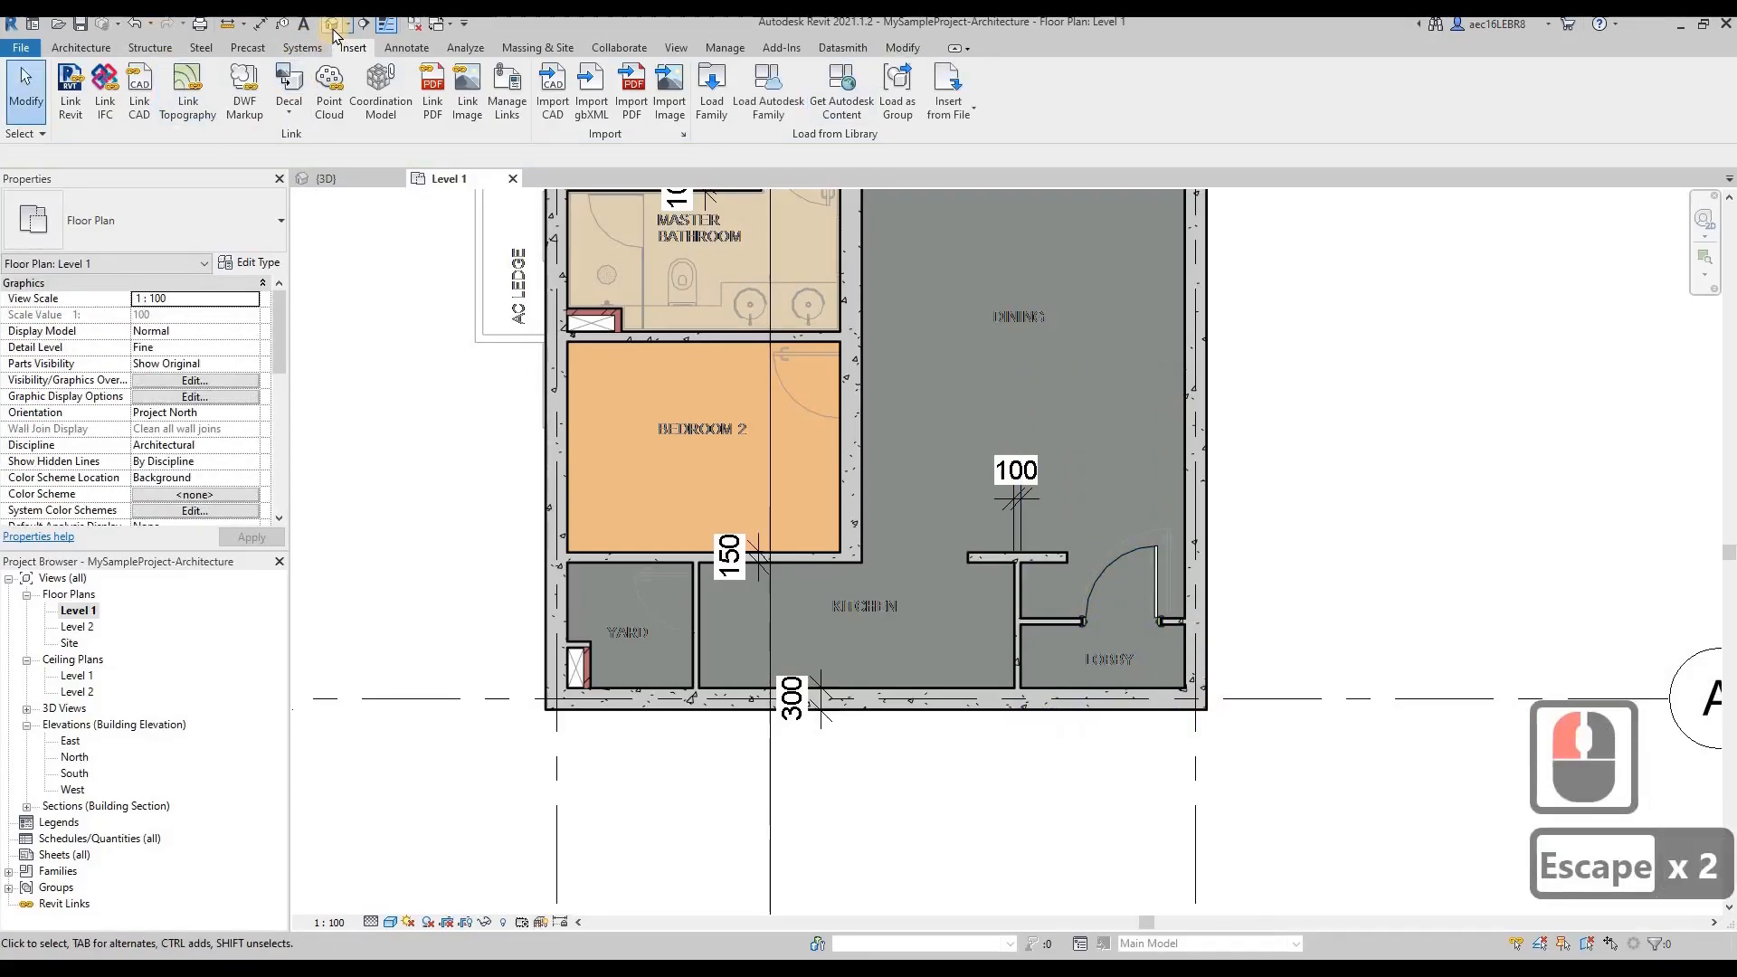
pyautogui.moveTo(332, 26)
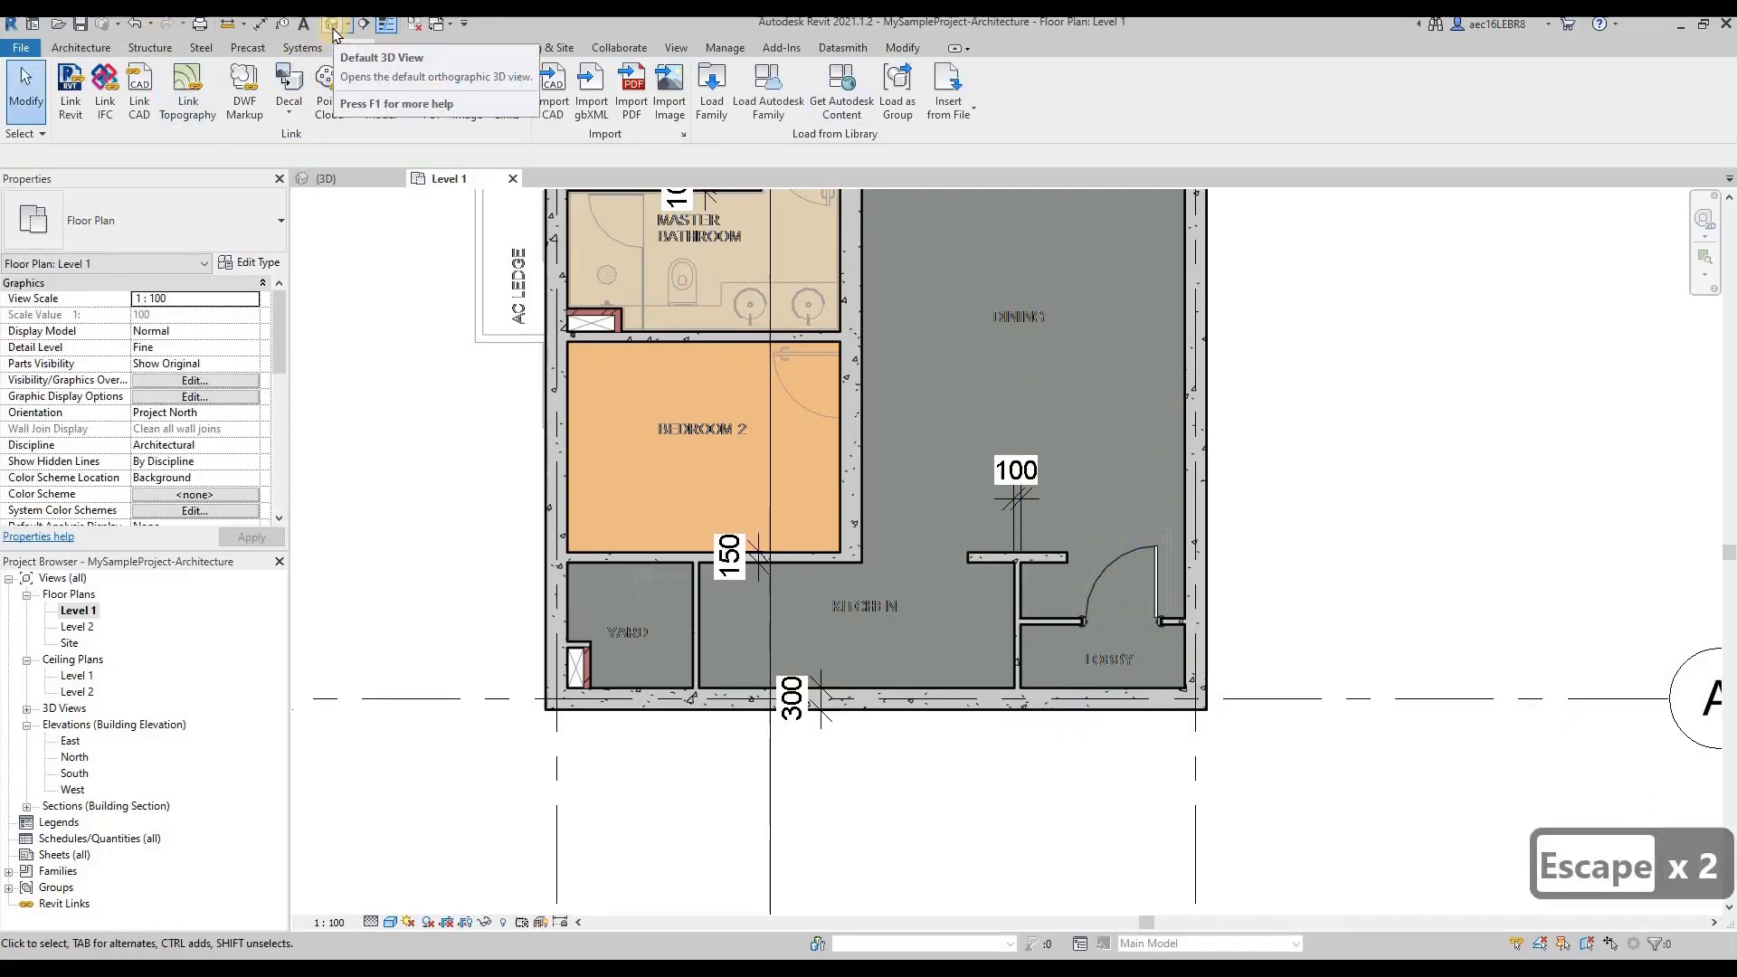
pyautogui.click(328, 24)
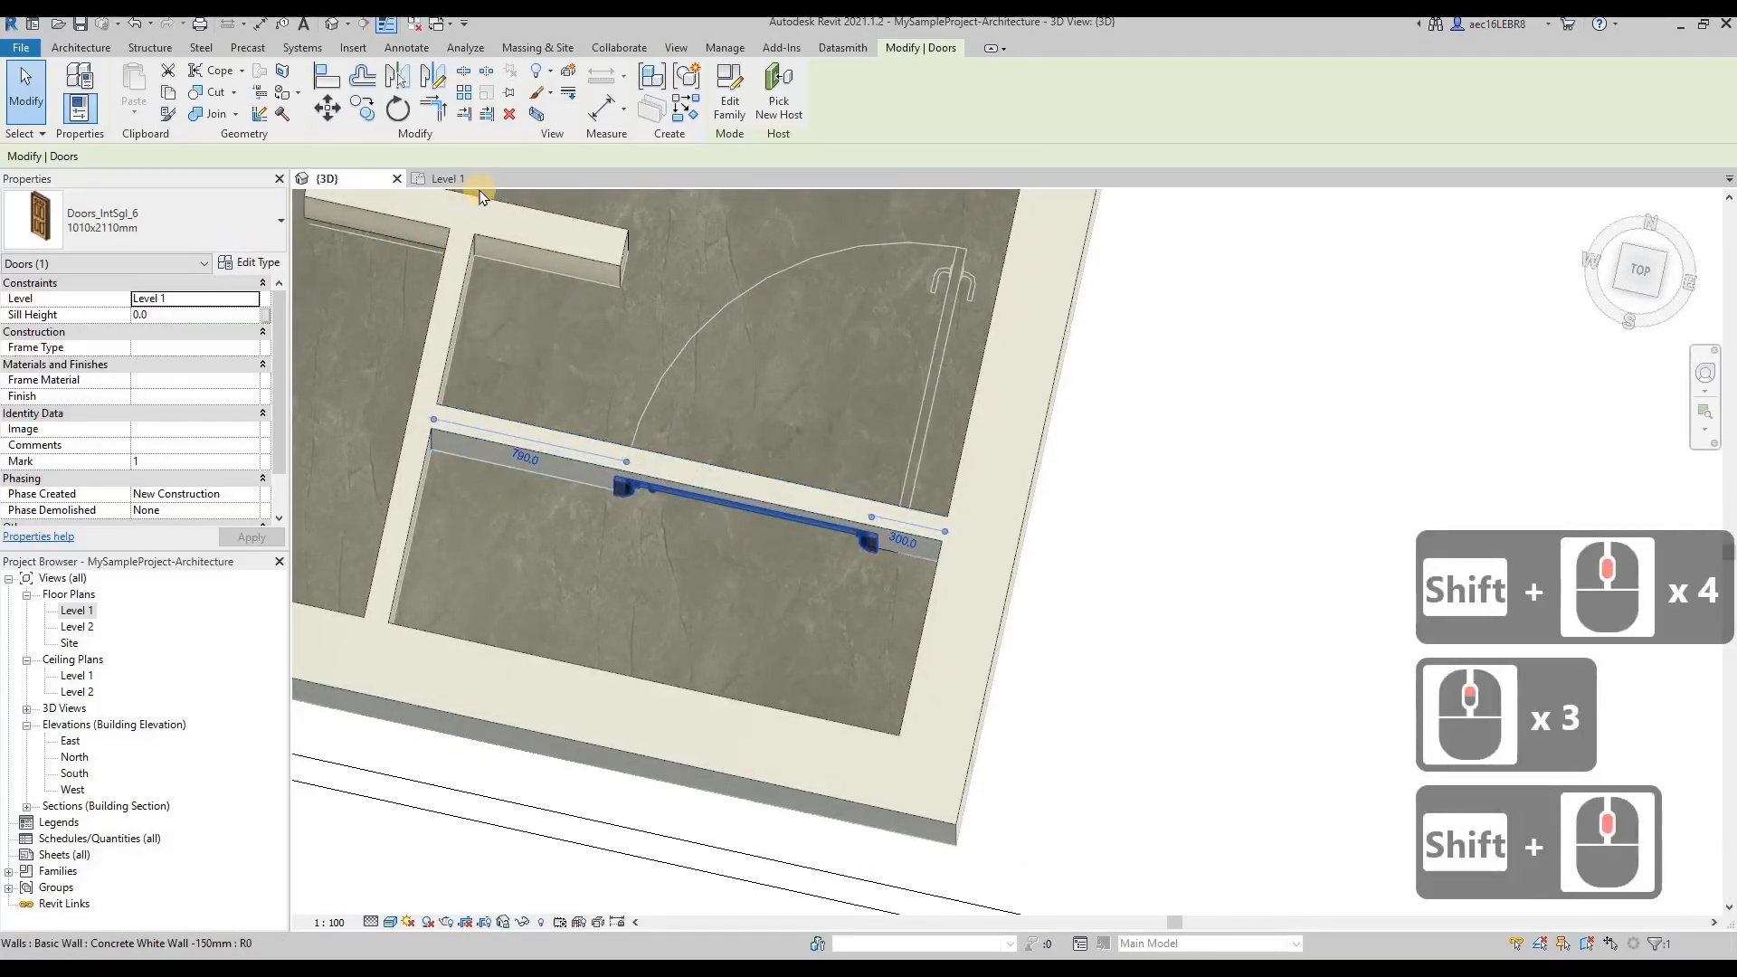
pyautogui.click(447, 178)
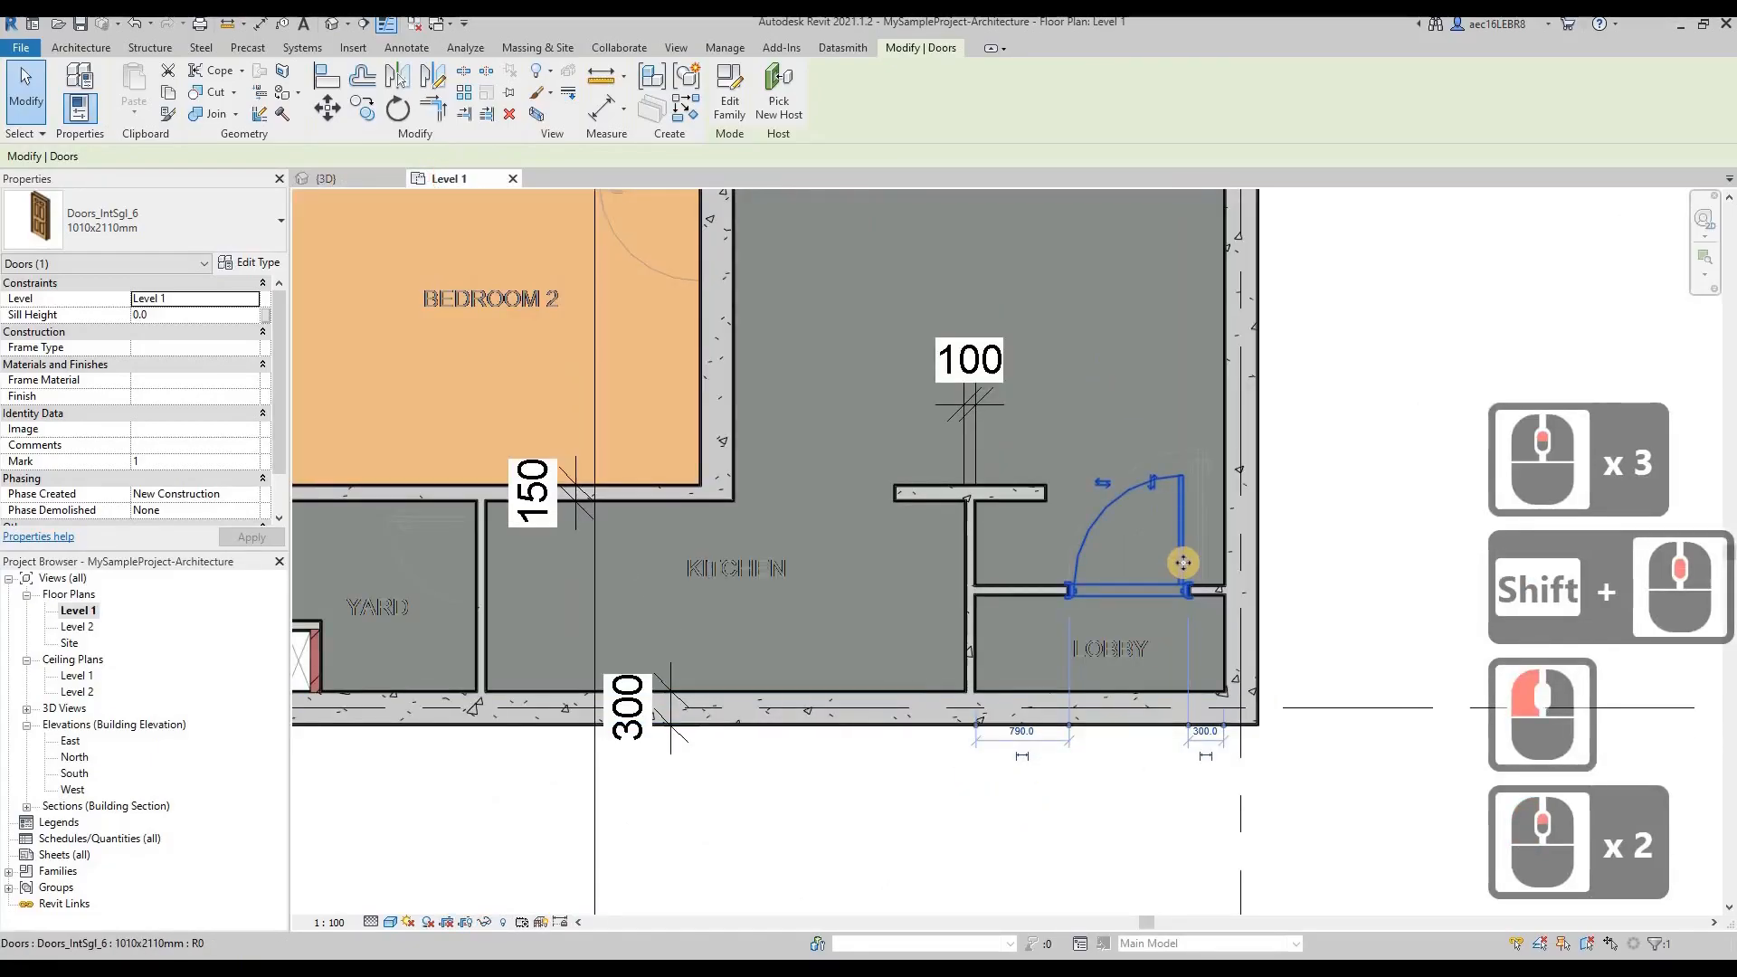
# Use Create Similar to place a matching Doors_IntSgl_6 door in the lobby's bottom wall.
pyautogui.rightClick(1181, 563)
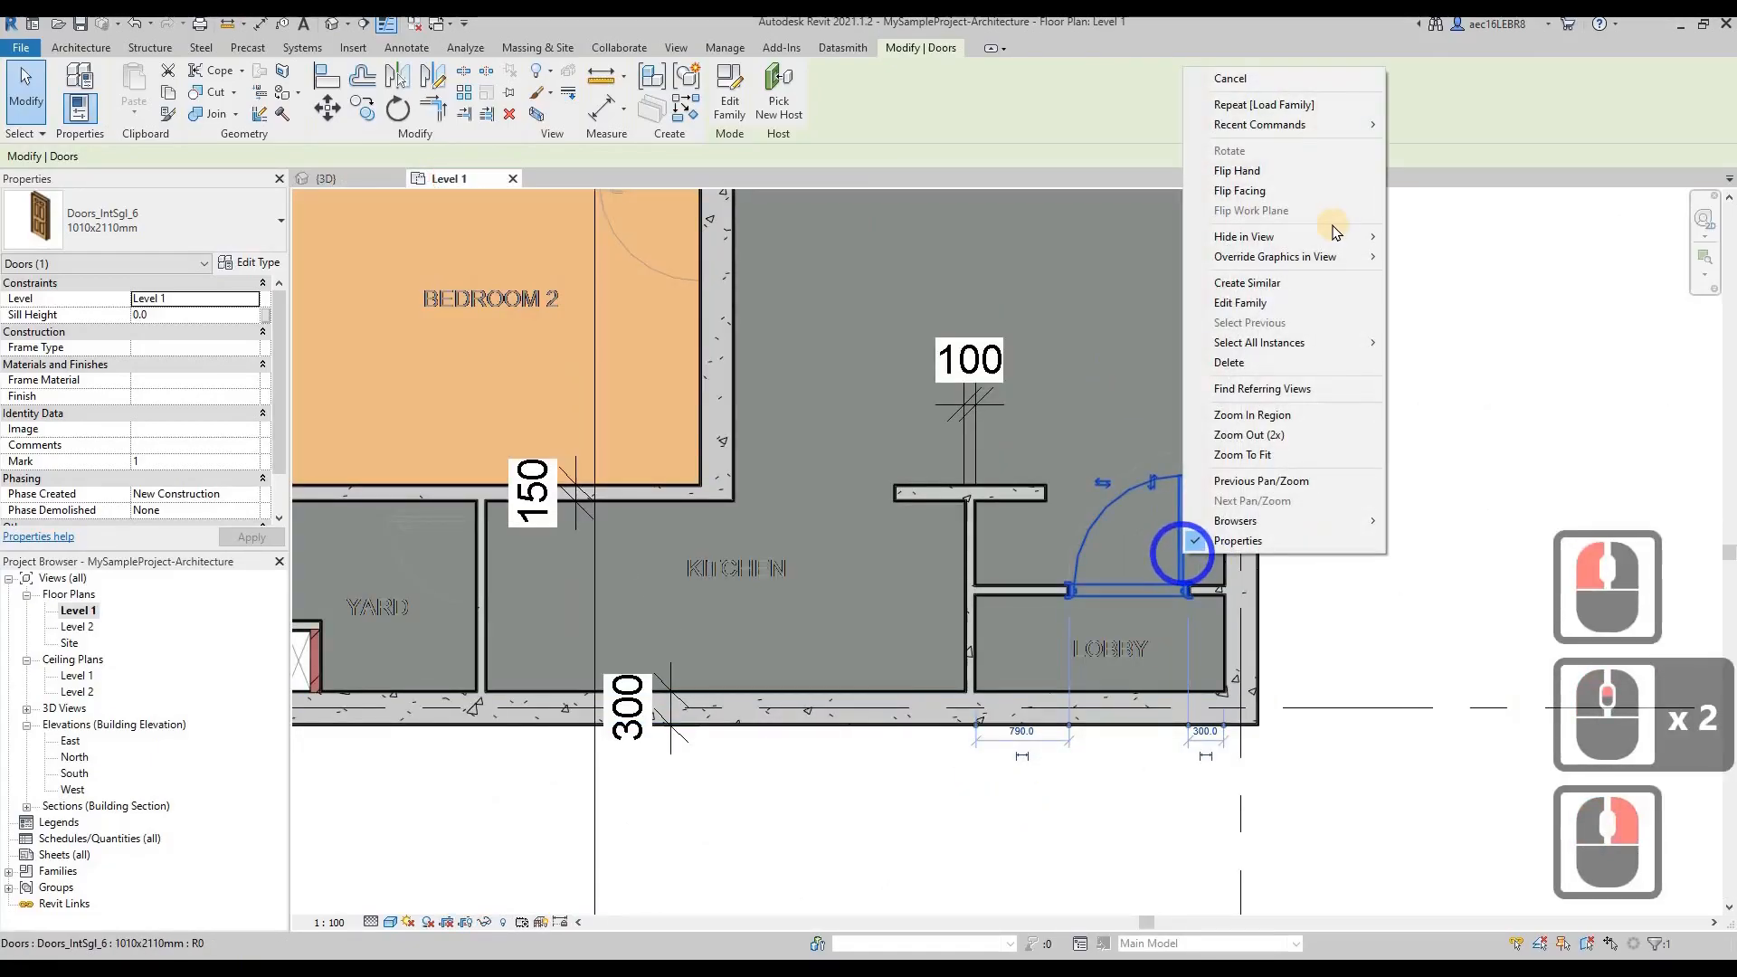
pyautogui.click(1247, 282)
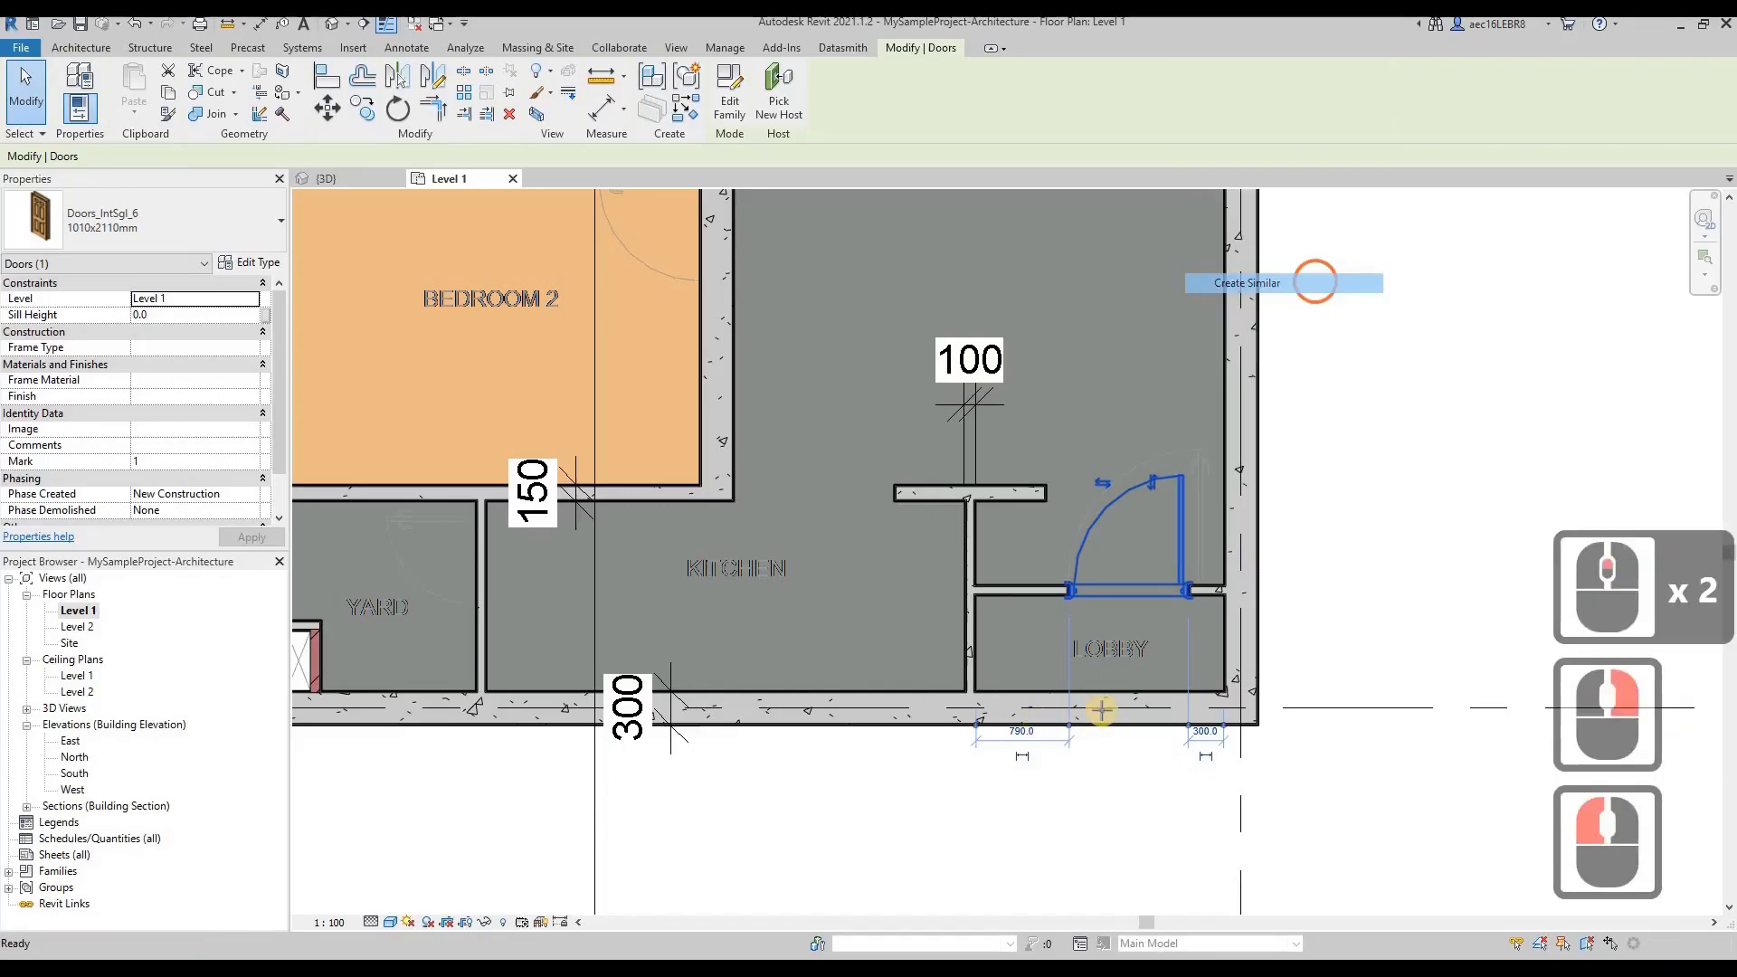
pyautogui.click(1247, 283)
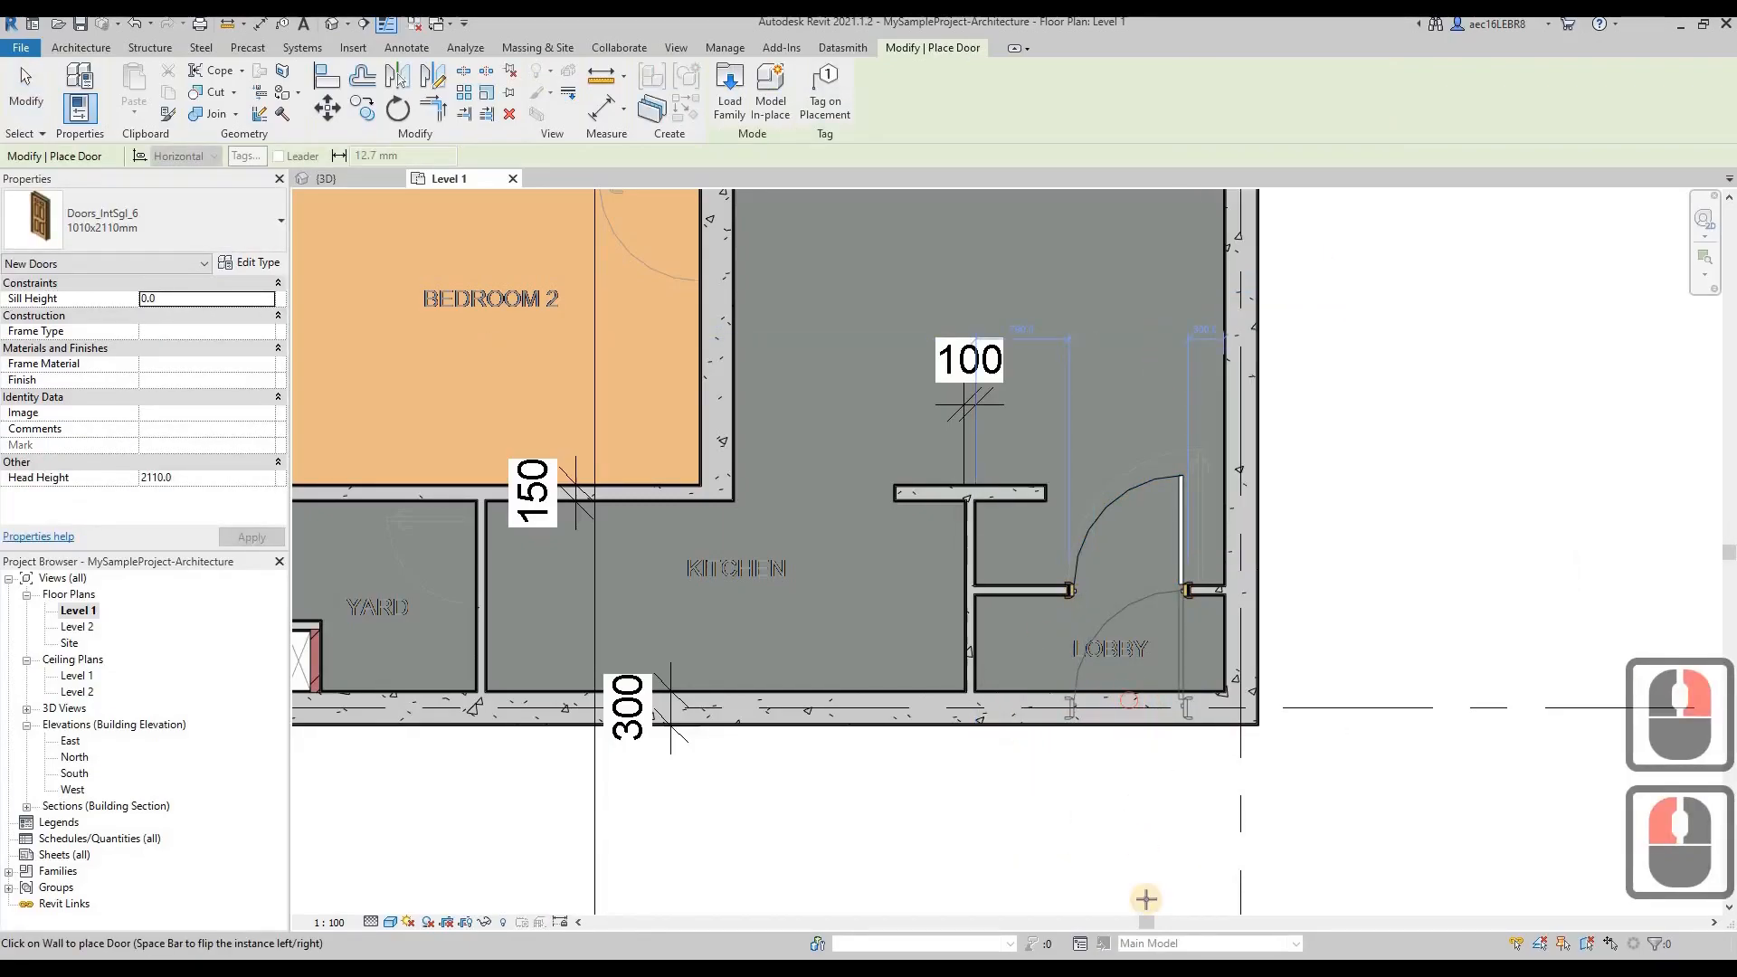
pyautogui.press('Escape')
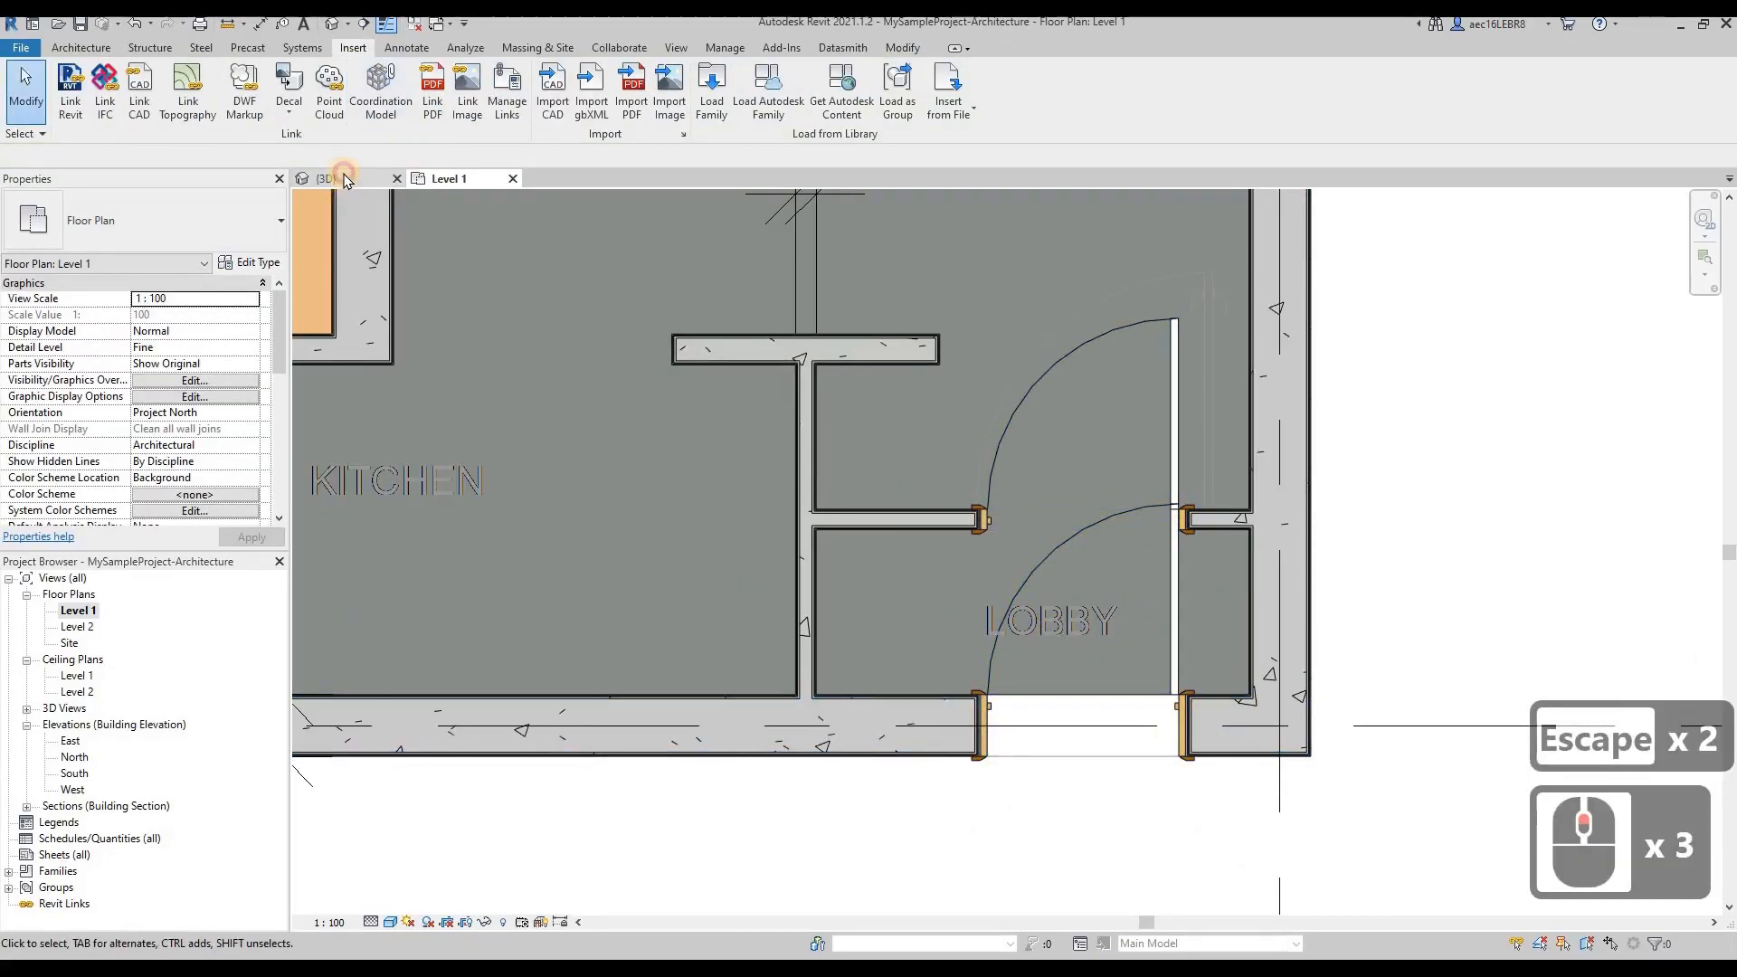
# Set the visual style to Hidden Line, select the lobby's outer wall, and return to 3D.
pyautogui.click(325, 178)
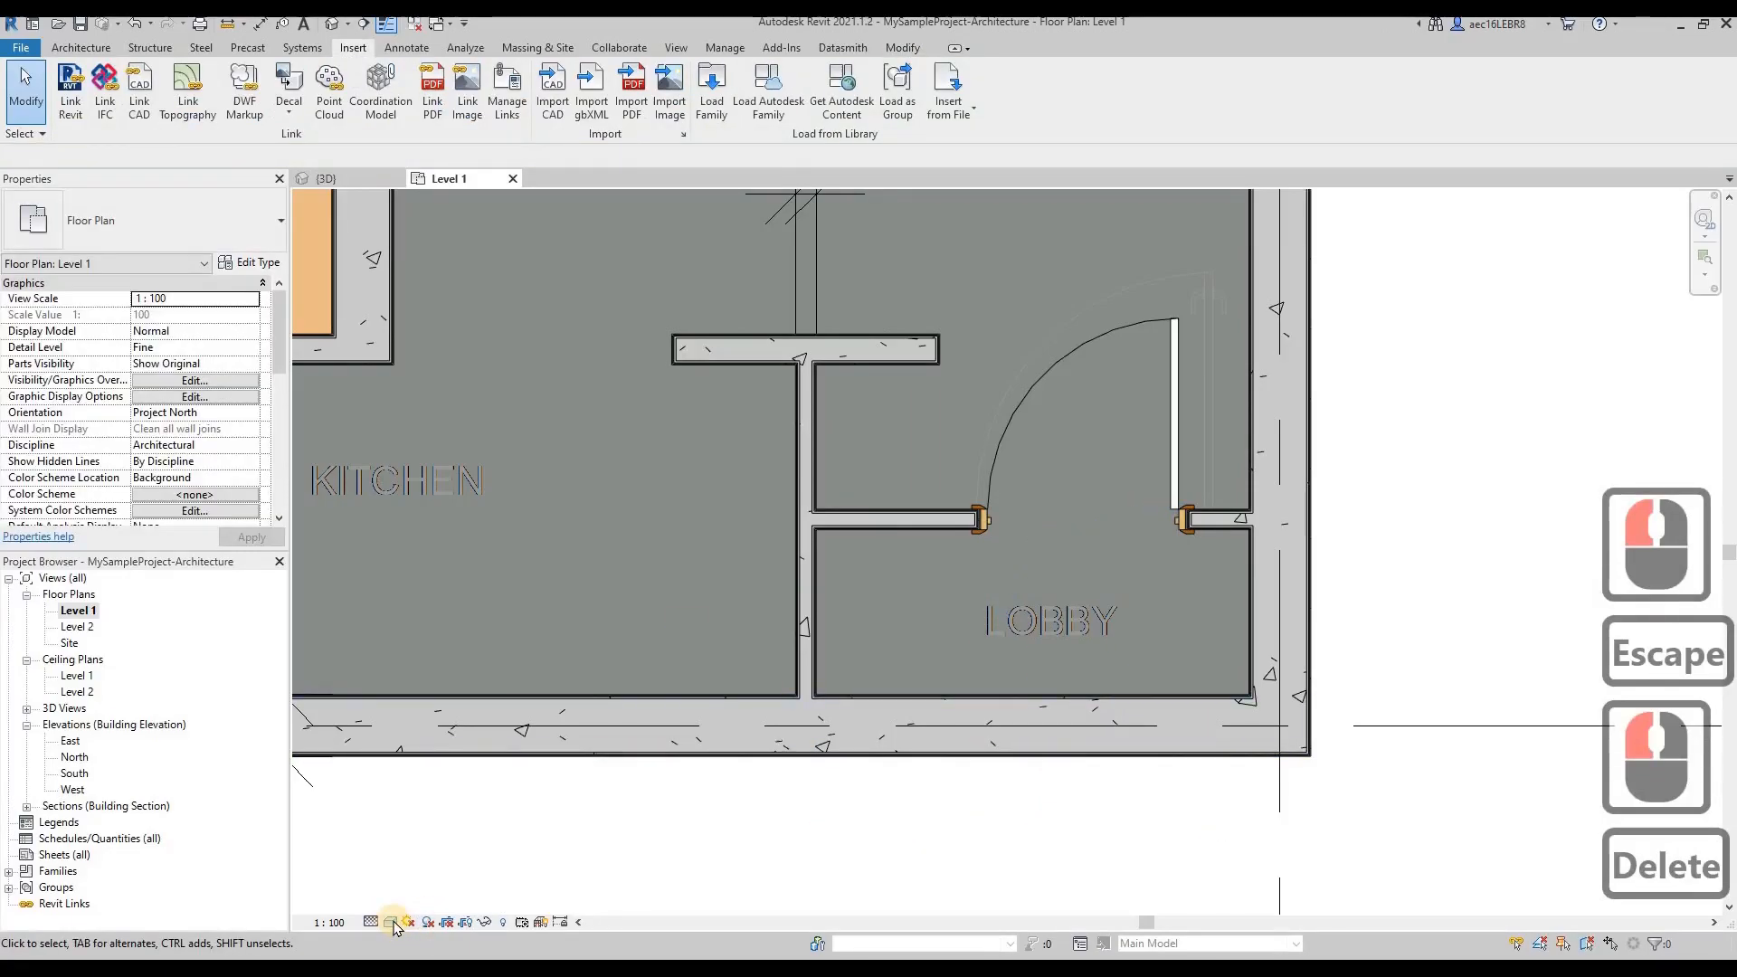
pyautogui.click(390, 923)
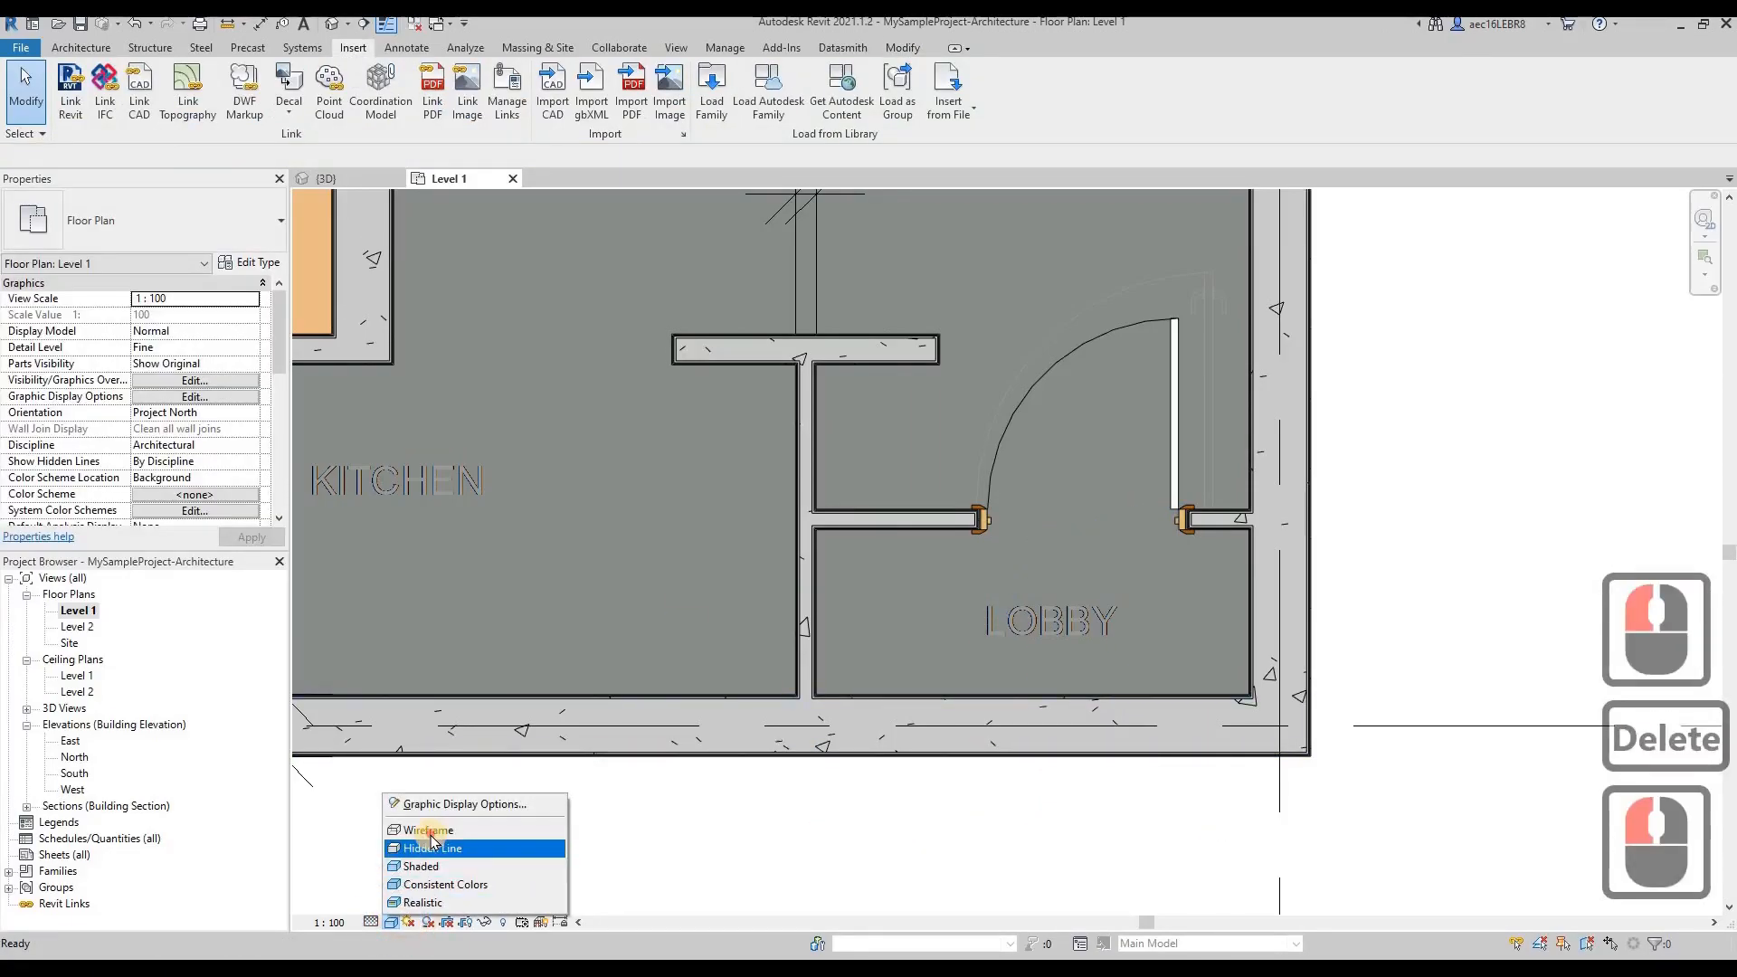
pyautogui.click(428, 830)
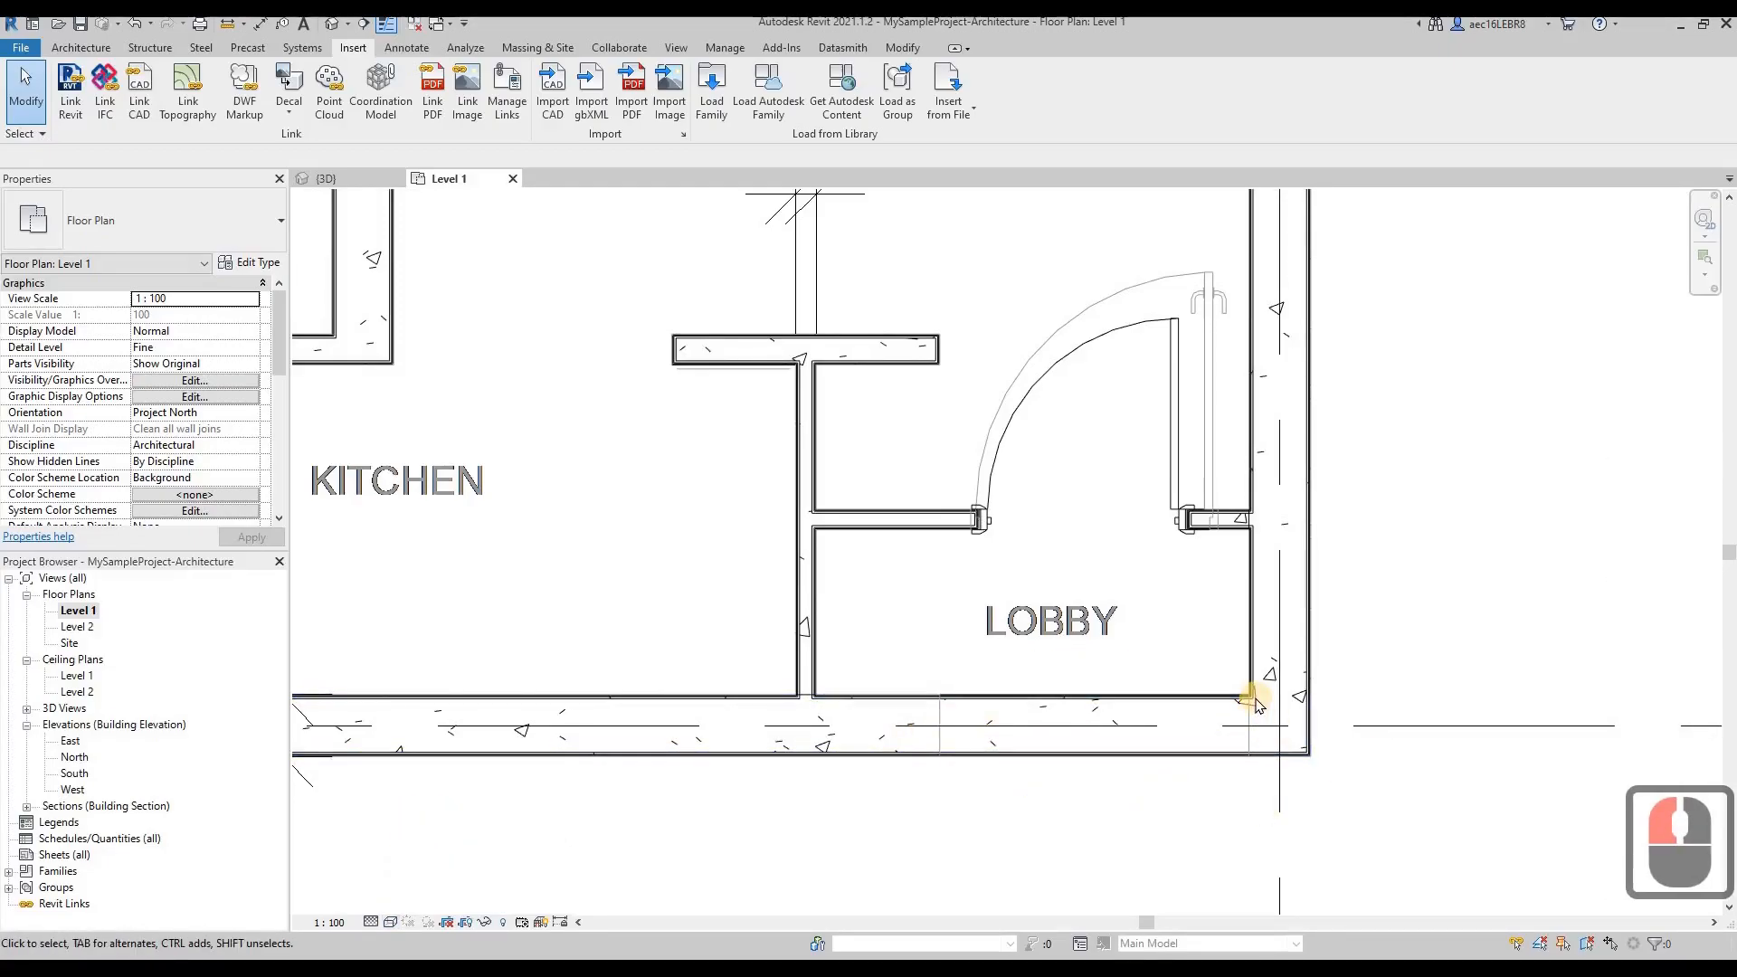
pyautogui.click(1036, 702)
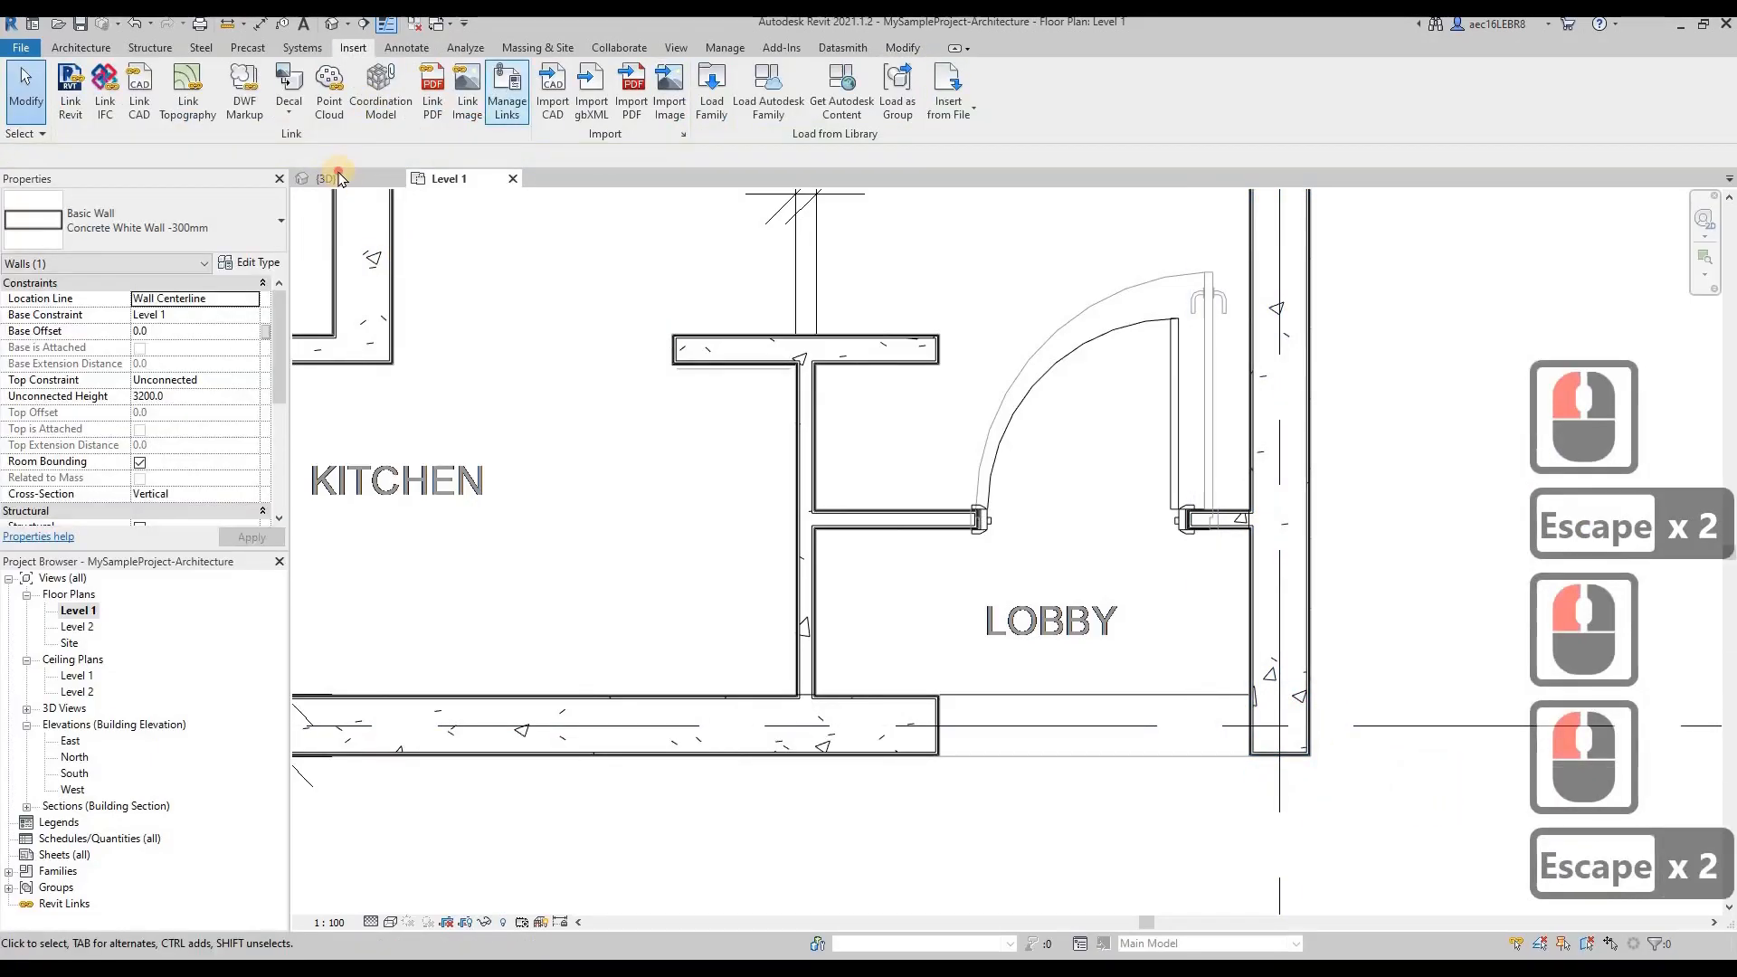
pyautogui.click(328, 179)
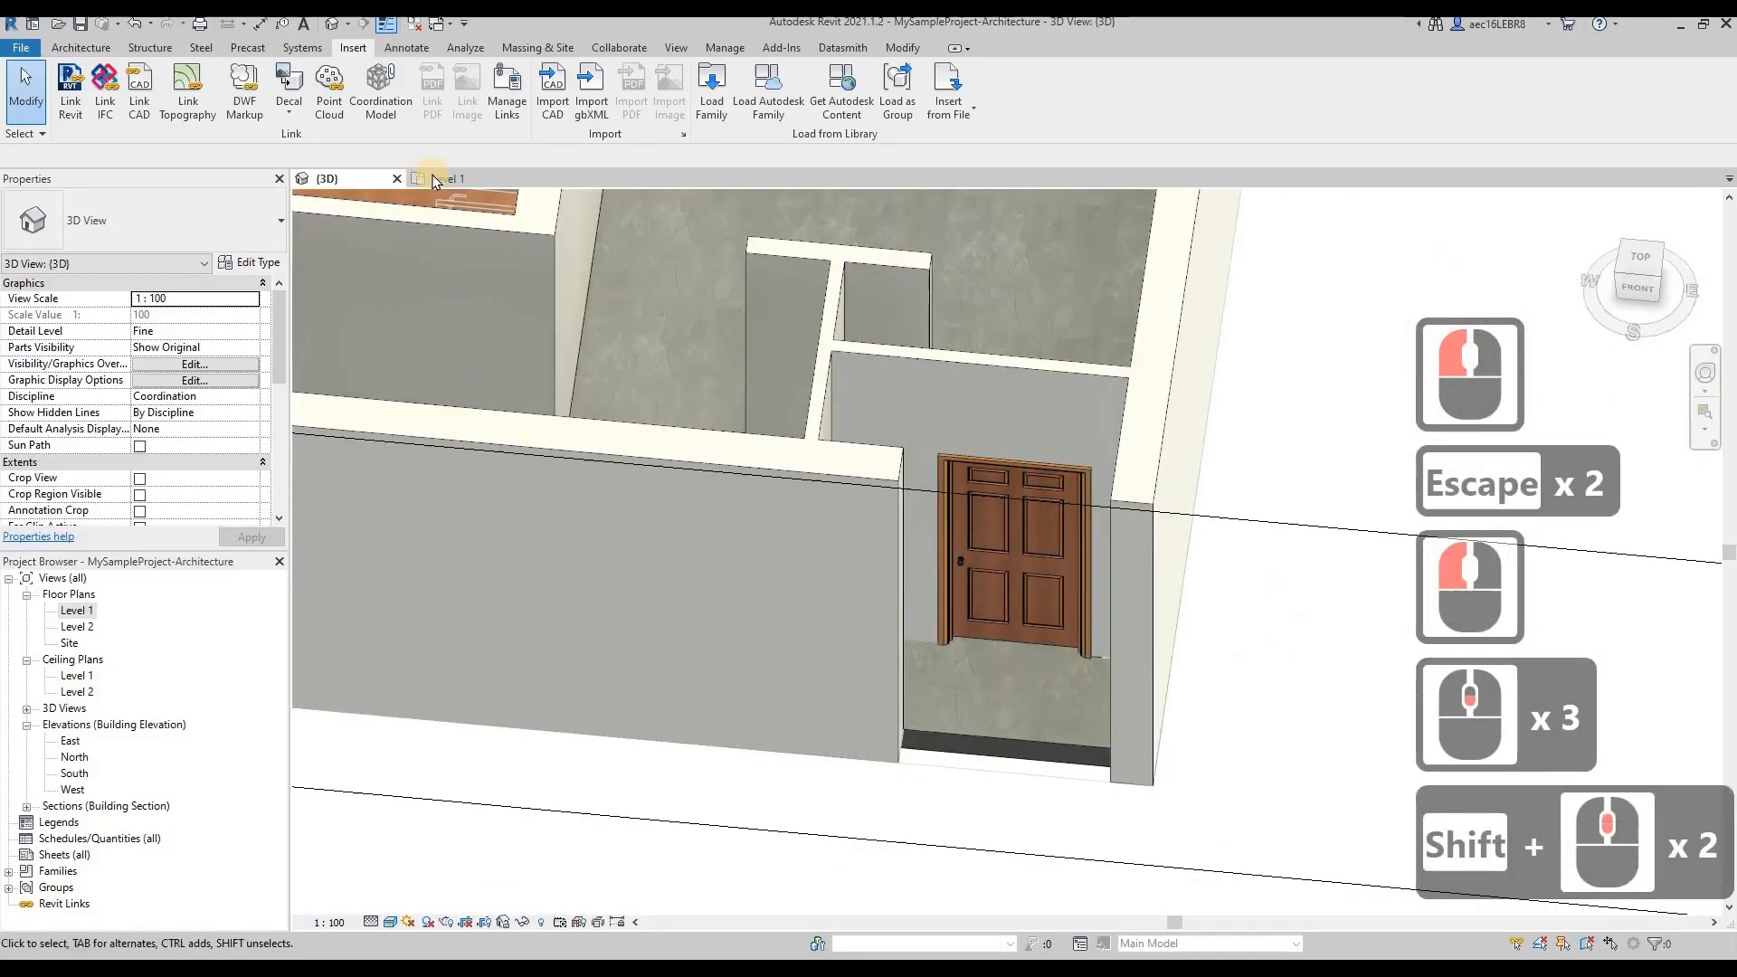
# On Level 1, measure about 1312 mm from the lobby door's end to the side wall.
pyautogui.click(447, 178)
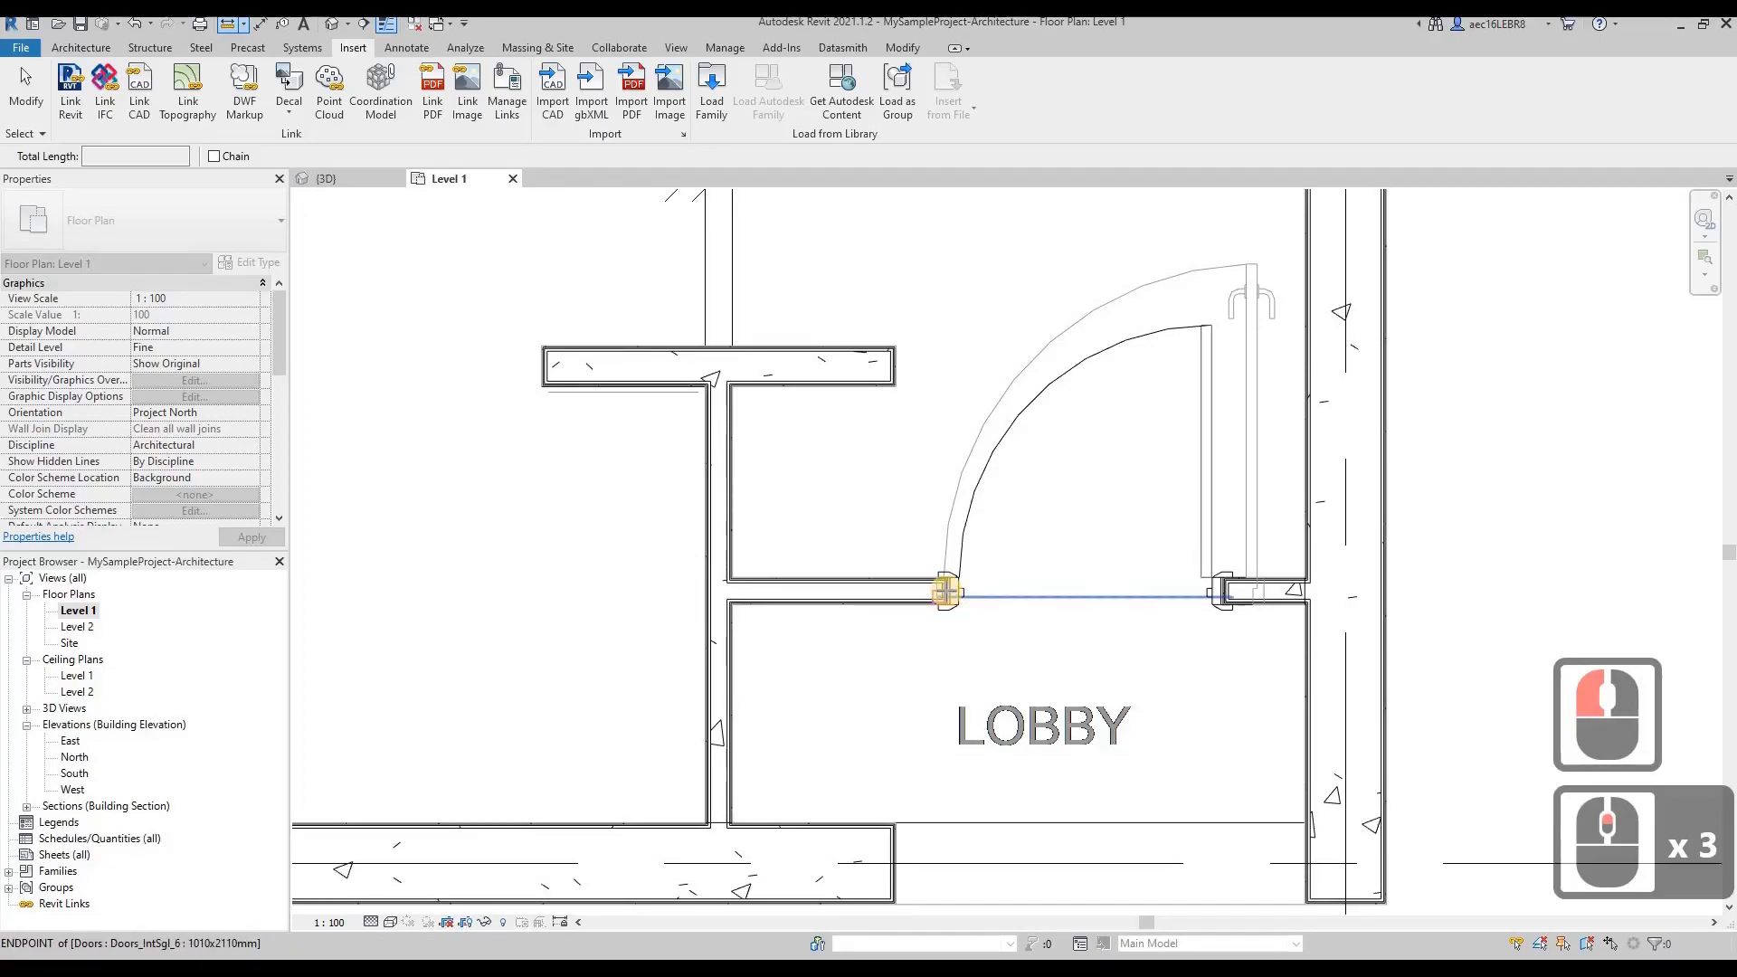
pyautogui.press('Escape')
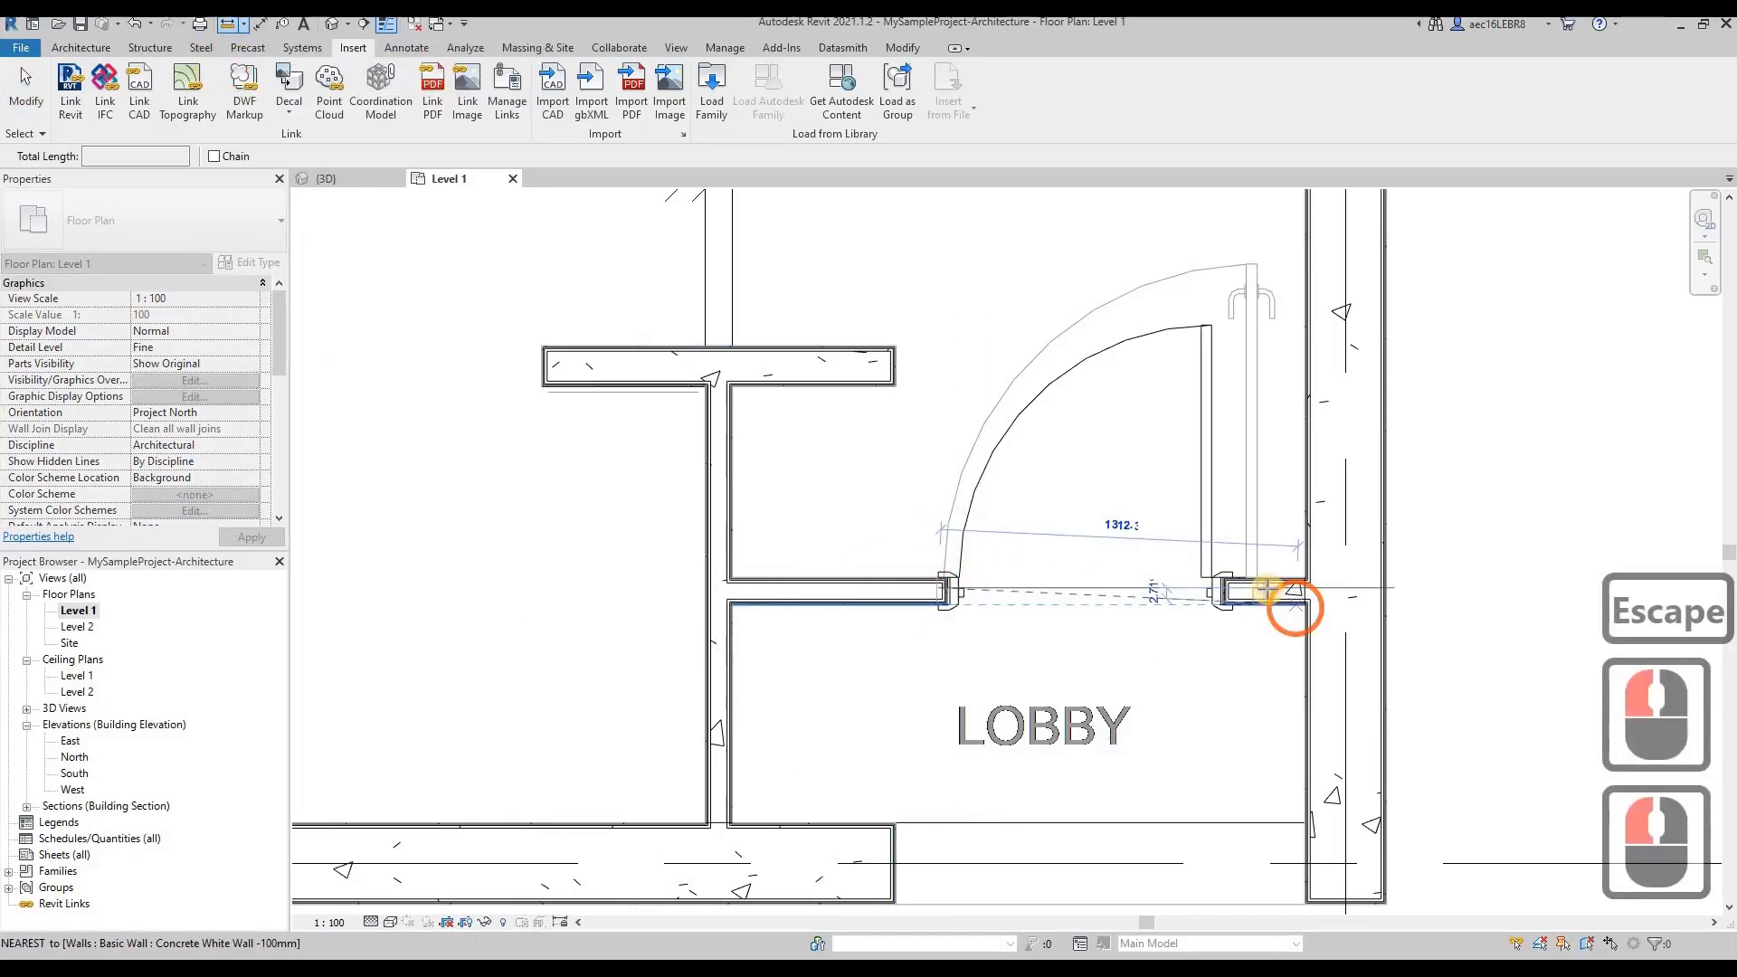
pyautogui.click(1250, 588)
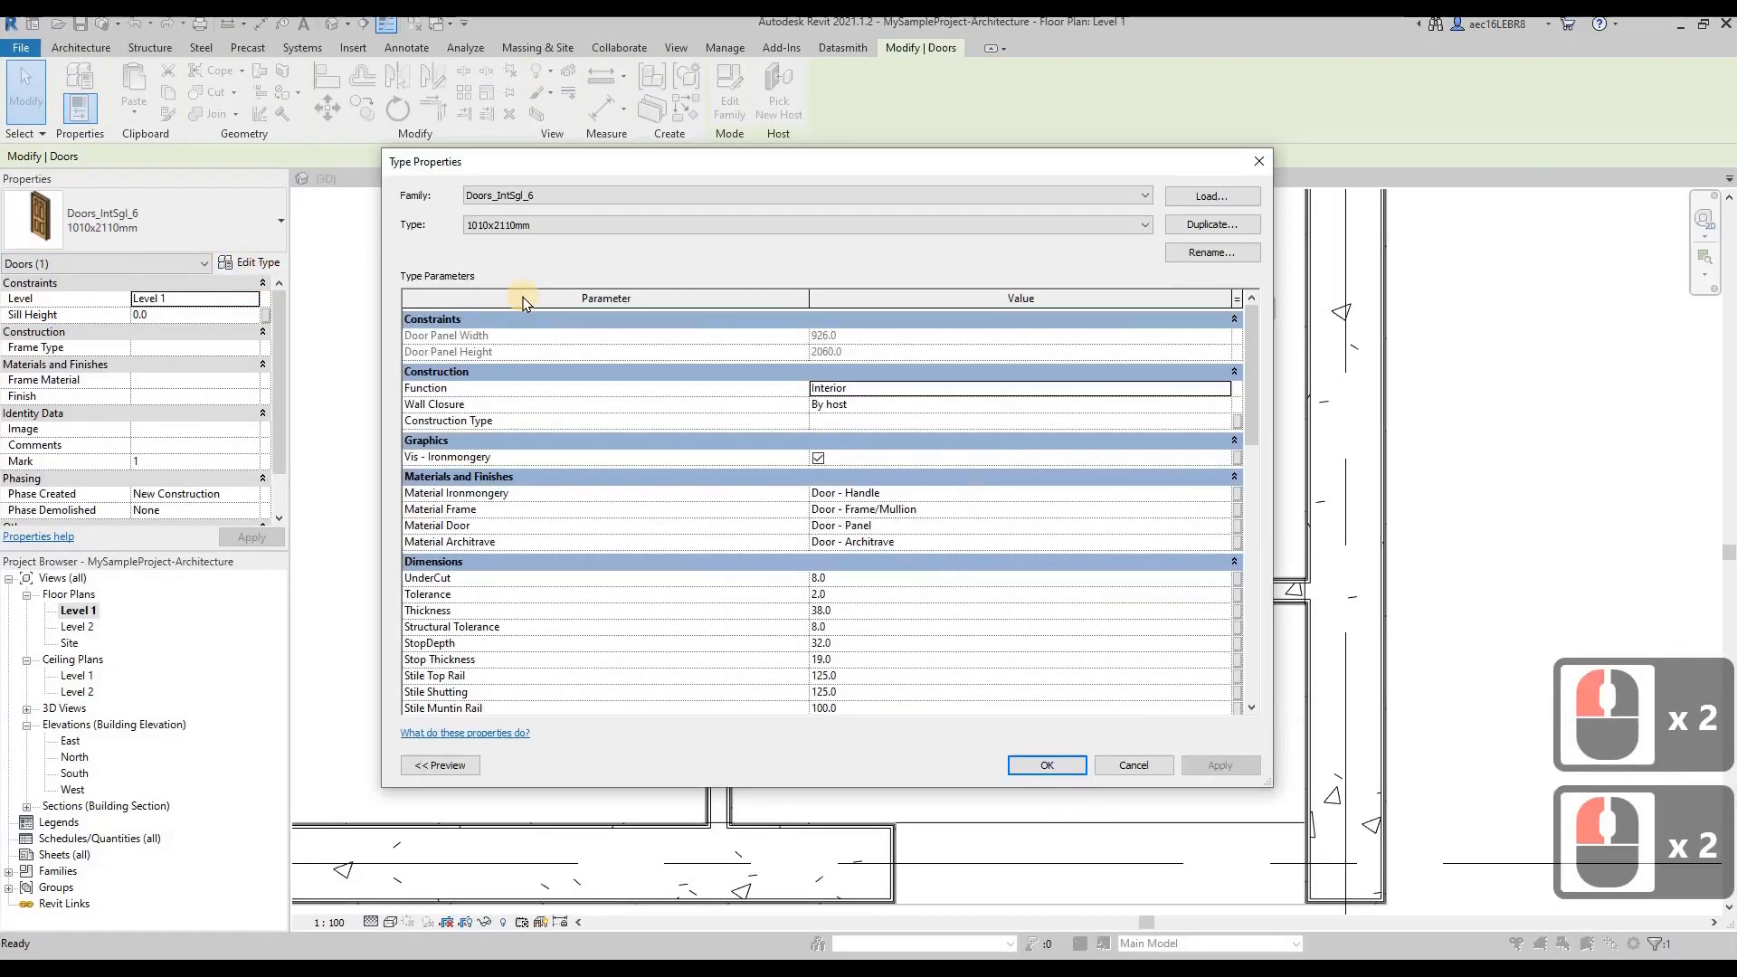
# Duplicate the door type as 1200X2400mm with width 1200 and height 2400.
pyautogui.click(1213, 224)
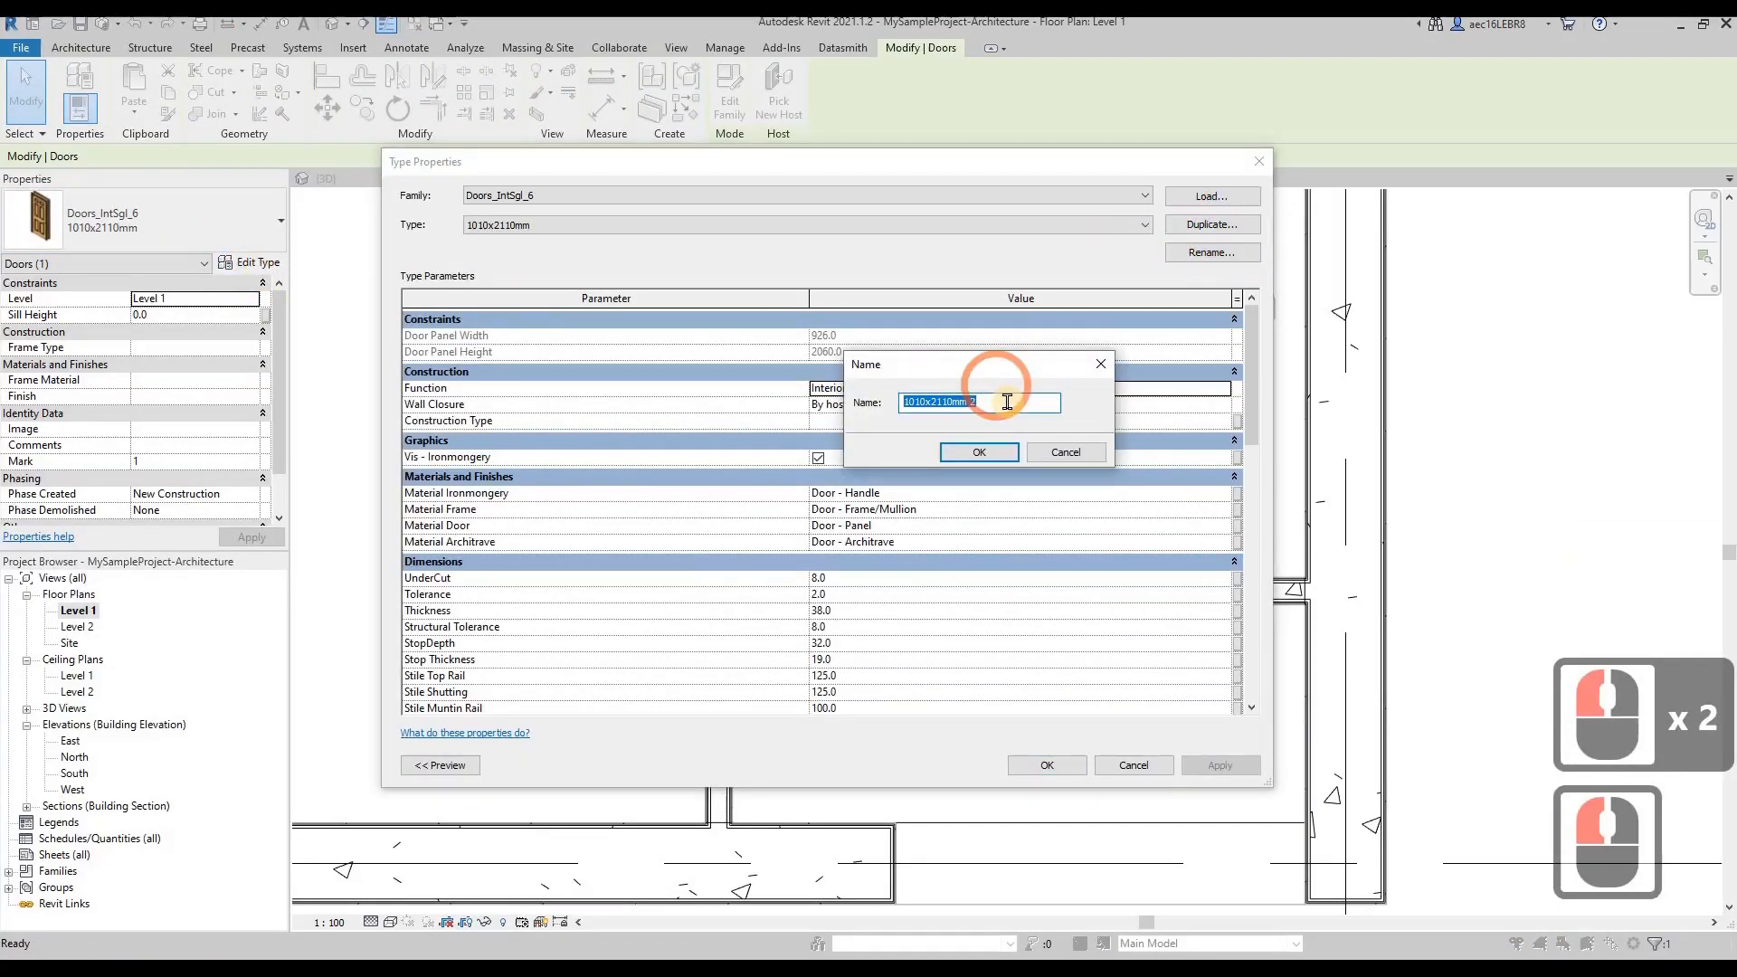
pyautogui.write('1')
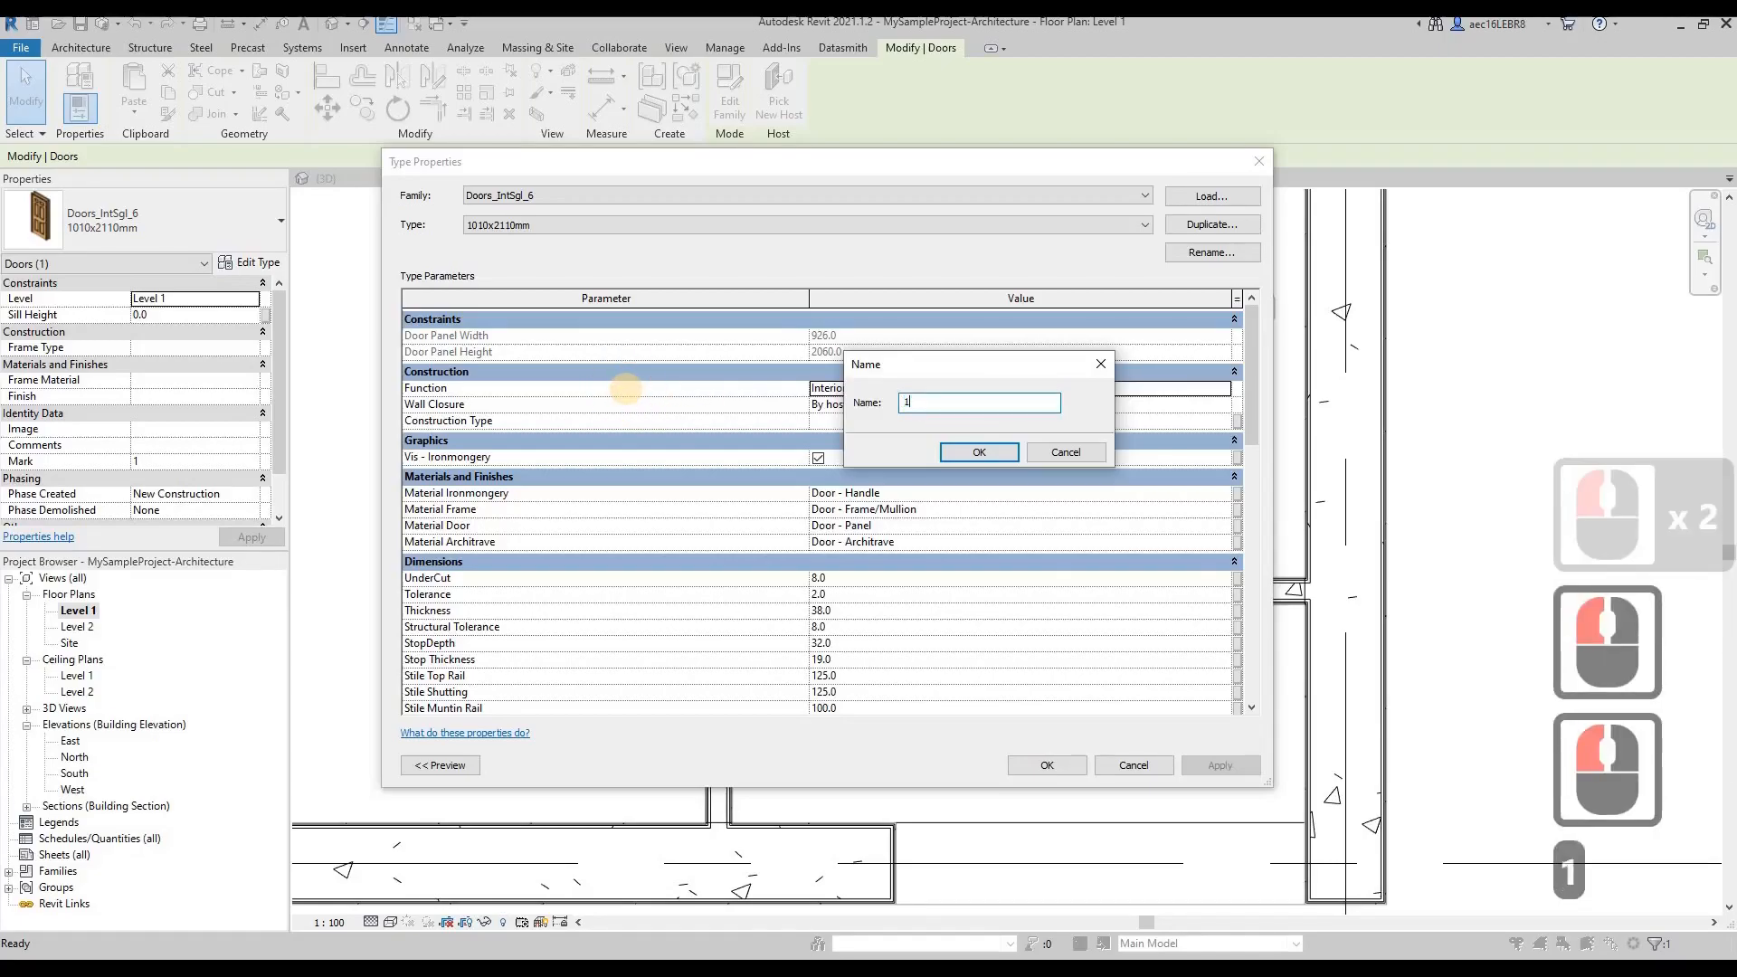
pyautogui.write('200X2400MM')
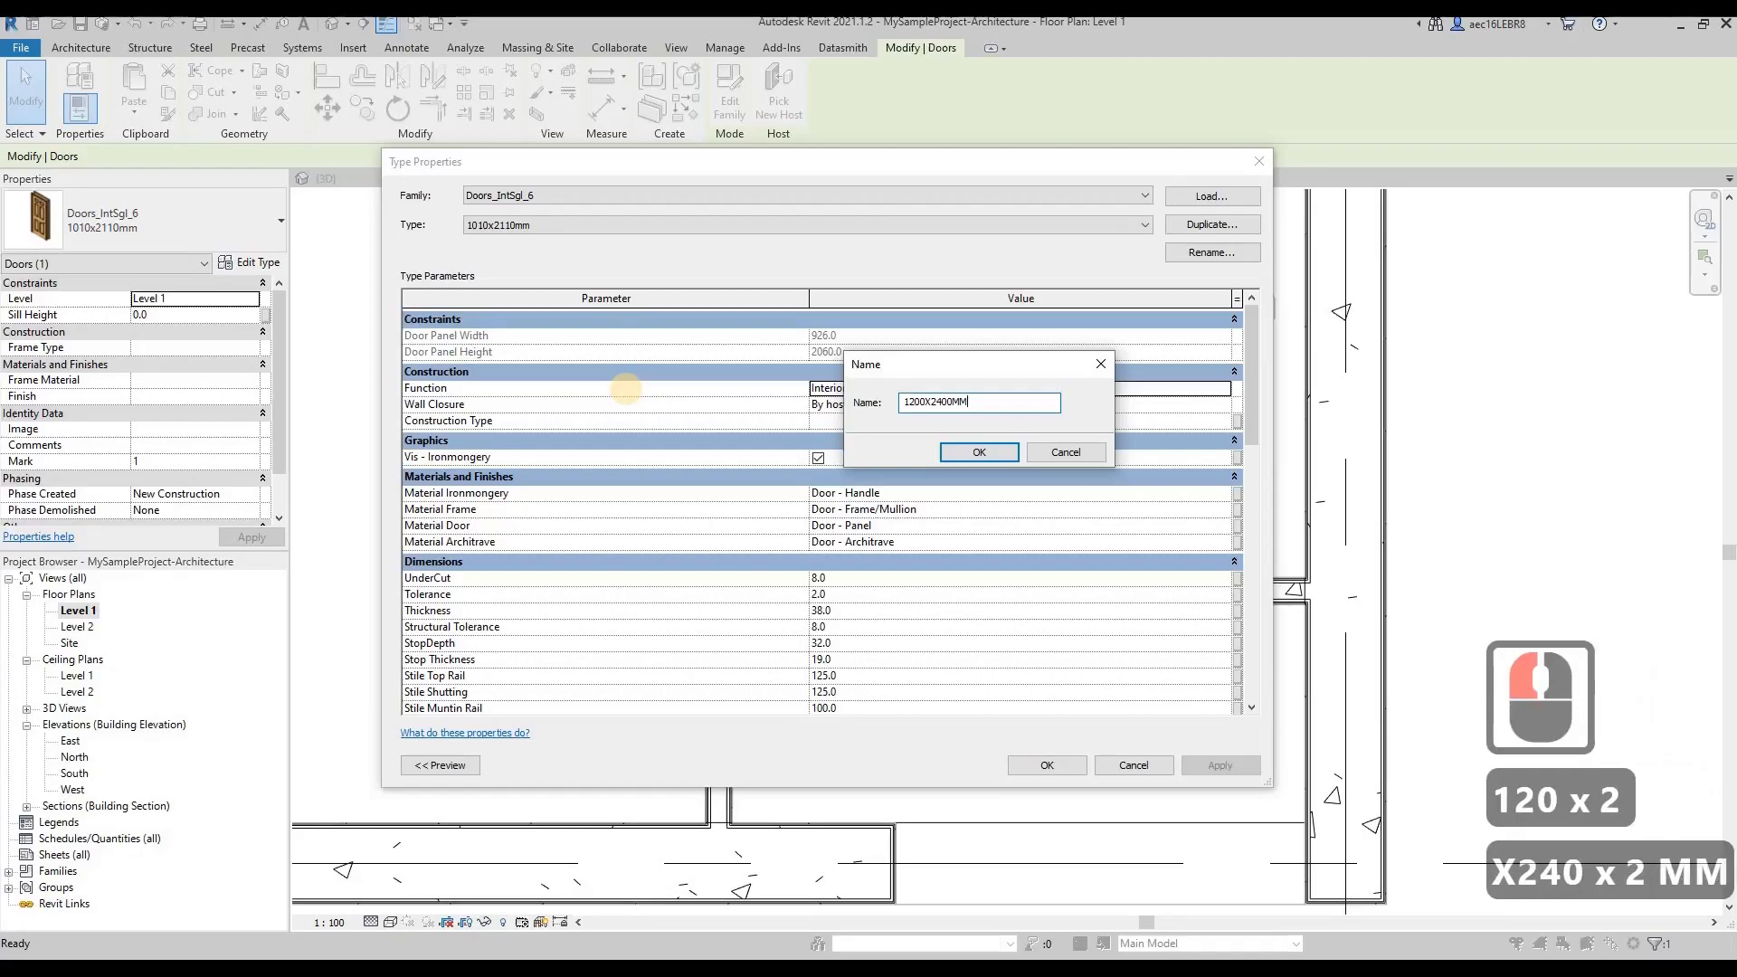
pyautogui.press('Backspace')
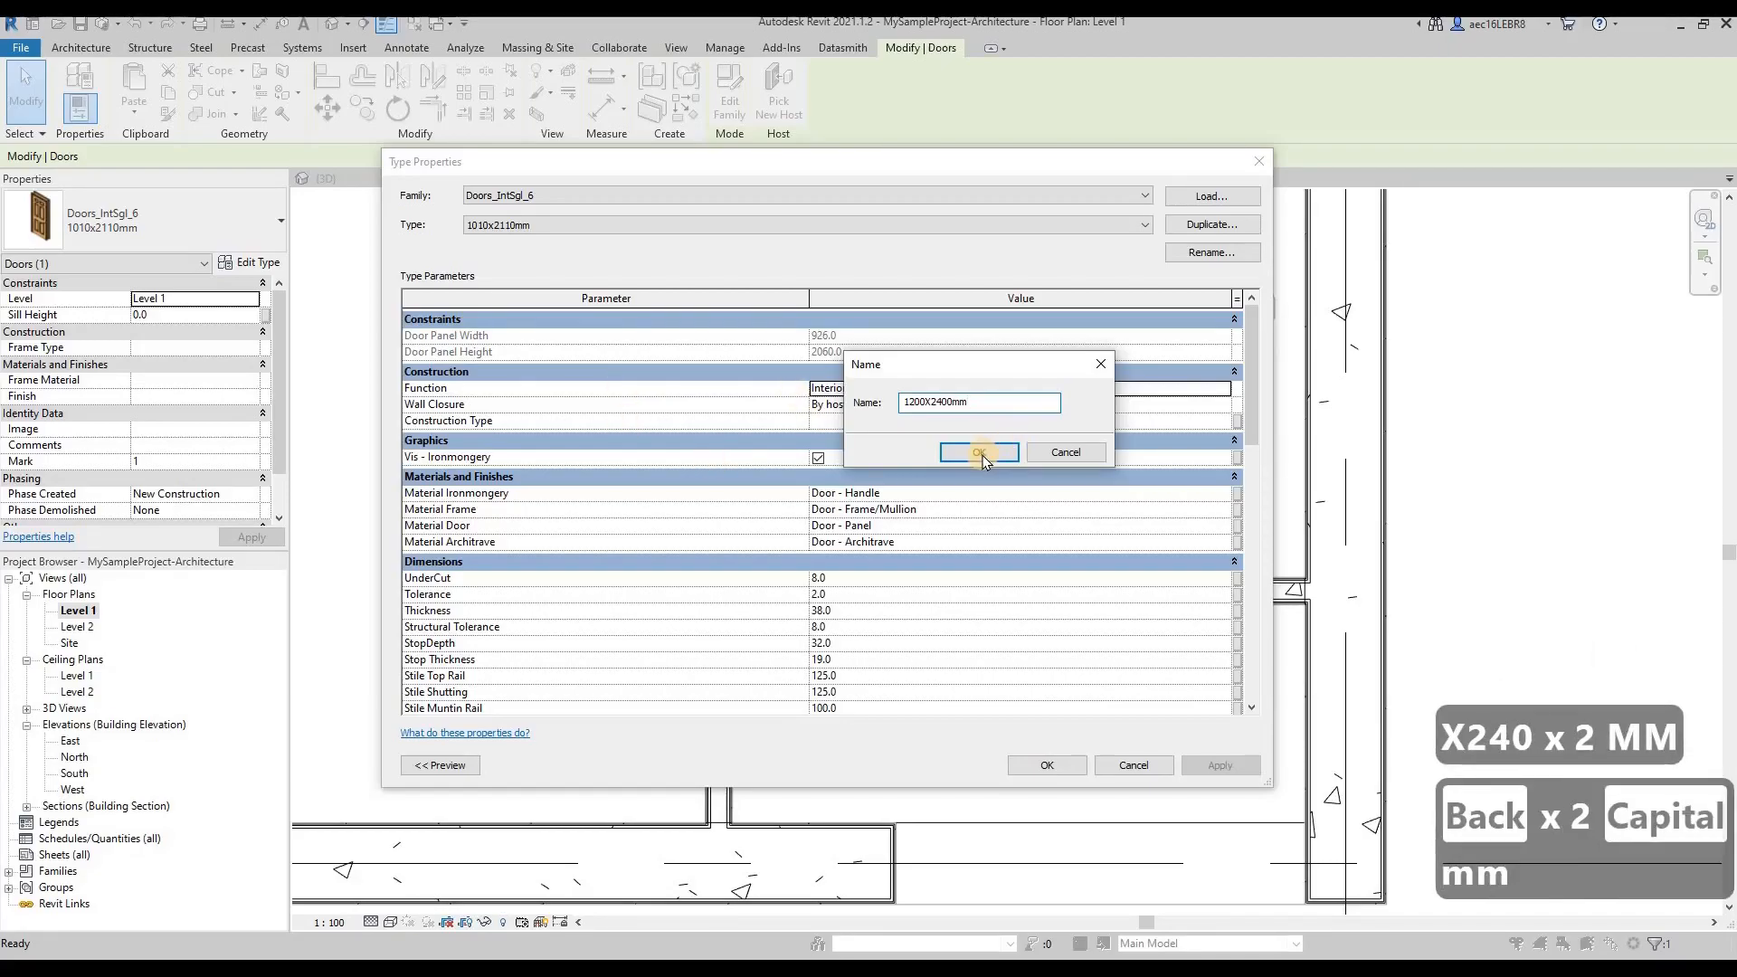
pyautogui.click(979, 452)
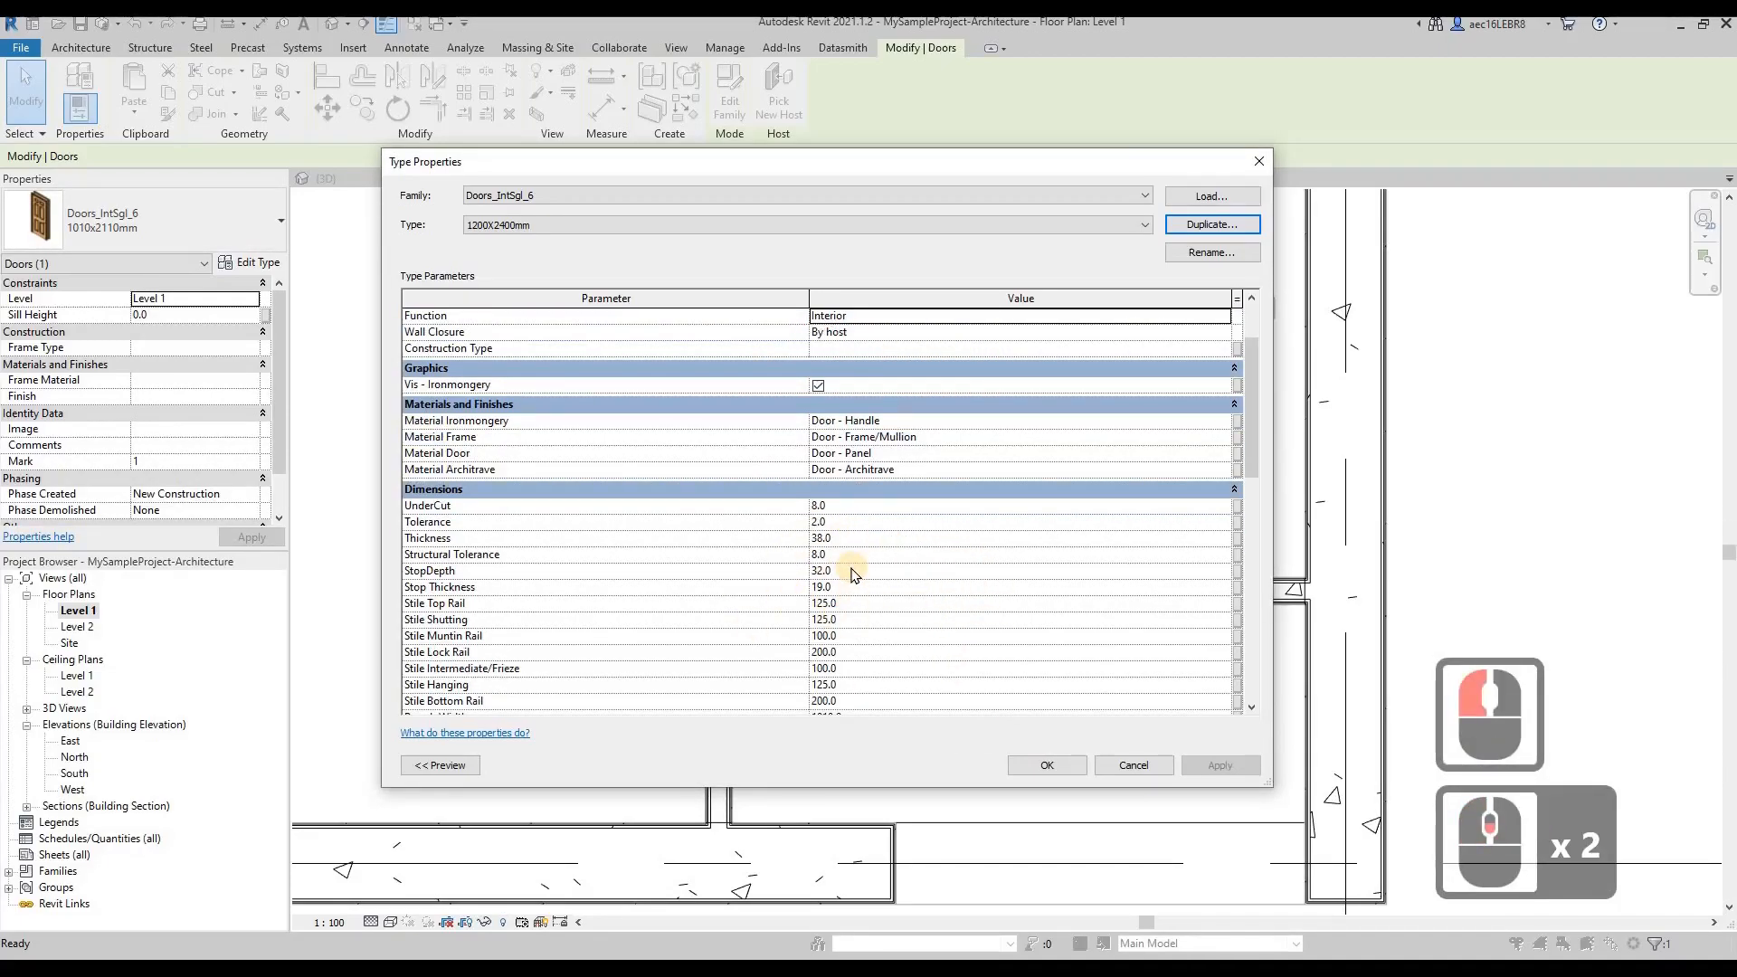
pyautogui.scroll(-3)
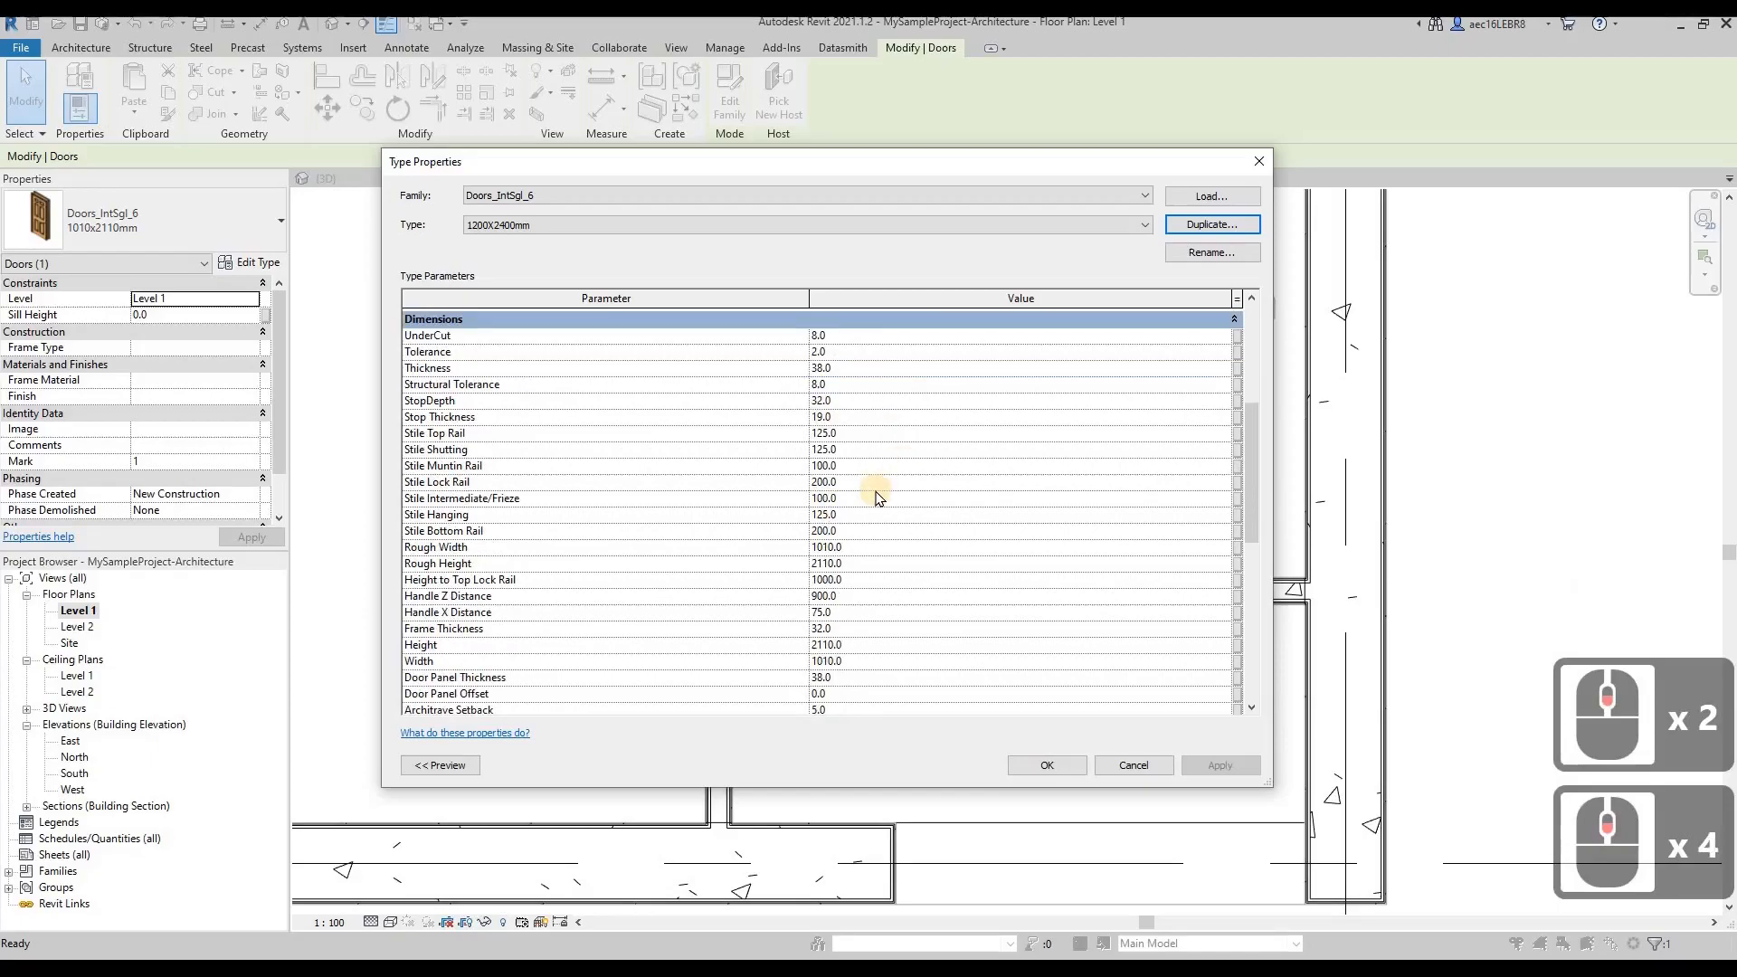
pyautogui.scroll(-3)
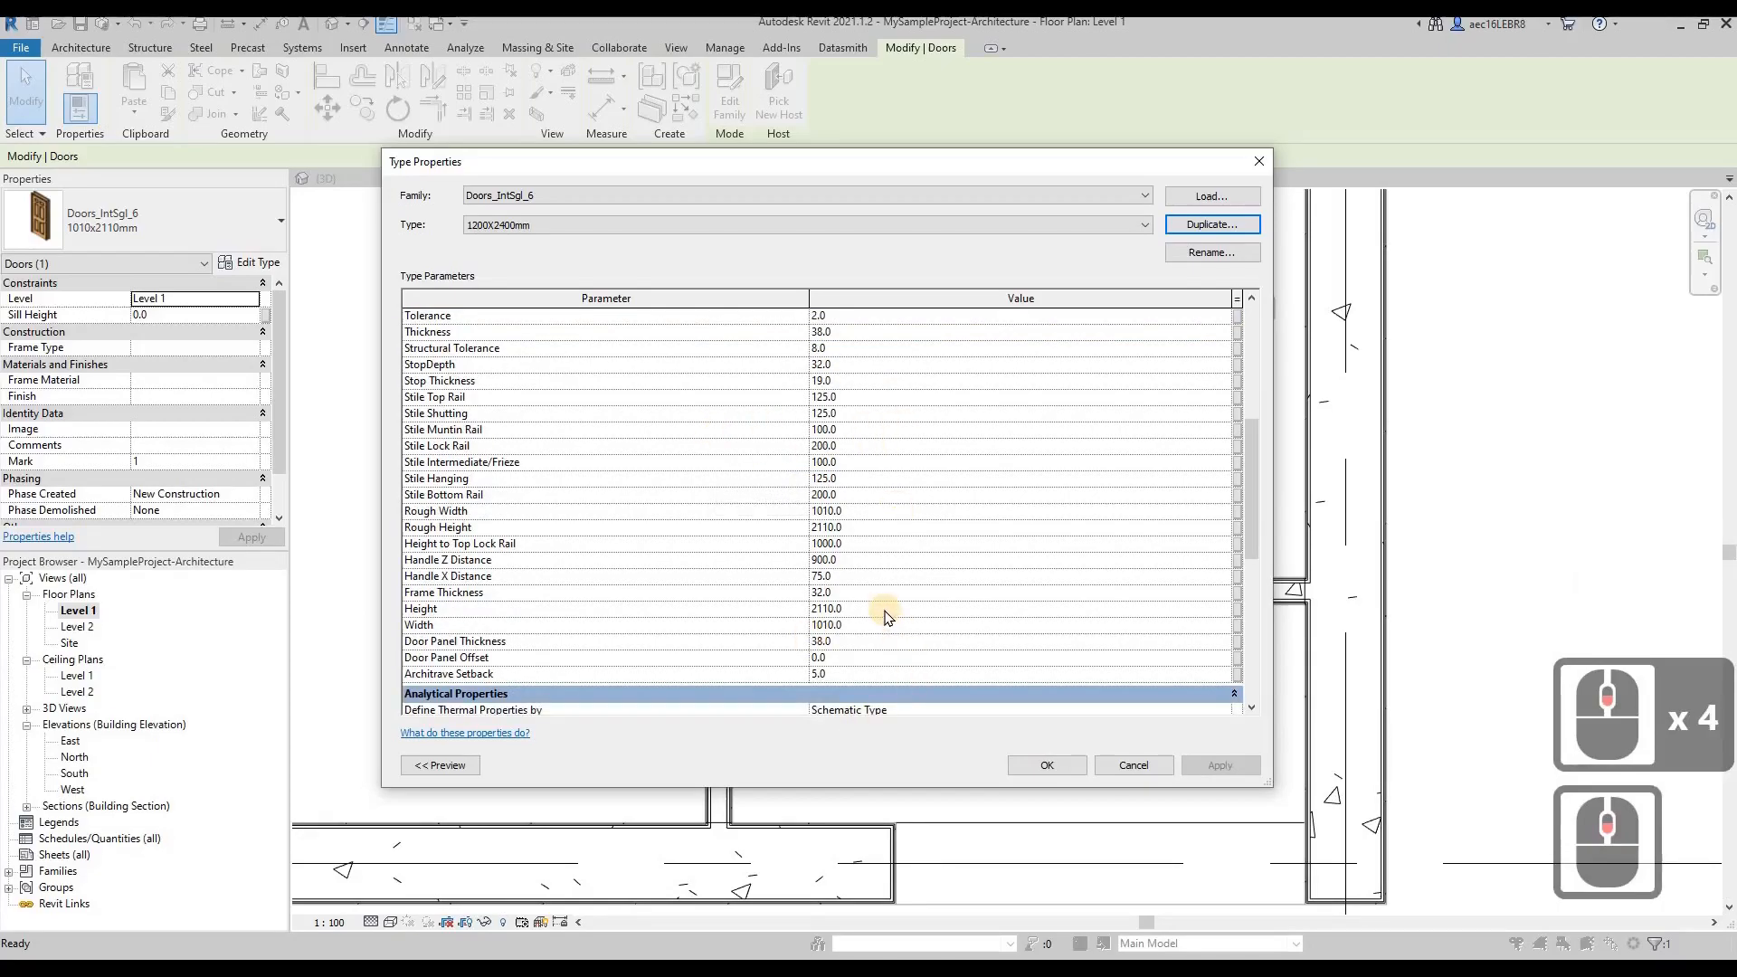
pyautogui.write('240')
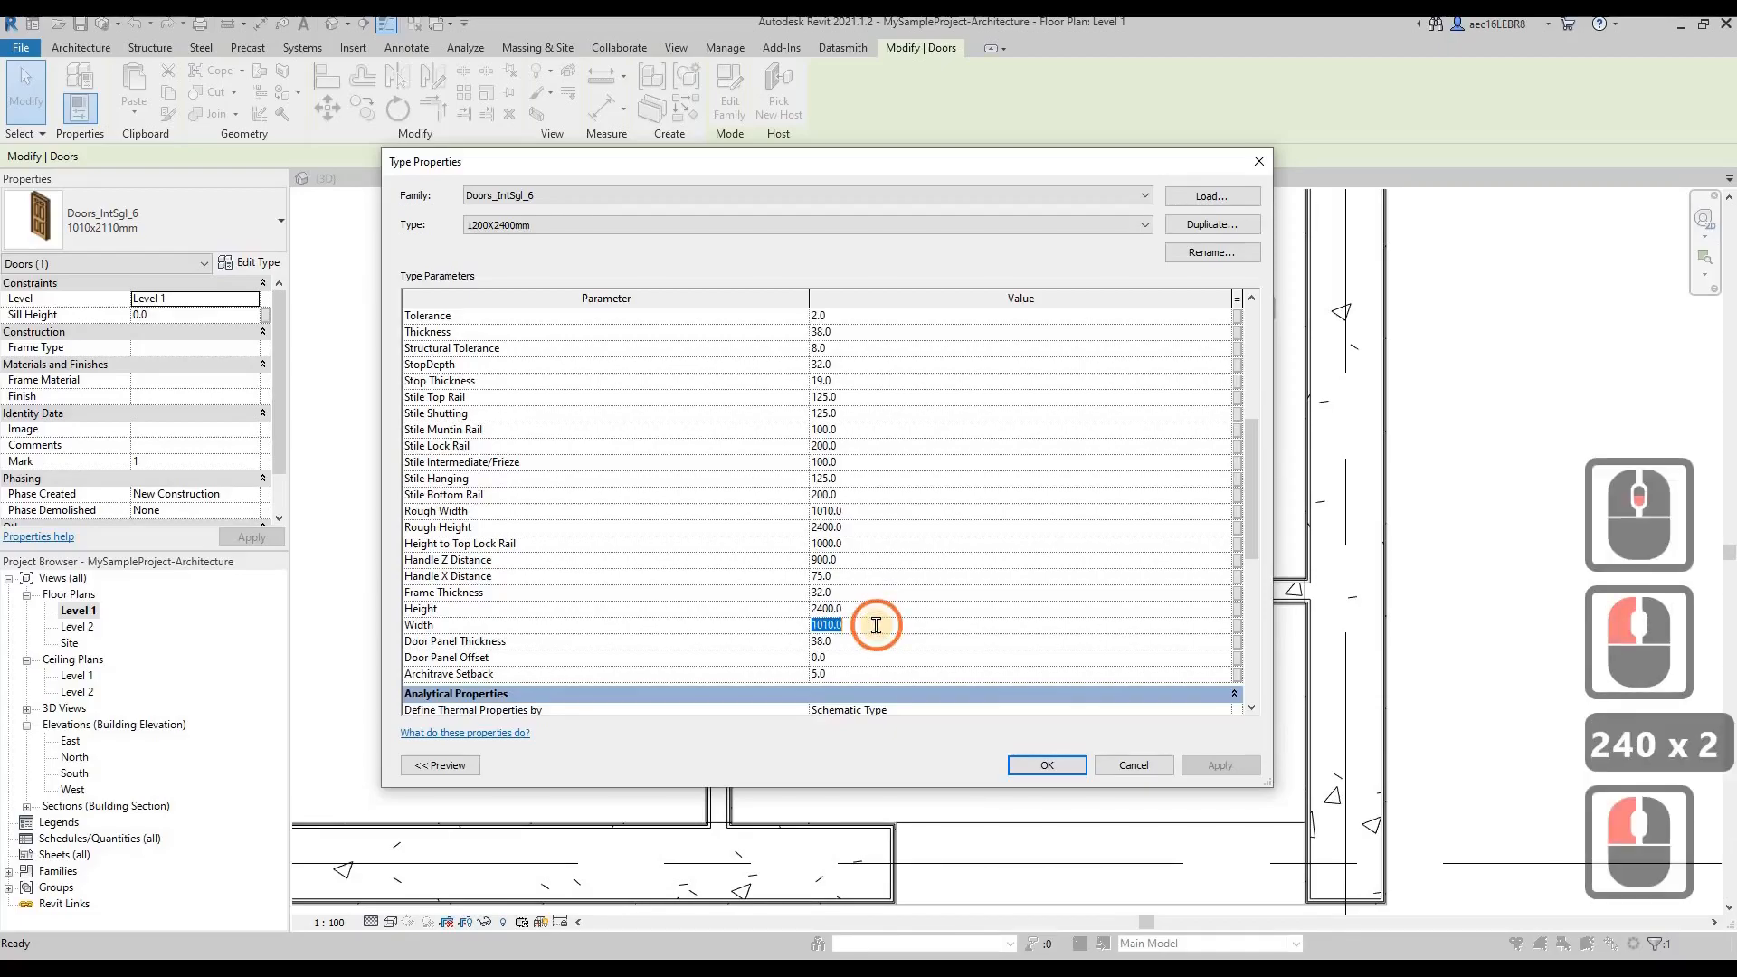
pyautogui.write('1200')
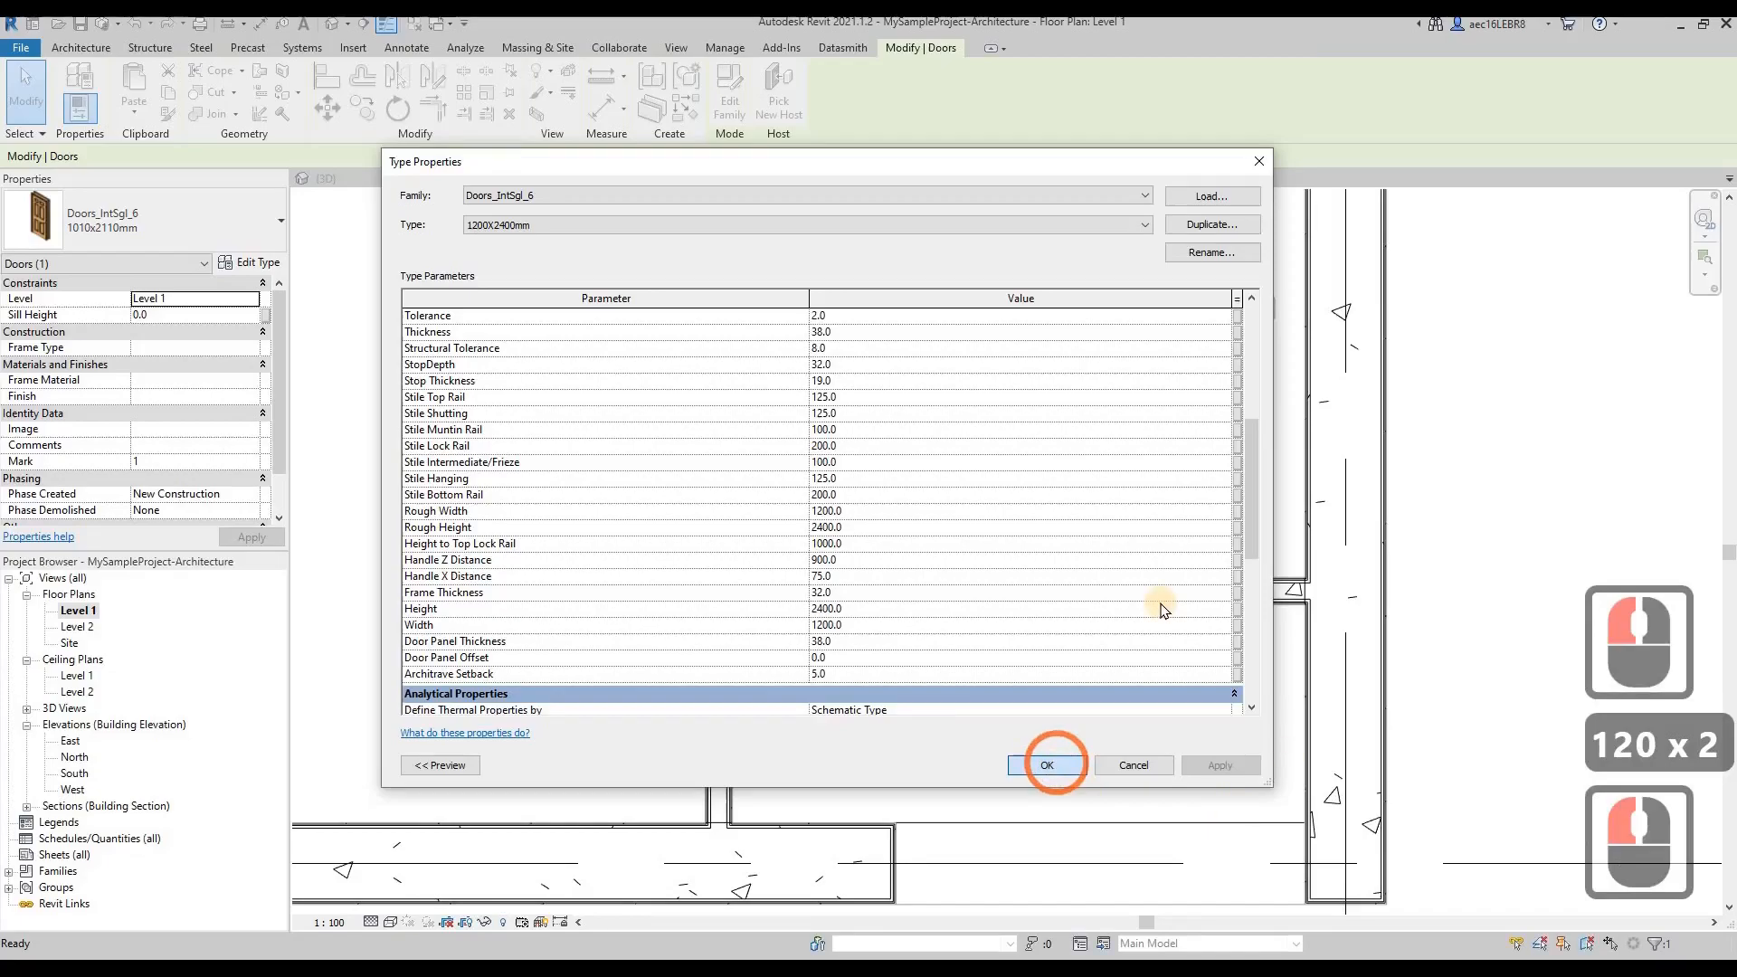
pyautogui.click(1047, 764)
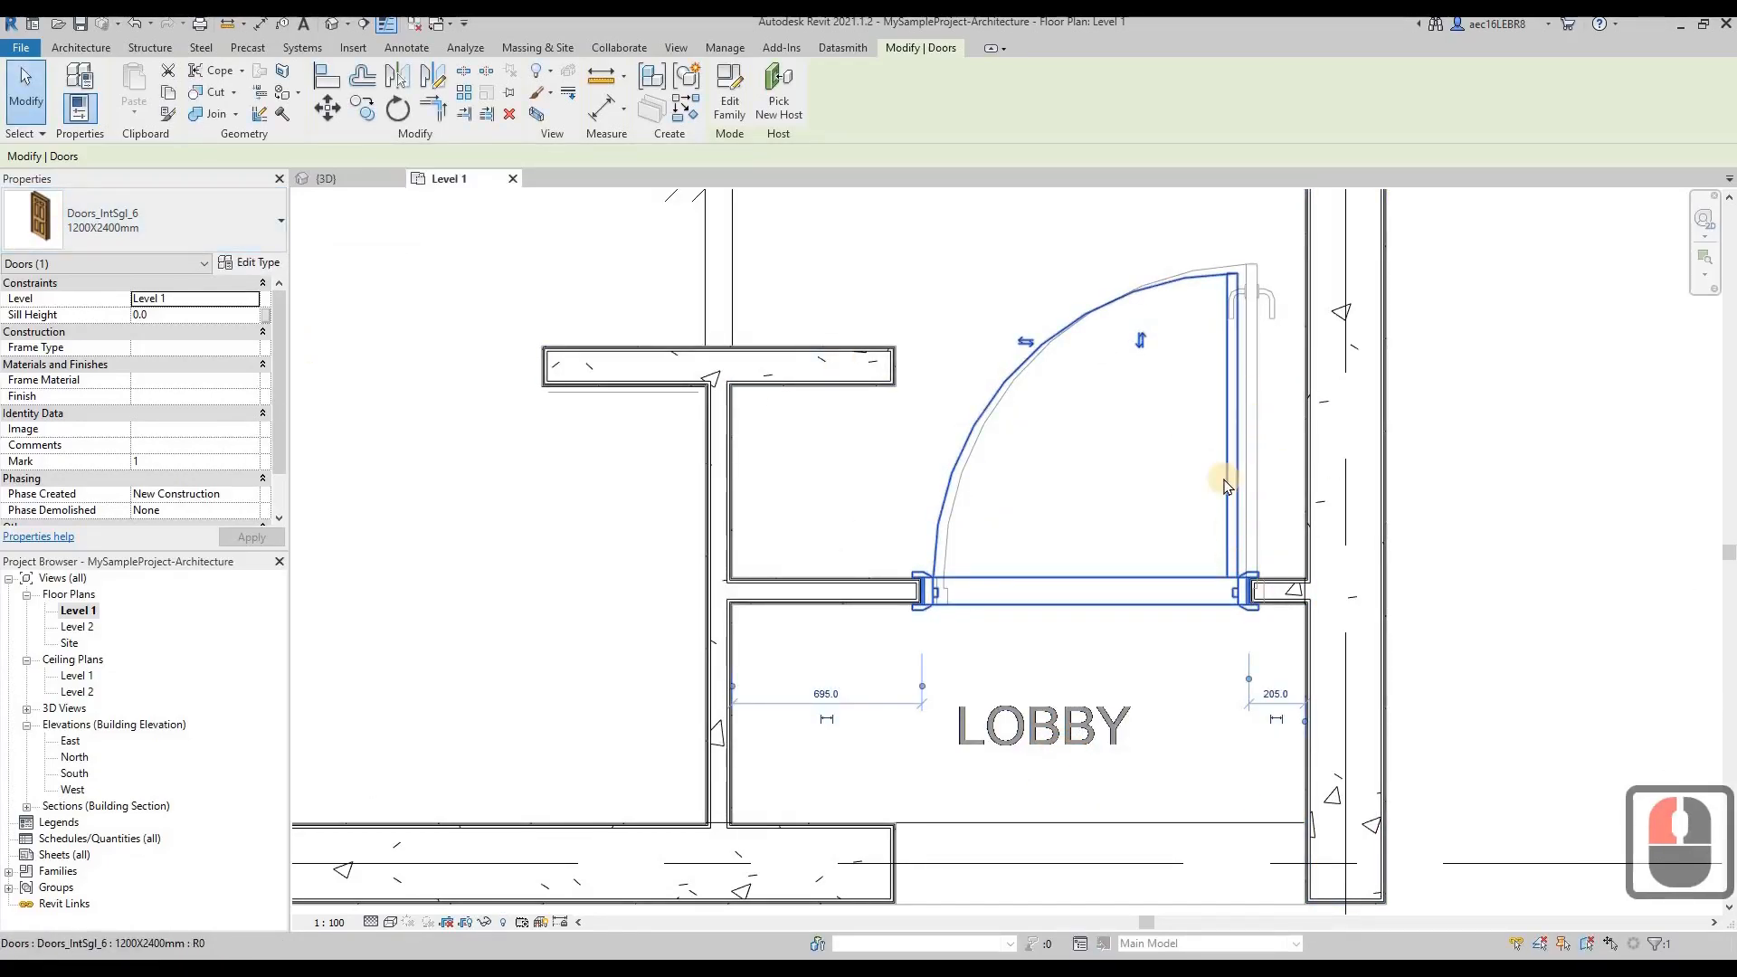
pyautogui.click(136, 219)
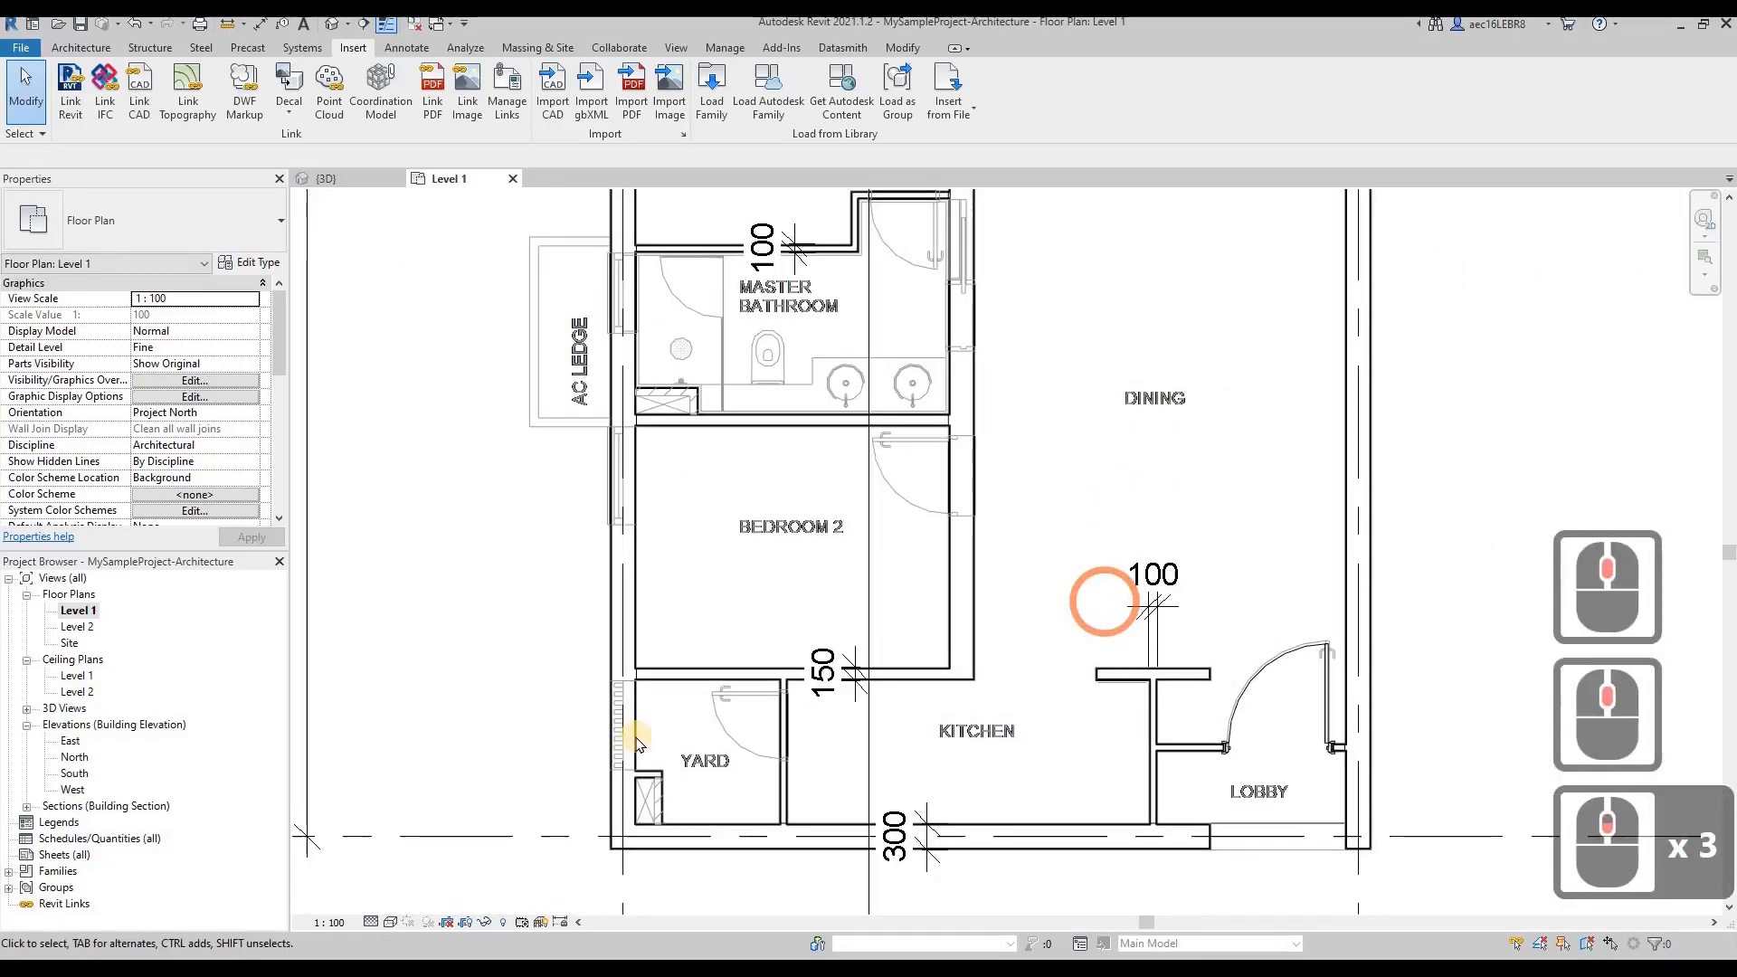
# Place an M_Single-Flush 0762 x 2134mm door in the master bathroom's upper wall.
pyautogui.click(1283, 693)
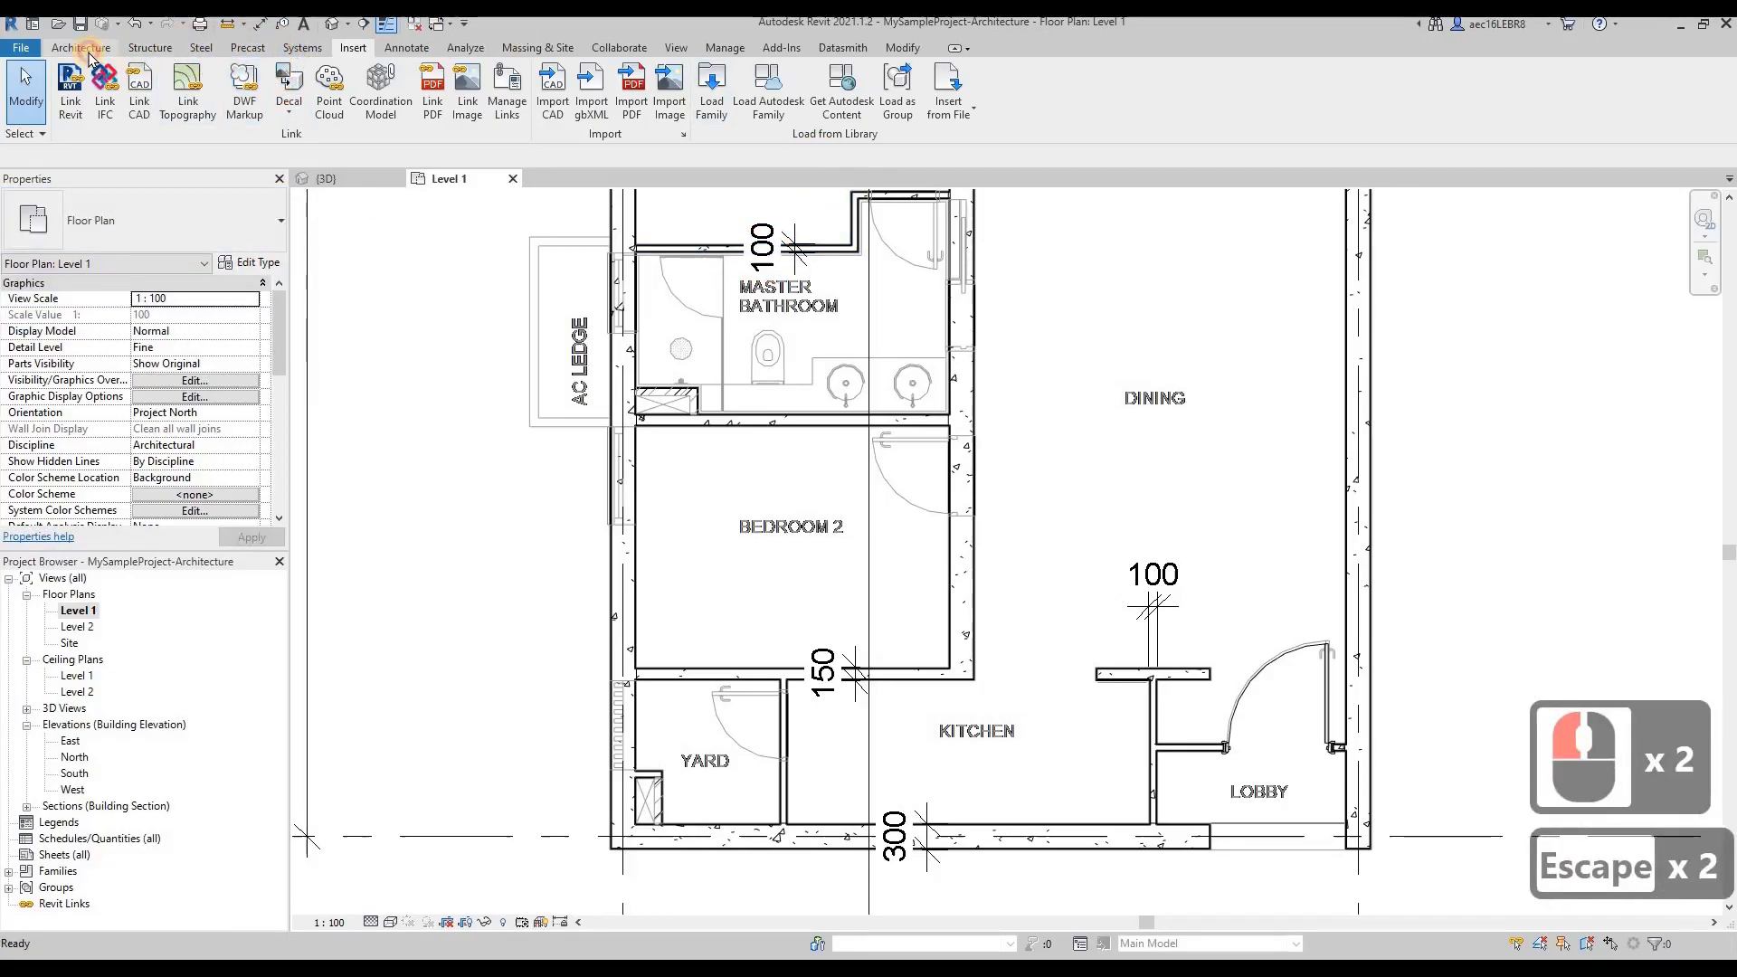
pyautogui.click(82, 49)
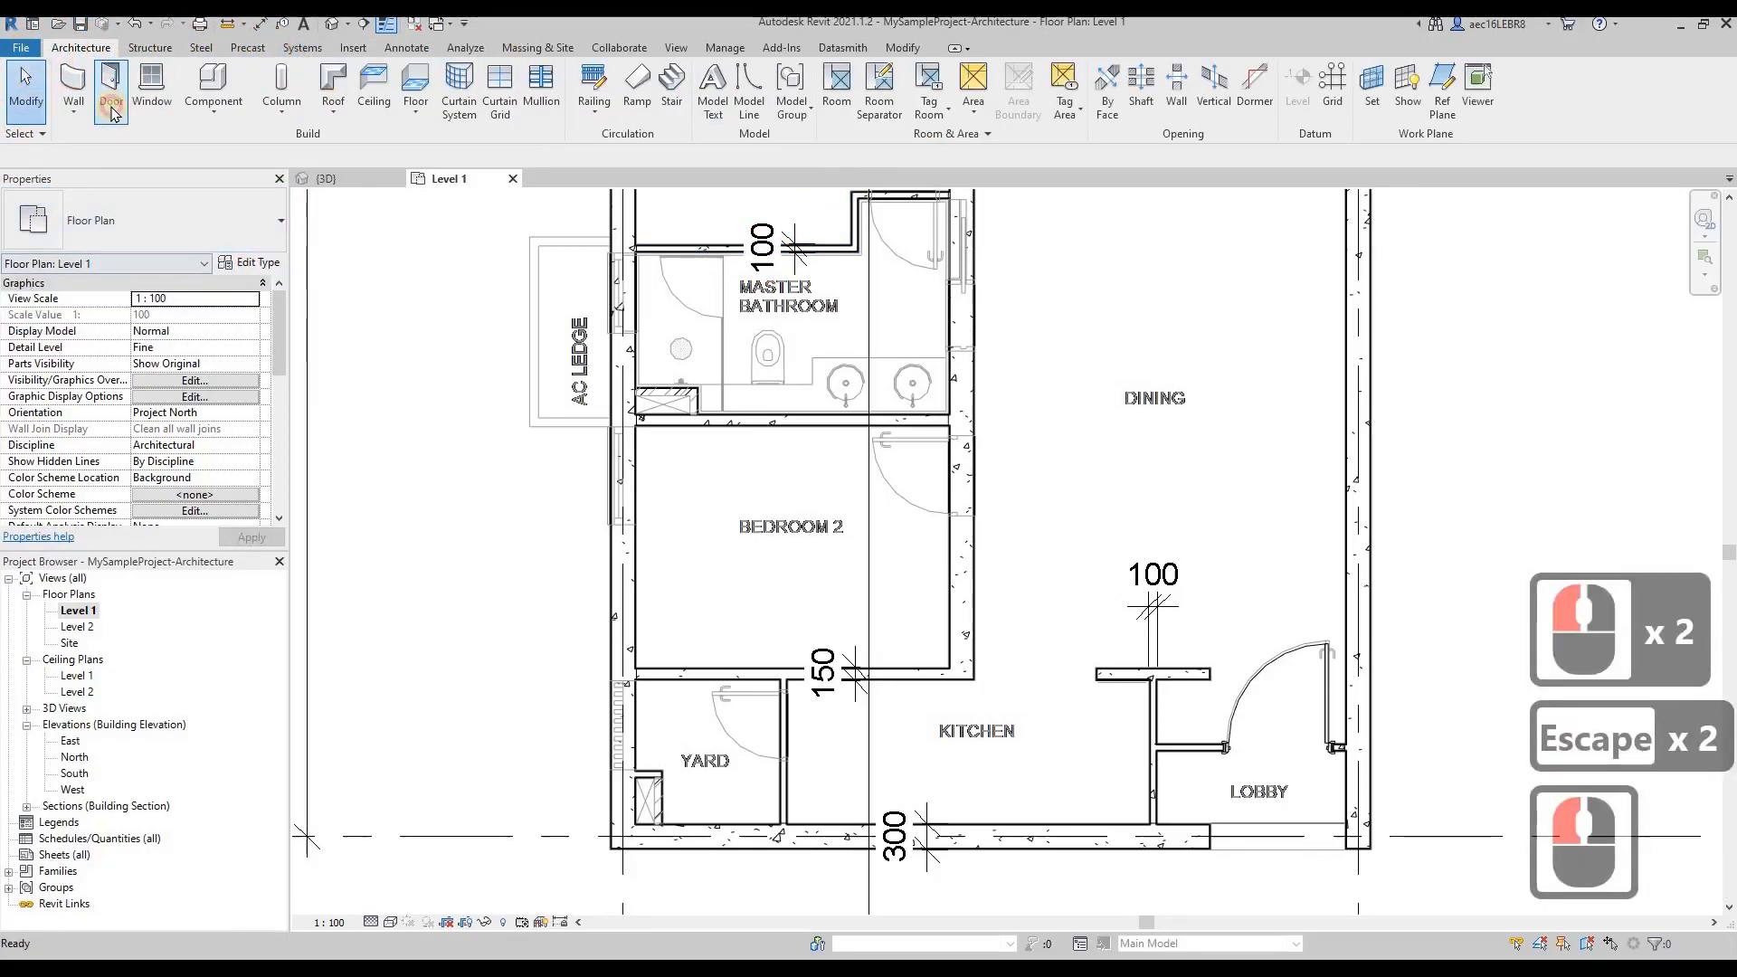
pyautogui.click(110, 84)
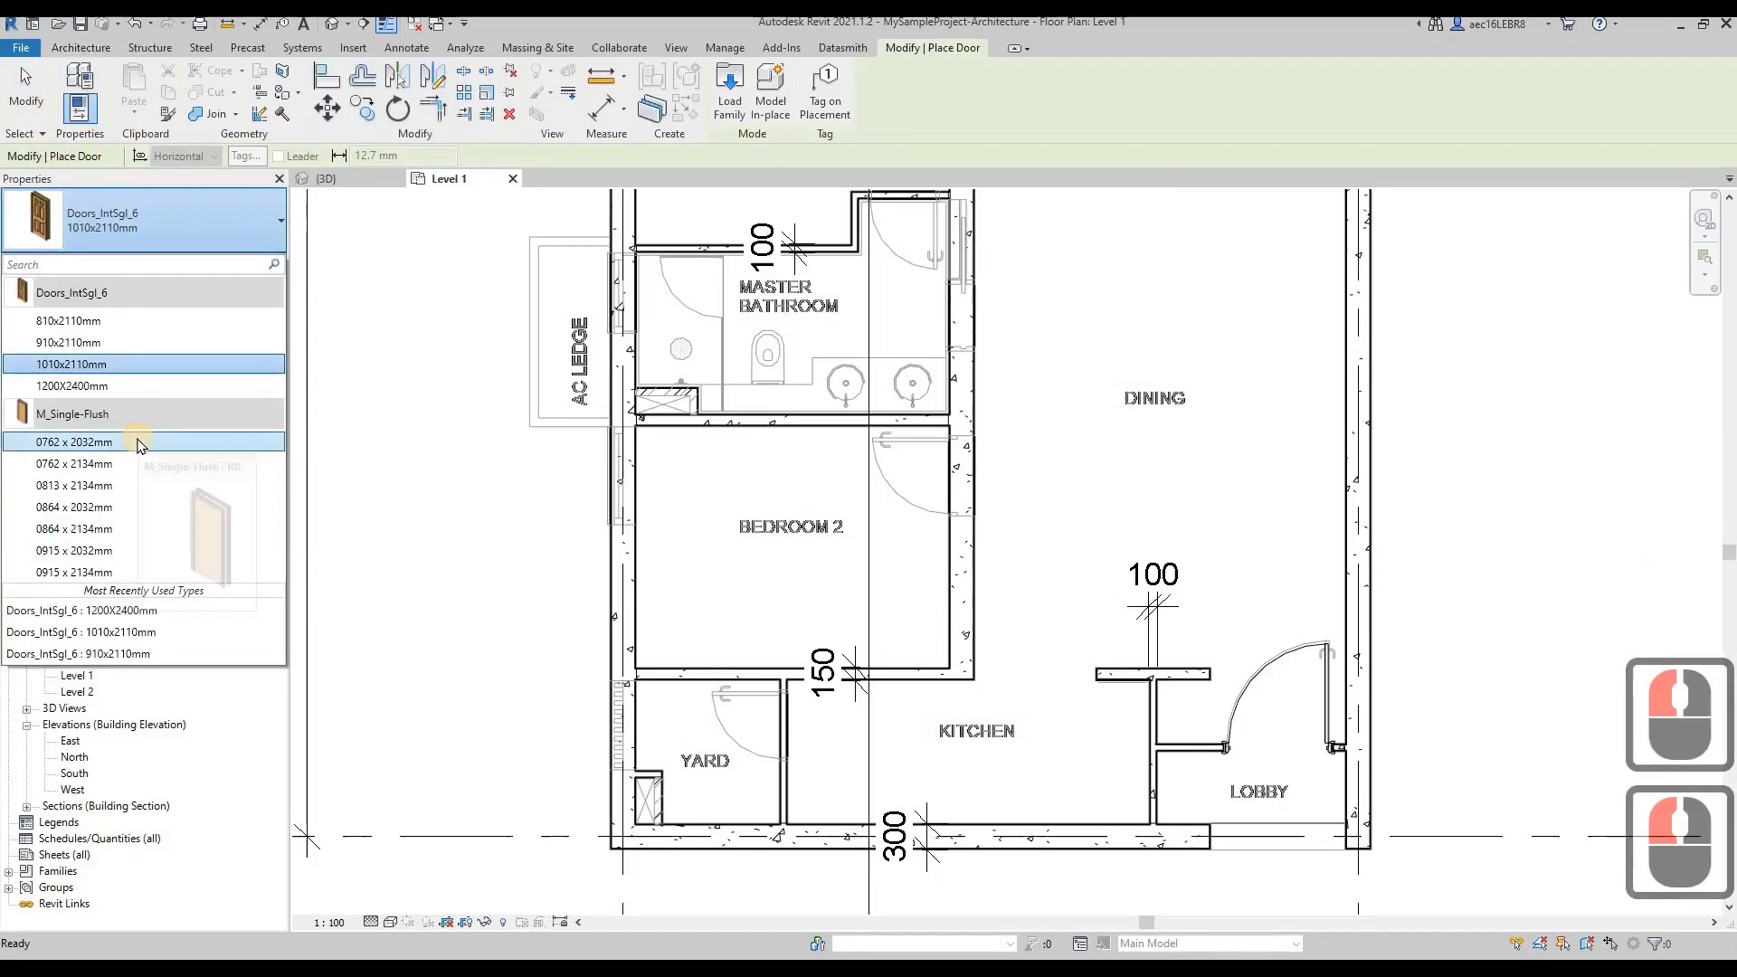
pyautogui.click(73, 463)
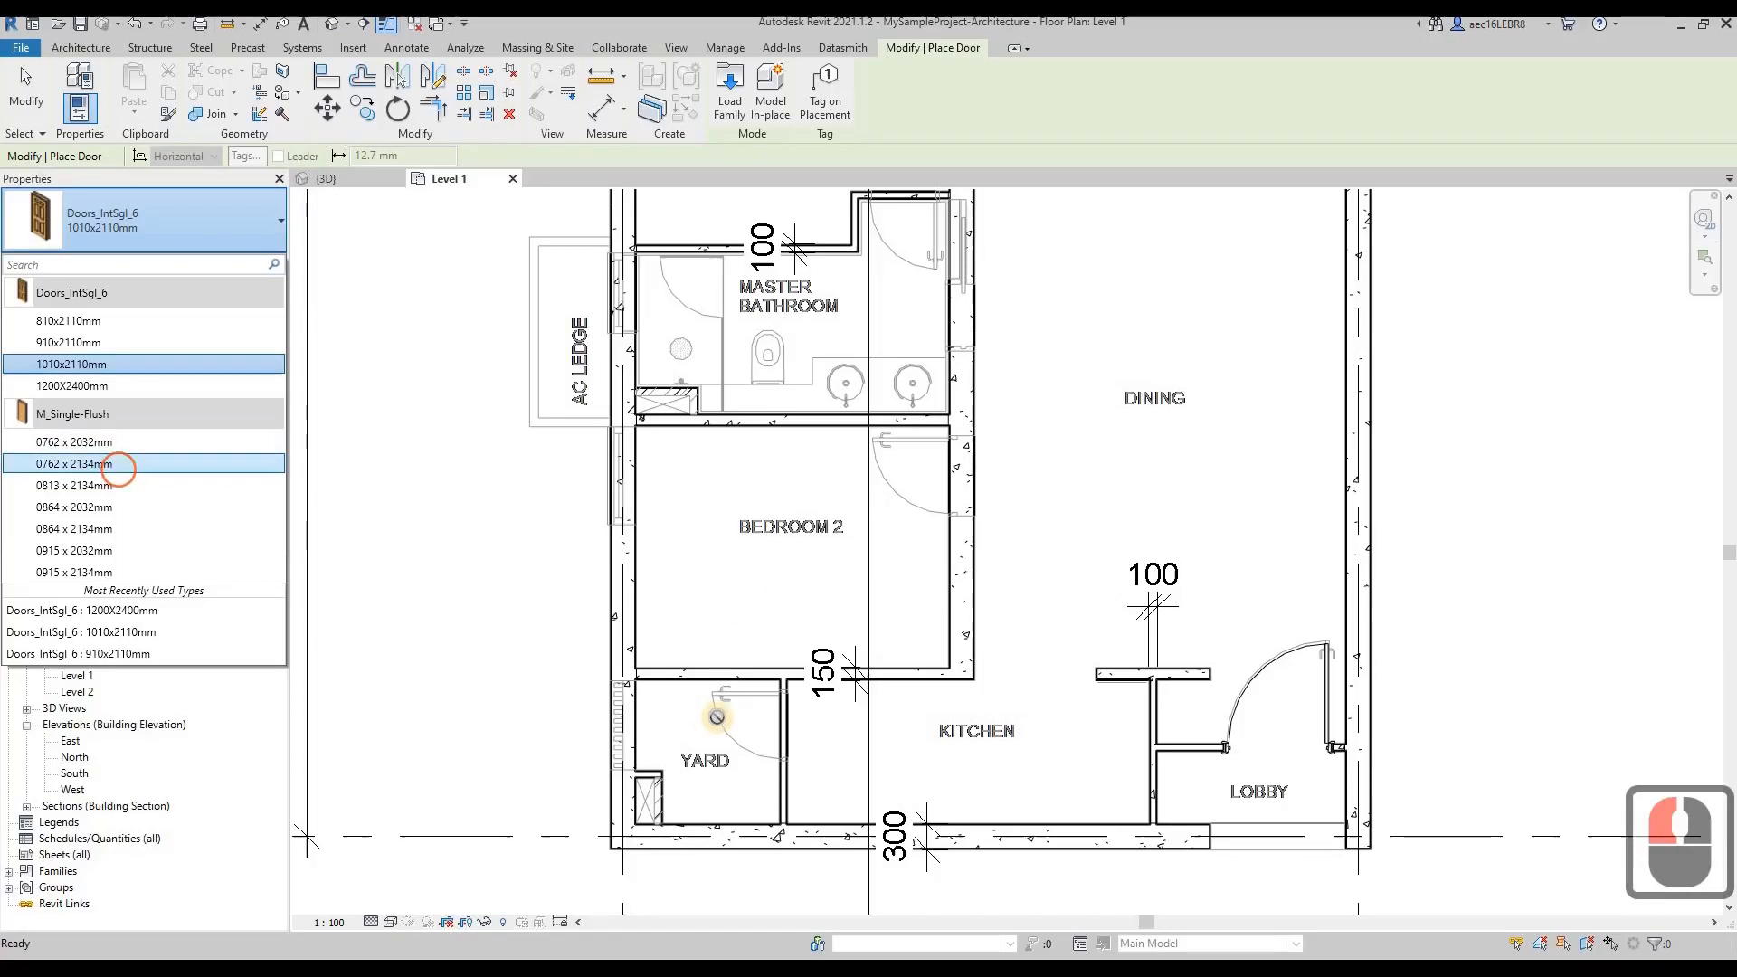
pyautogui.click(72, 464)
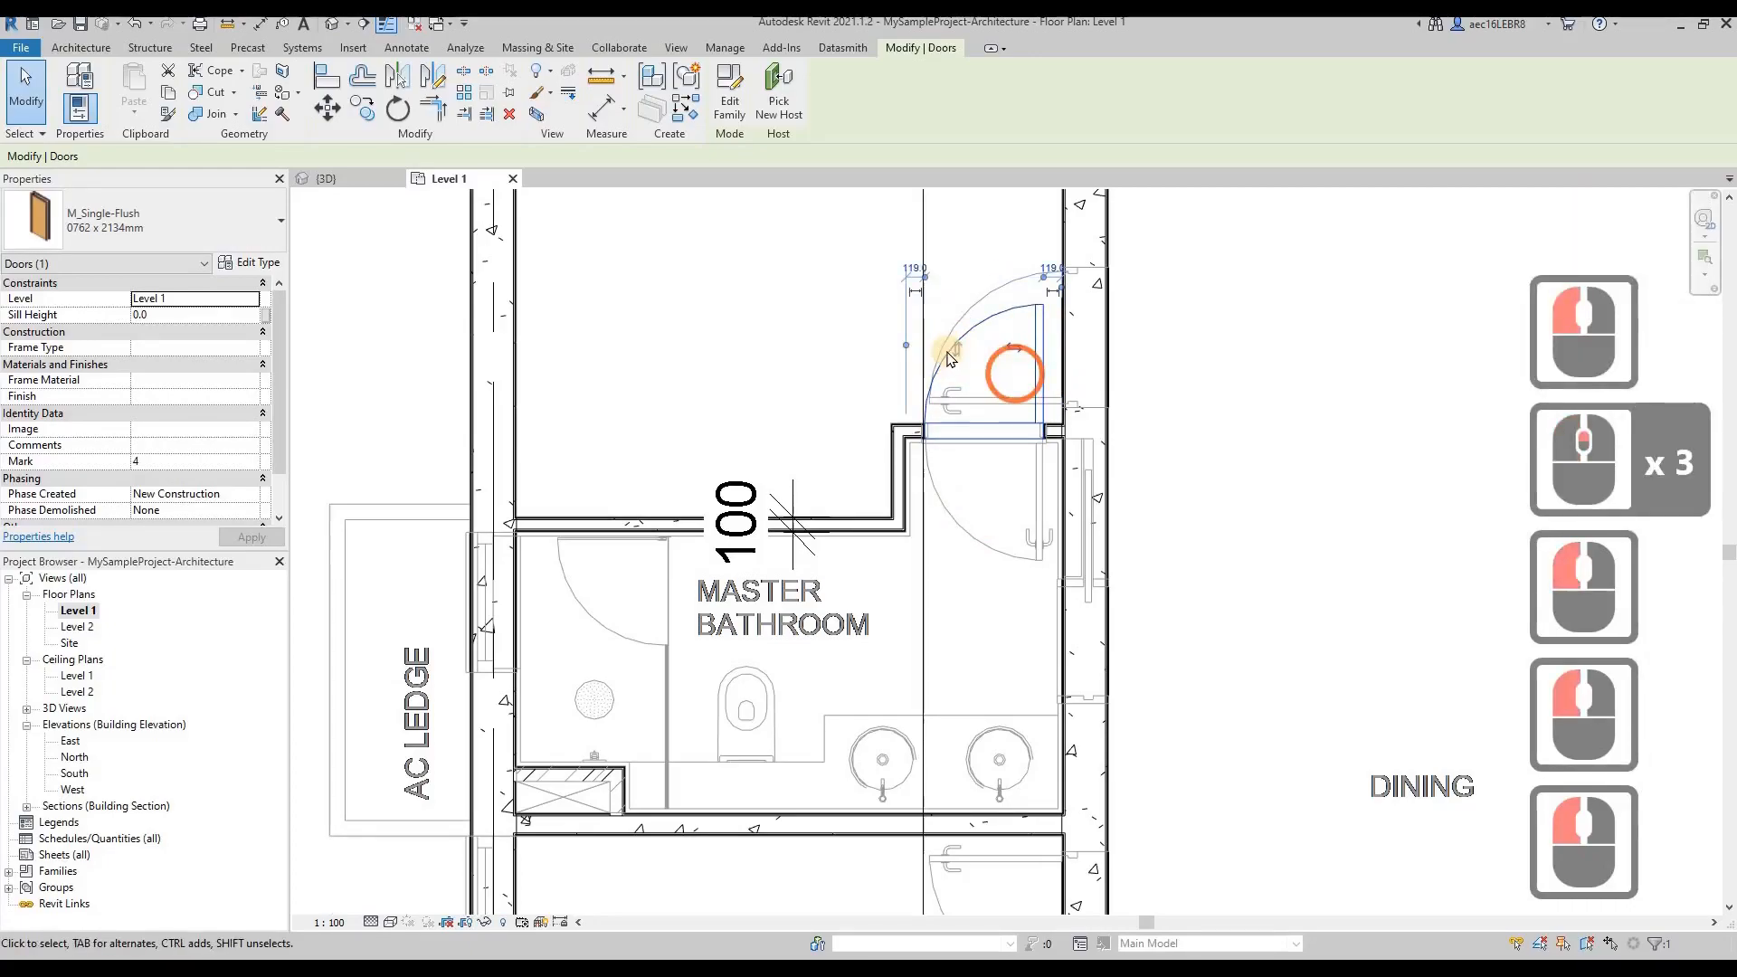
pyautogui.press('Escape')
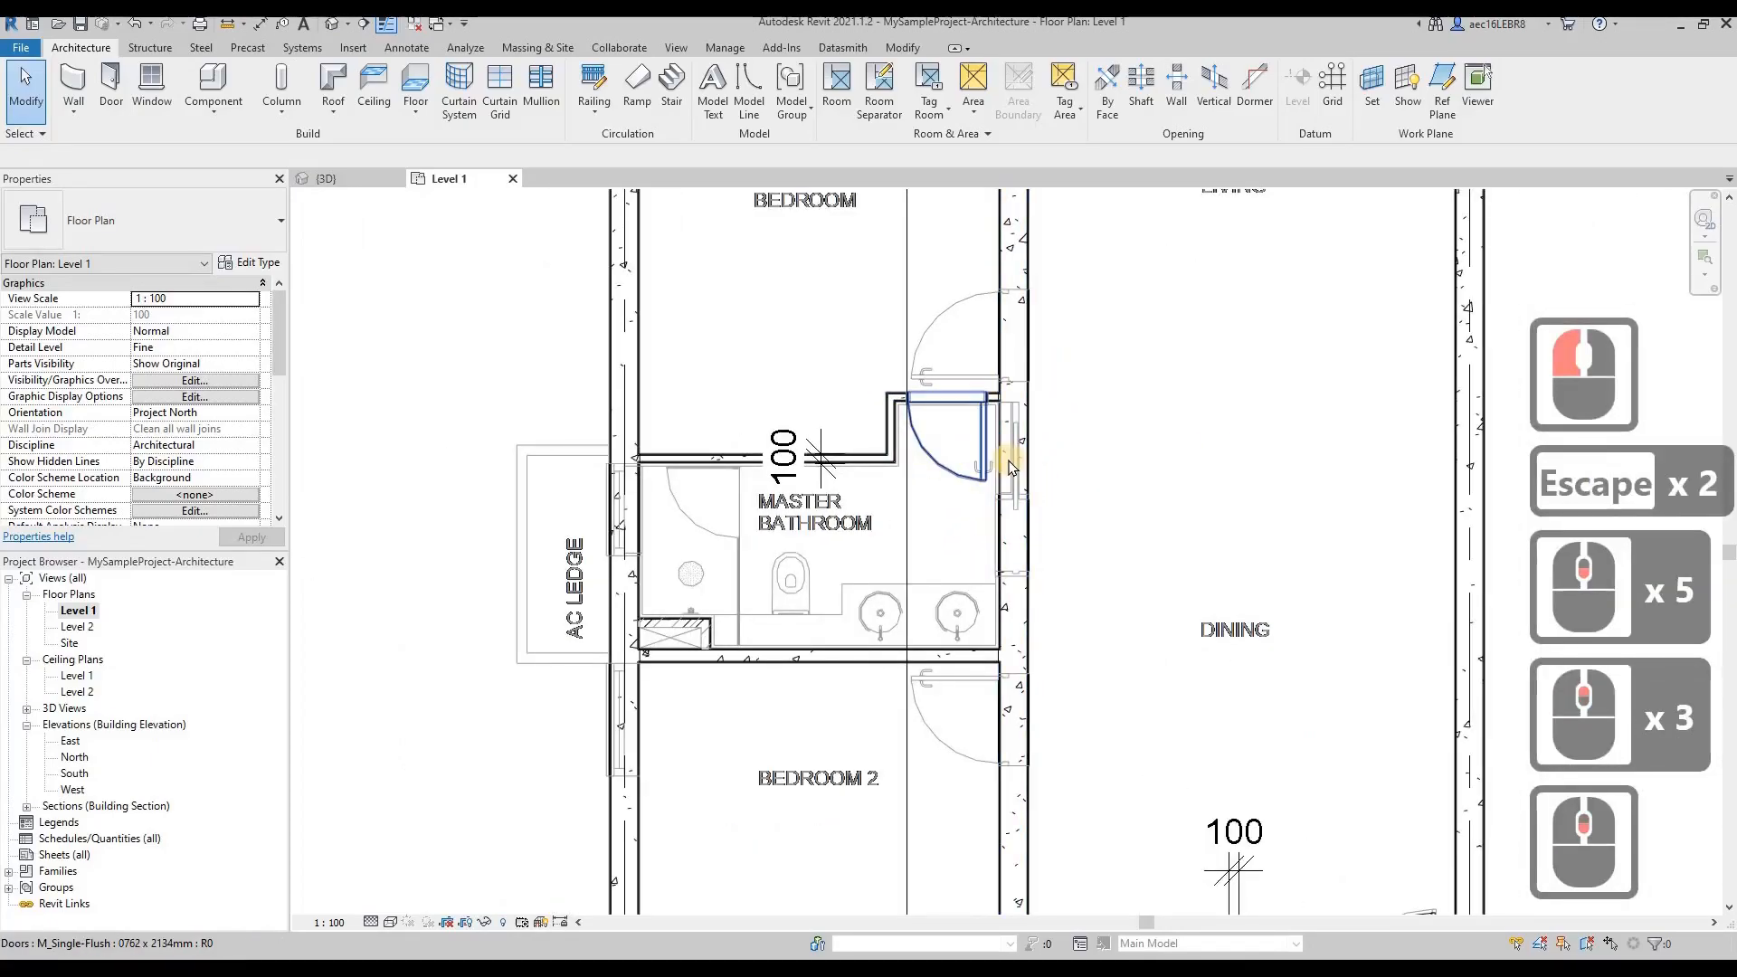
pyautogui.click(1012, 466)
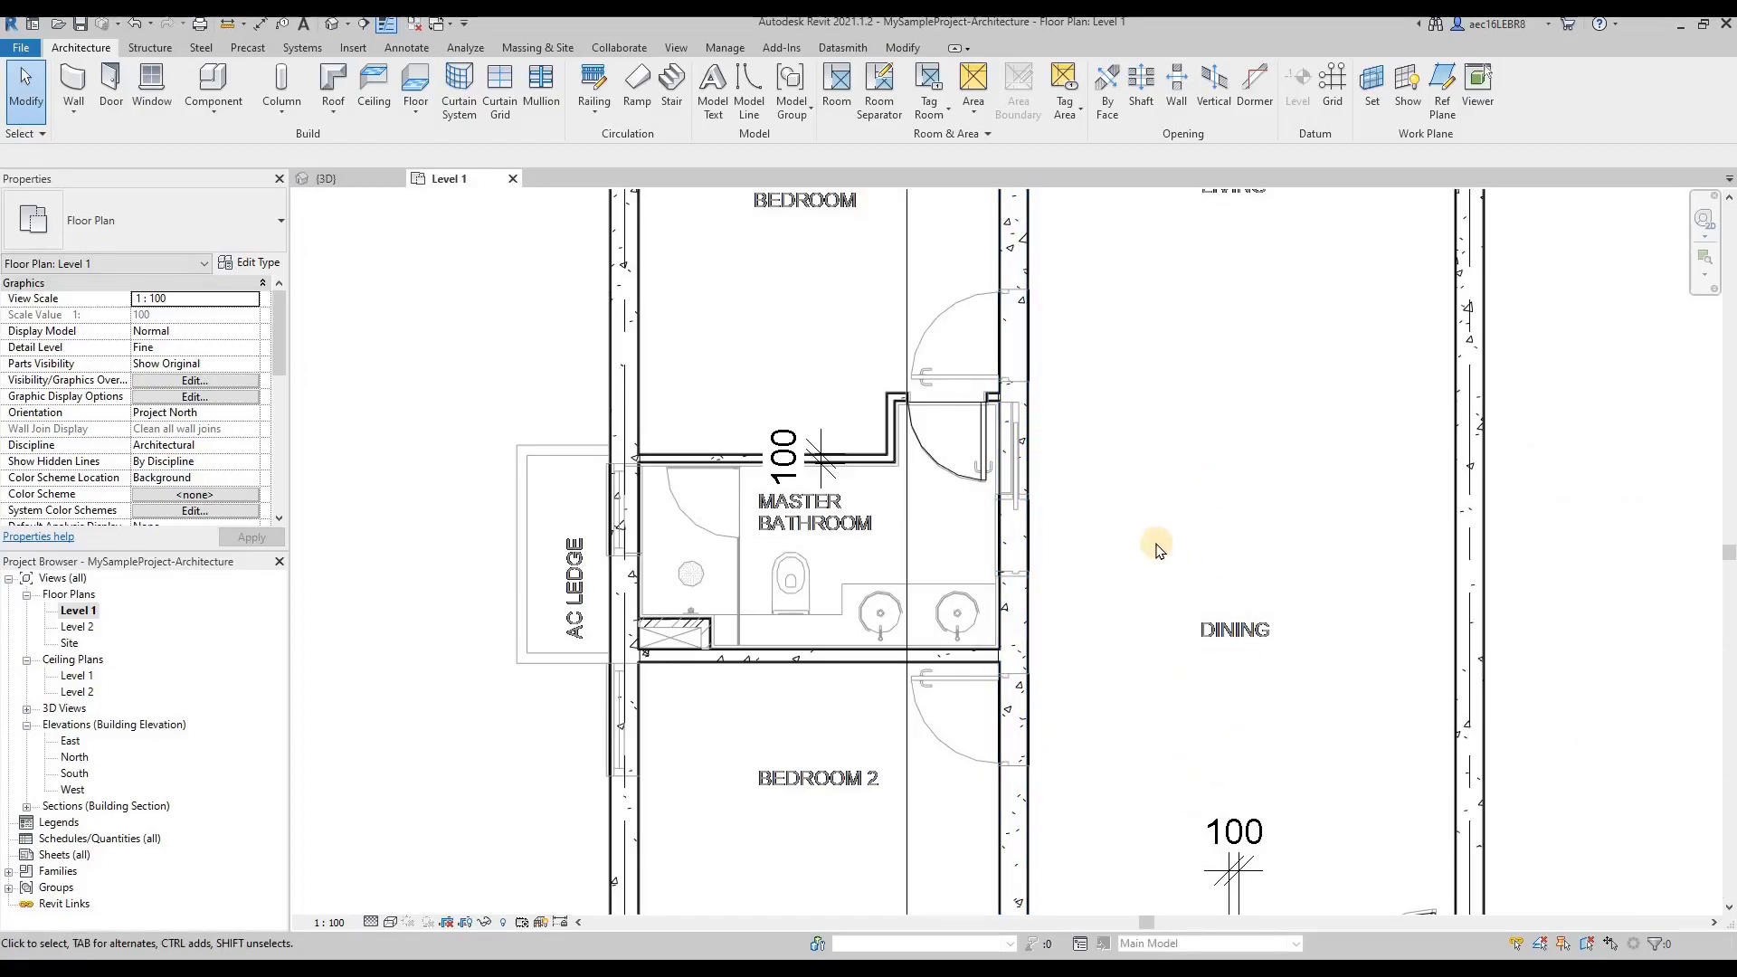
pyautogui.moveTo(1155, 772)
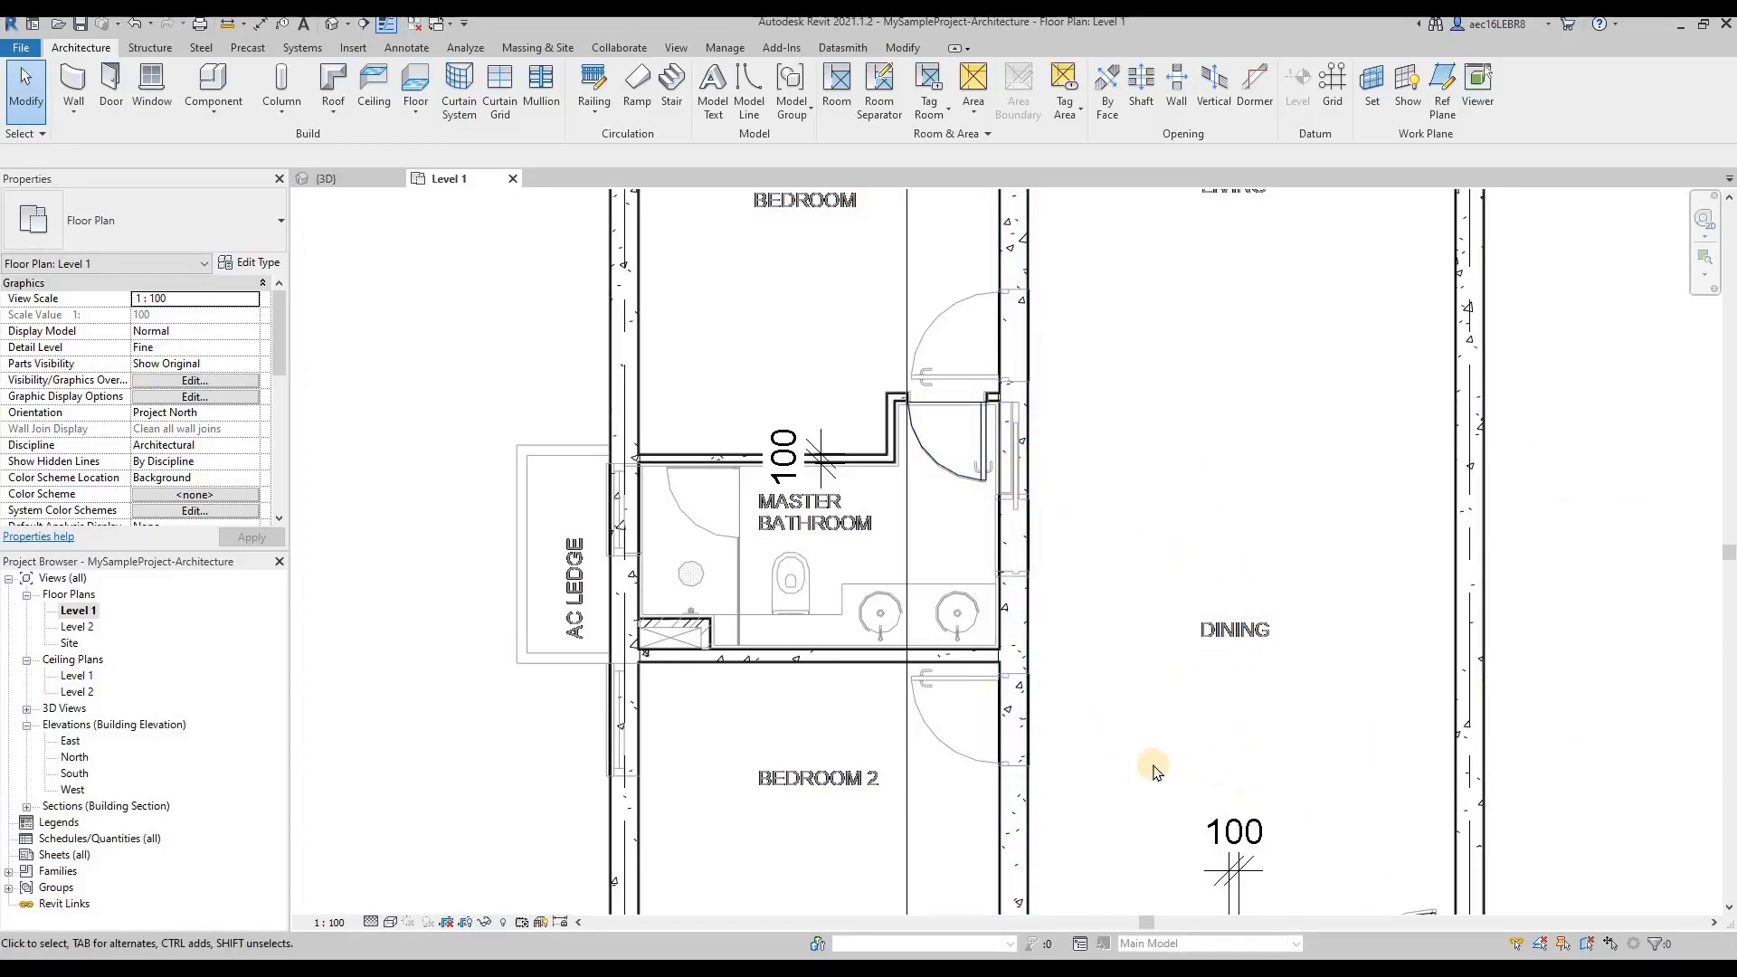
pyautogui.moveTo(1224, 750)
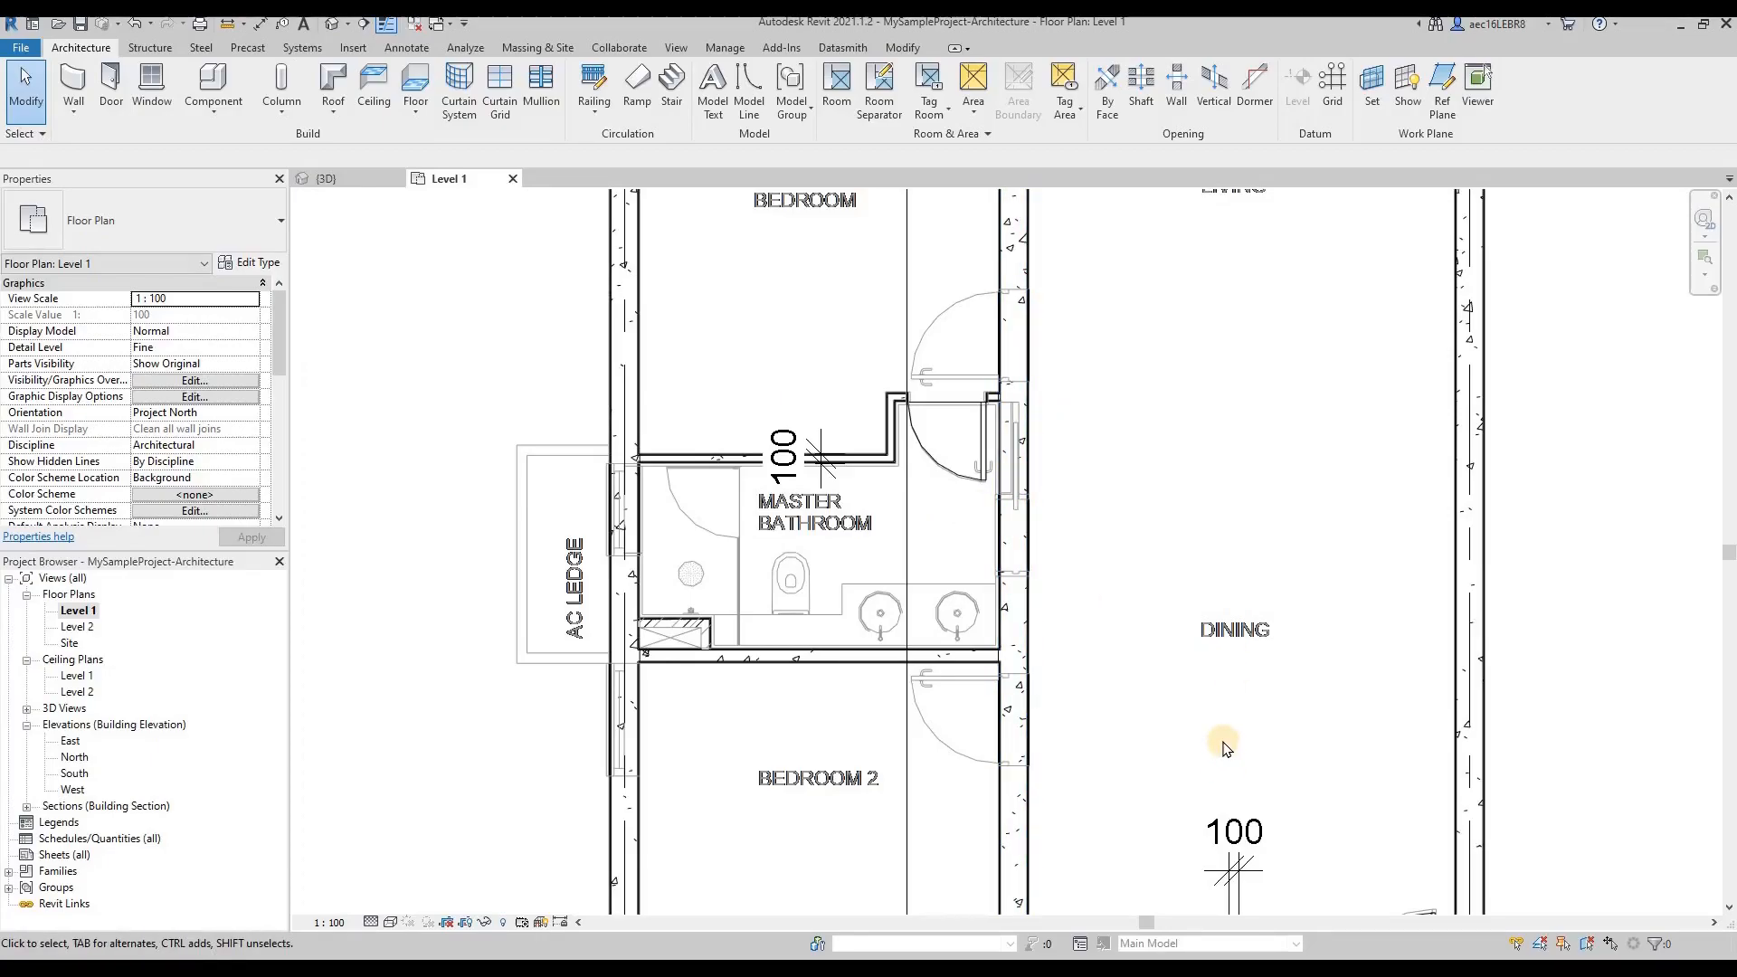
pyautogui.moveTo(951, 470)
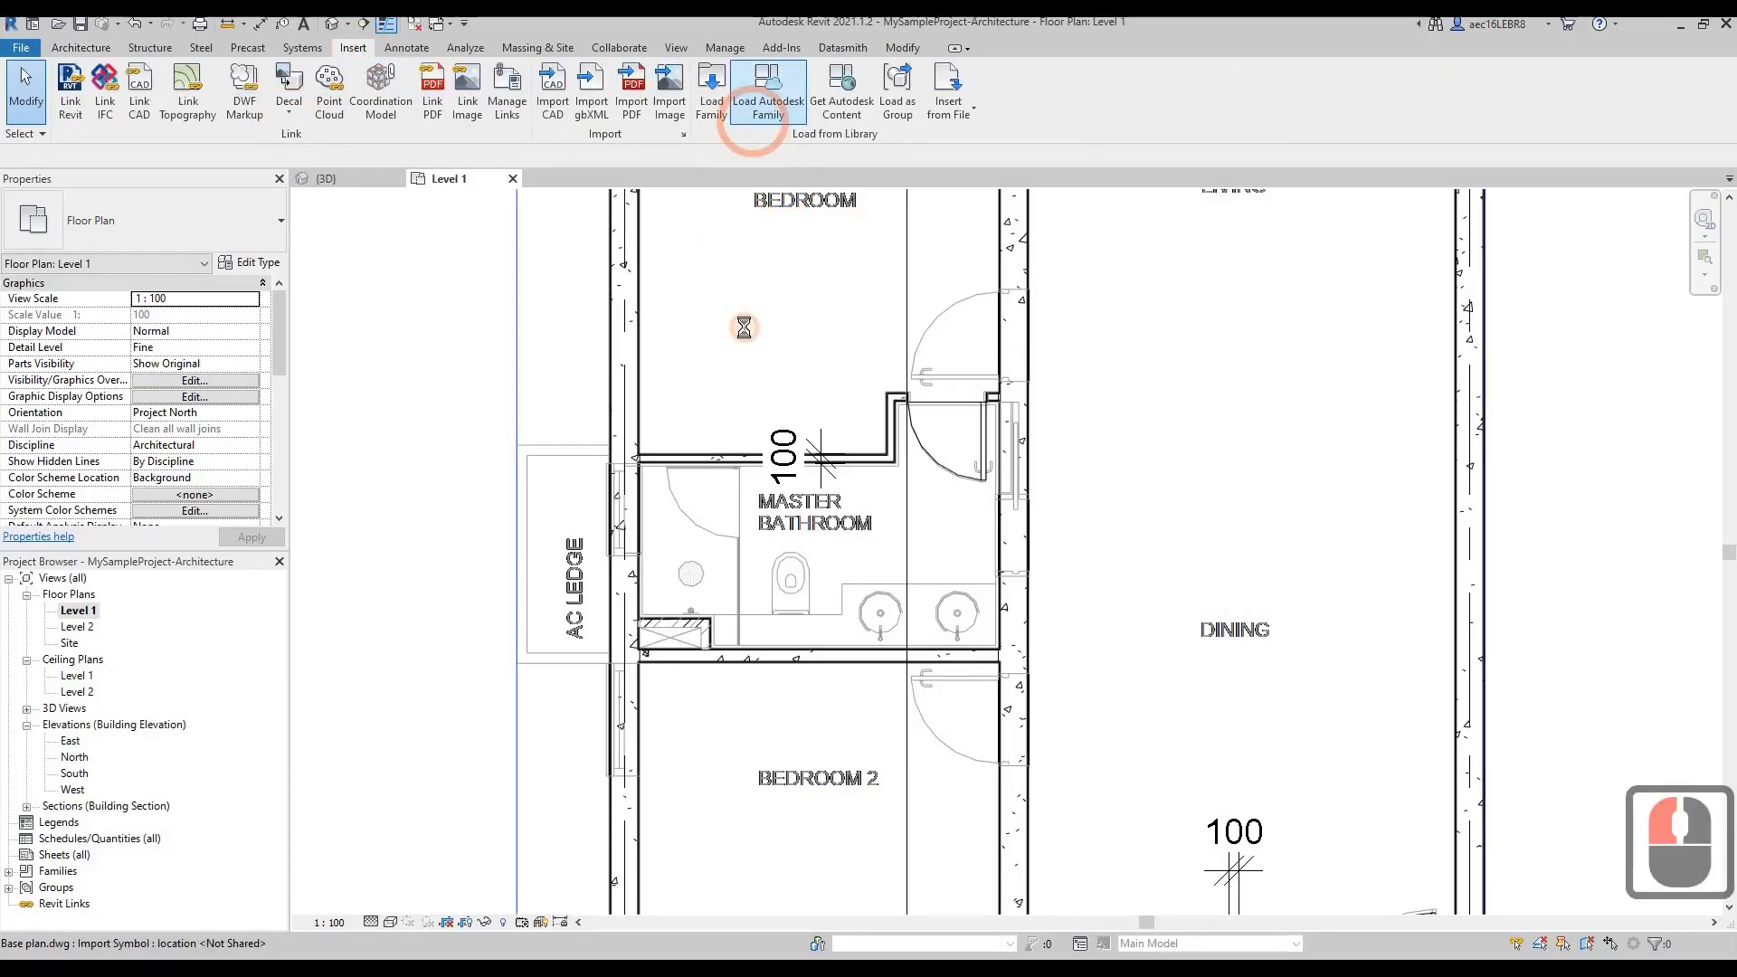
pyautogui.click(768, 88)
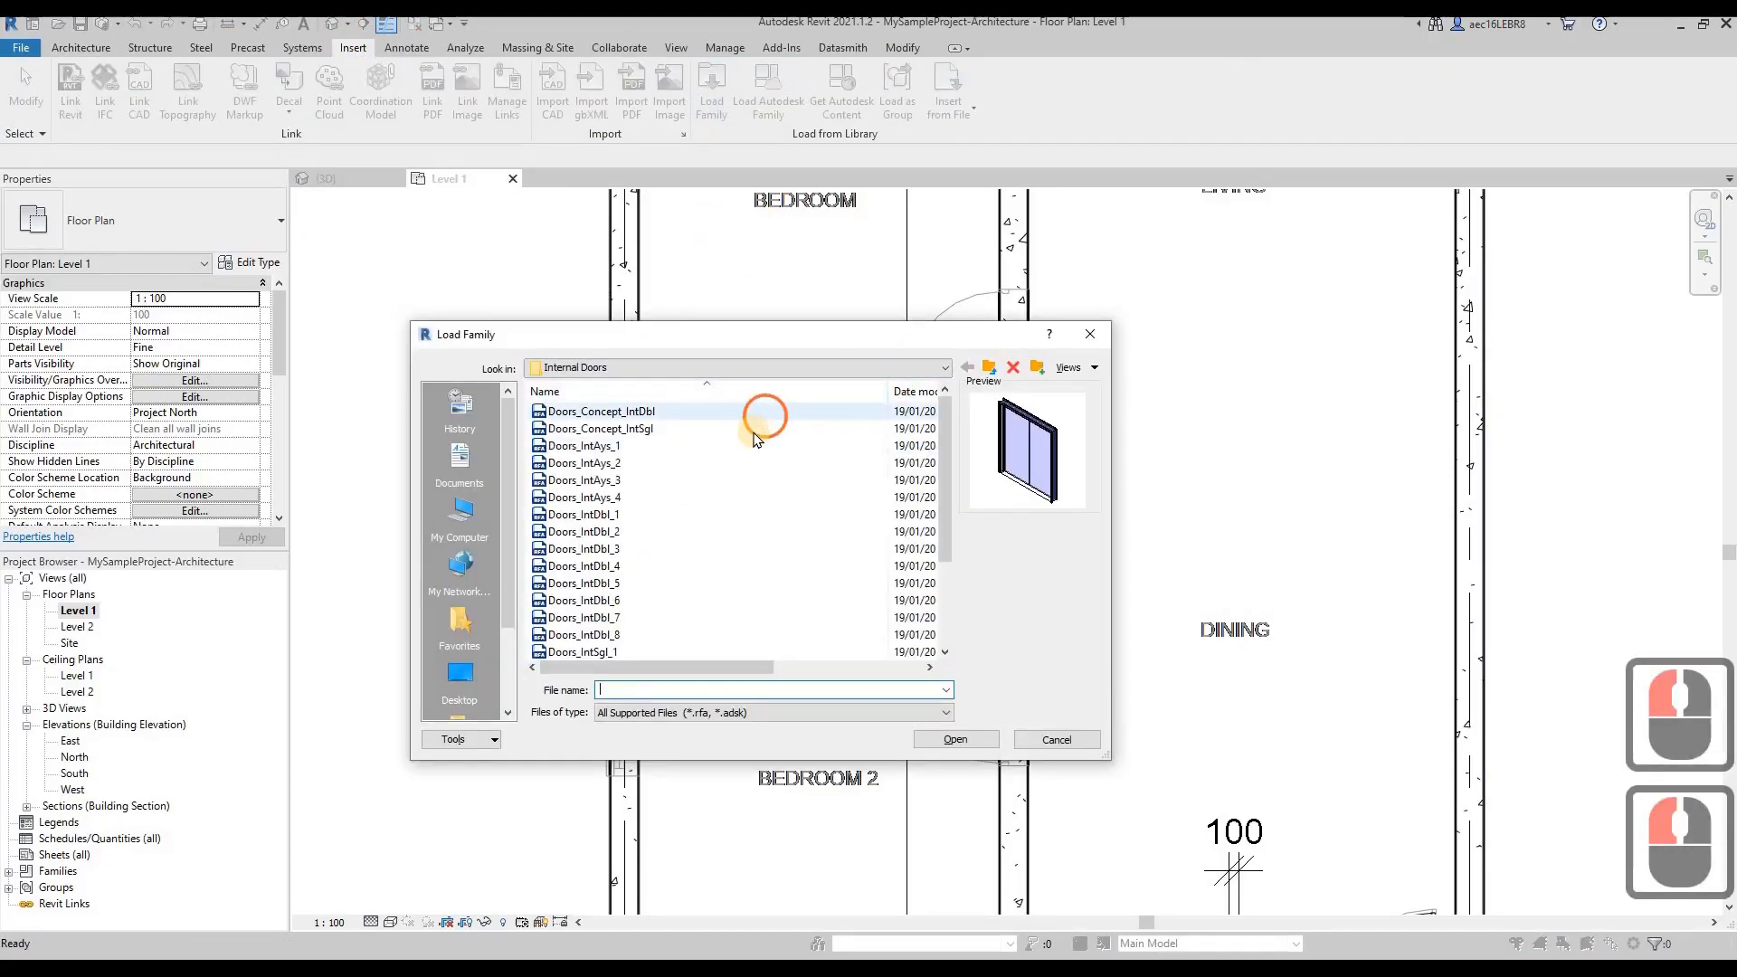
pyautogui.click(601, 429)
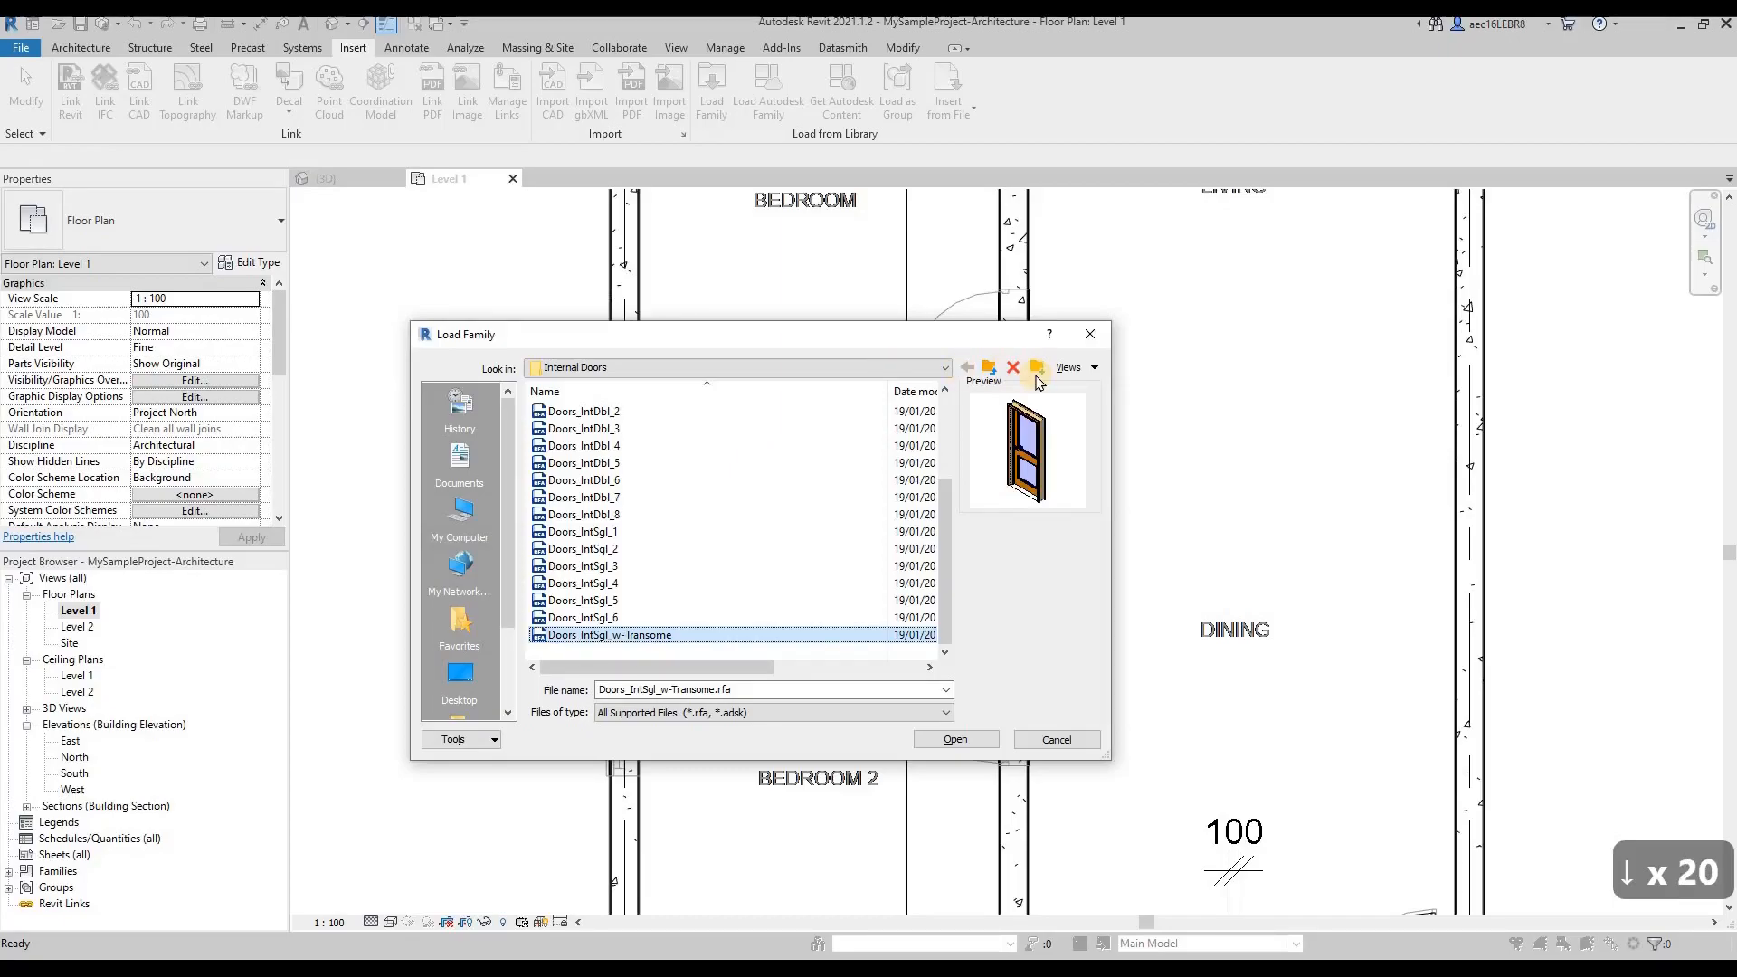
pyautogui.click(967, 367)
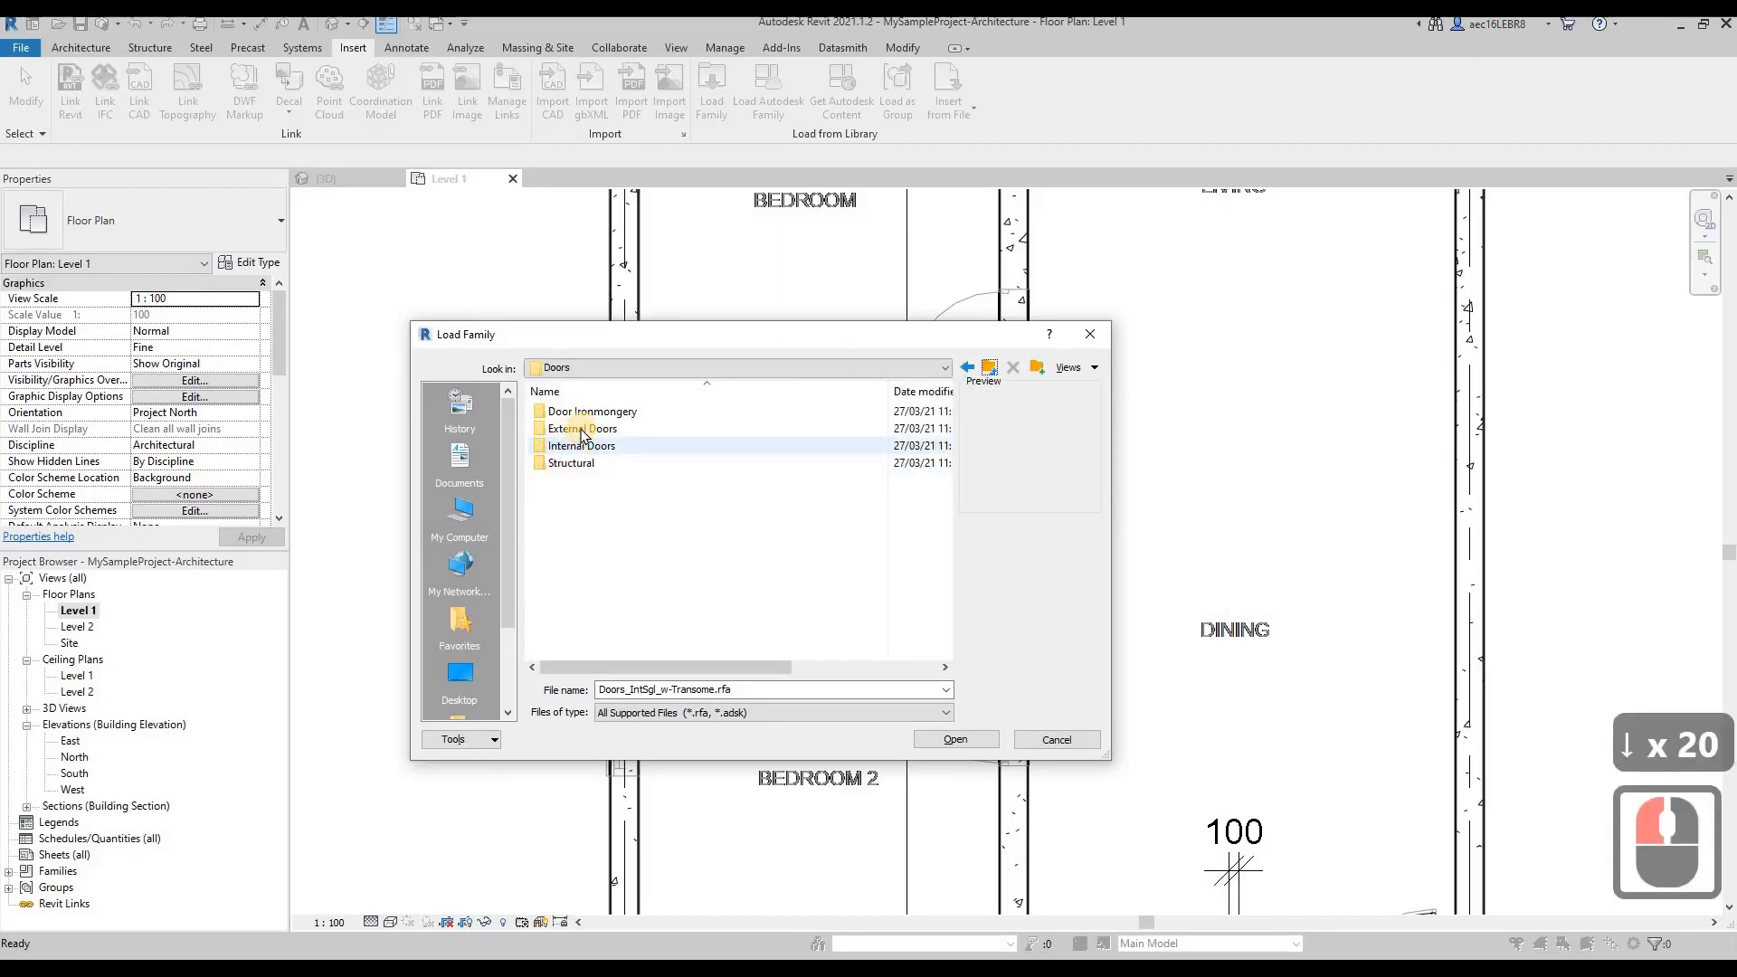
pyautogui.doubleClick(583, 428)
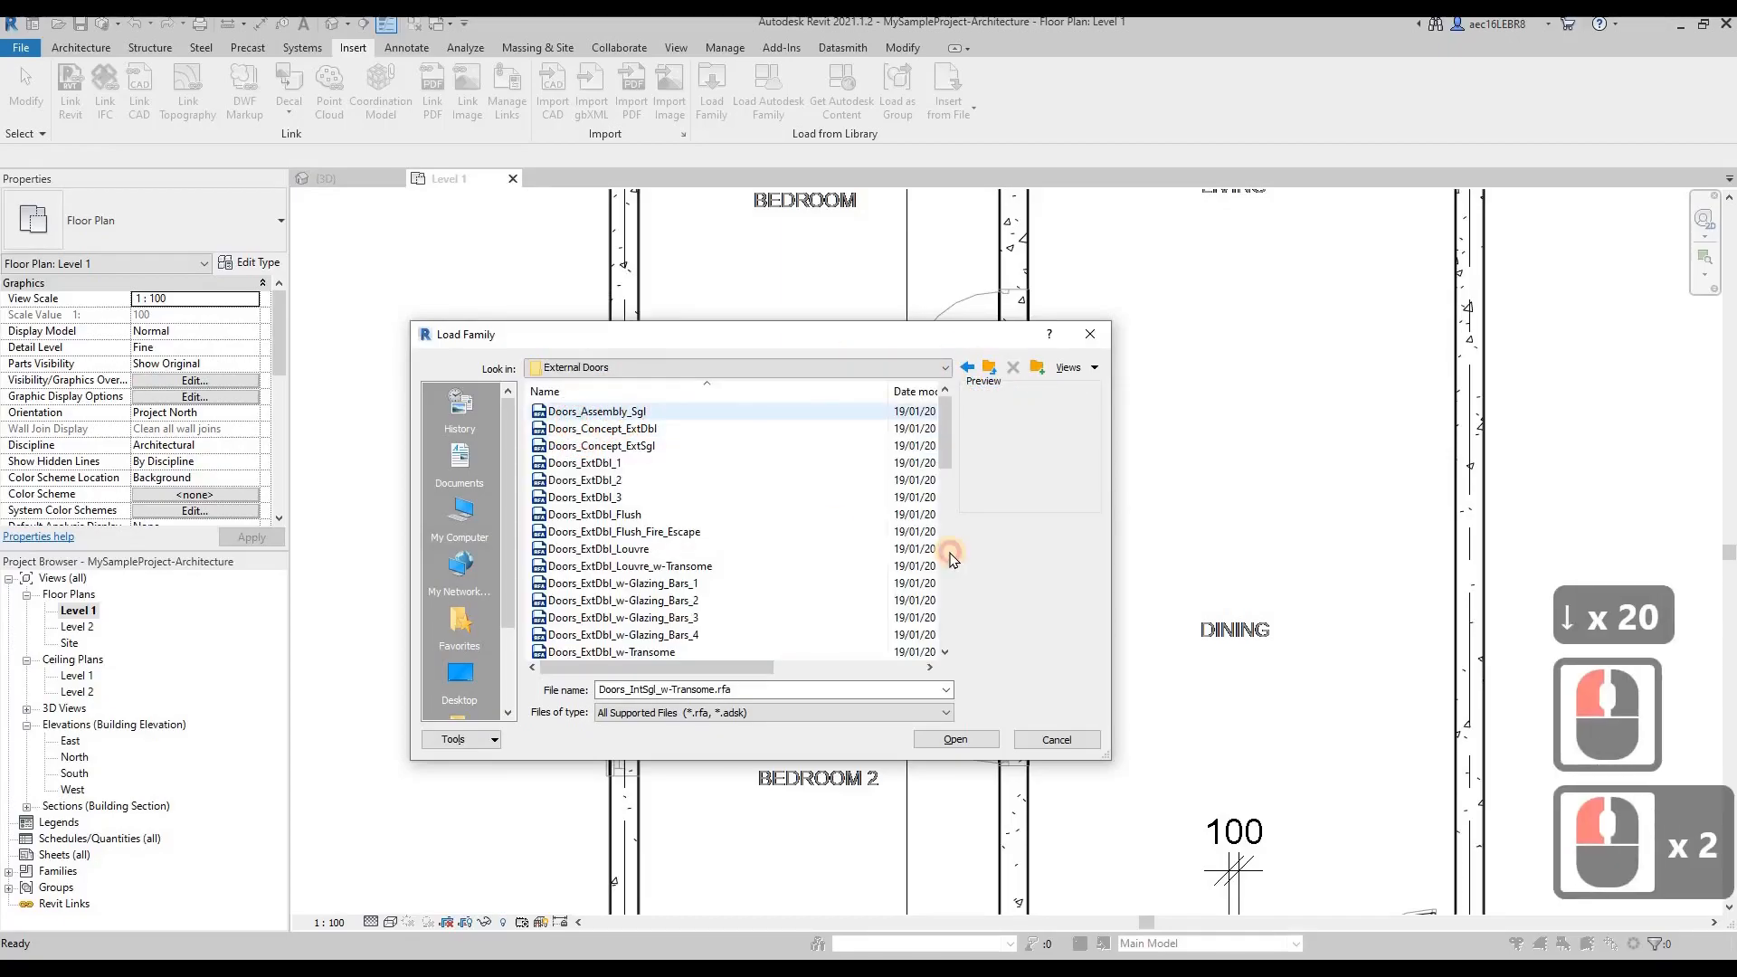
pyautogui.click(602, 428)
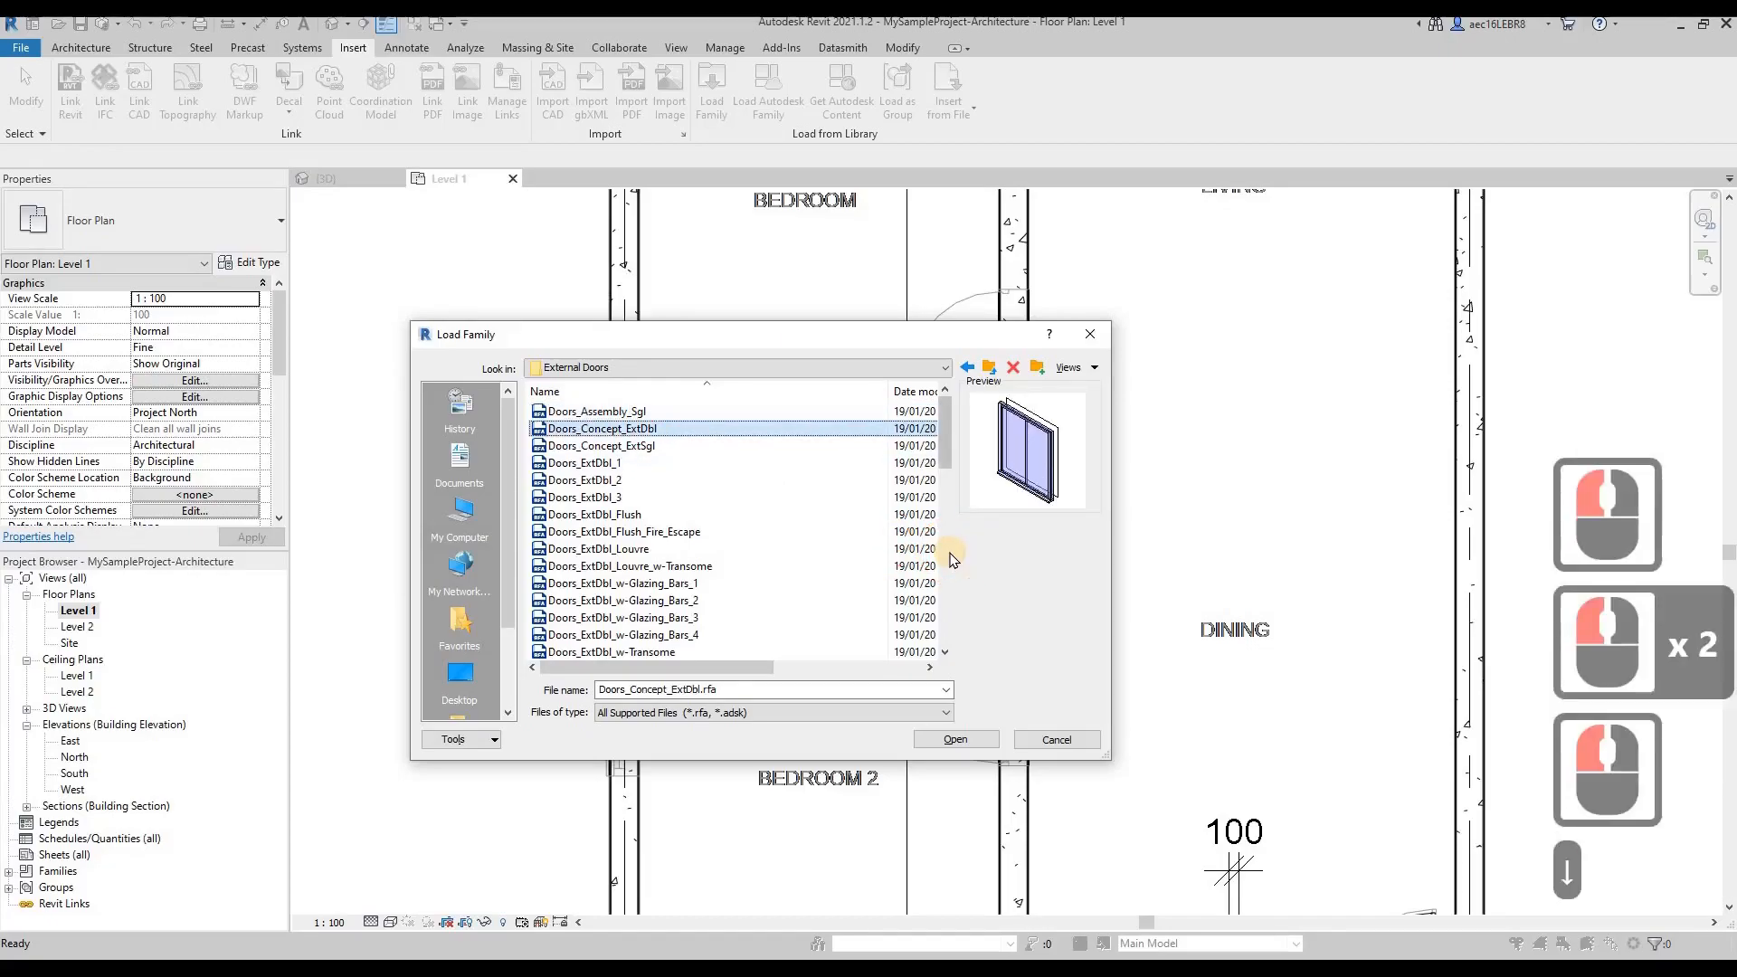
pyautogui.click(623, 601)
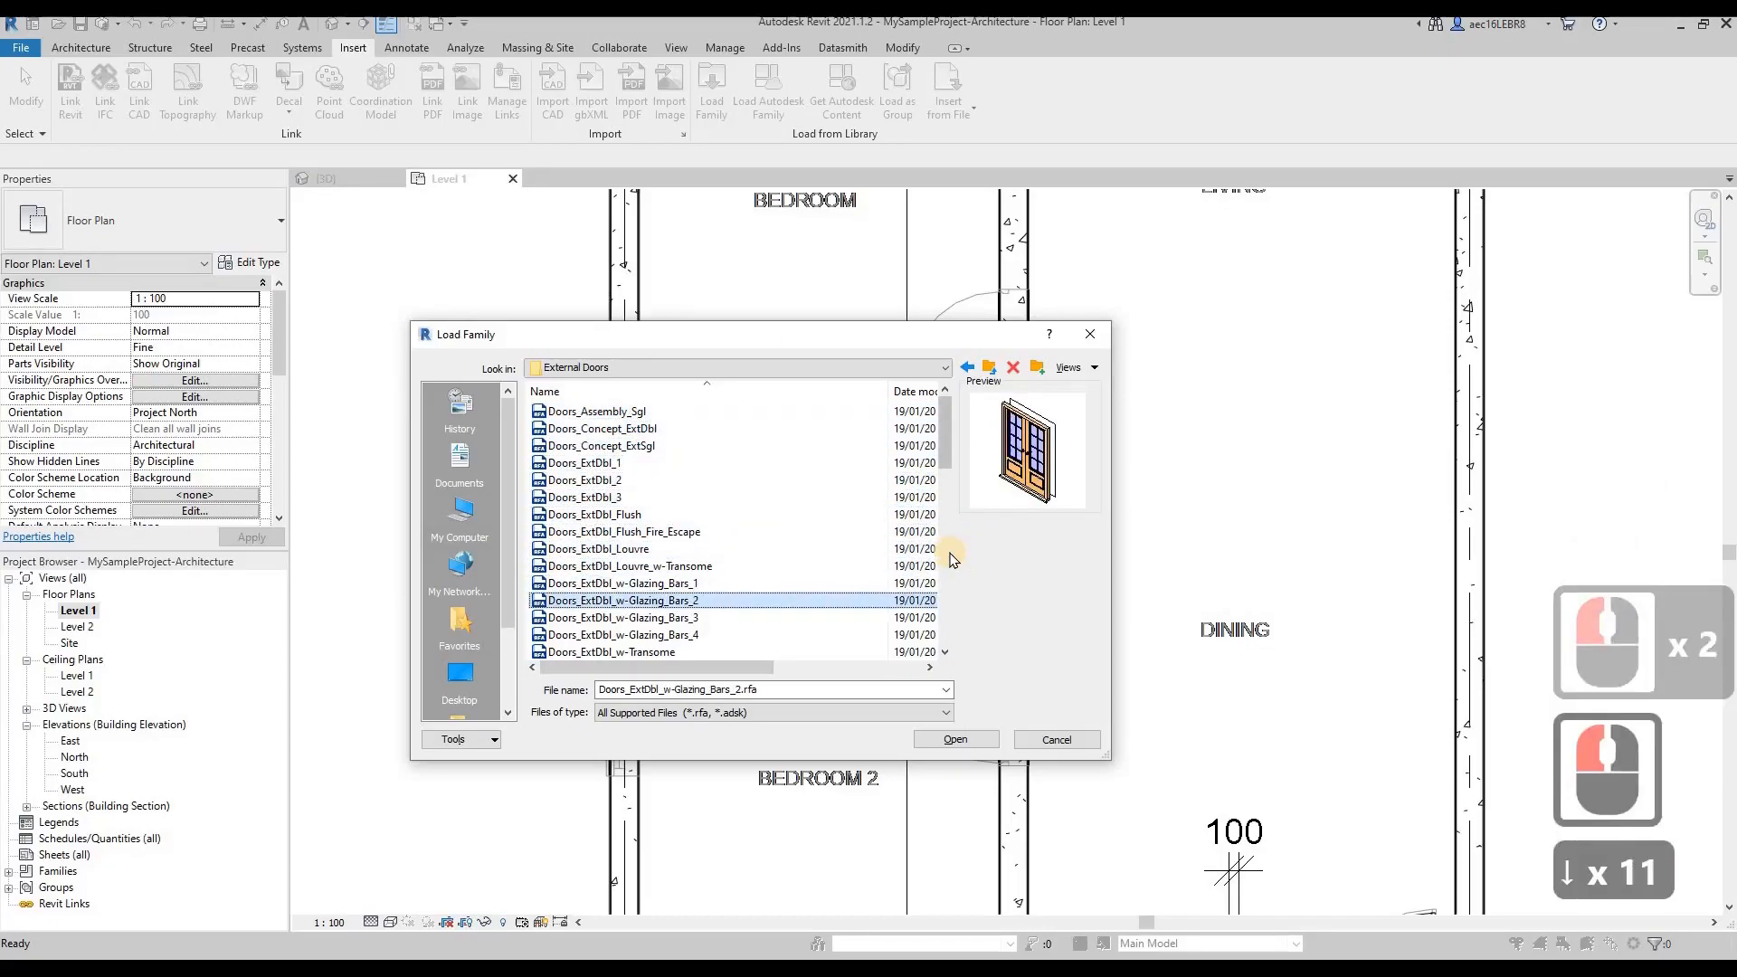
pyautogui.scroll(-3)
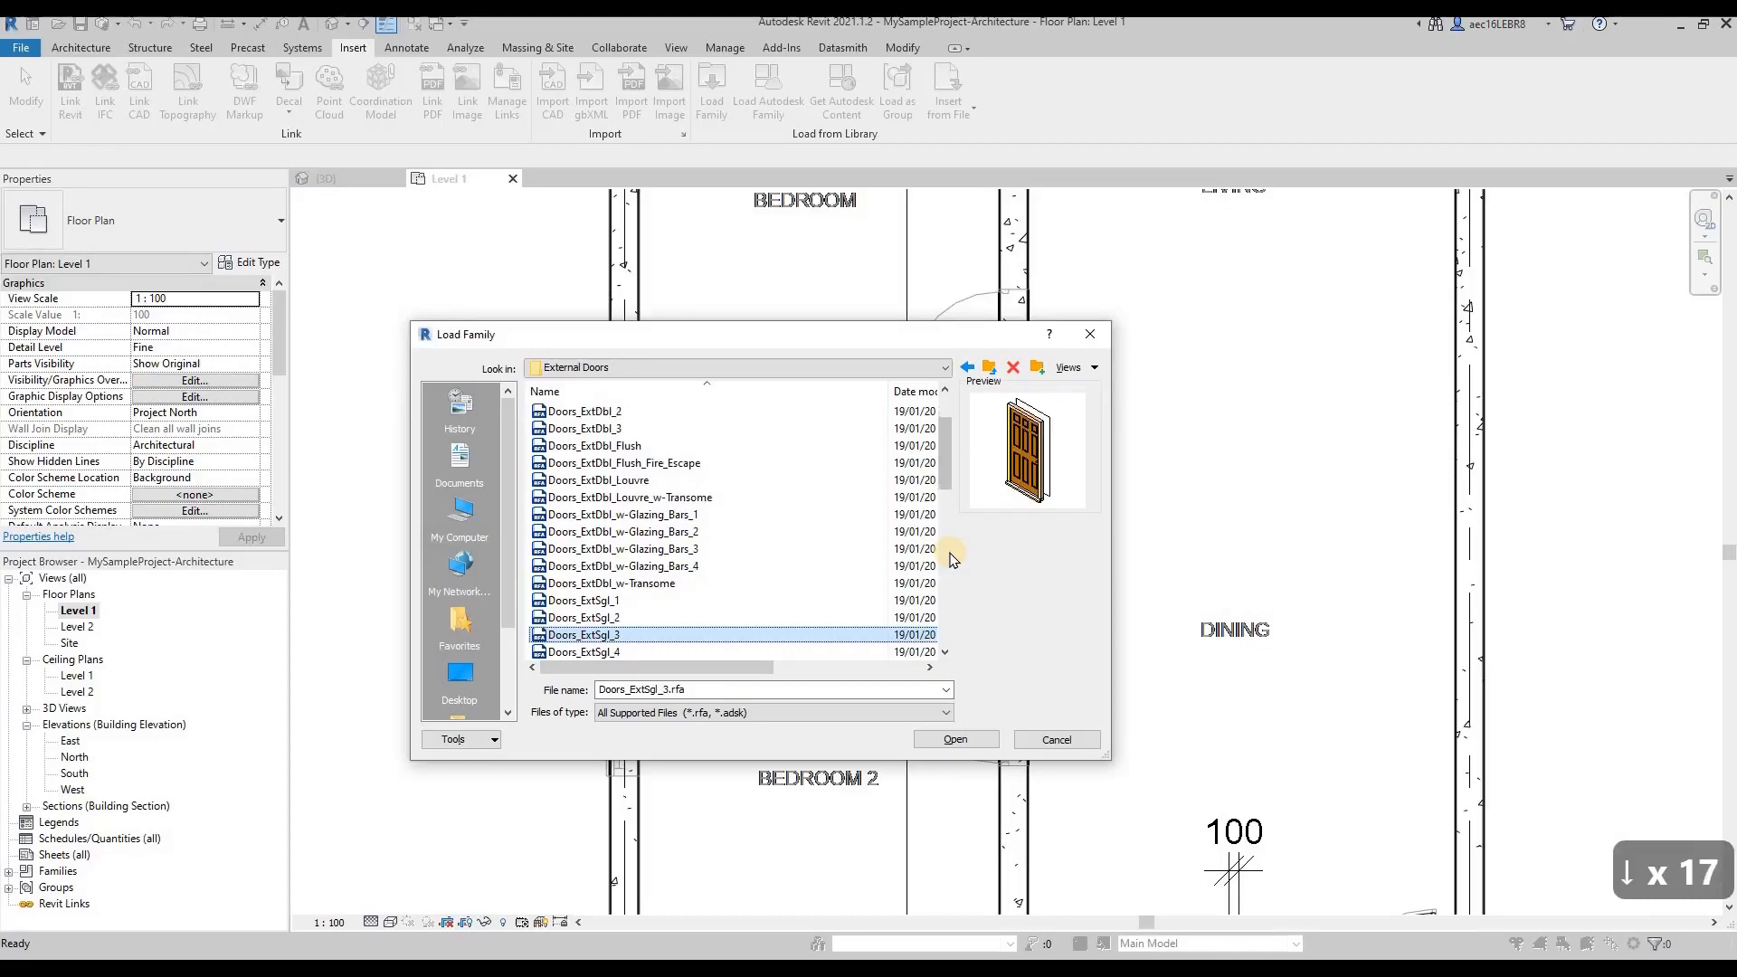
pyautogui.scroll(-3)
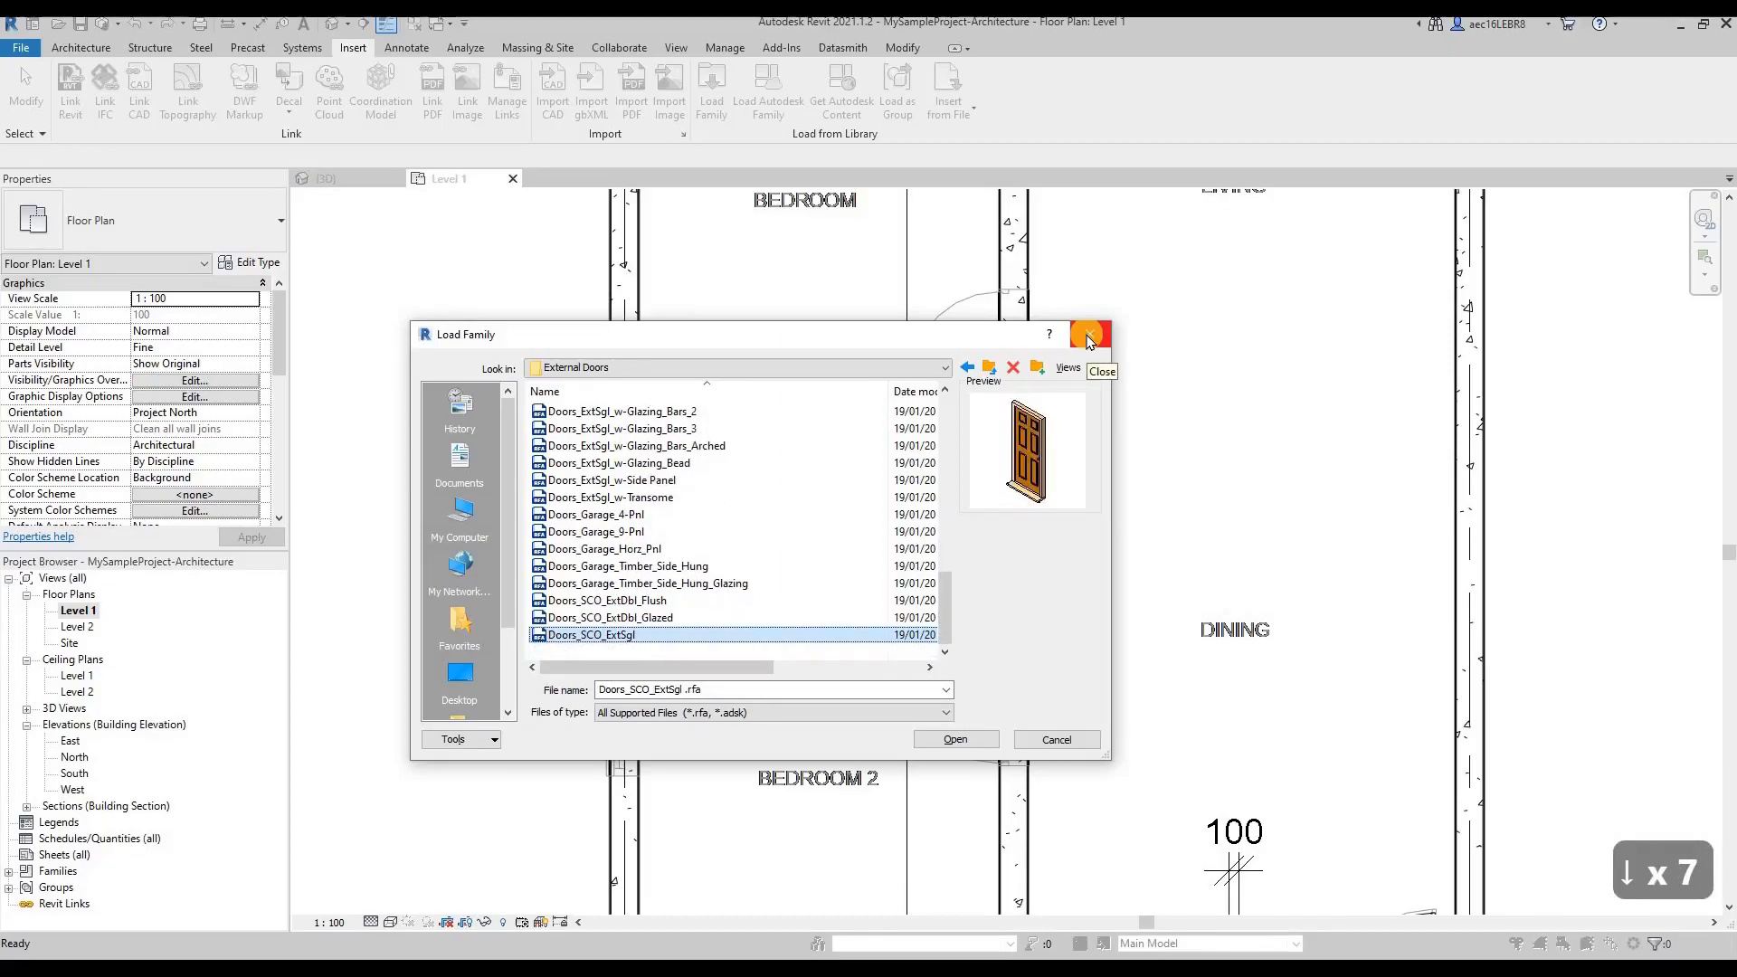
pyautogui.click(1090, 334)
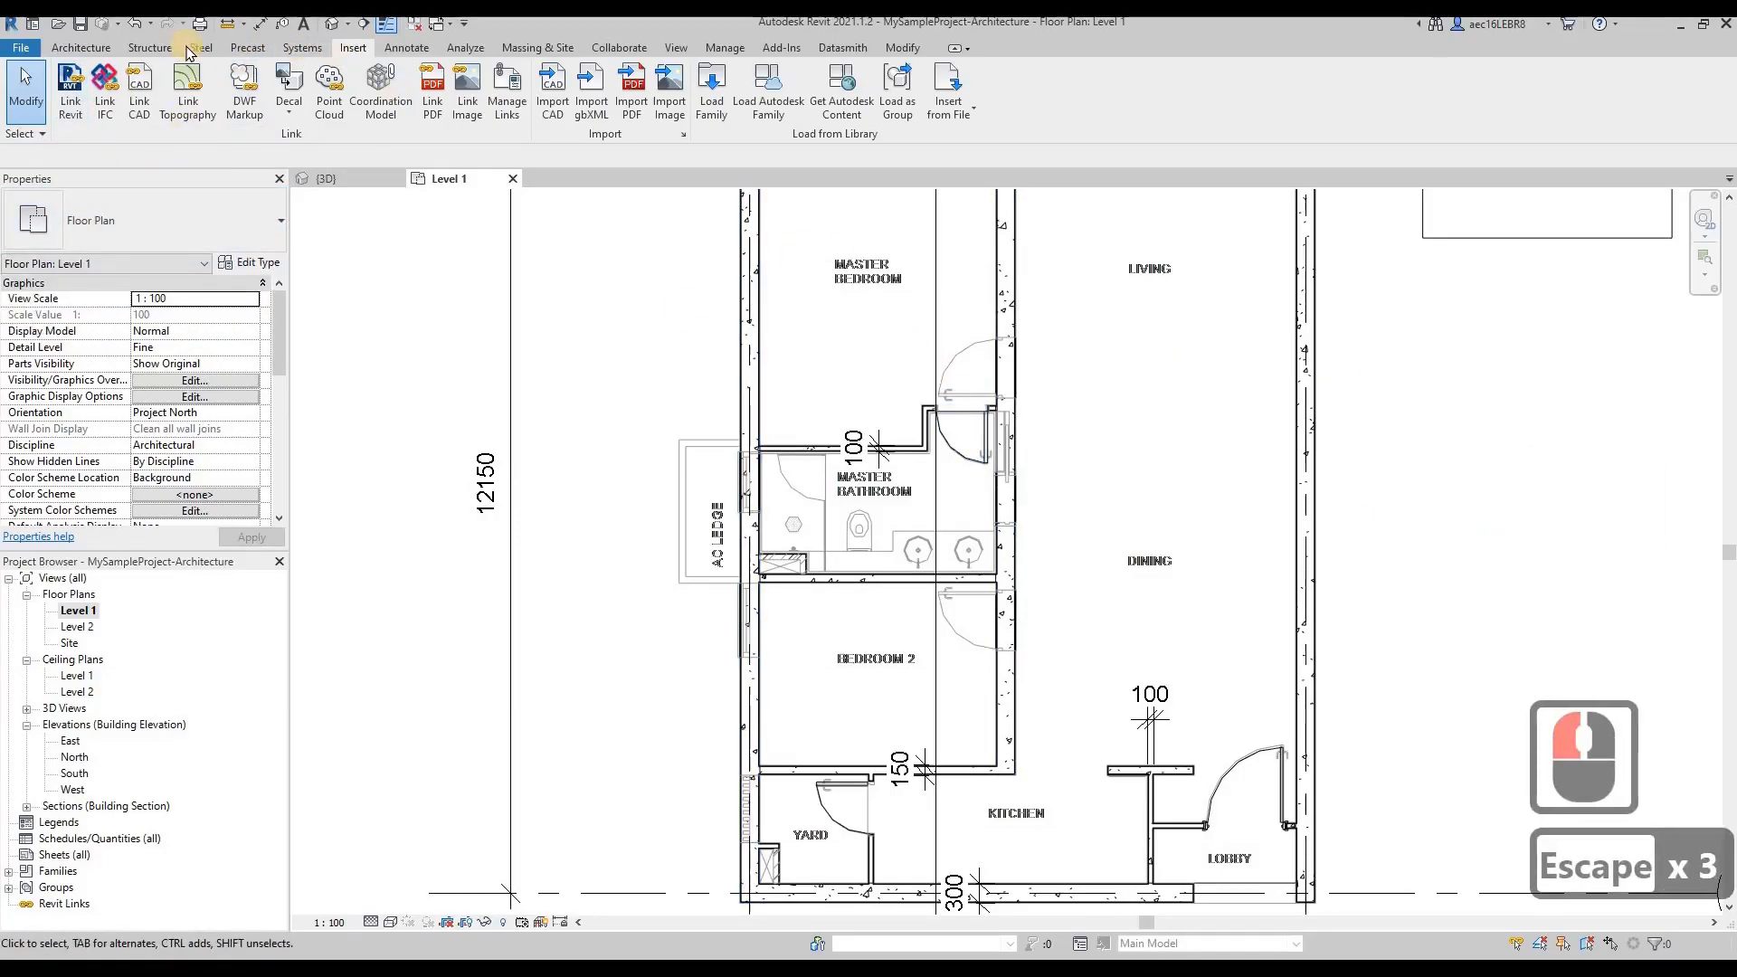
pyautogui.click(82, 48)
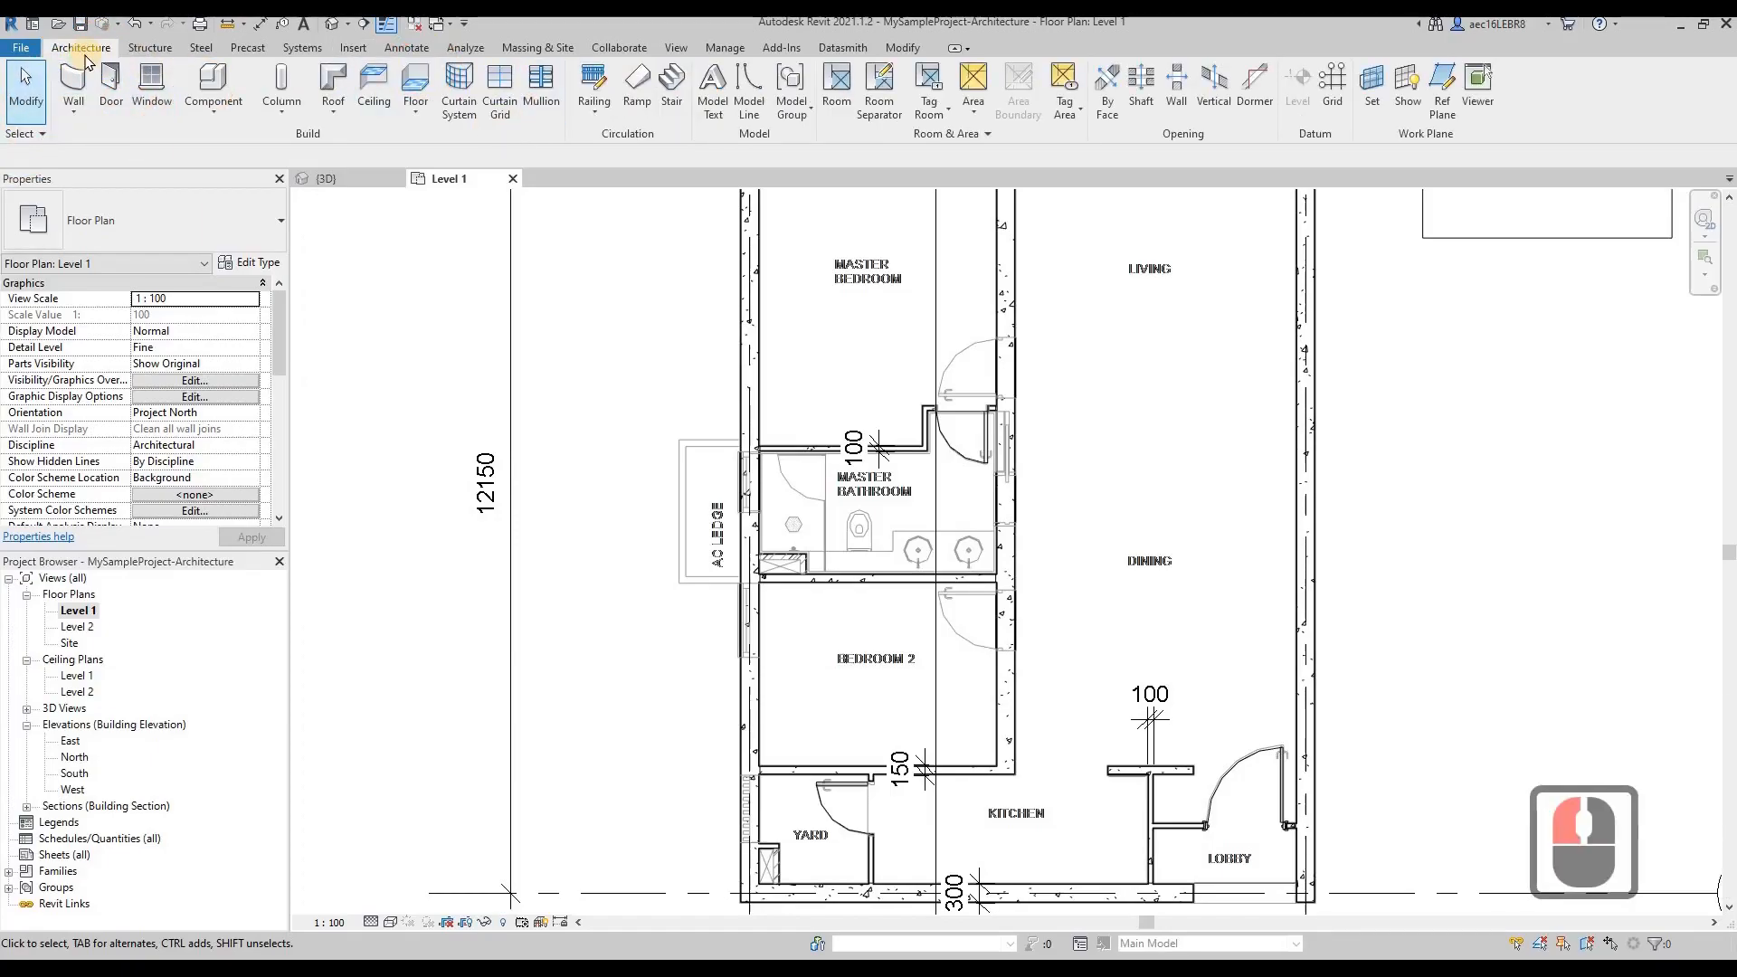
pyautogui.moveTo(120, 90)
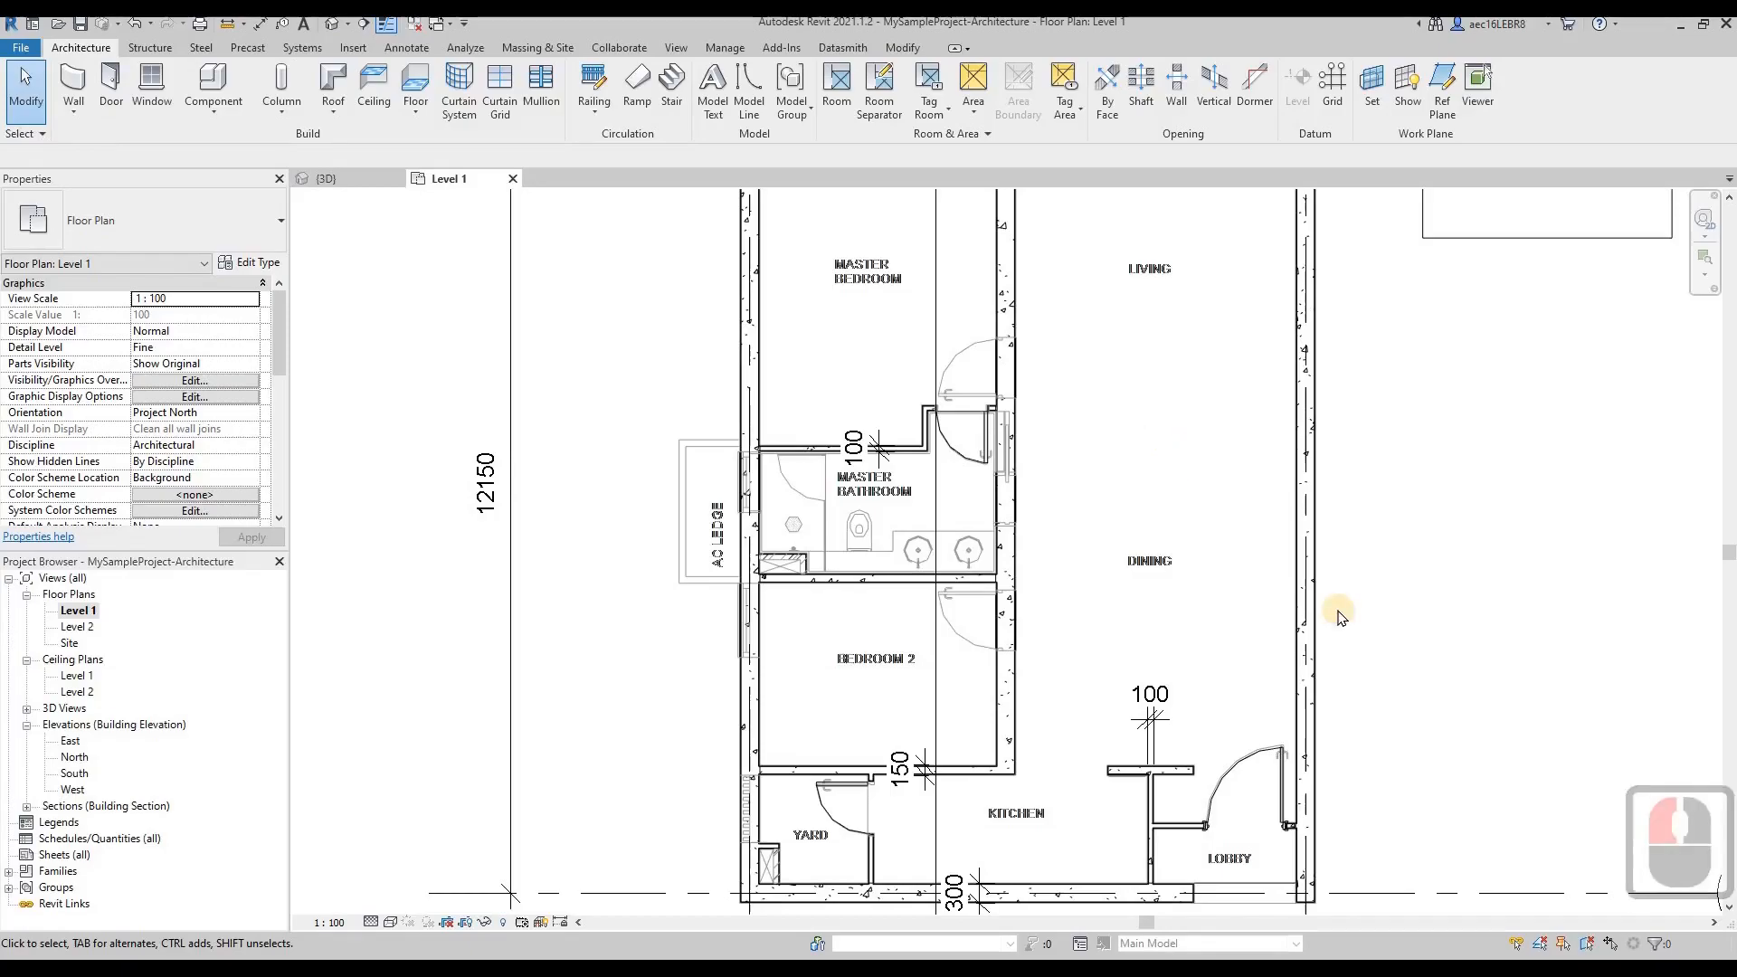
pyautogui.moveTo(1124, 536)
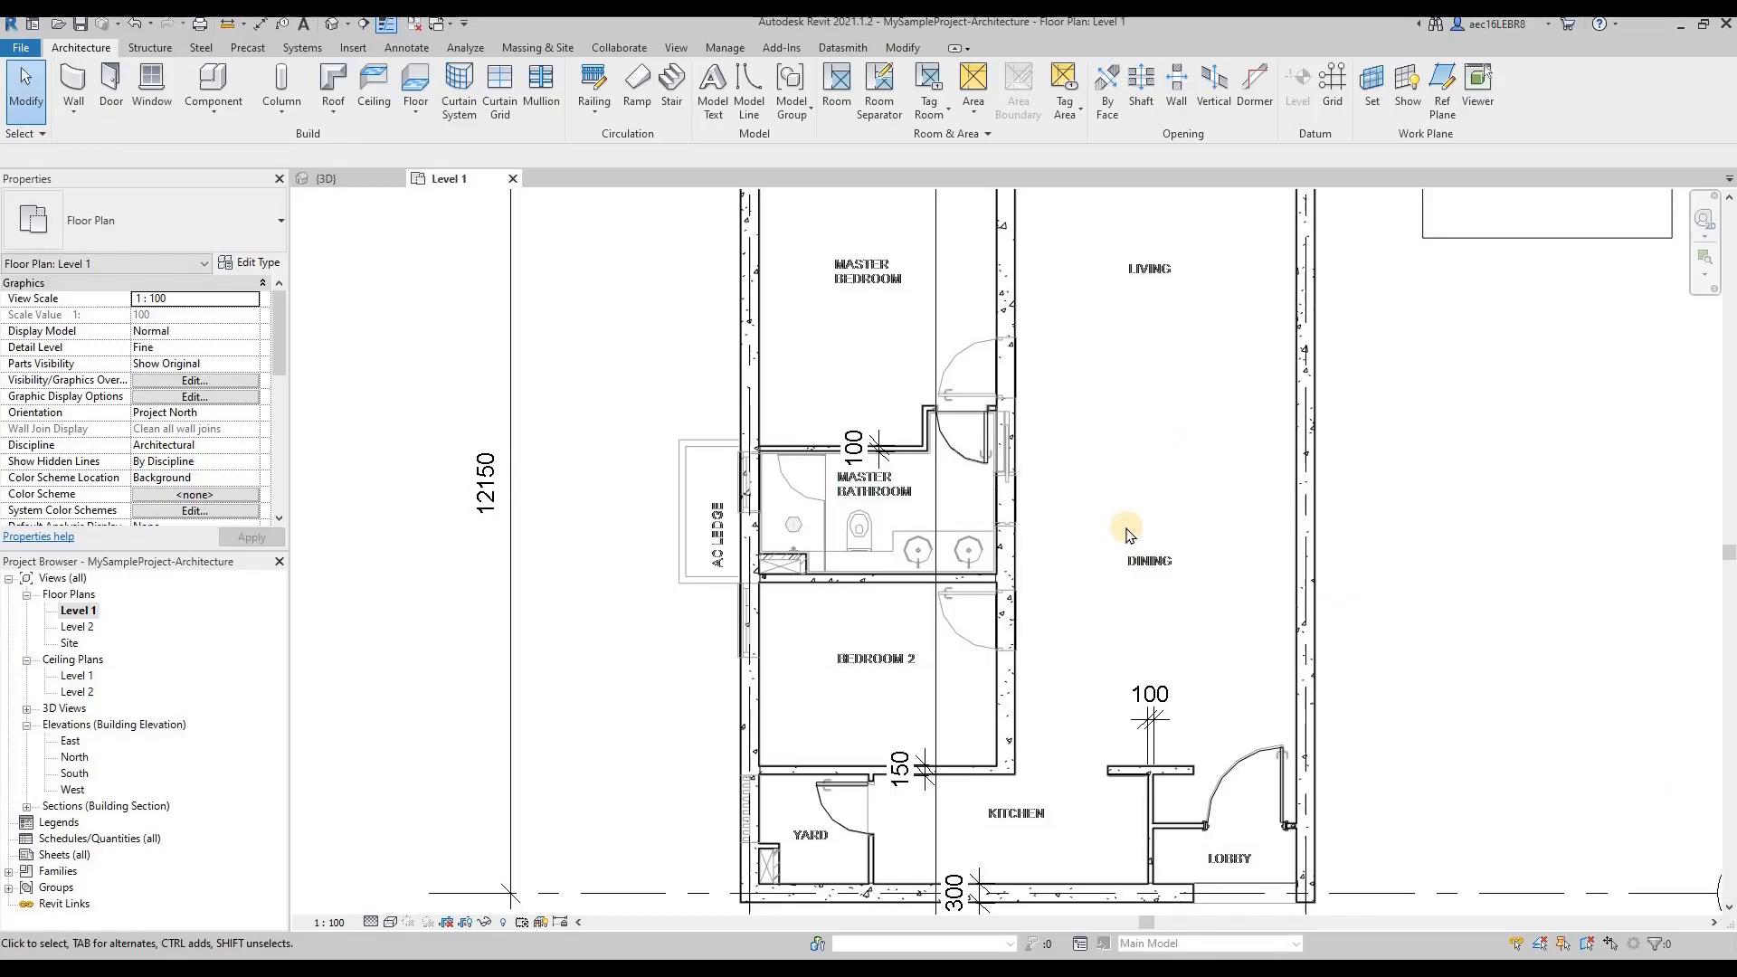
pyautogui.click(111, 86)
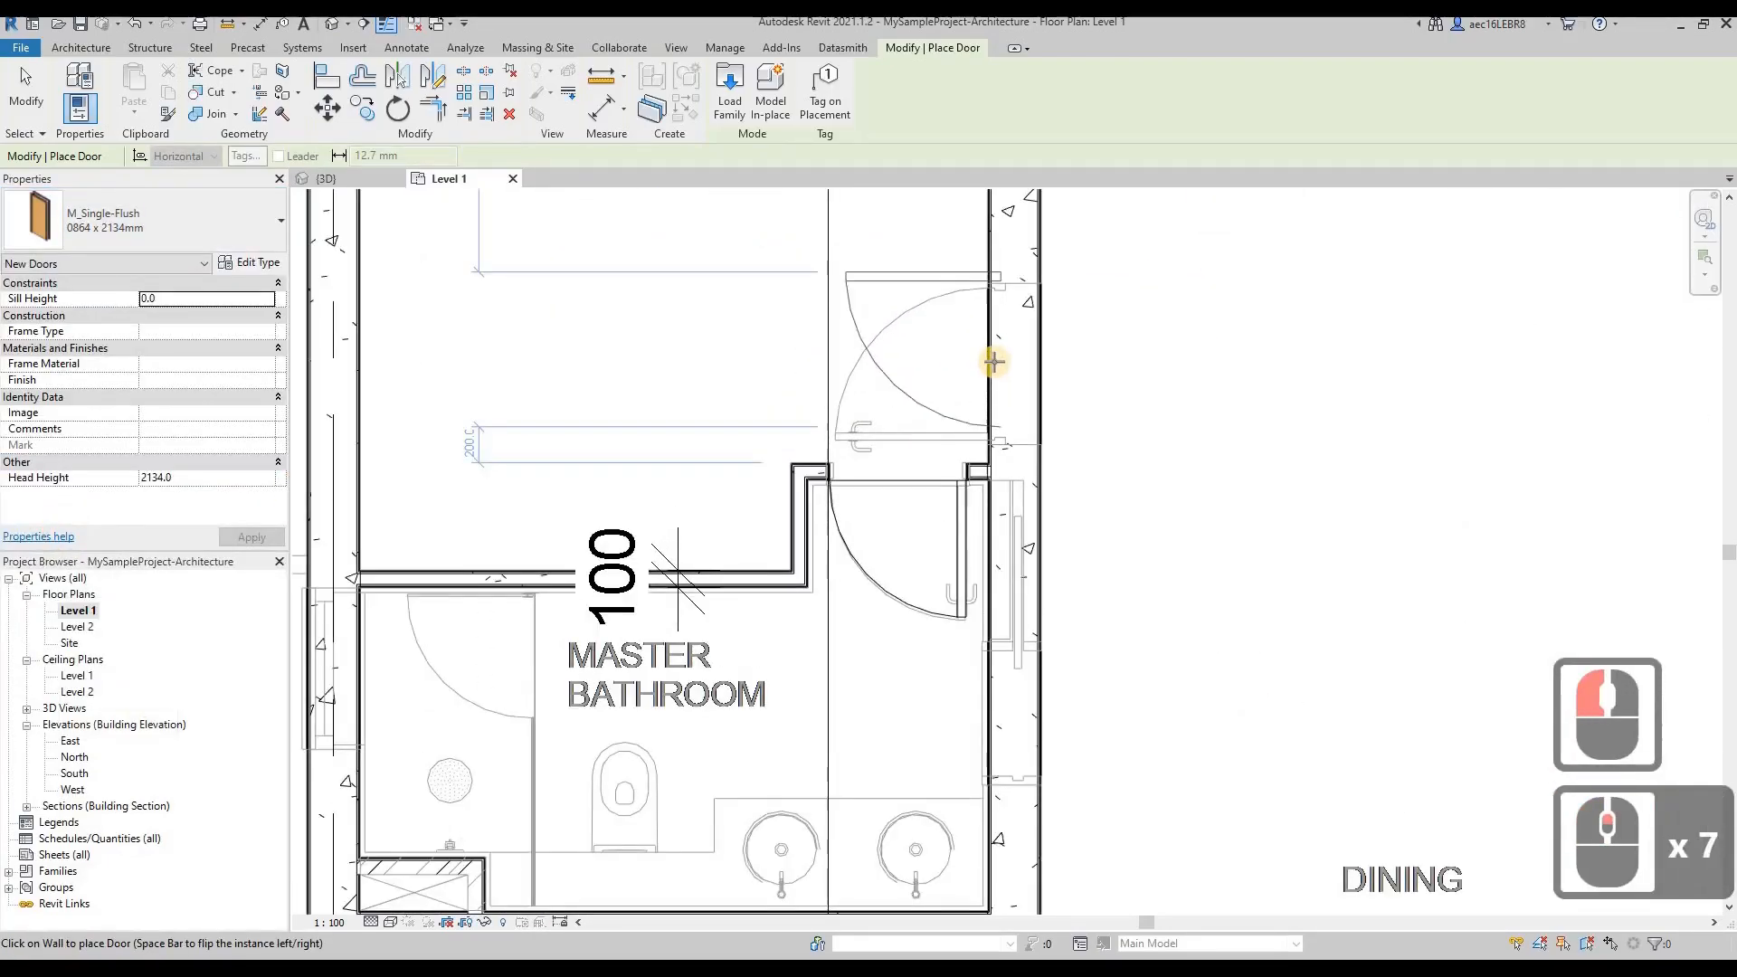
pyautogui.click(992, 368)
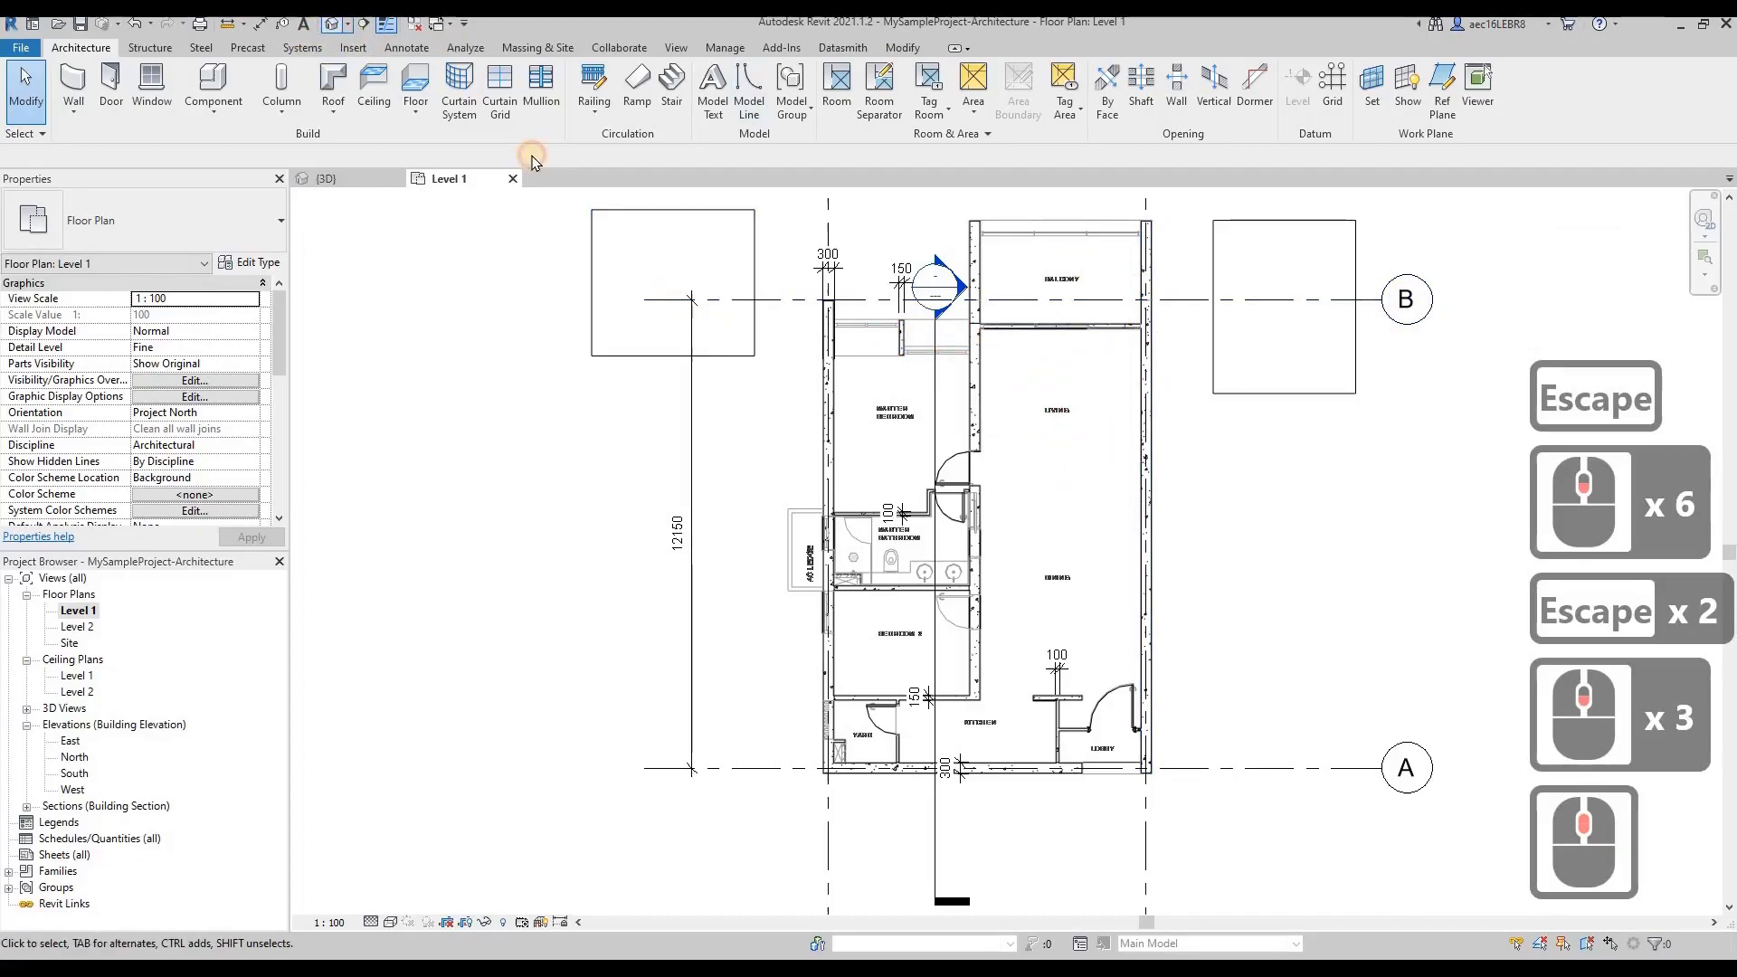
# Open the {3D} view, zoom out, and orbit to look down on the apartment.
pyautogui.click(322, 178)
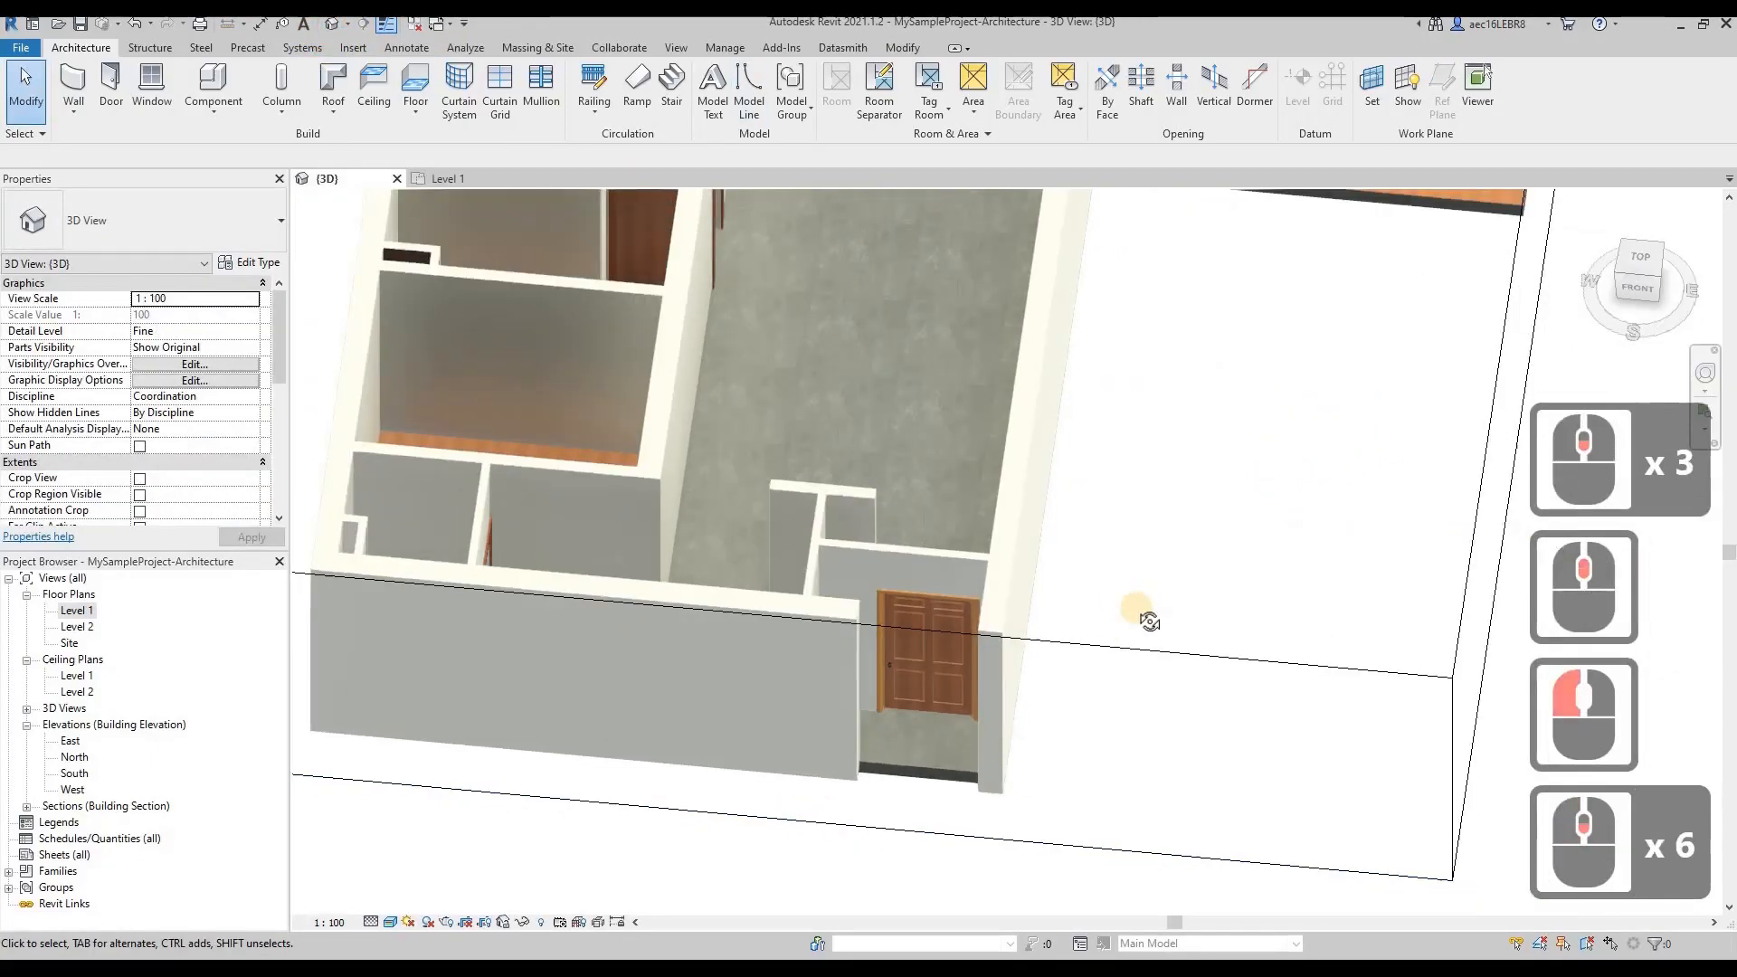
pyautogui.moveTo(1149, 621); pyautogui.dragTo(955, 636)
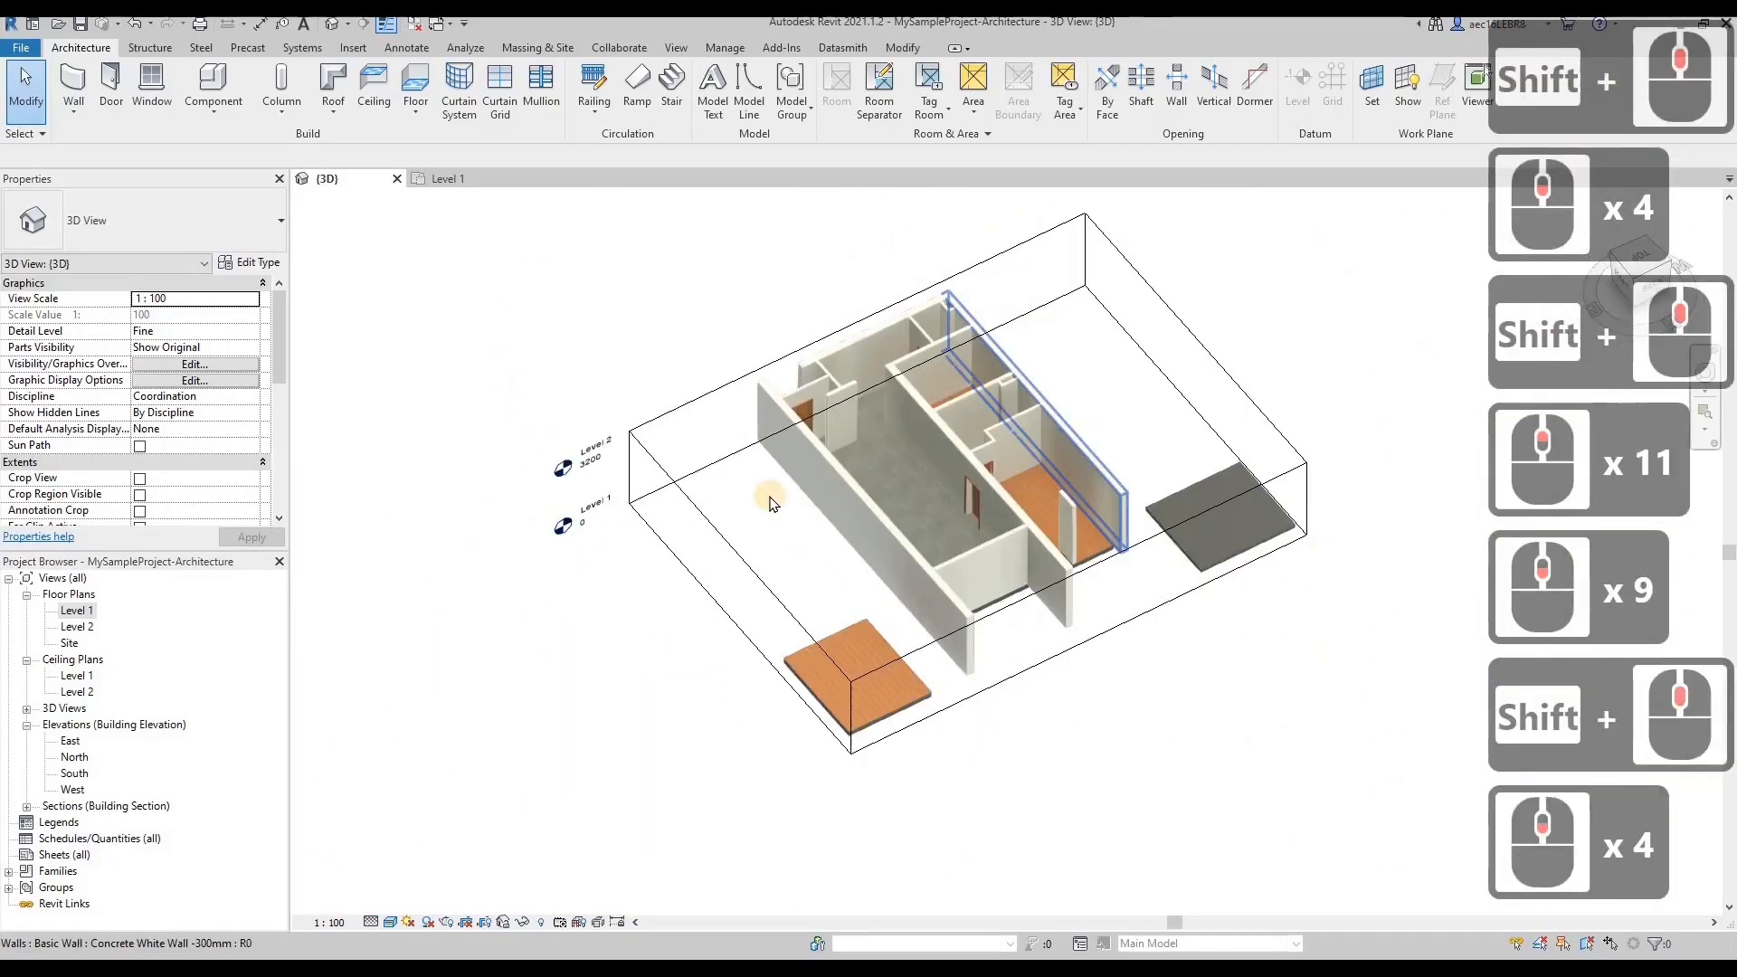
pyautogui.moveTo(776, 499); pyautogui.dragTo(809, 454)
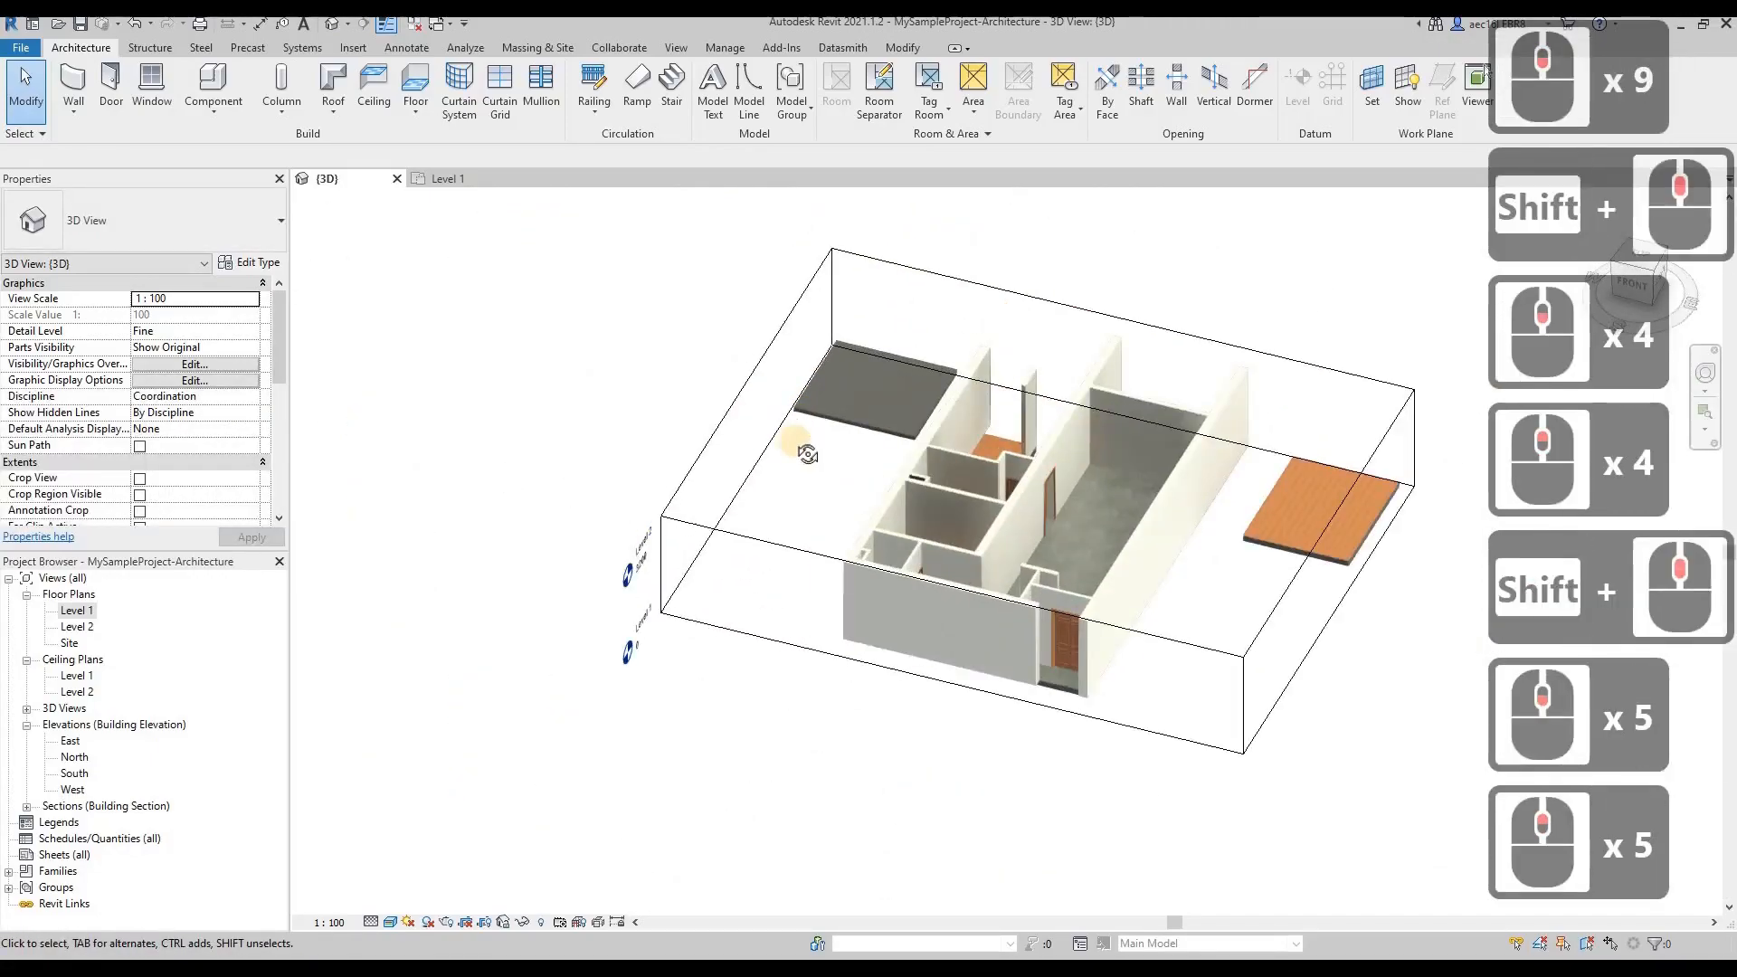
pyautogui.moveTo(807, 452); pyautogui.dragTo(1125, 444)
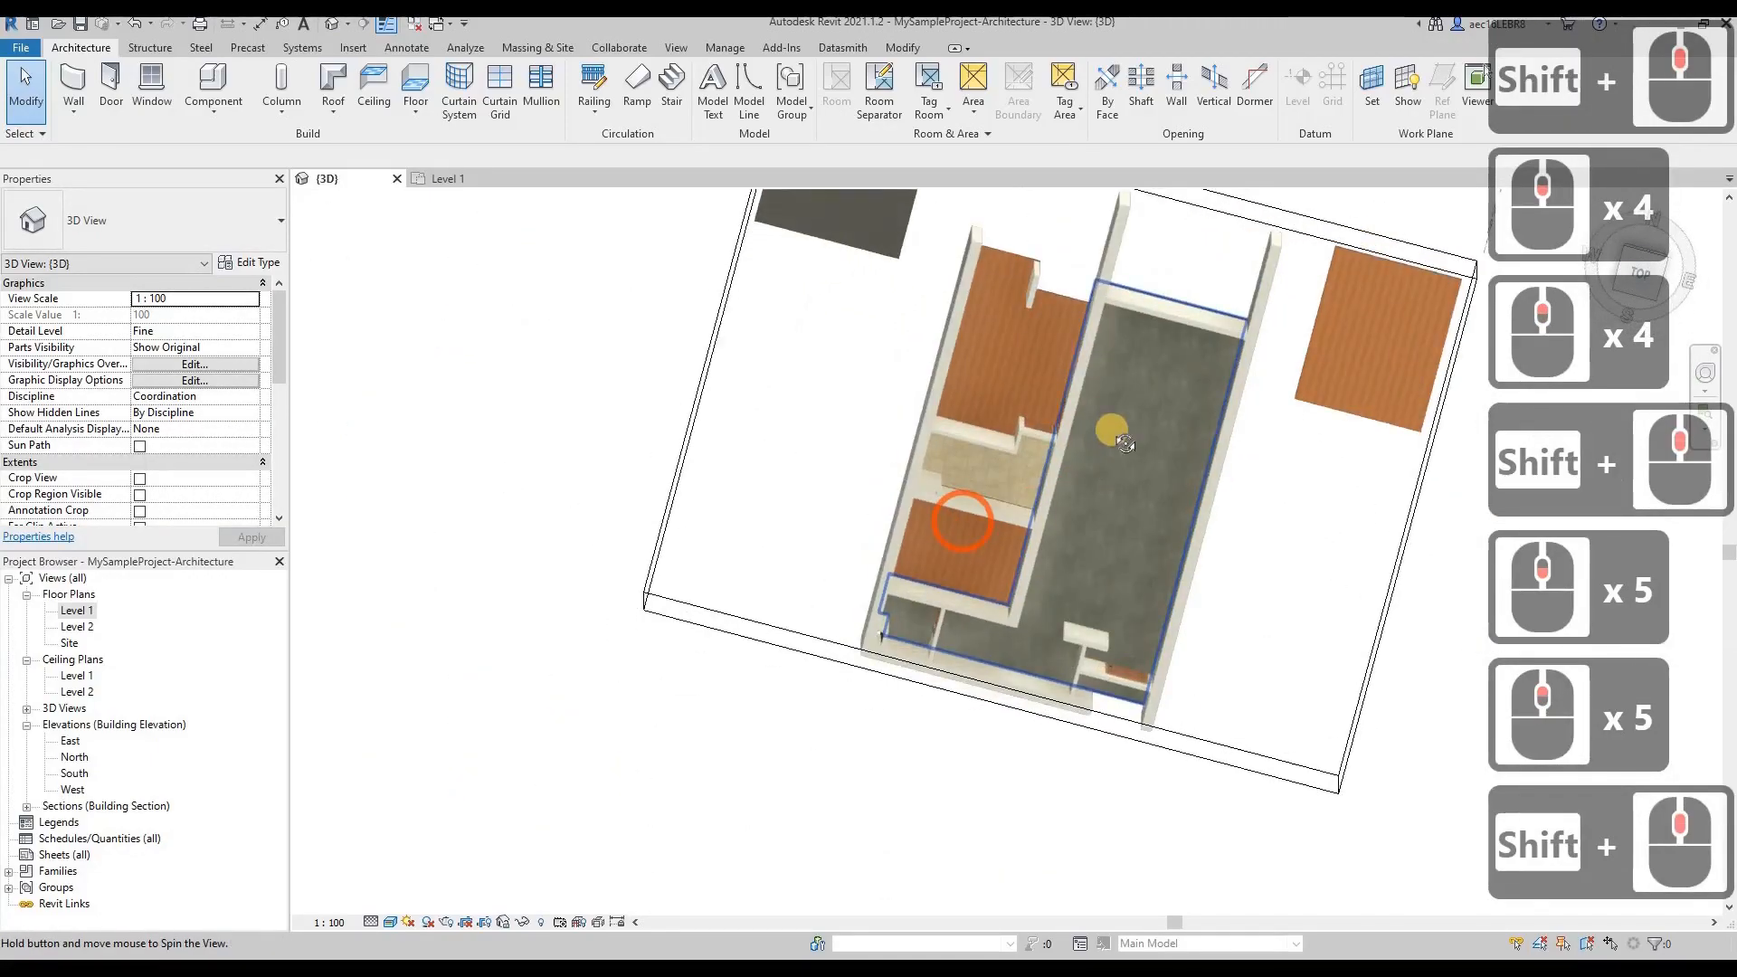